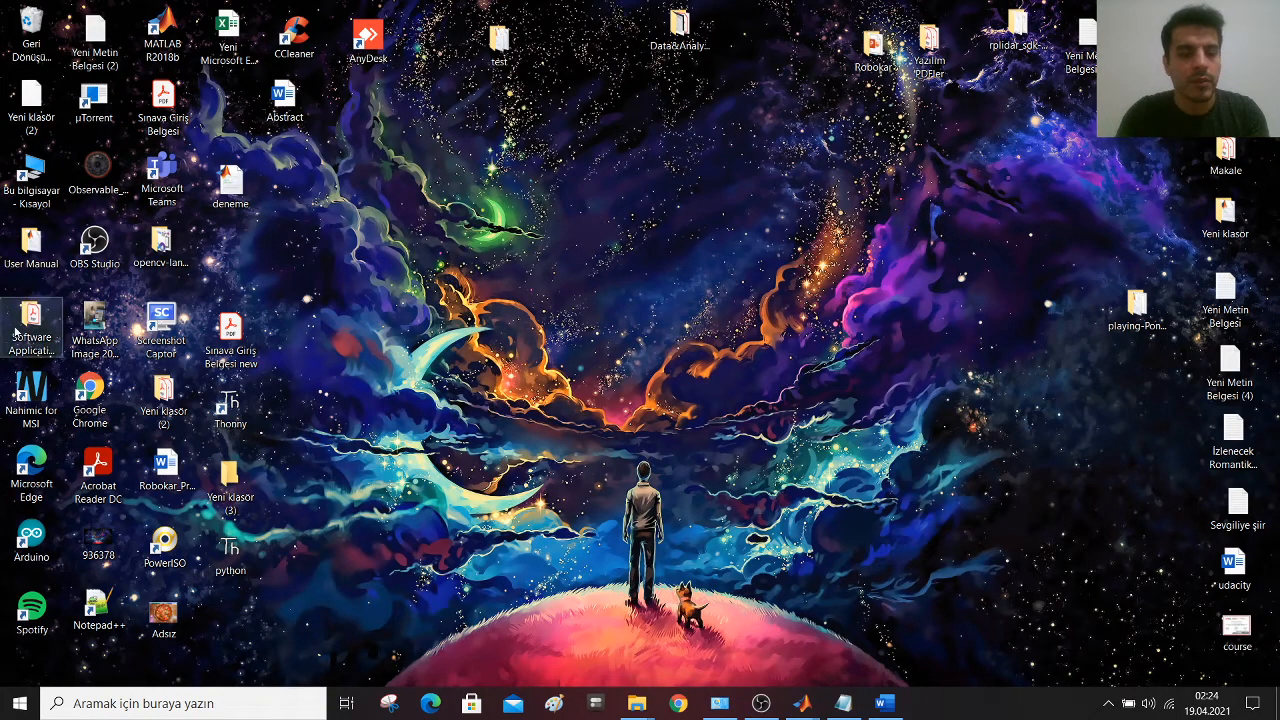
# - Show this computer's System properties page with Windows edition and hardware details
pyautogui.doubleClick(32, 320)
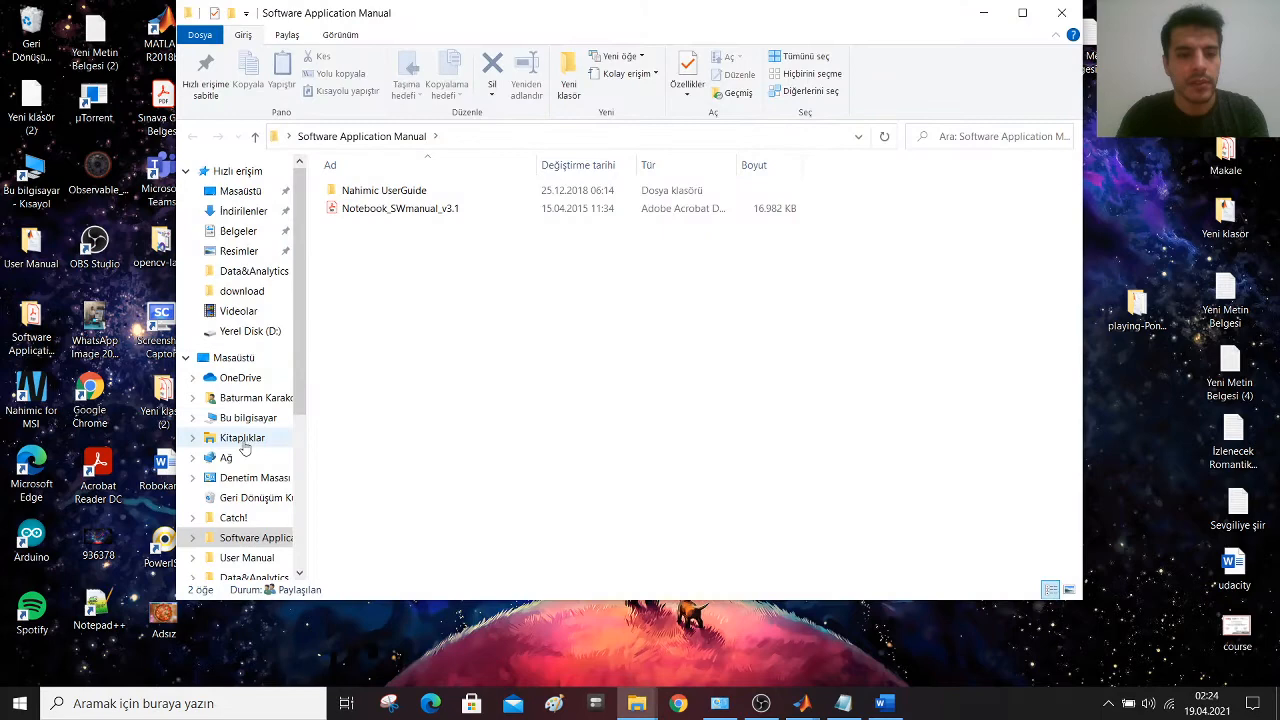
pyautogui.moveTo(248, 418)
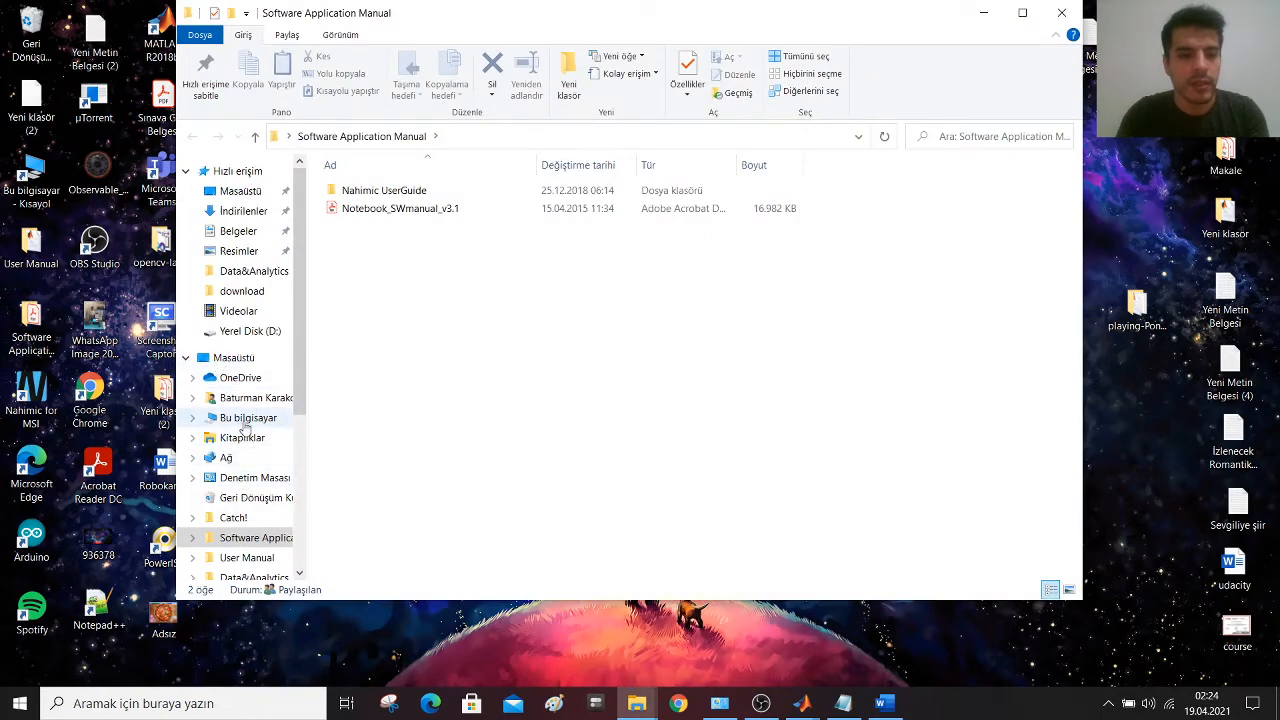
pyautogui.rightClick(248, 418)
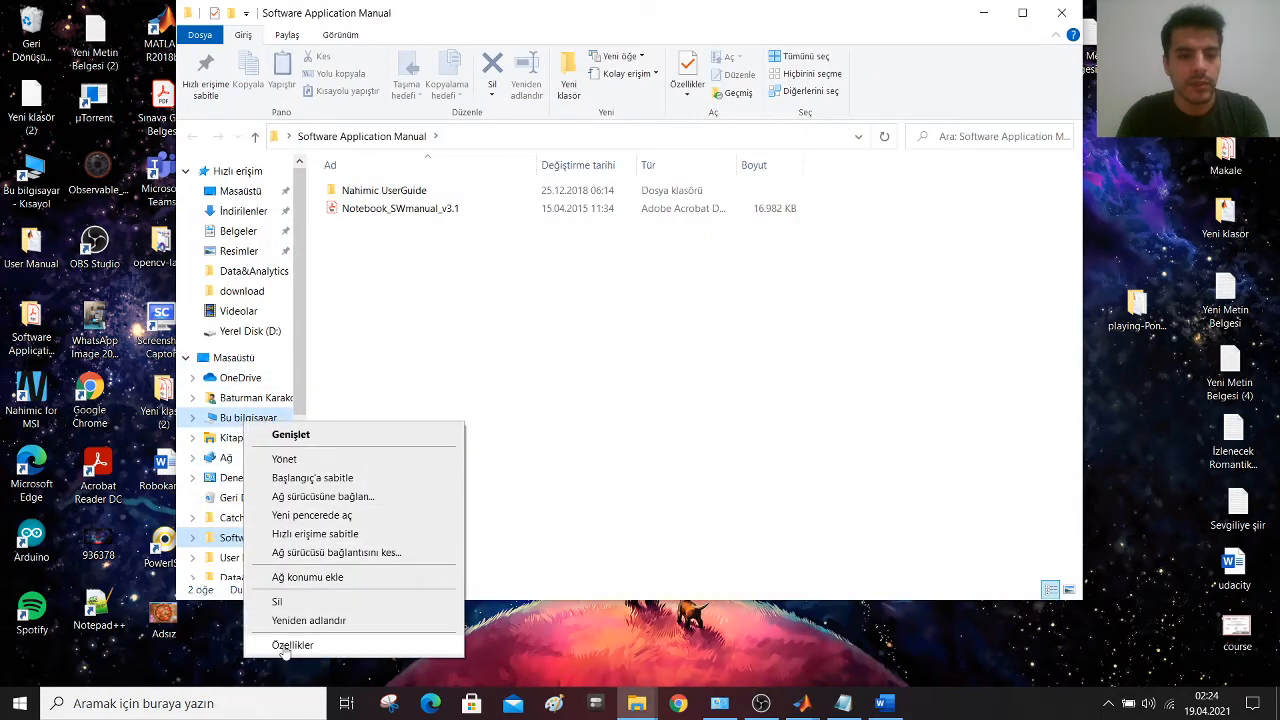
pyautogui.click(292, 644)
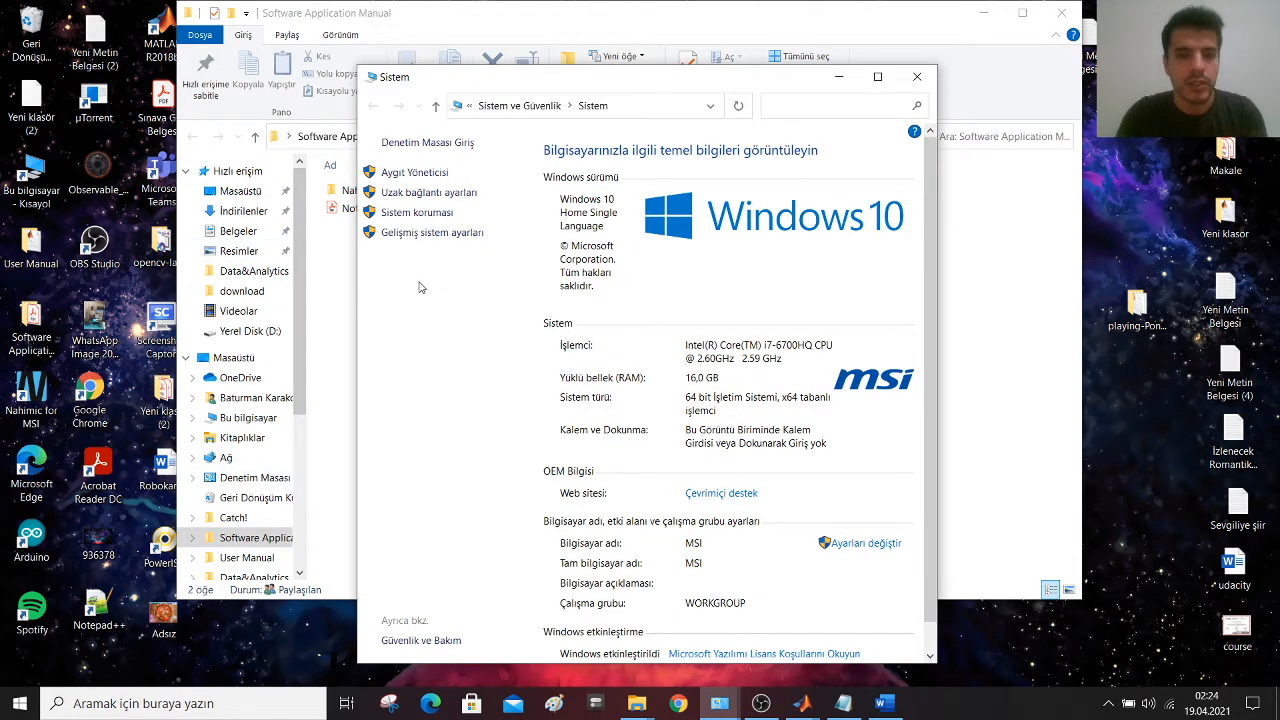
pyautogui.moveTo(436, 250)
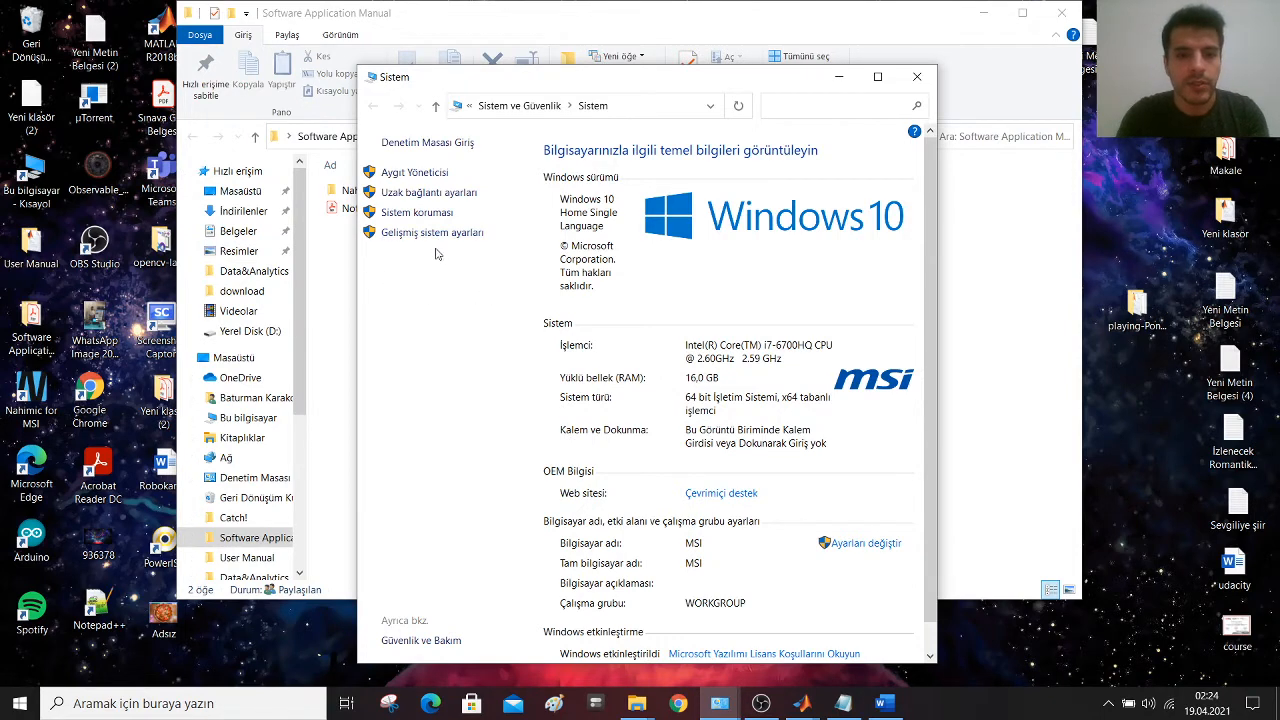
pyautogui.moveTo(432, 232)
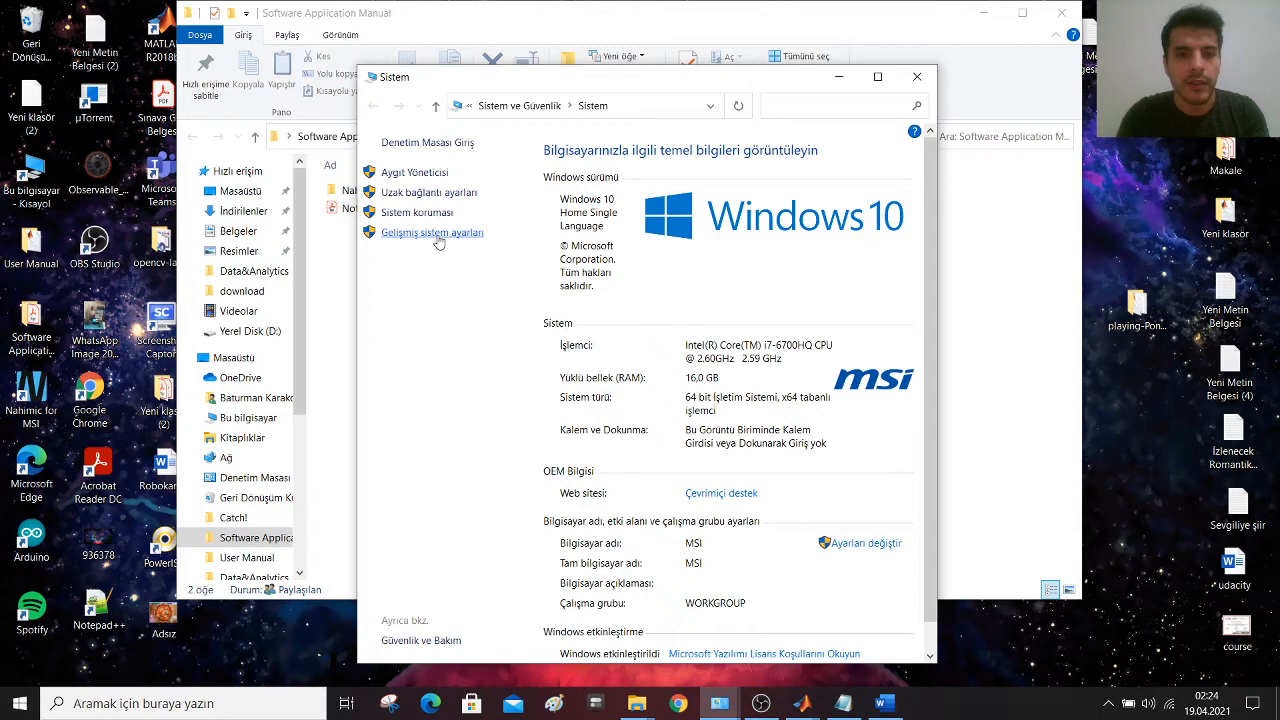
pyautogui.moveTo(472, 278)
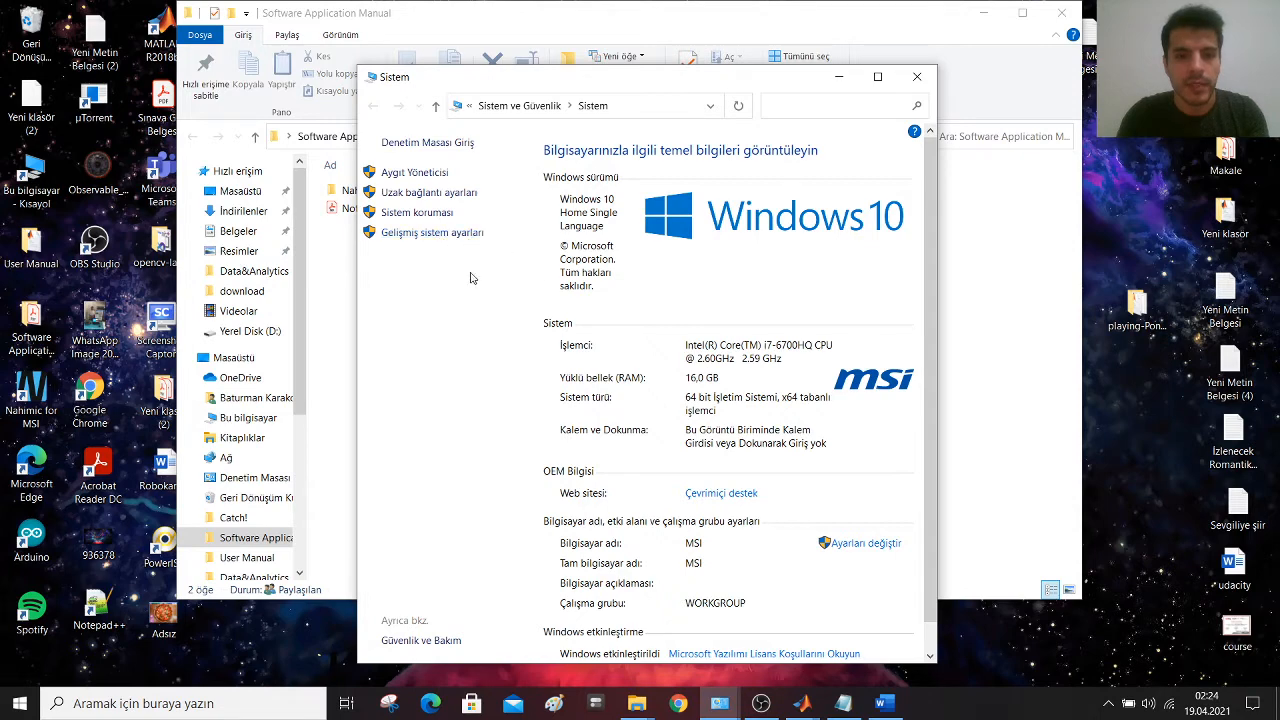
# - Reach the Environment Variables window and locate the system Path entry
pyautogui.click(432, 232)
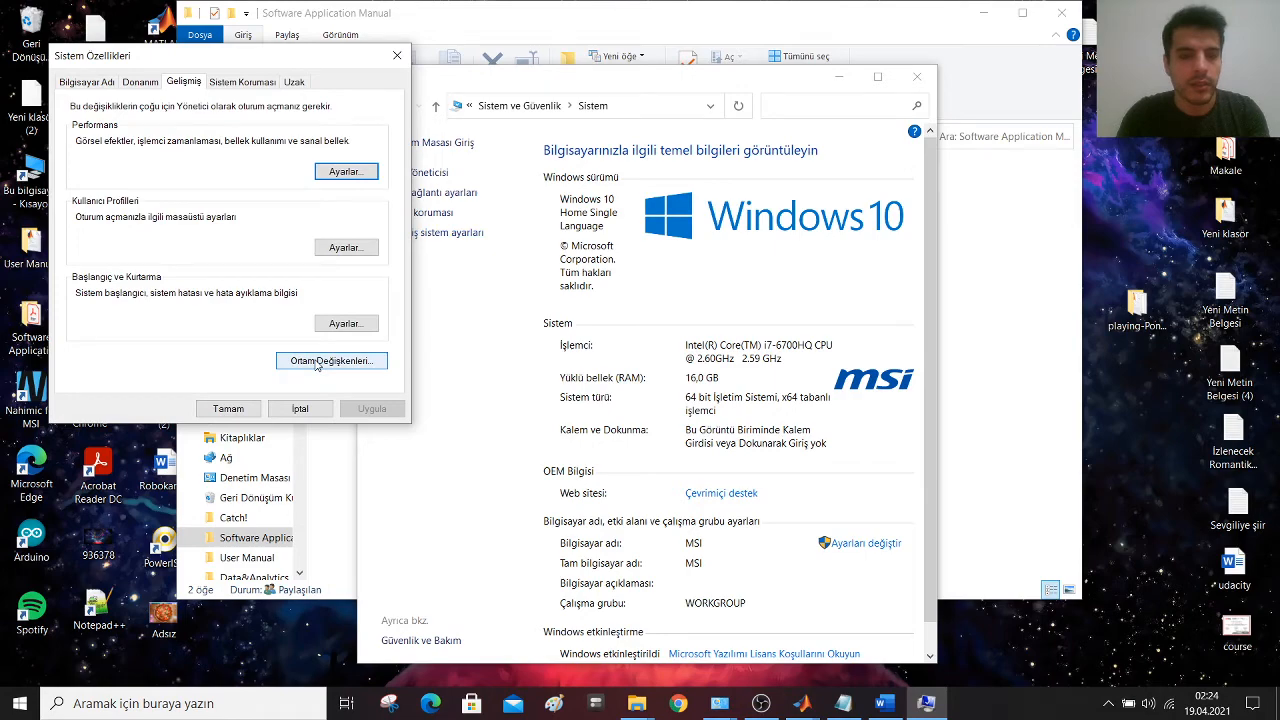
pyautogui.click(332, 360)
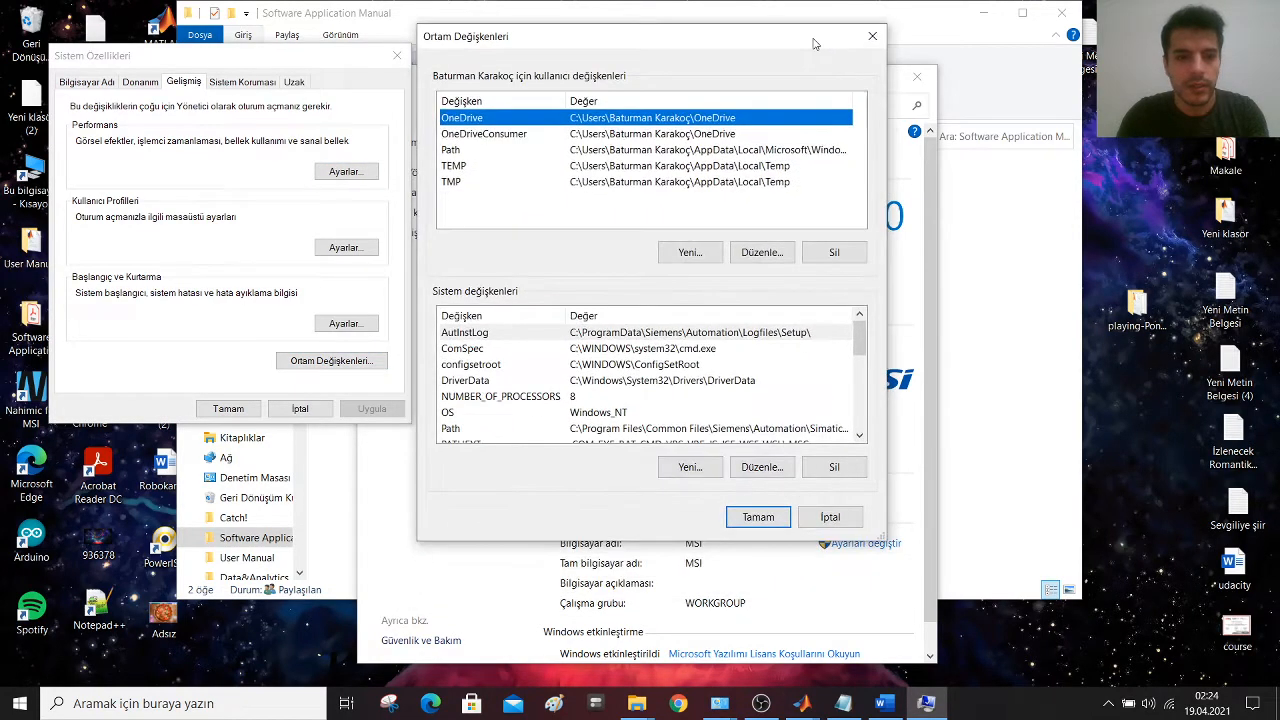
pyautogui.scroll(-3)
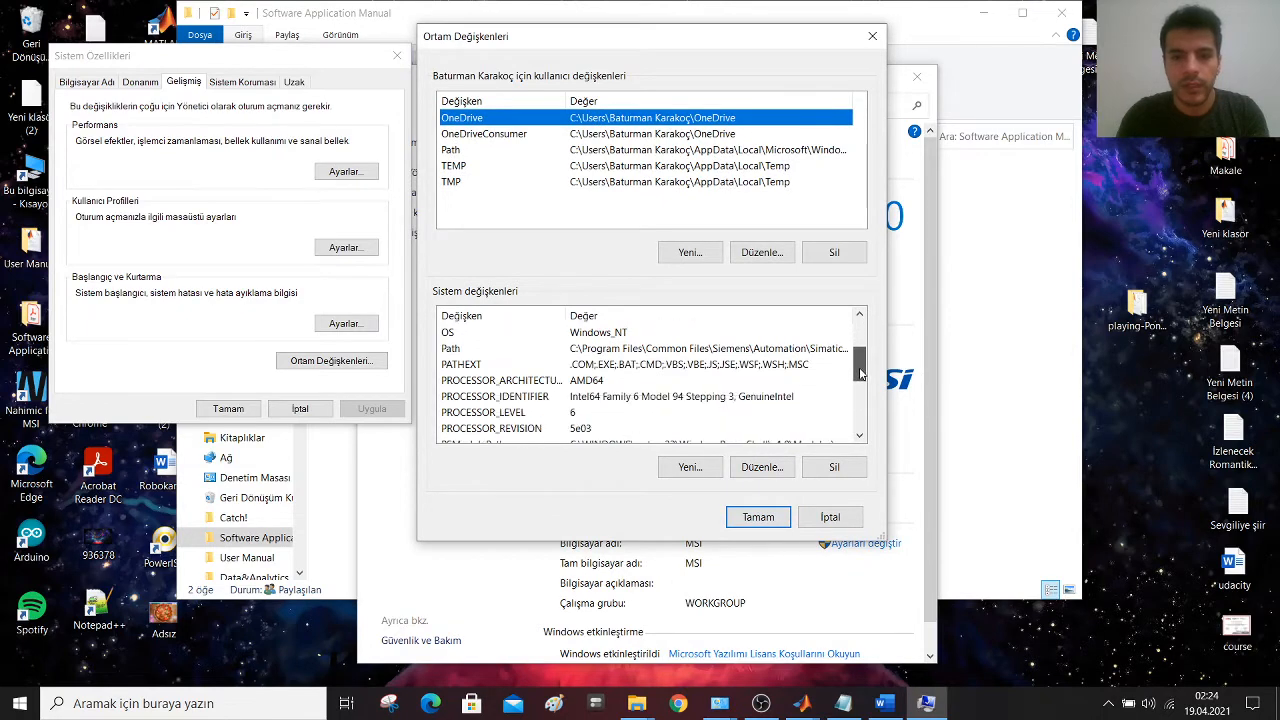
pyautogui.scroll(-3)
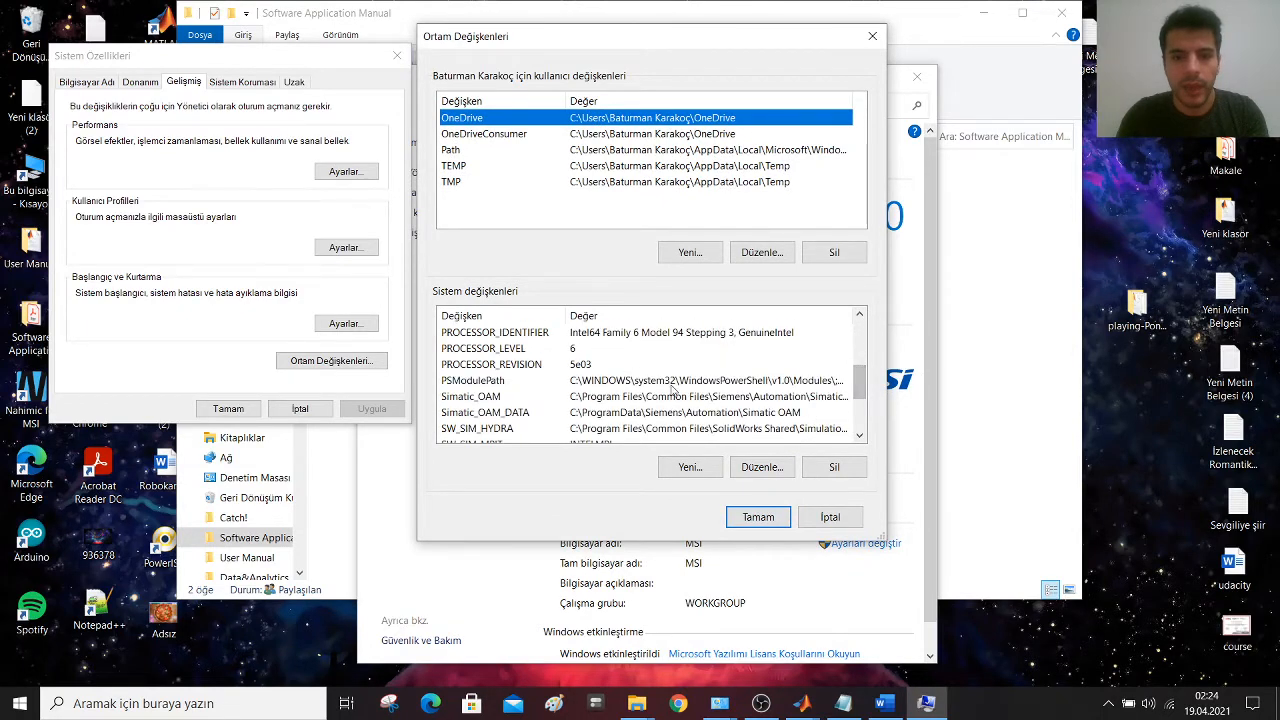
pyautogui.scroll(3)
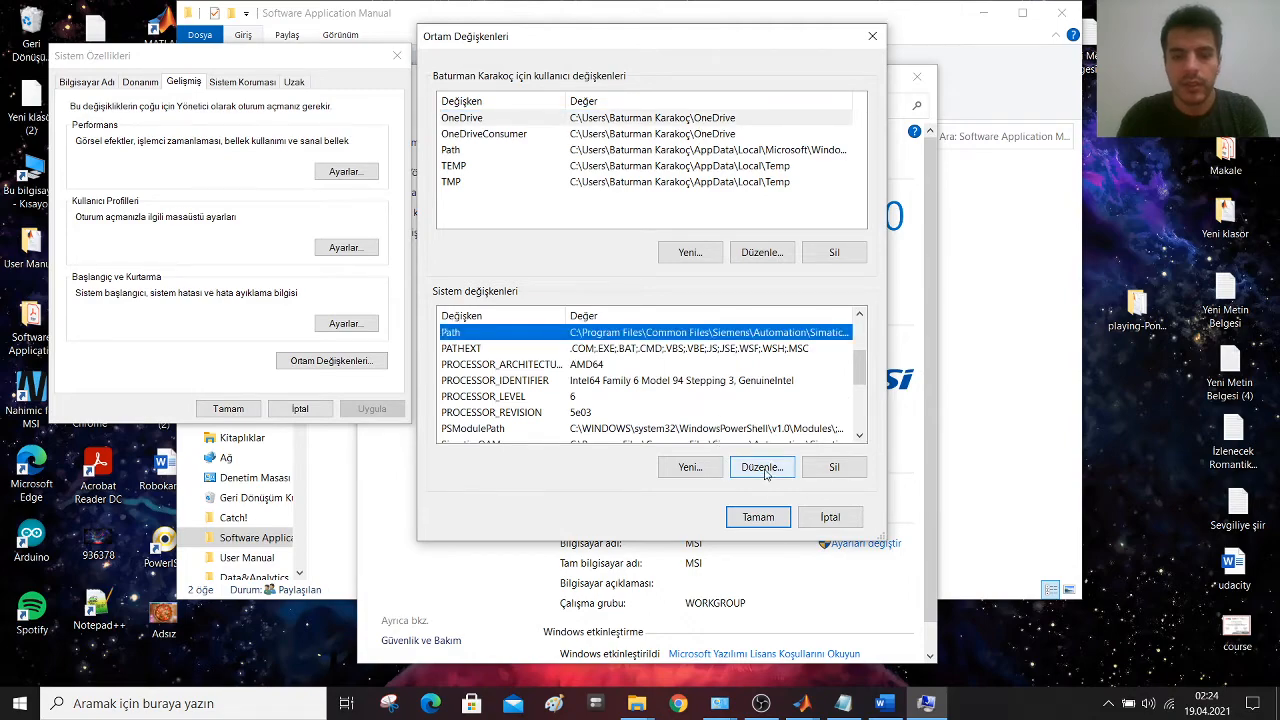
# - Edit the system Path and inspect its MATLAB R2018b entries
pyautogui.click(762, 468)
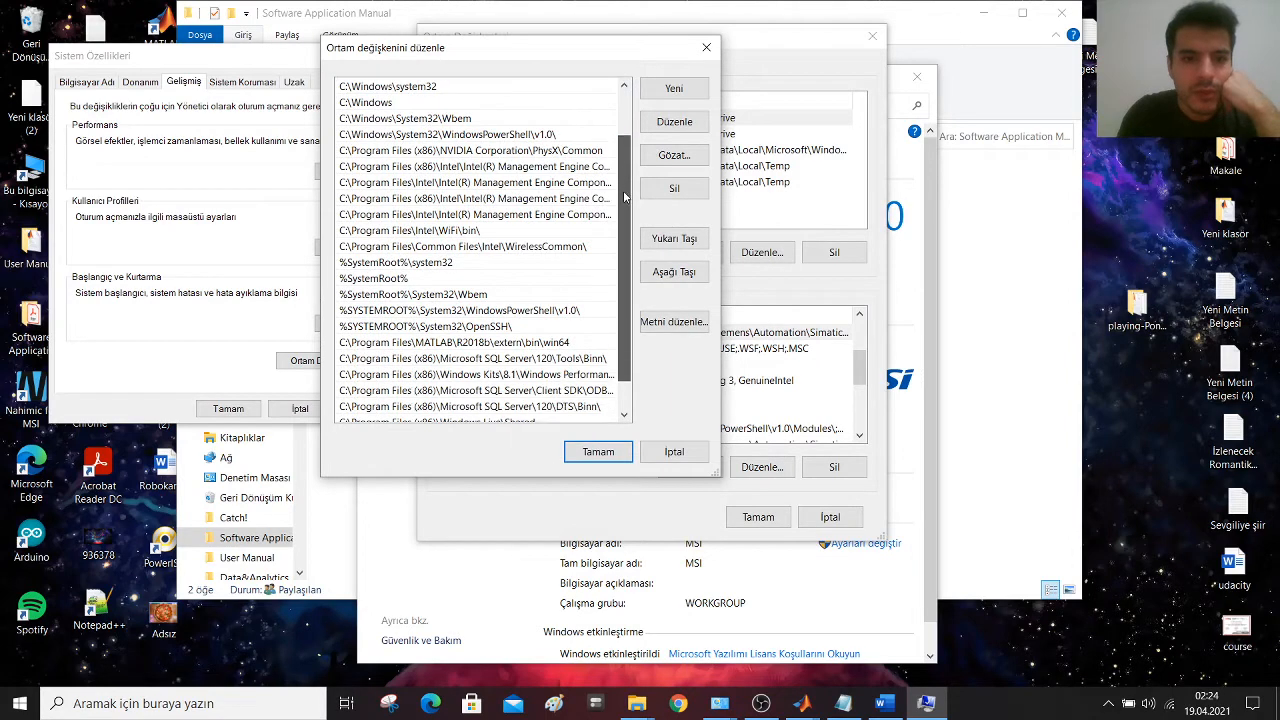
pyautogui.scroll(-3)
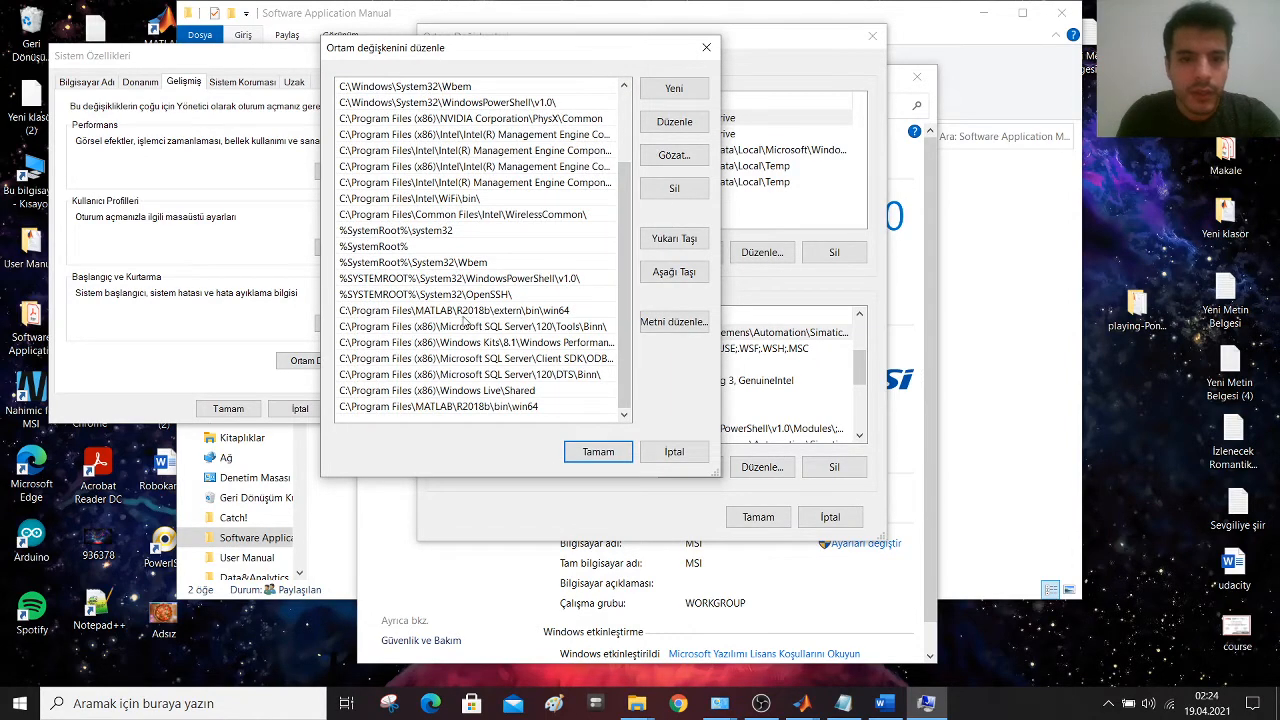
pyautogui.click(456, 310)
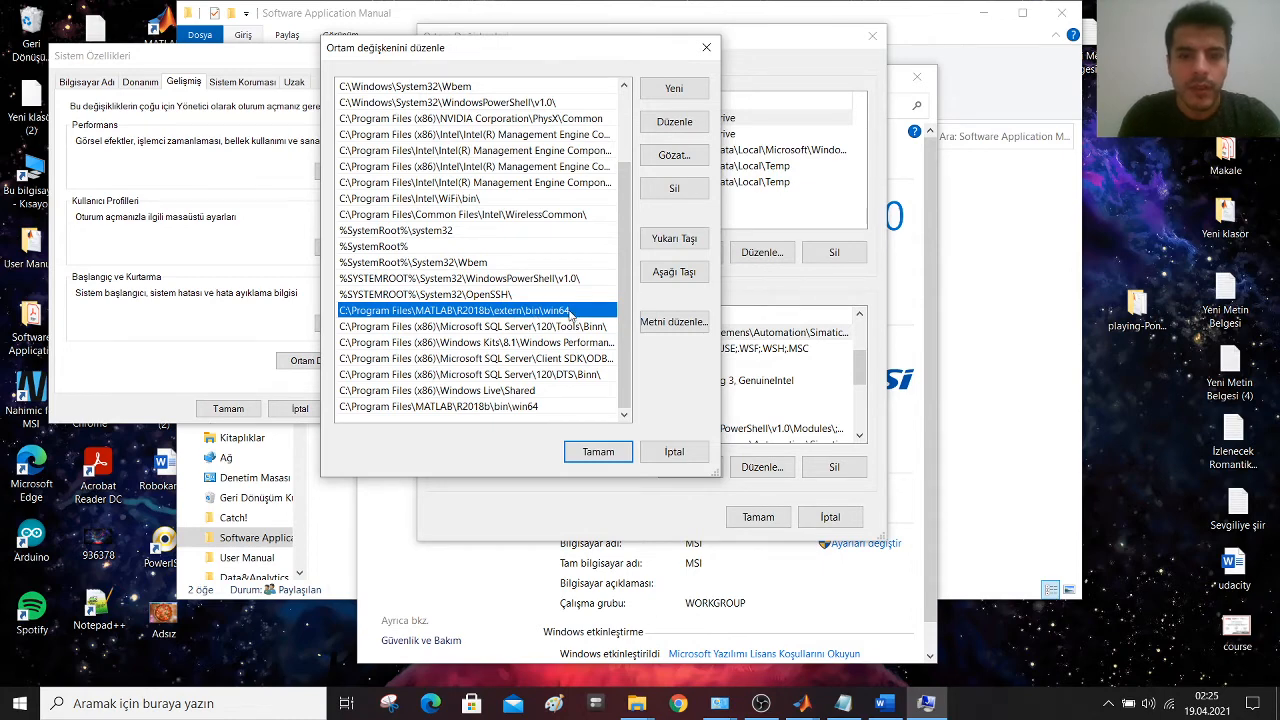
pyautogui.moveTo(416, 414)
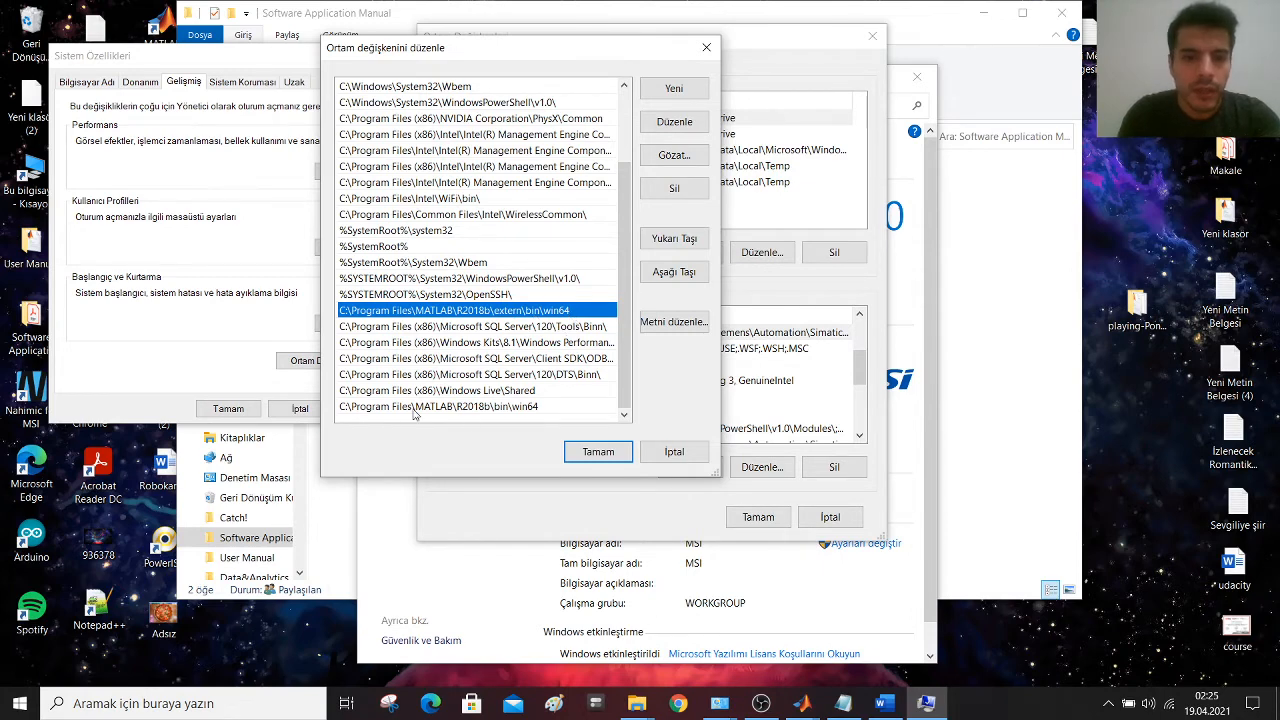
pyautogui.click(470, 406)
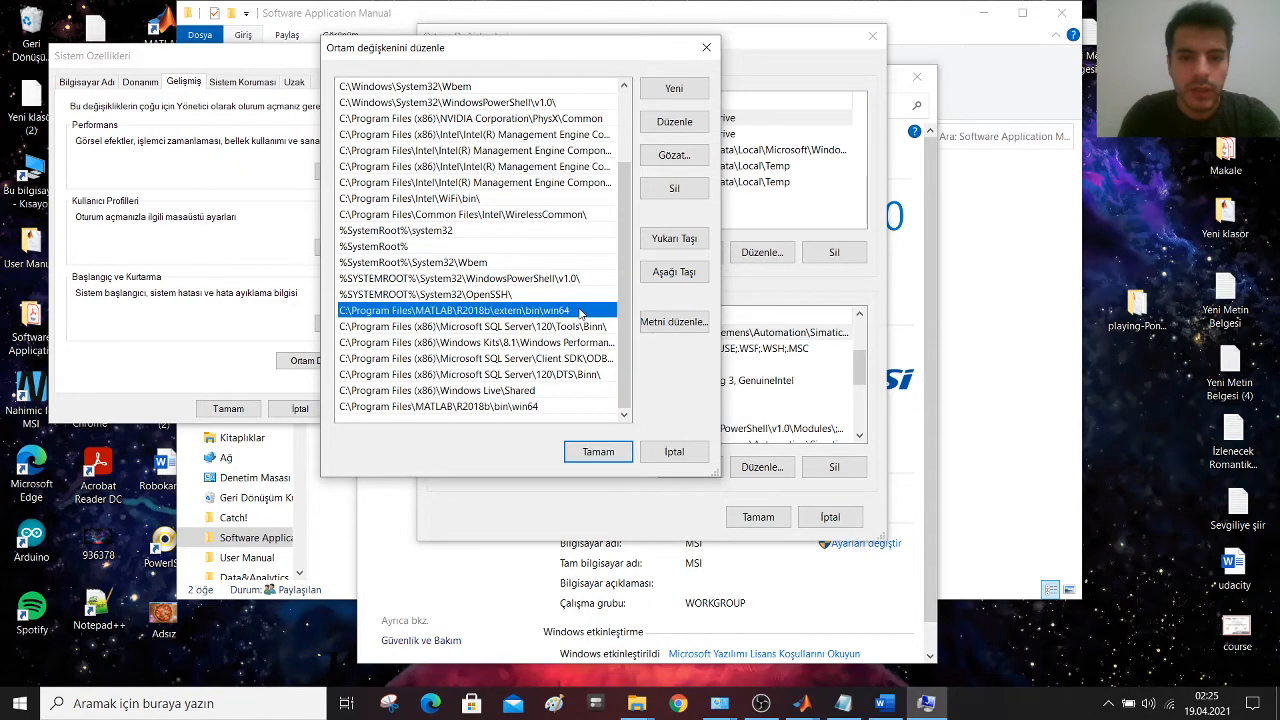
pyautogui.moveTo(548, 408)
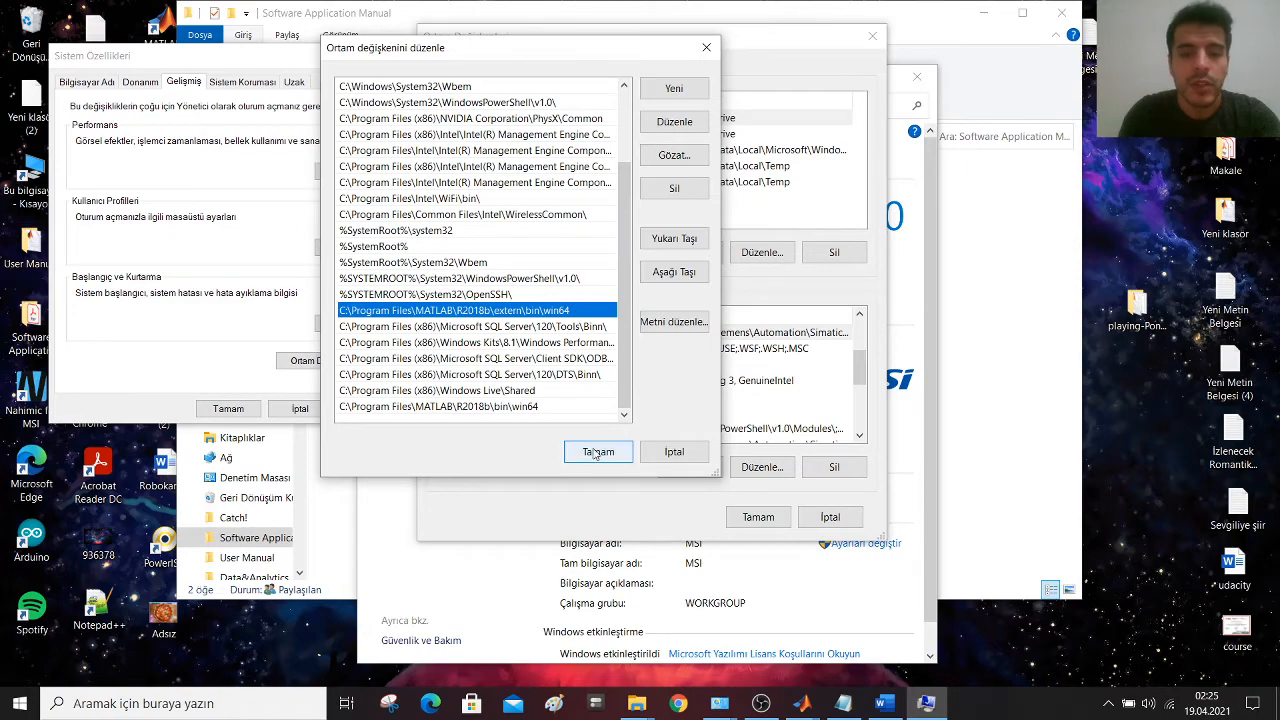
# - Confirm the Path editor and close the System window
pyautogui.click(598, 452)
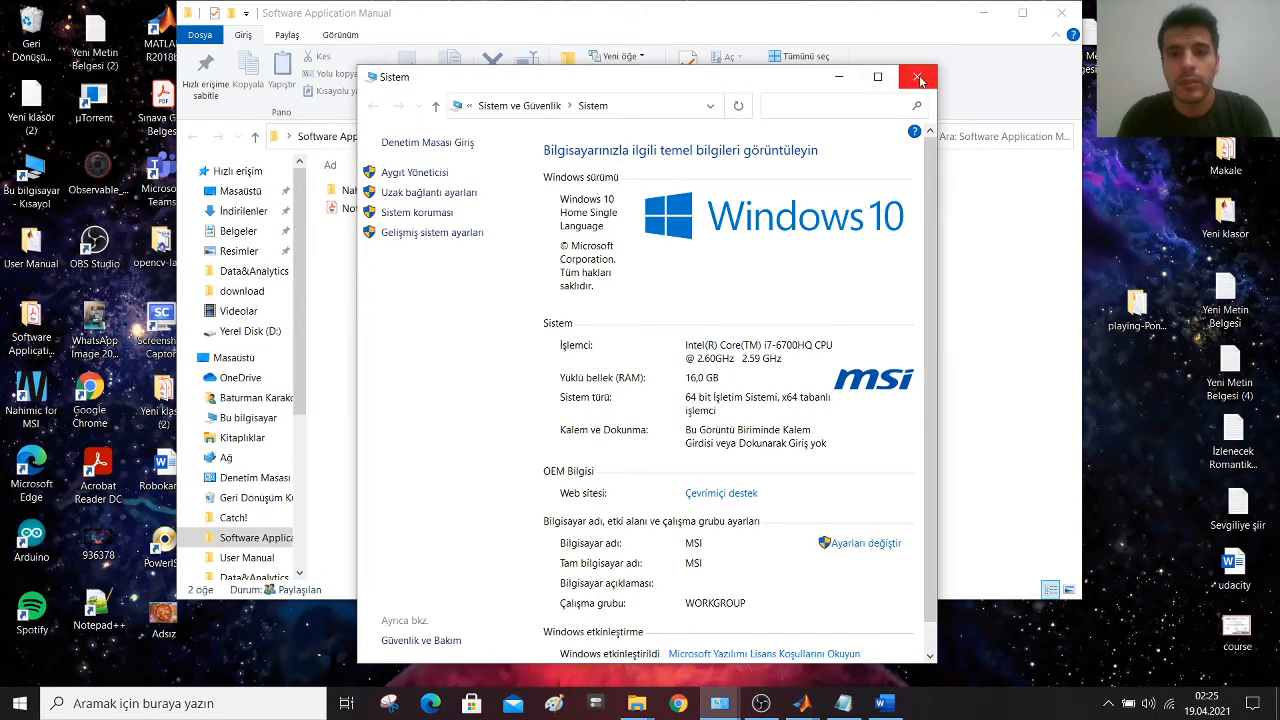
pyautogui.click(918, 76)
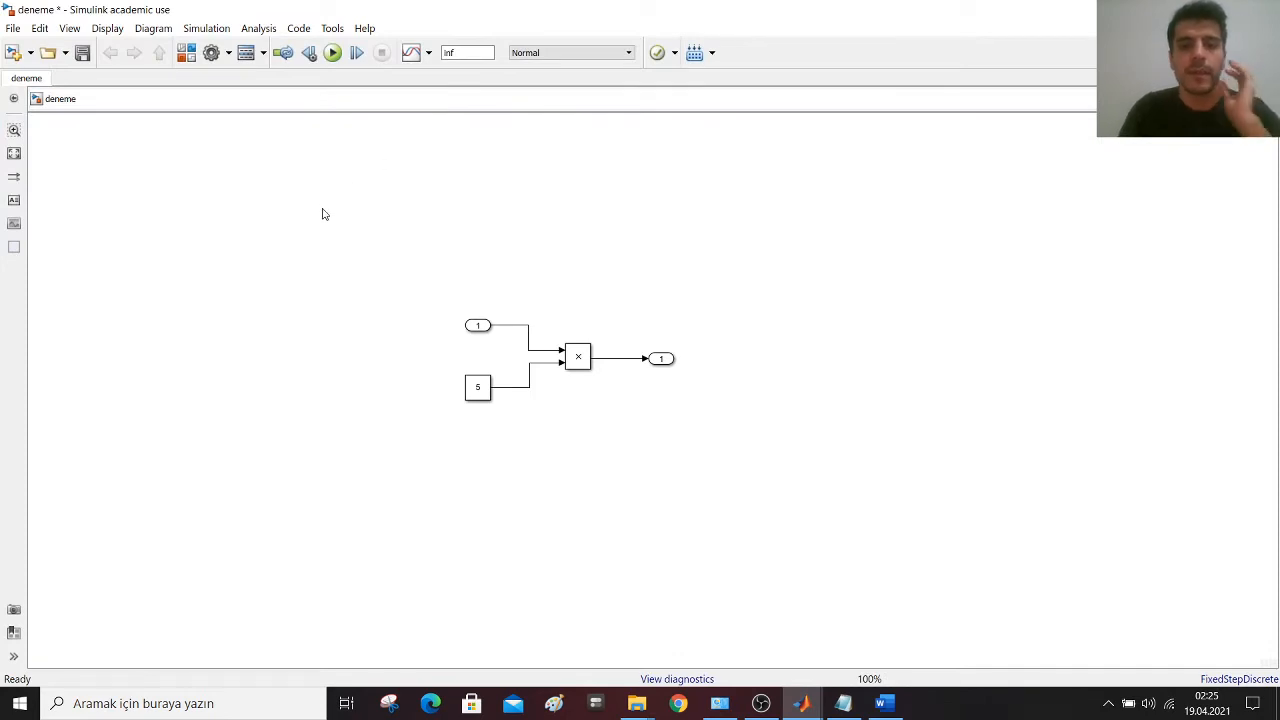
pyautogui.moveTo(400, 248)
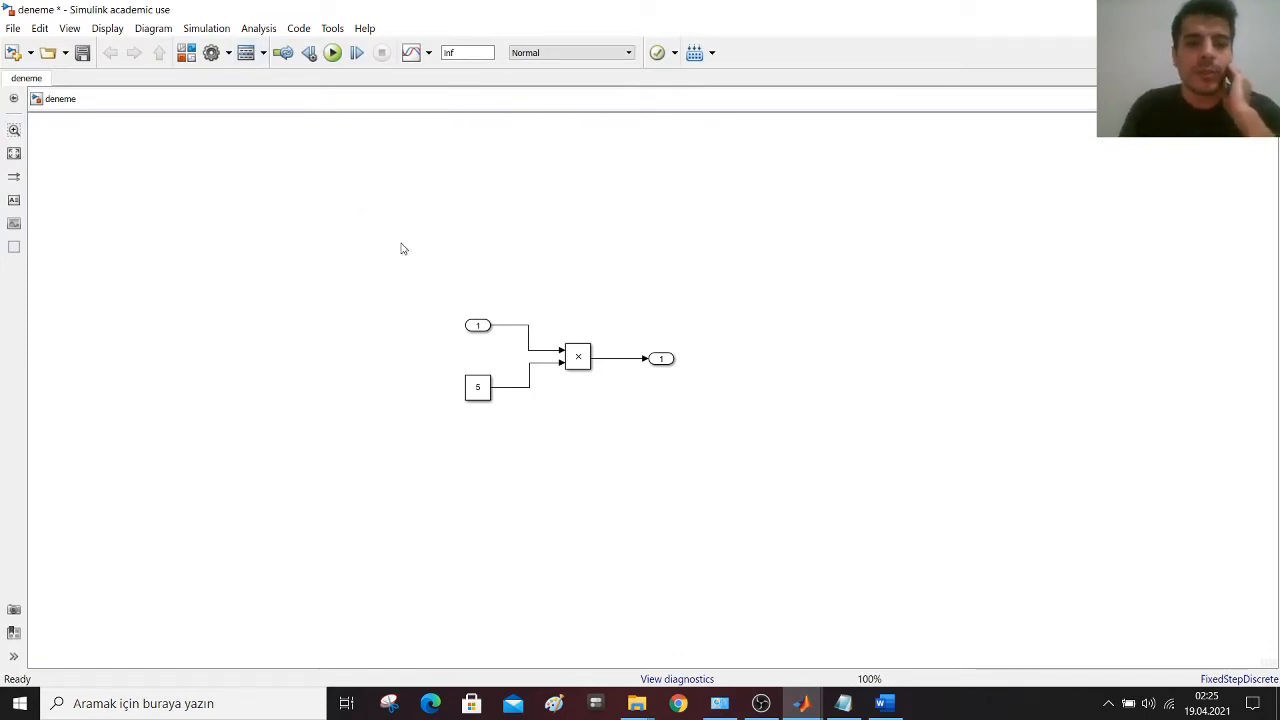
pyautogui.moveTo(404, 248); pyautogui.dragTo(726, 468)
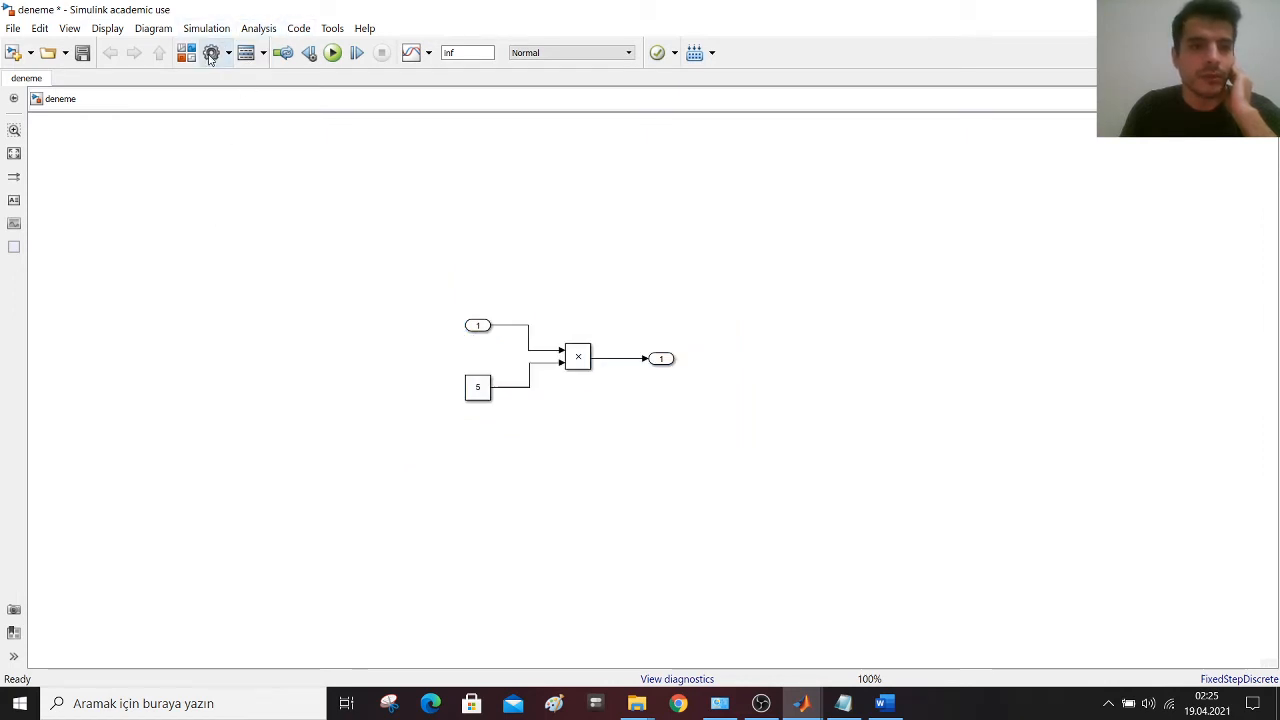
# - Review the deneme model's Solver settings: Fixed-step, discrete, step size 0.001
pyautogui.click(210, 52)
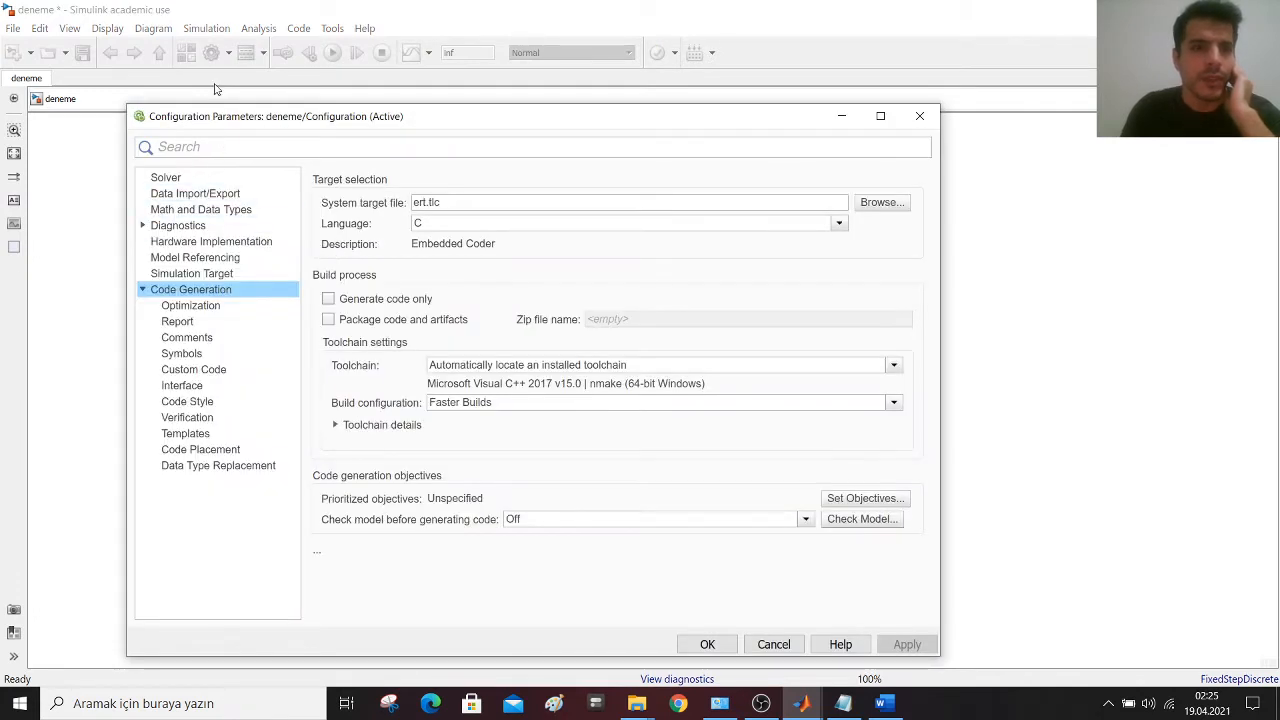
pyautogui.moveTo(200, 210)
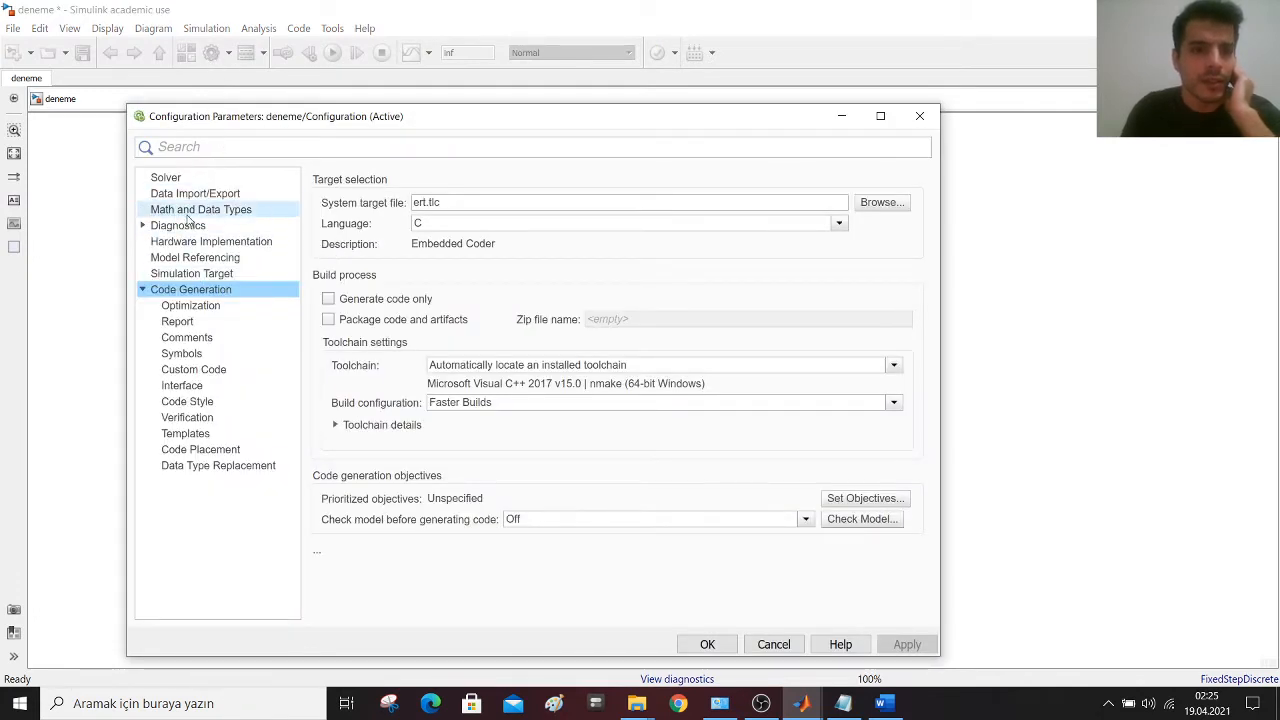
pyautogui.click(166, 176)
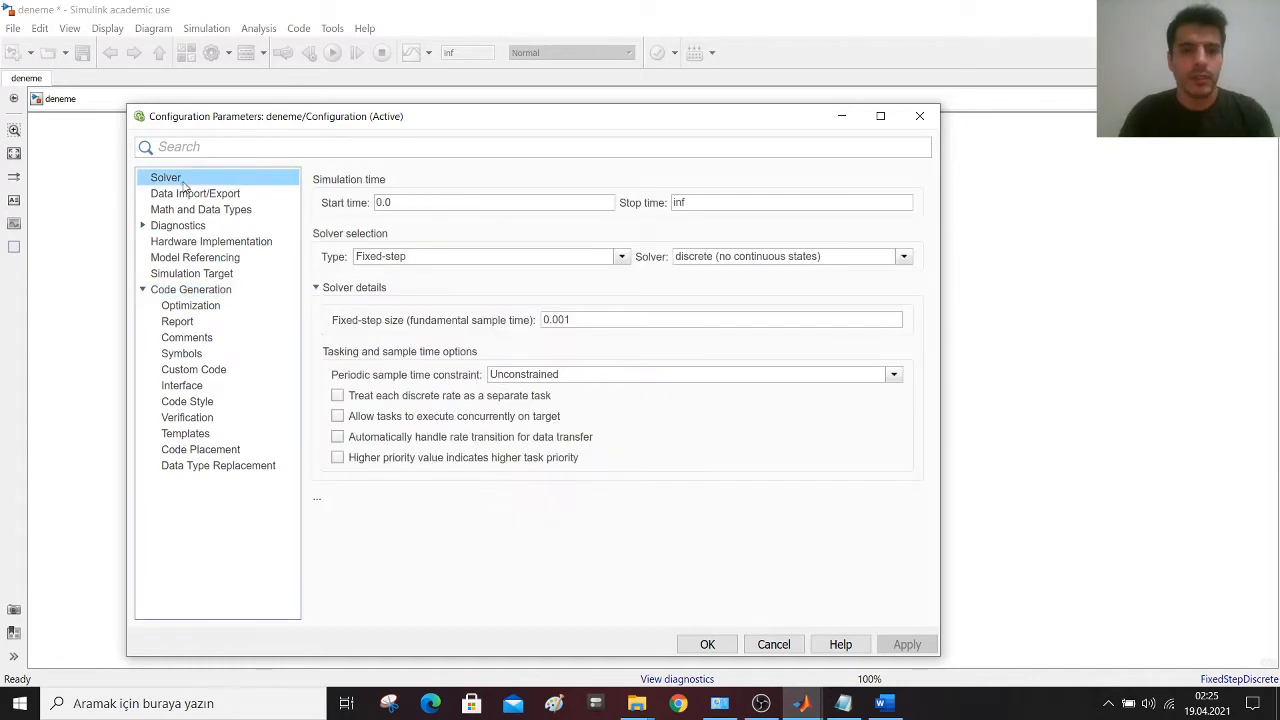
pyautogui.moveTo(424, 256)
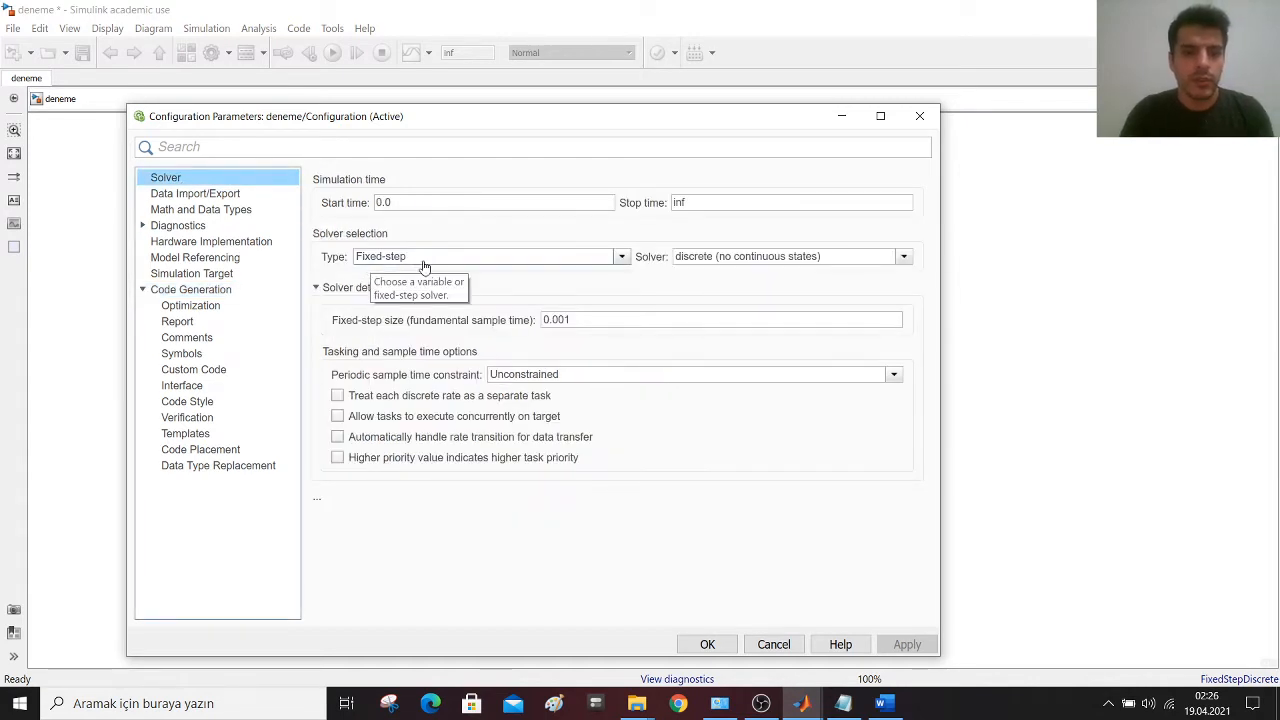
pyautogui.moveTo(764, 232)
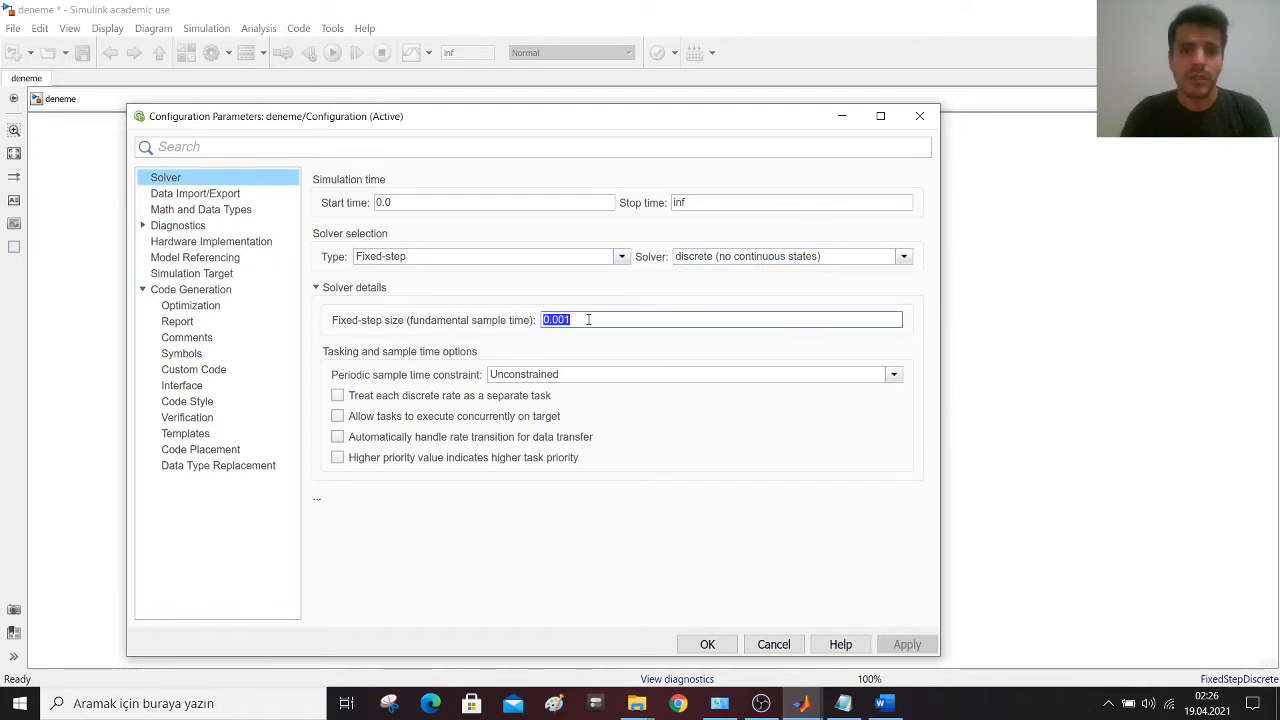
pyautogui.moveTo(532, 310)
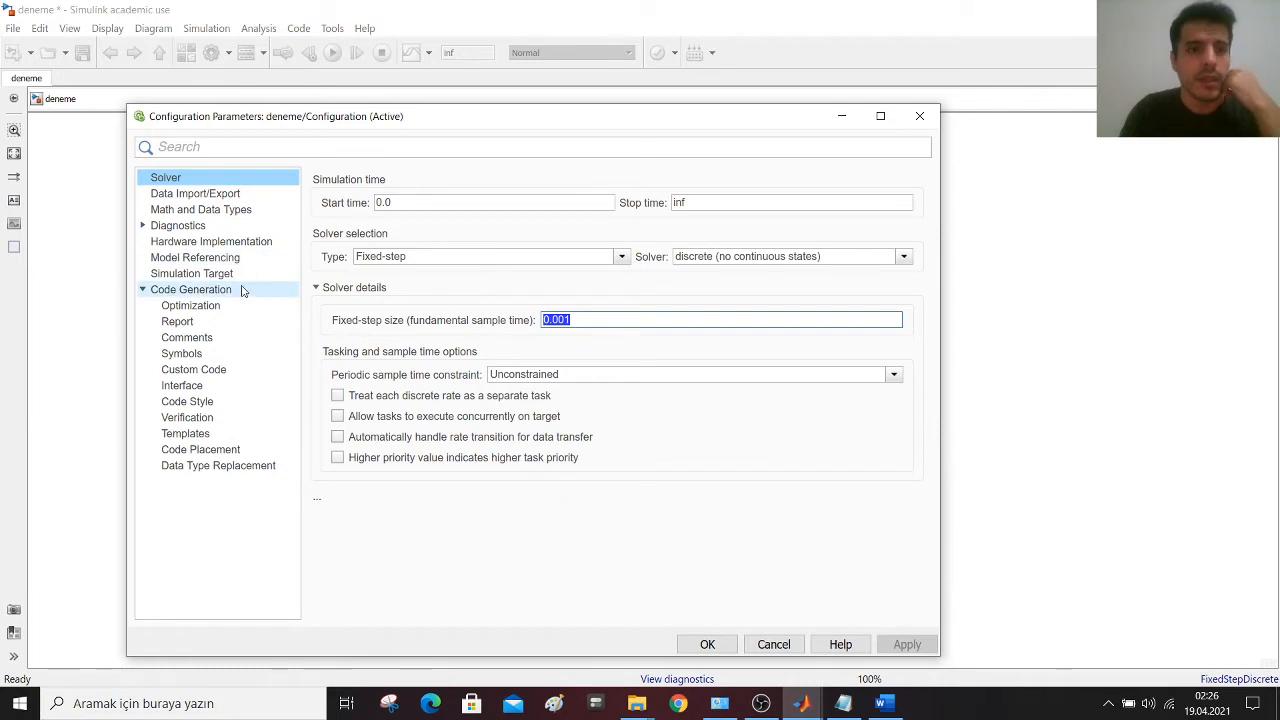
# - Confirm Code Generation with ert.tlc target and automatically located Visual C++ 2017 toolchain
pyautogui.click(192, 288)
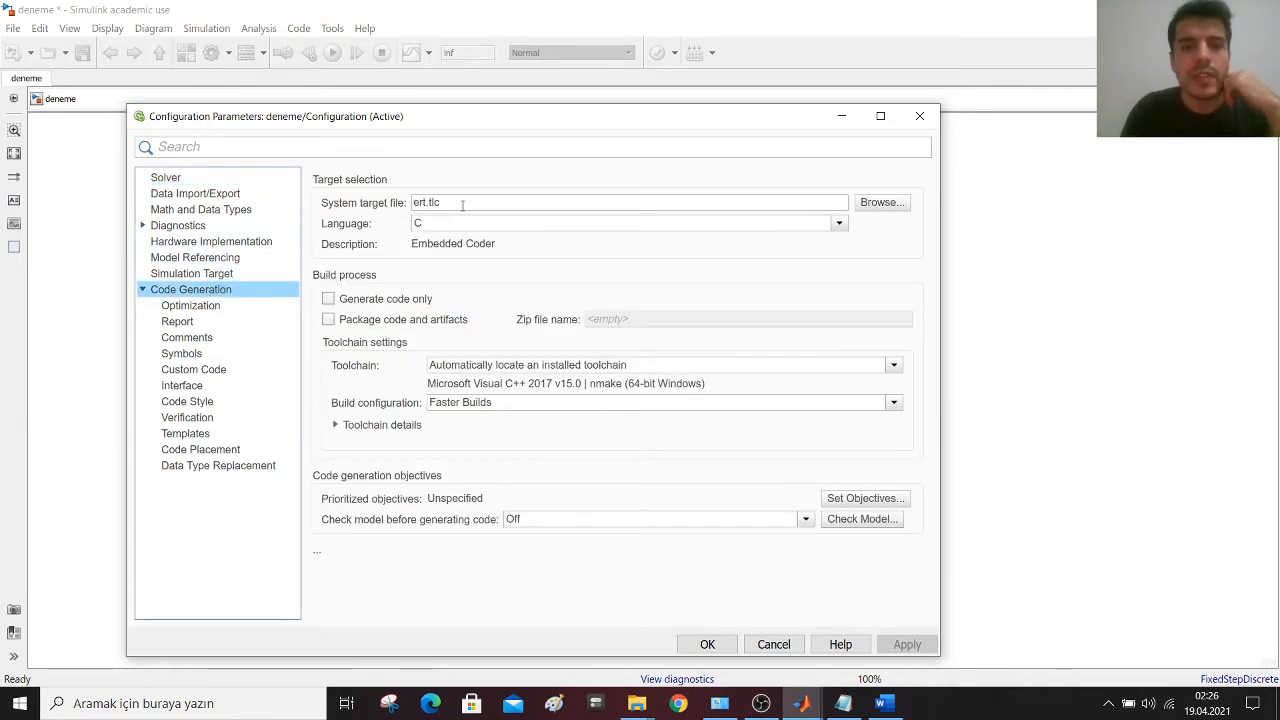
pyautogui.moveTo(460, 202)
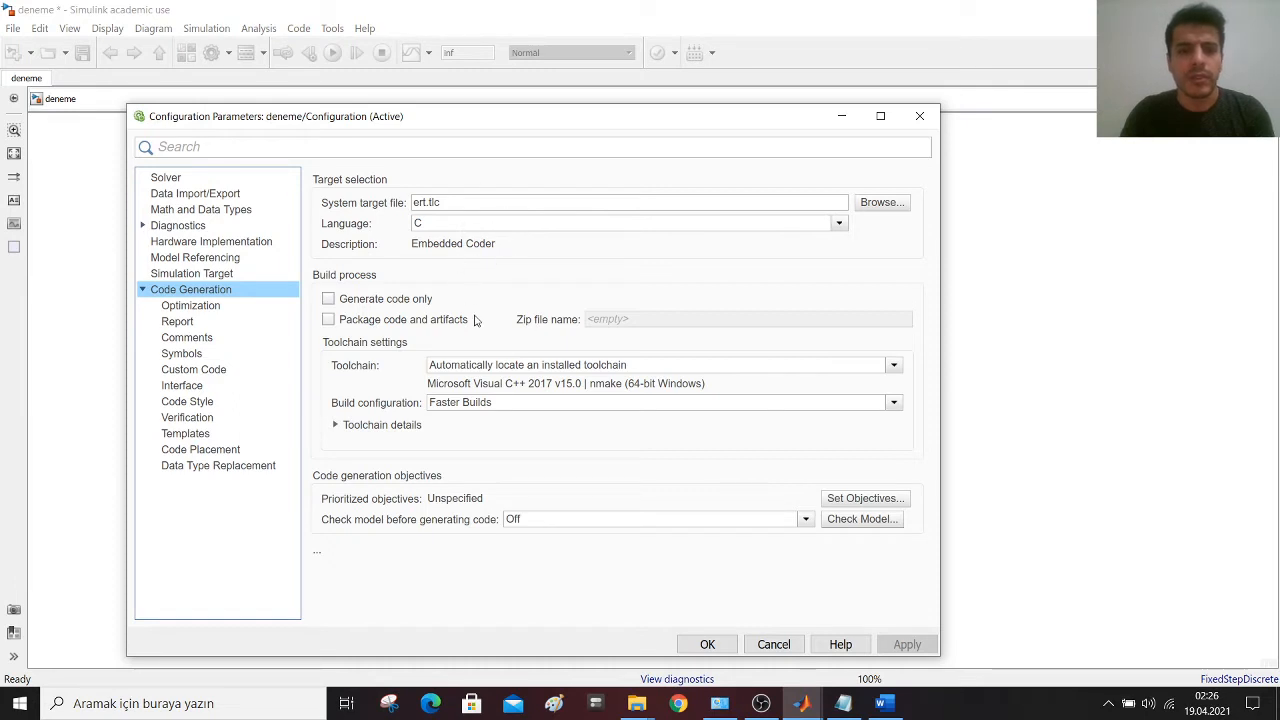
pyautogui.moveTo(370, 370)
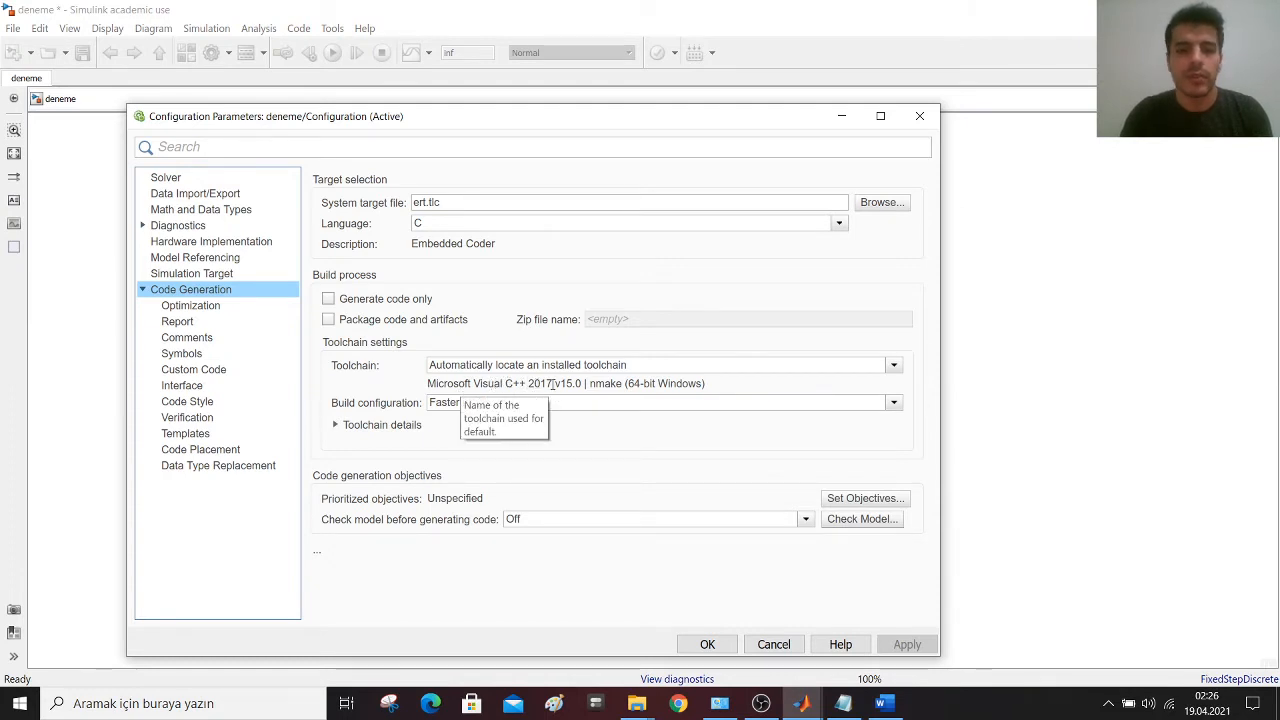
pyautogui.moveTo(564, 402)
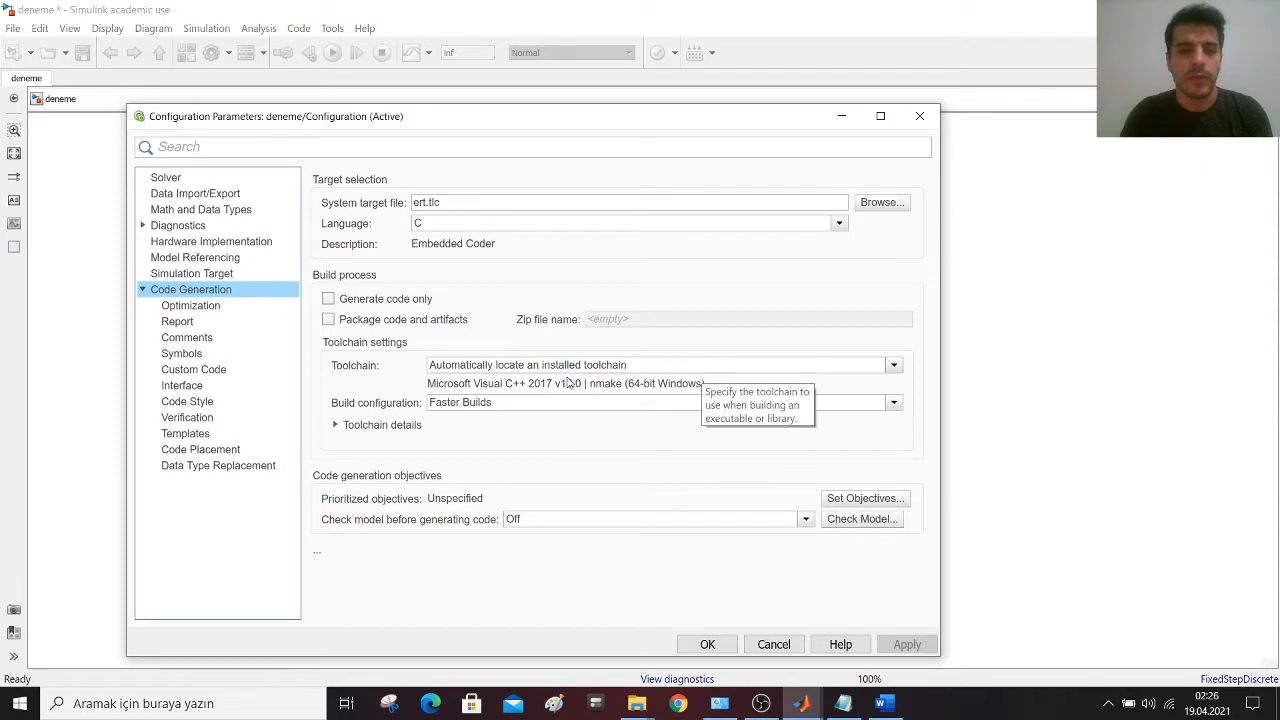
pyautogui.moveTo(636, 362)
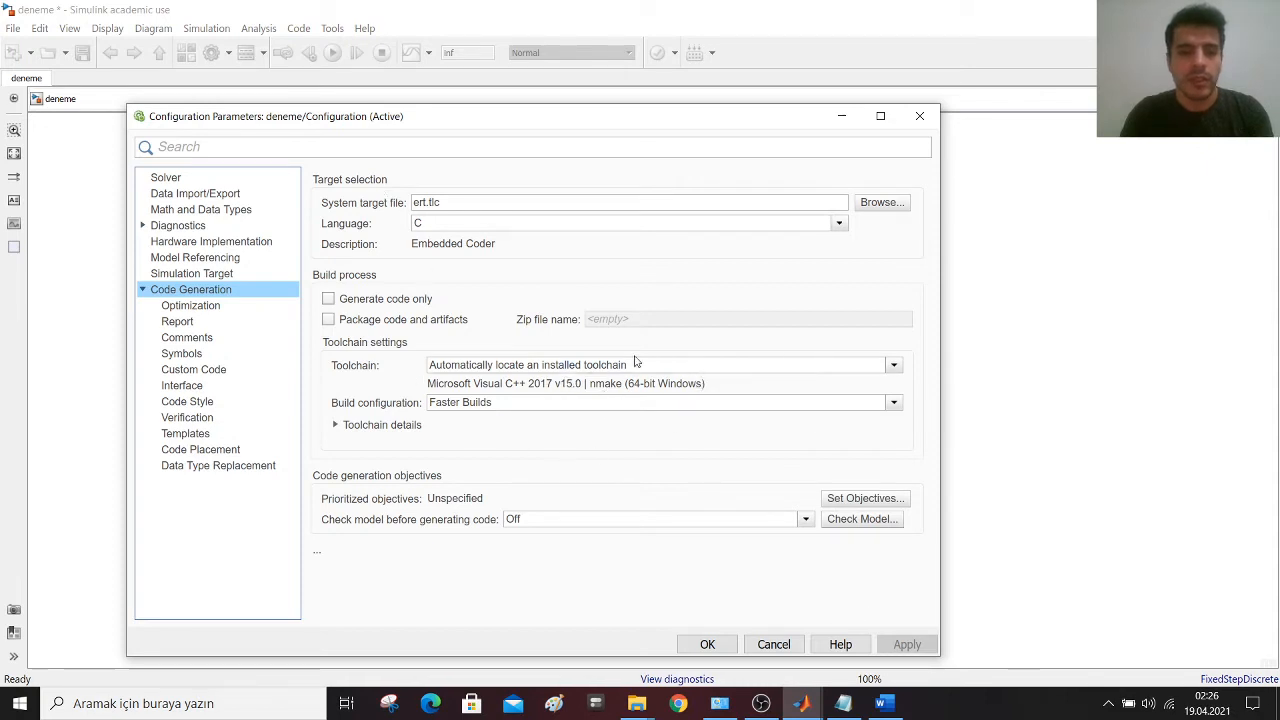
pyautogui.moveTo(628, 196)
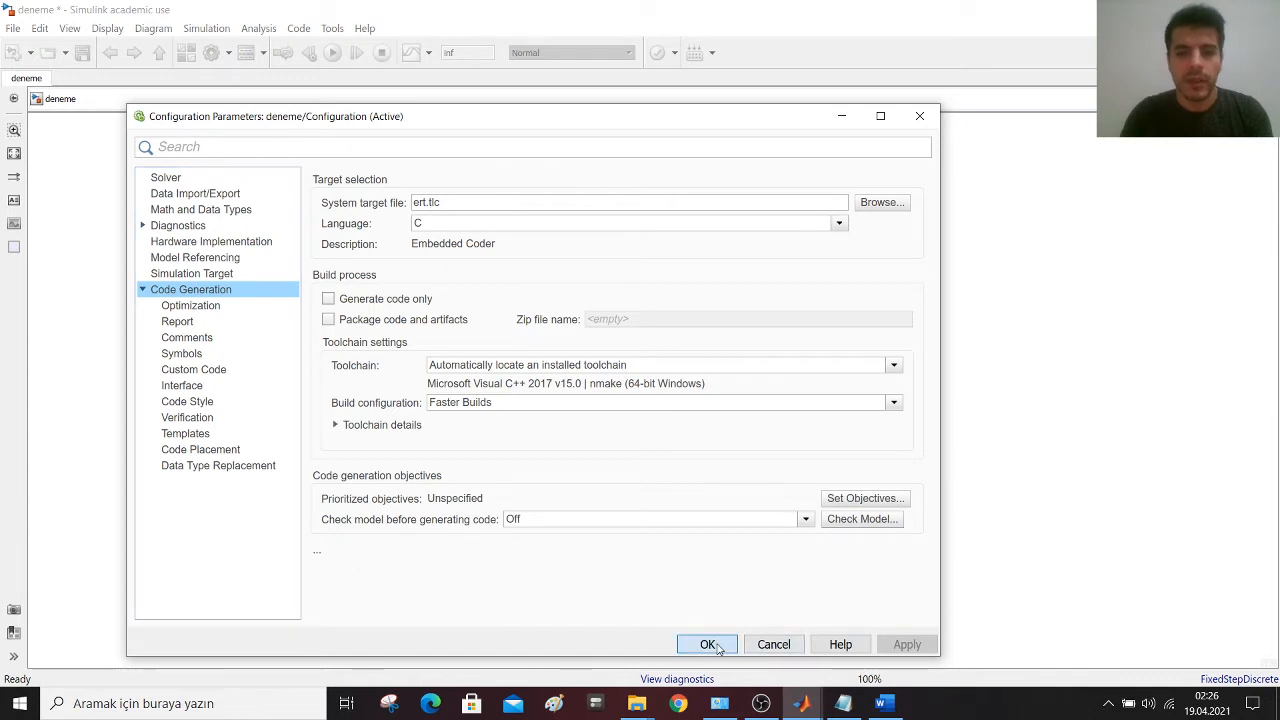
pyautogui.click(708, 644)
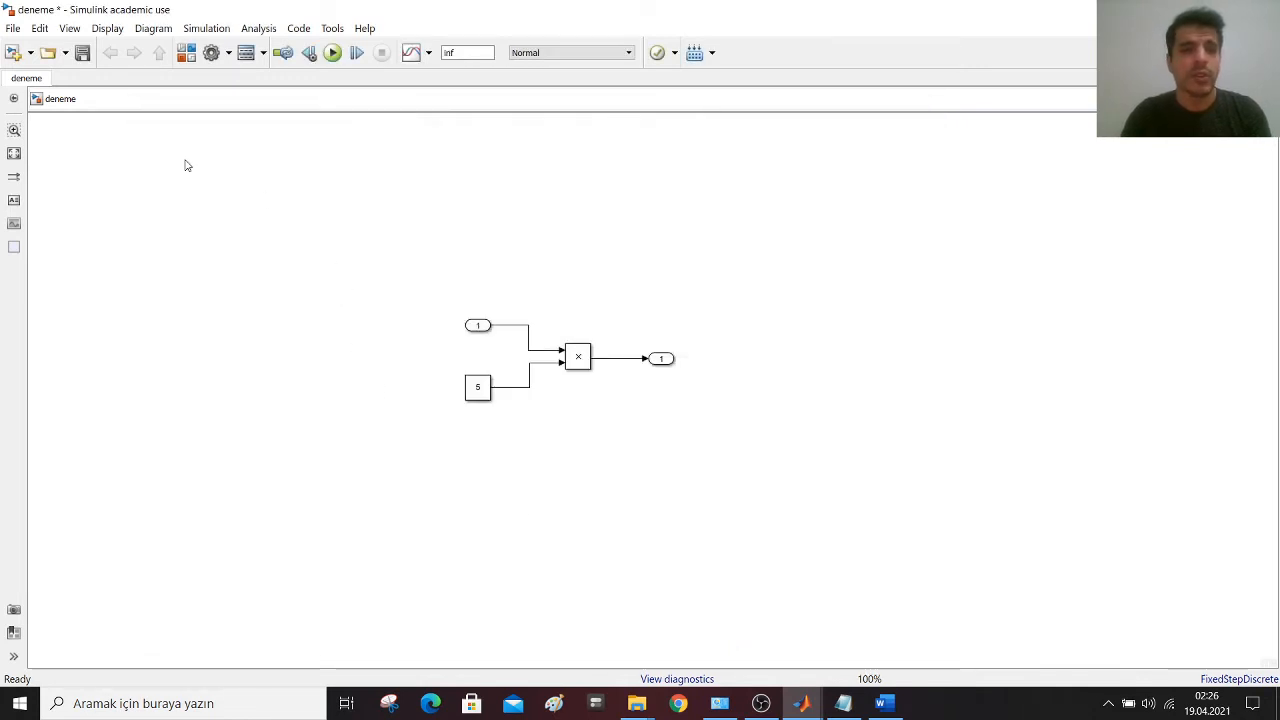
pyautogui.moveTo(366, 266)
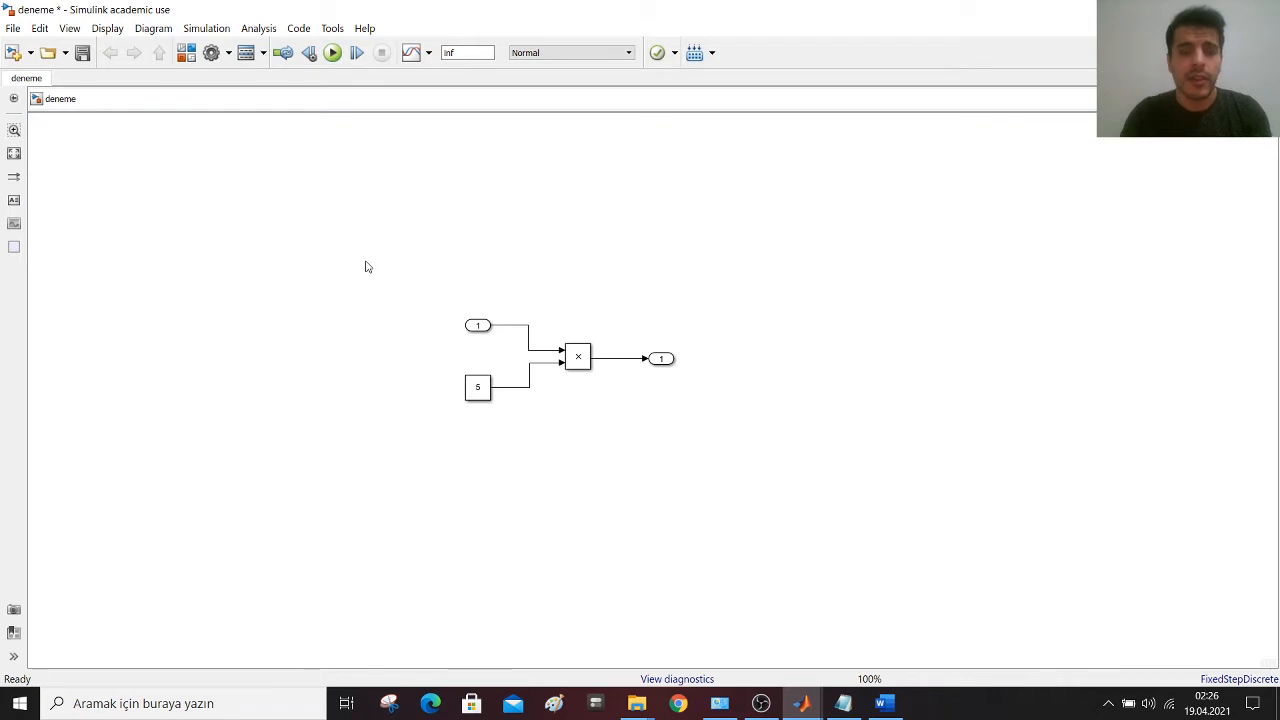
pyautogui.moveTo(456, 304)
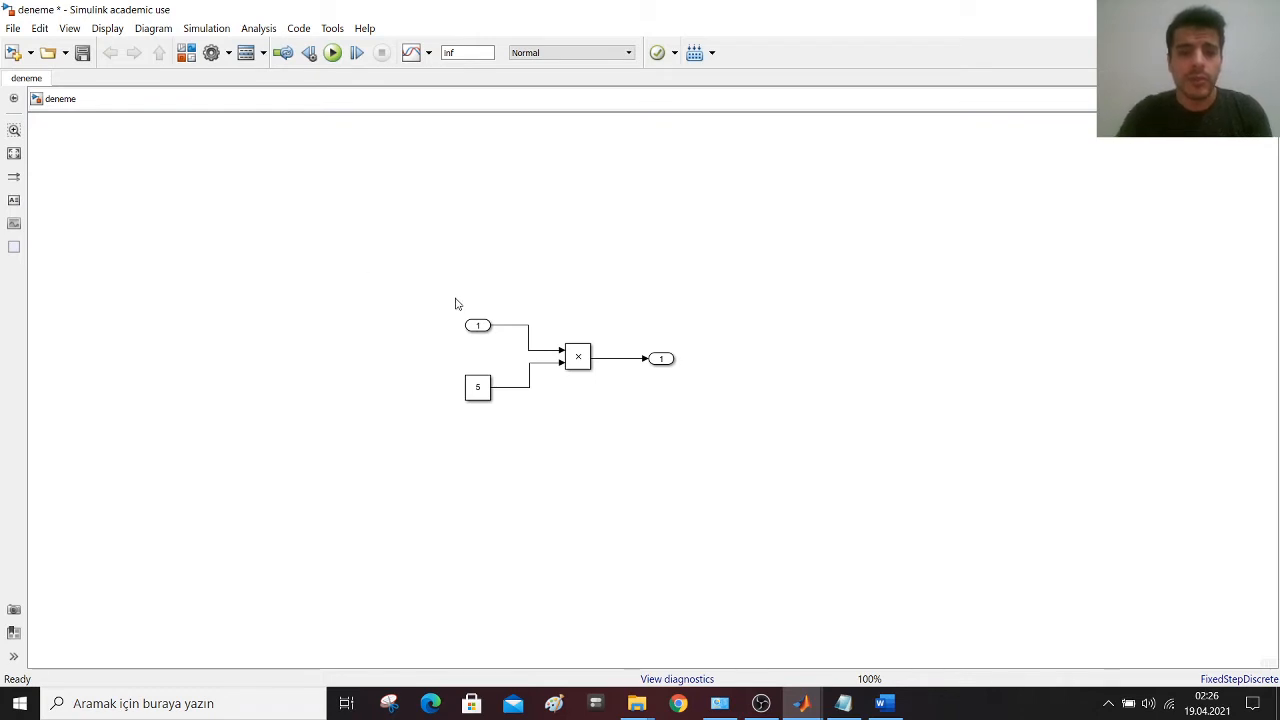
pyautogui.moveTo(456, 304); pyautogui.dragTo(700, 452)
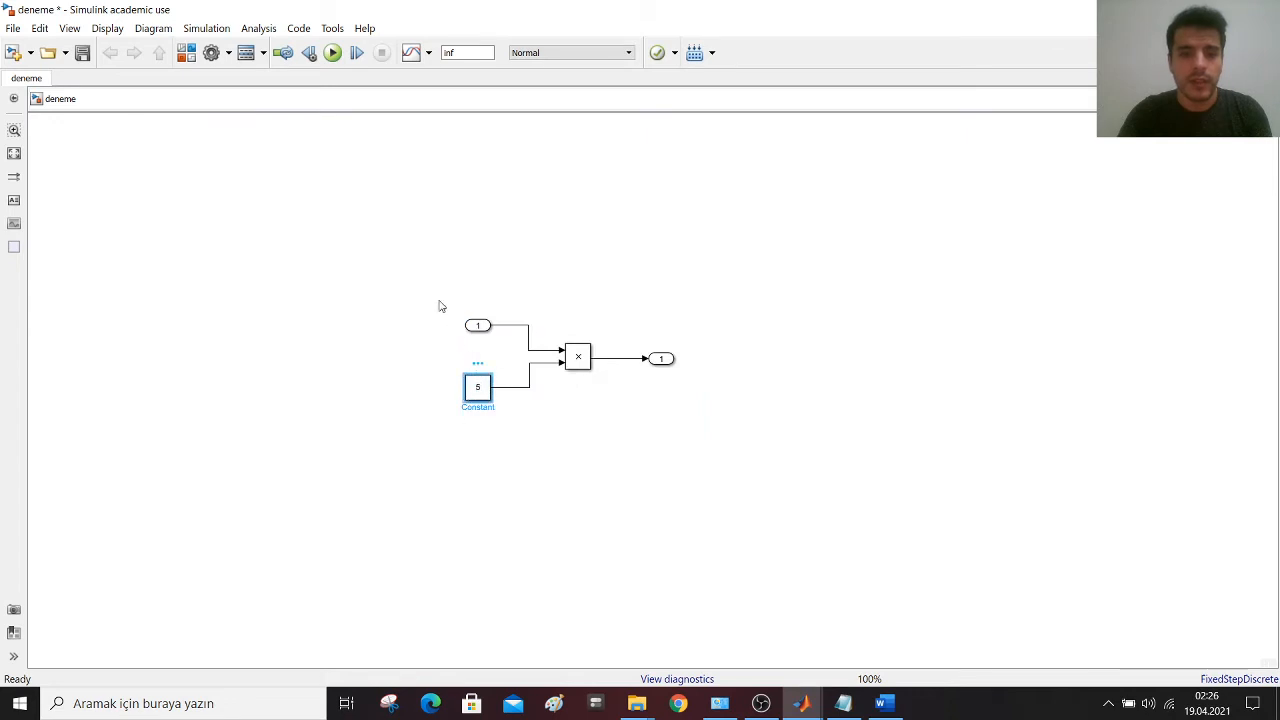
pyautogui.click(476, 324)
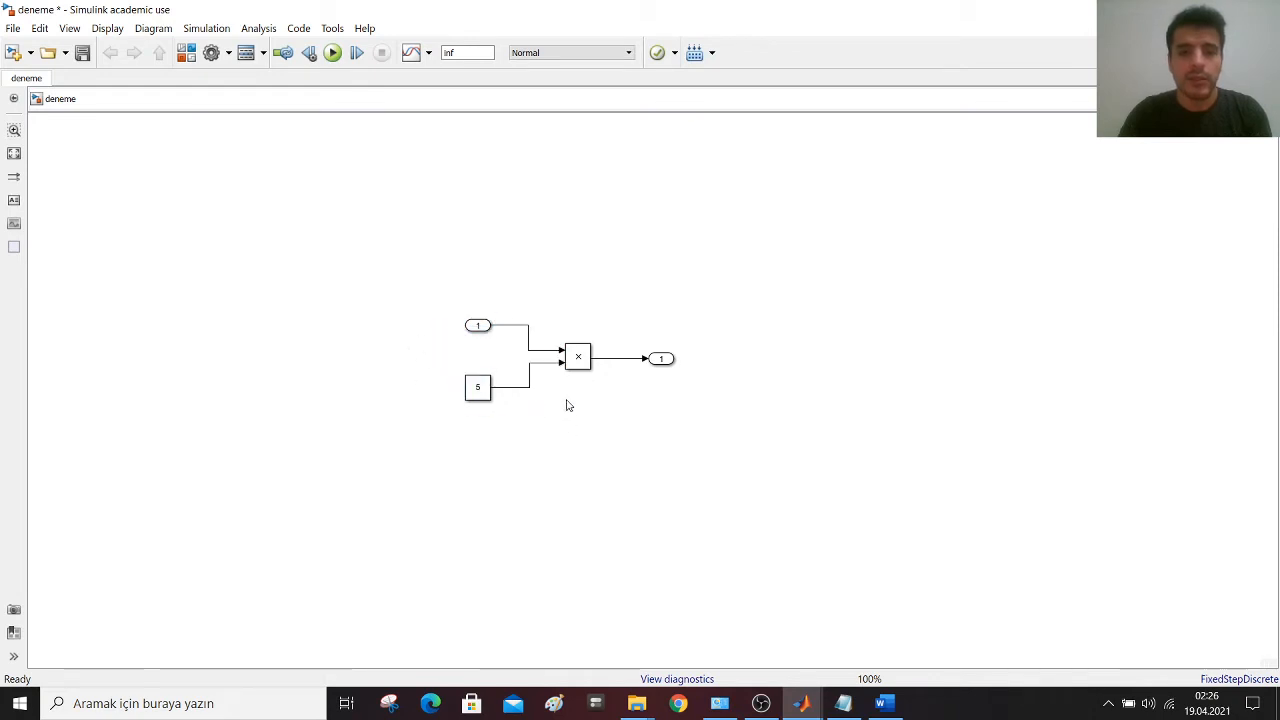
pyautogui.click(660, 358)
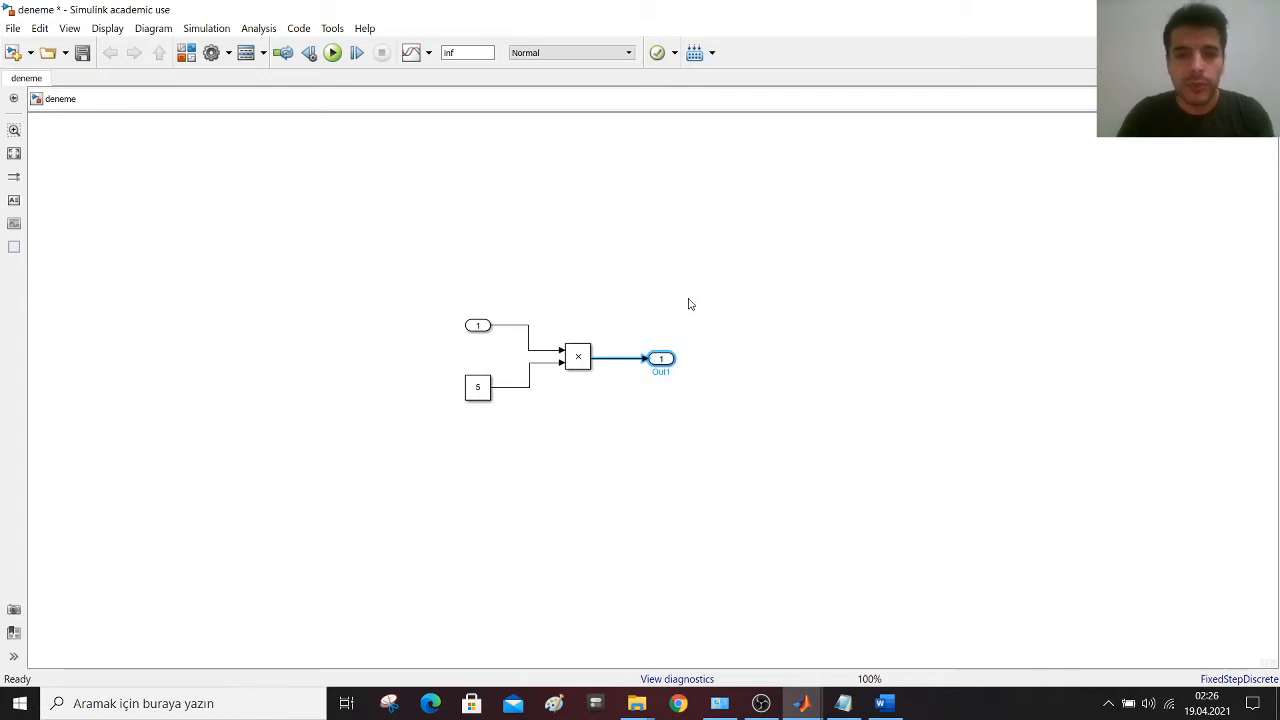
pyautogui.moveTo(388, 268); pyautogui.dragTo(676, 432)
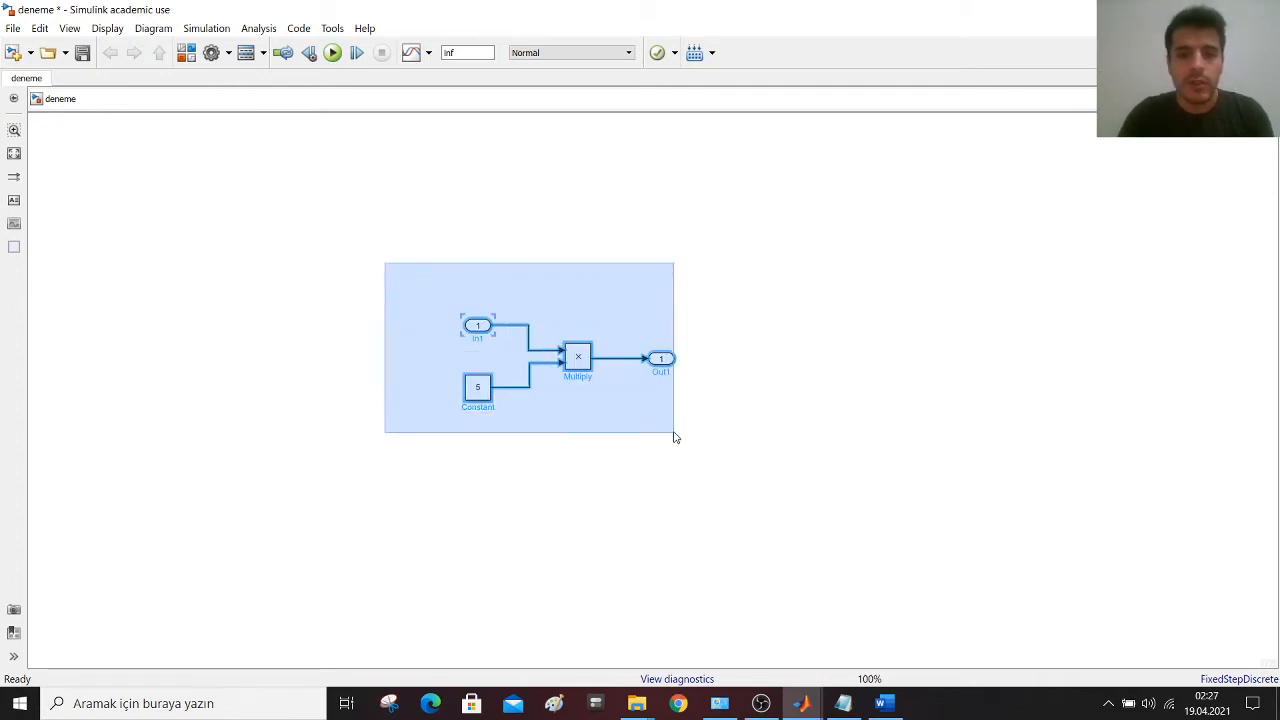
pyautogui.click(748, 338)
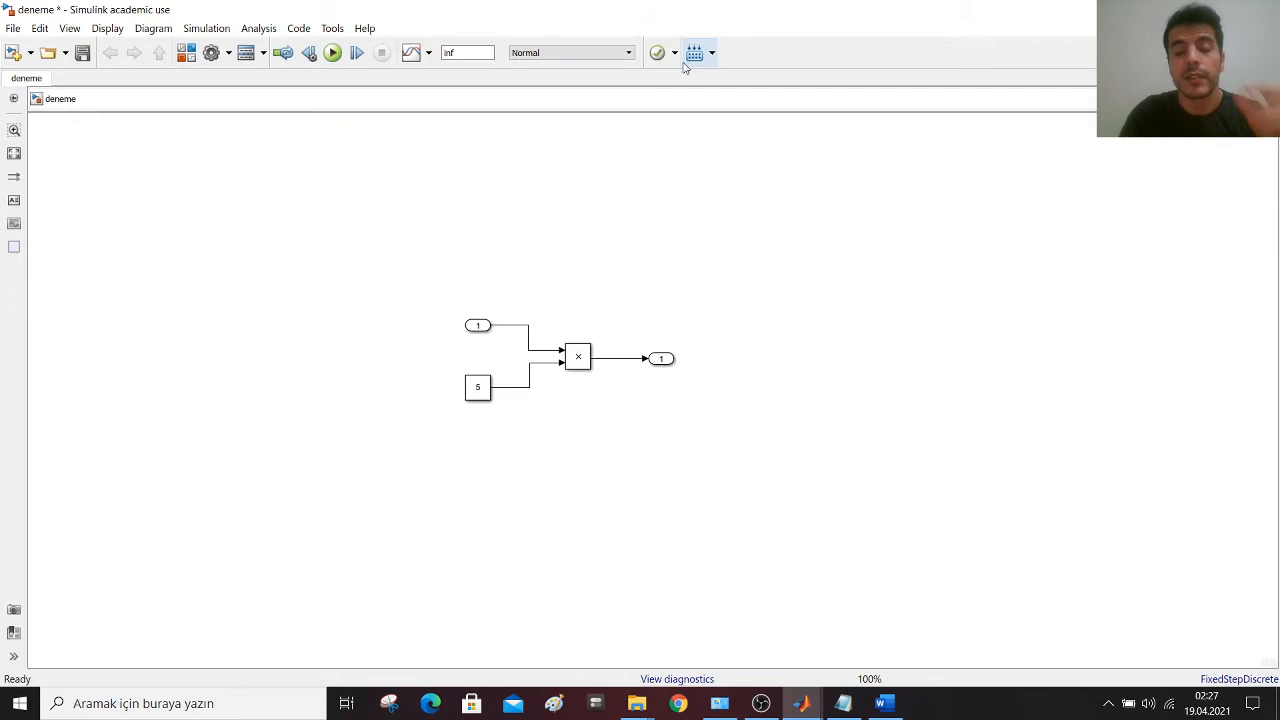
pyautogui.moveTo(694, 52)
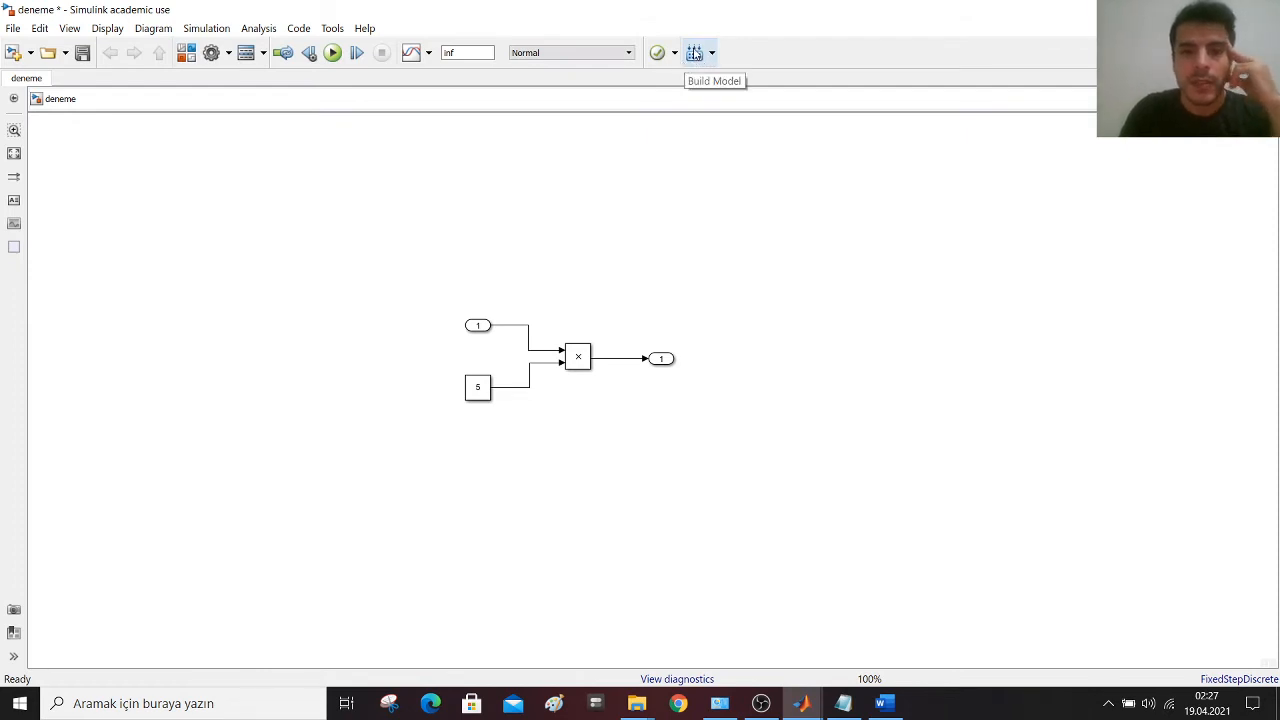
pyautogui.moveTo(576, 248)
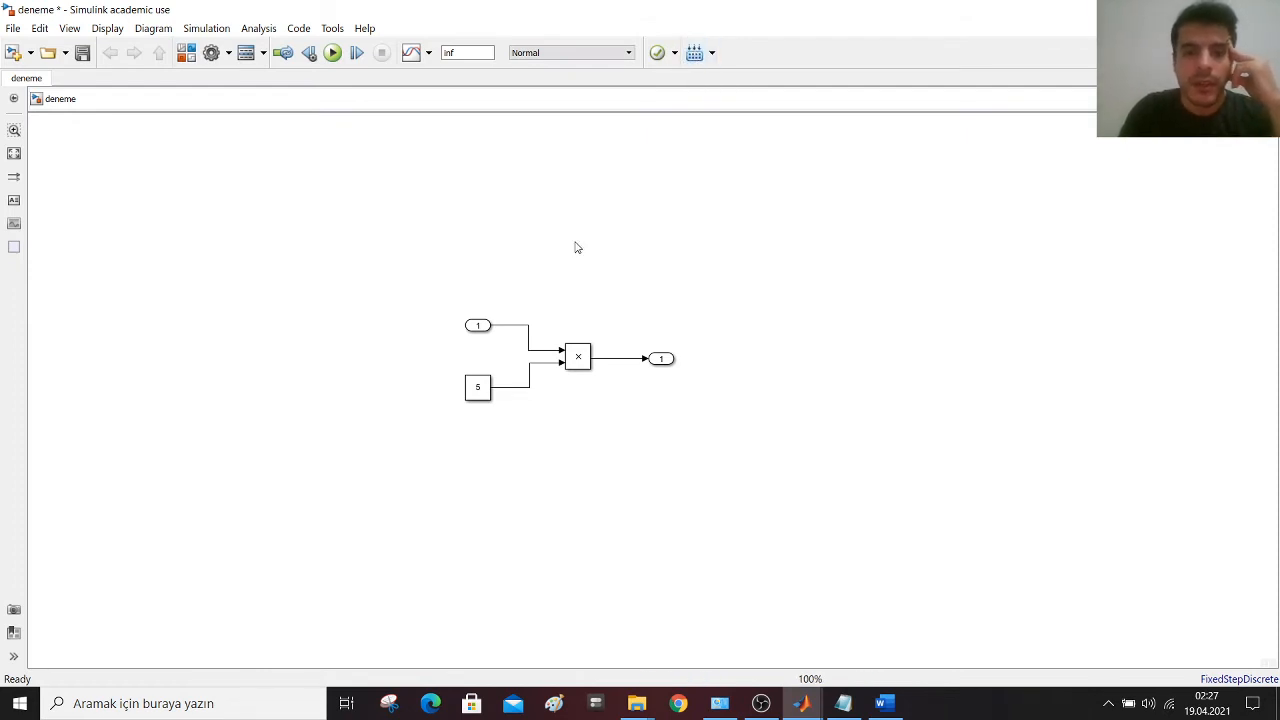
# - Build the deneme model and expand the report's Utility files (deneme.c, deneme.h, rtwtypes.h)
pyautogui.click(332, 52)
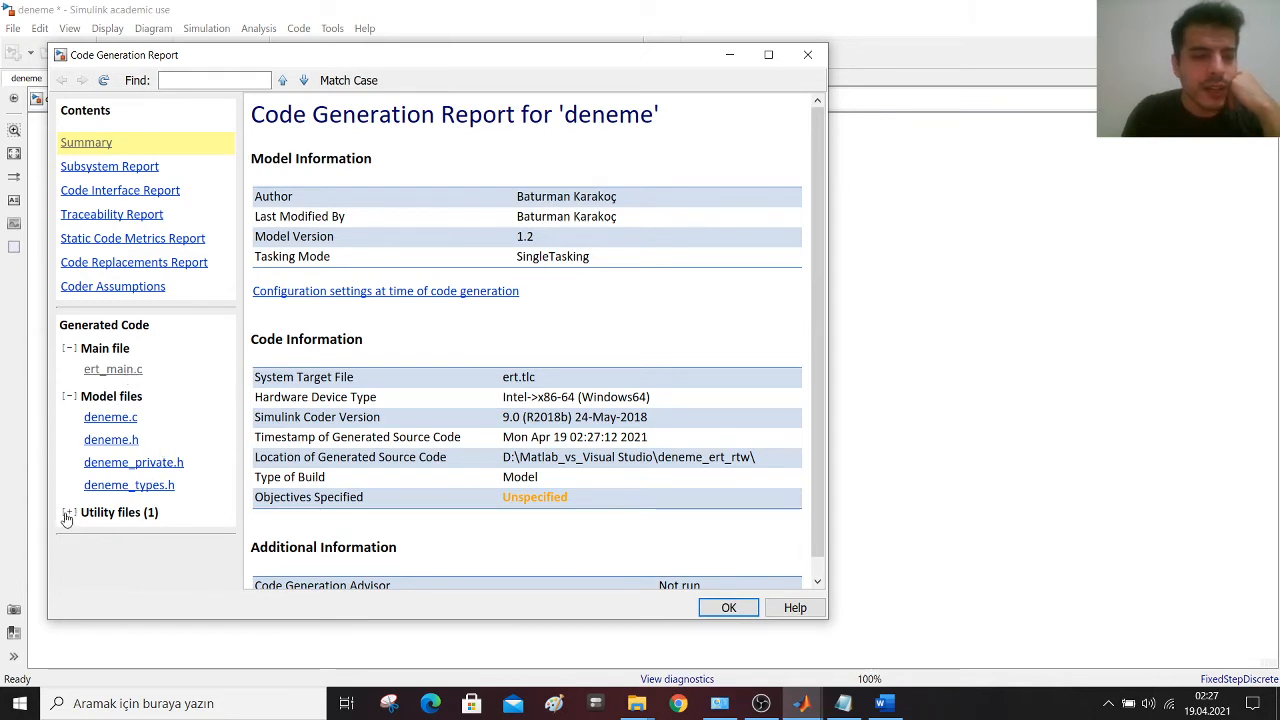
pyautogui.click(68, 512)
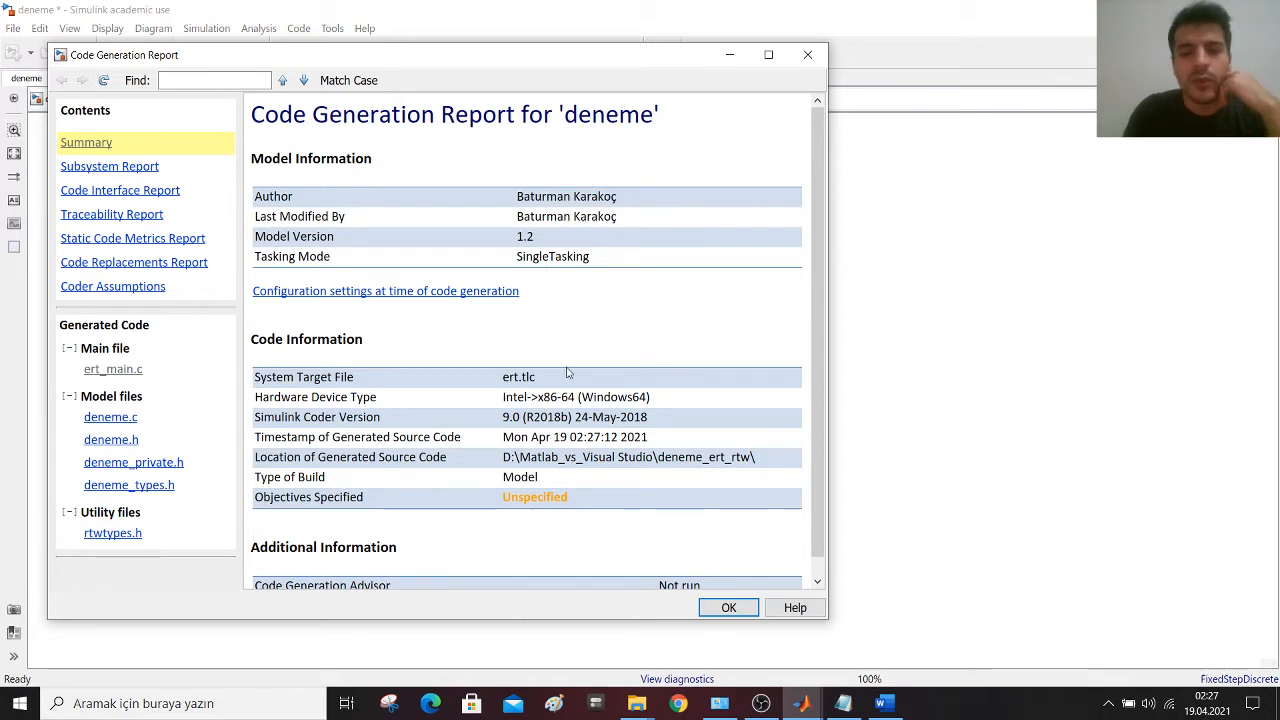
pyautogui.moveTo(962, 346)
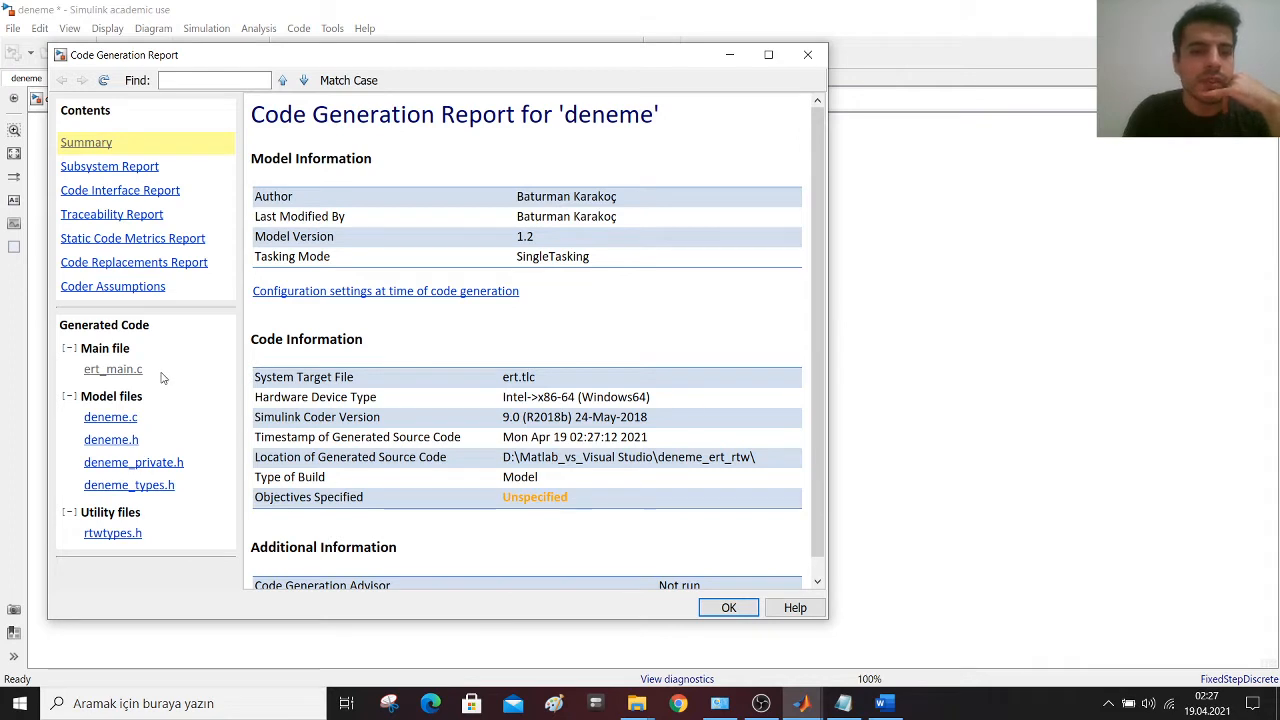
pyautogui.moveTo(58, 422)
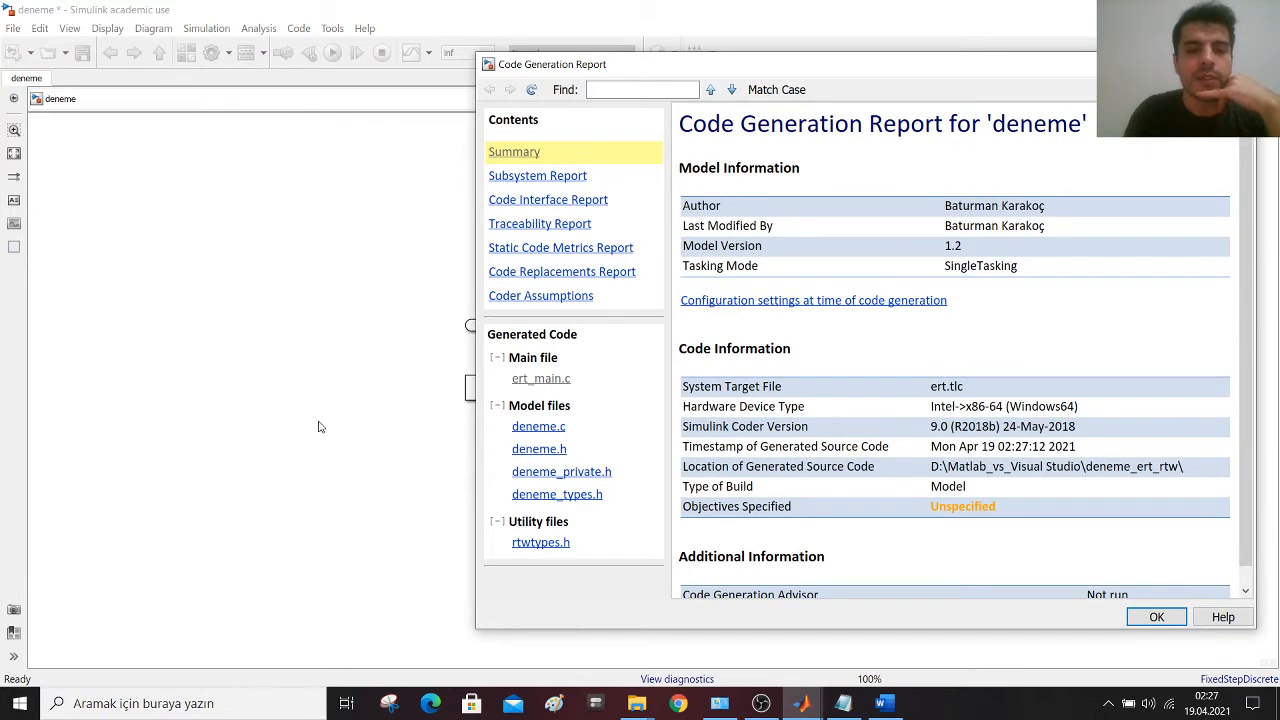
pyautogui.moveTo(588, 434)
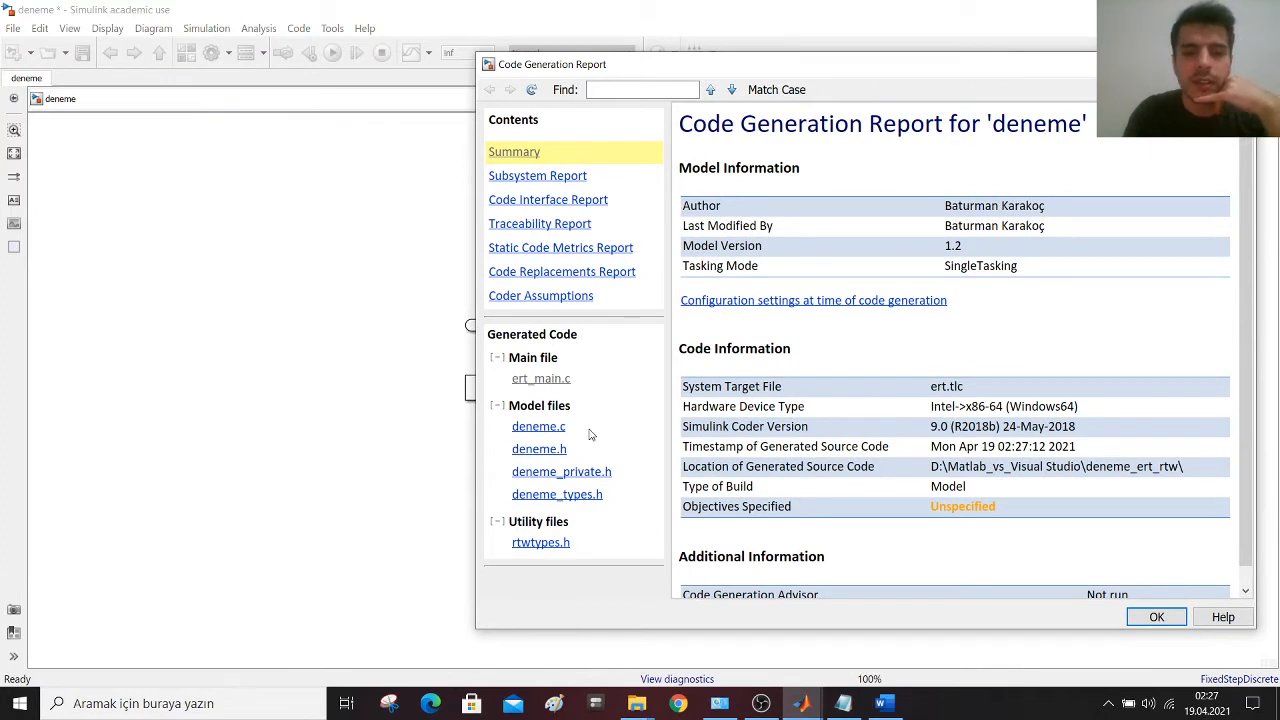
pyautogui.moveTo(608, 540)
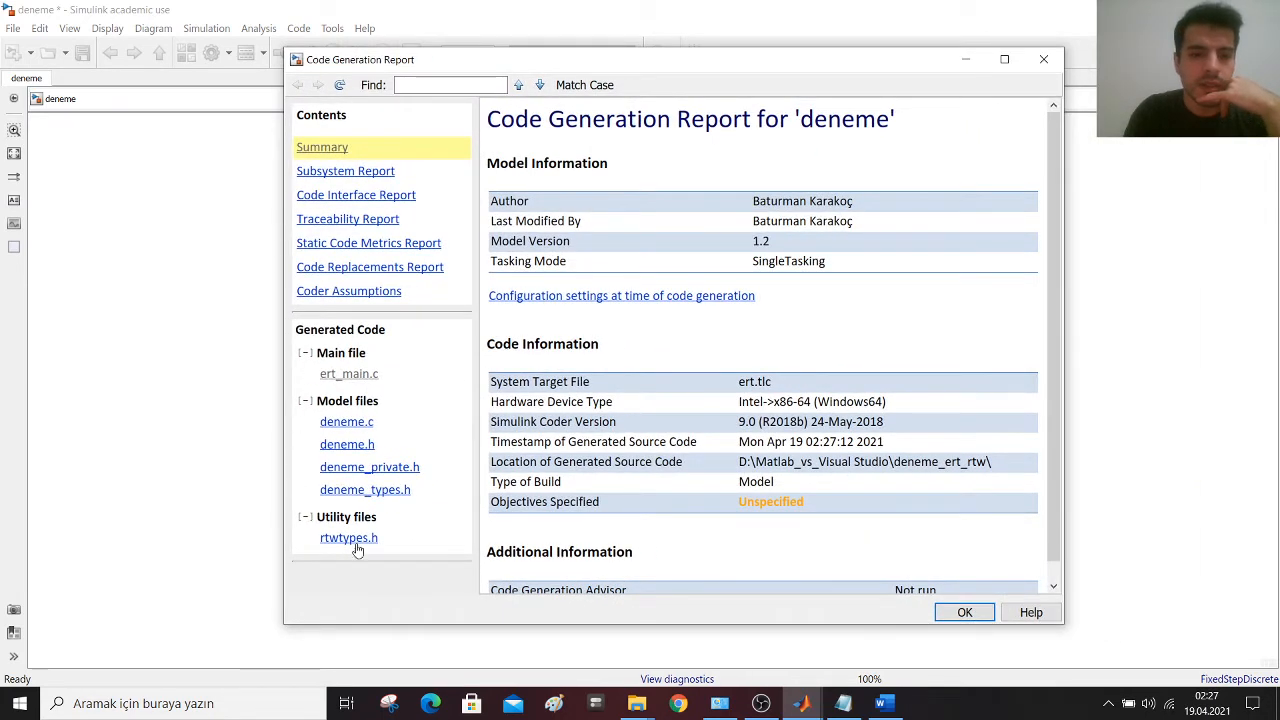
pyautogui.moveTo(378, 564)
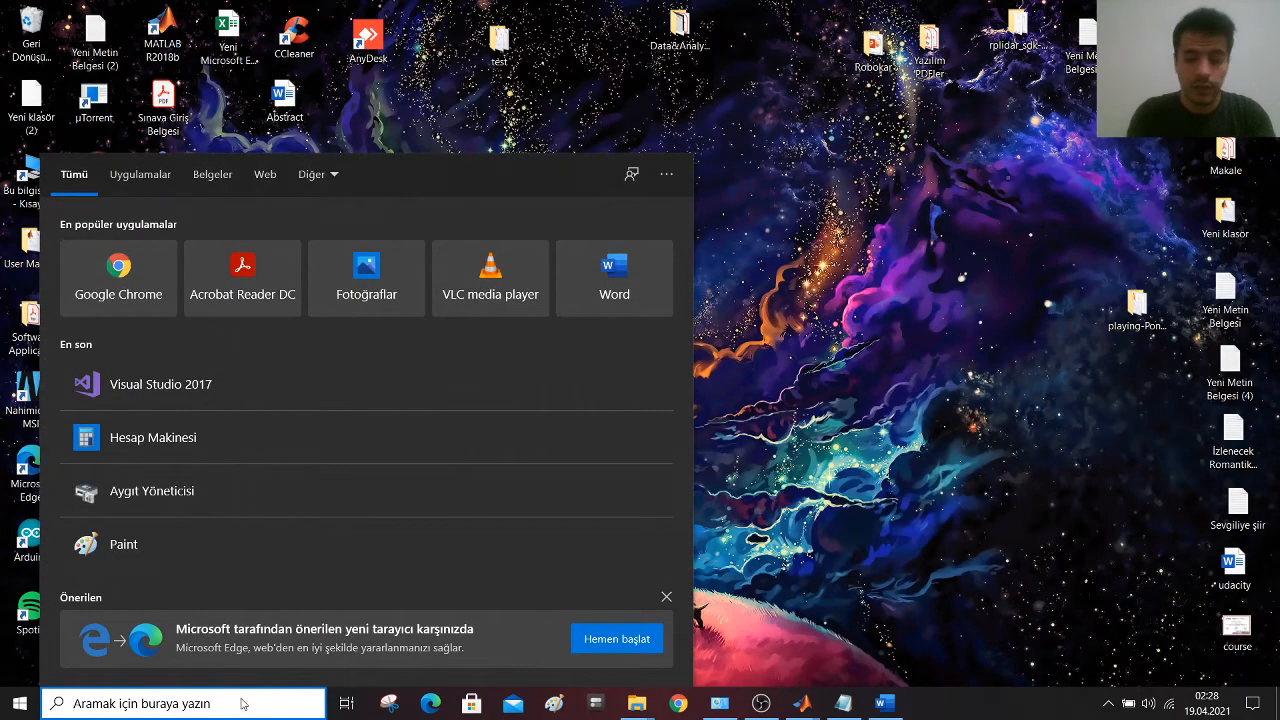
# - Launch Visual Studio 2017 from Start search and begin a new project
pyautogui.write('visu')
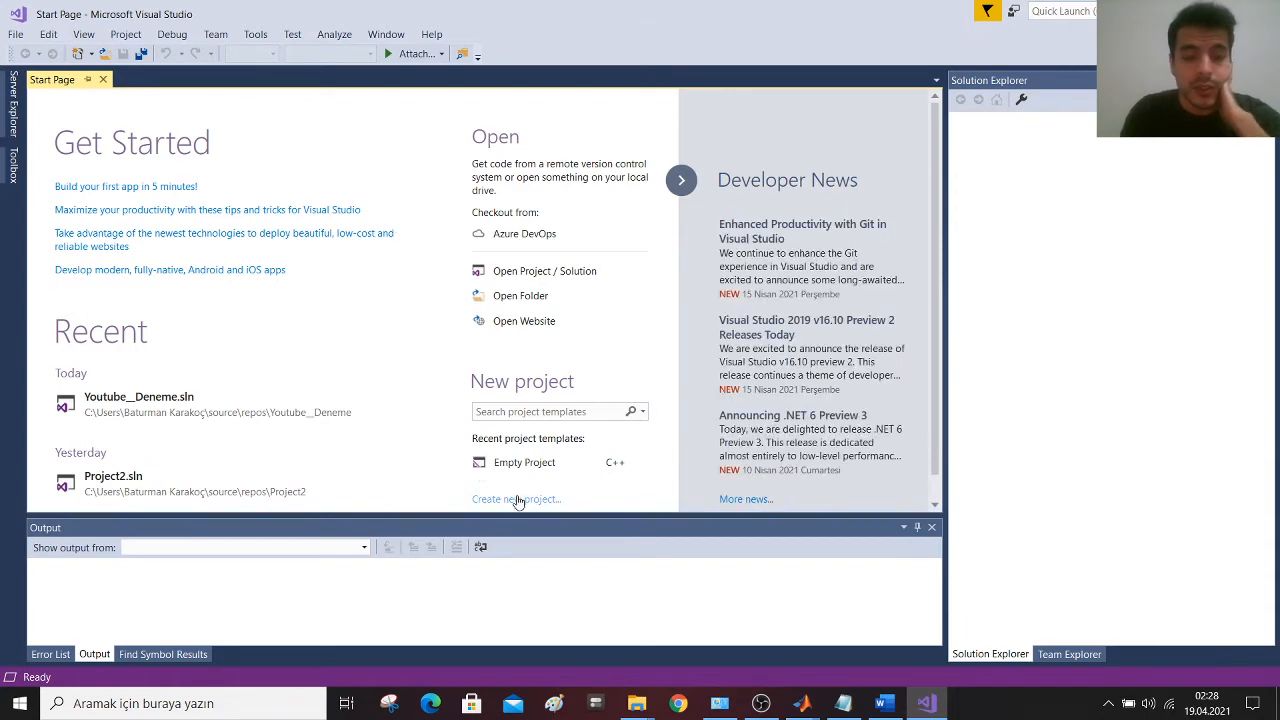
pyautogui.click(516, 500)
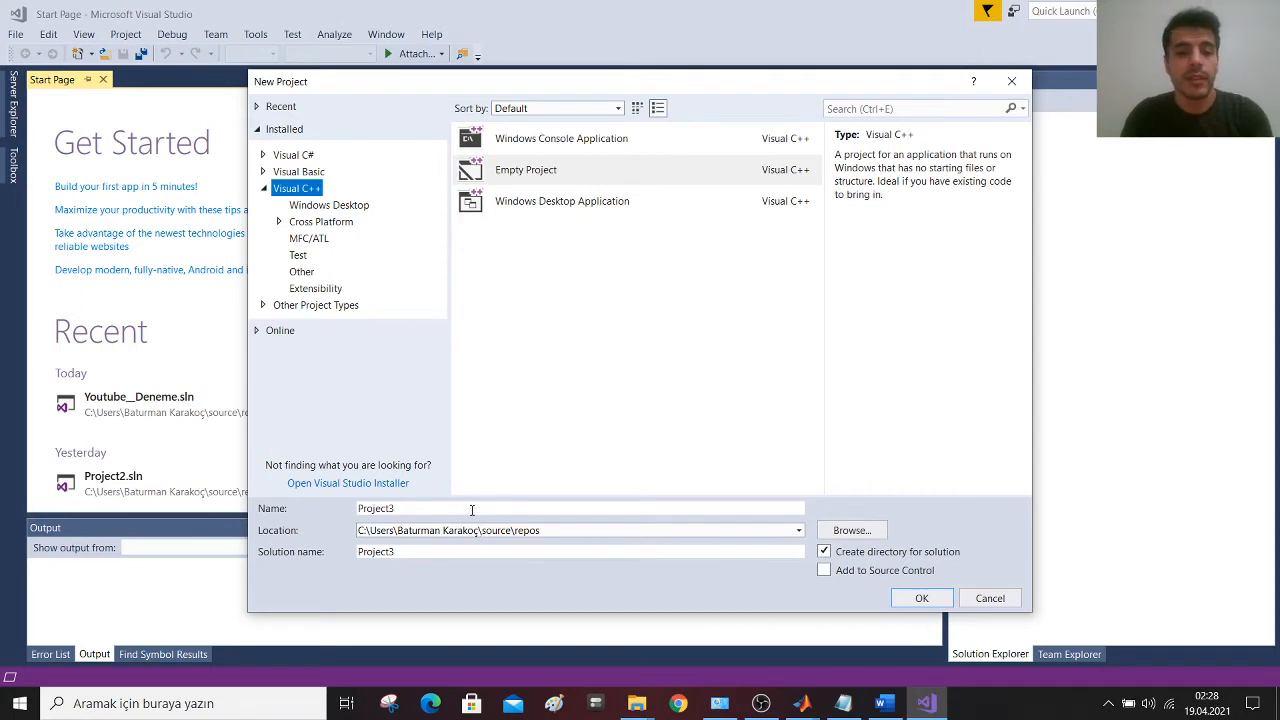
# - Create an Empty Visual C++ project named Trial_Youtube
pyautogui.write('Y')
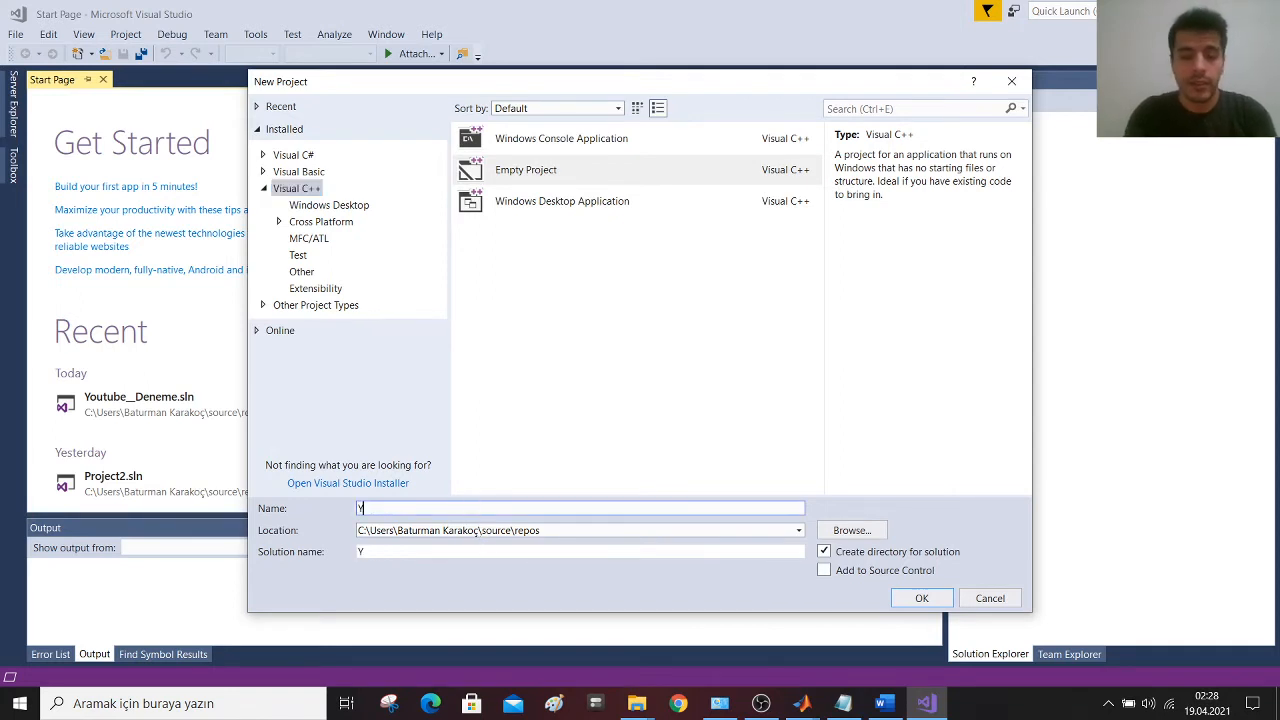
pyautogui.write('rial')
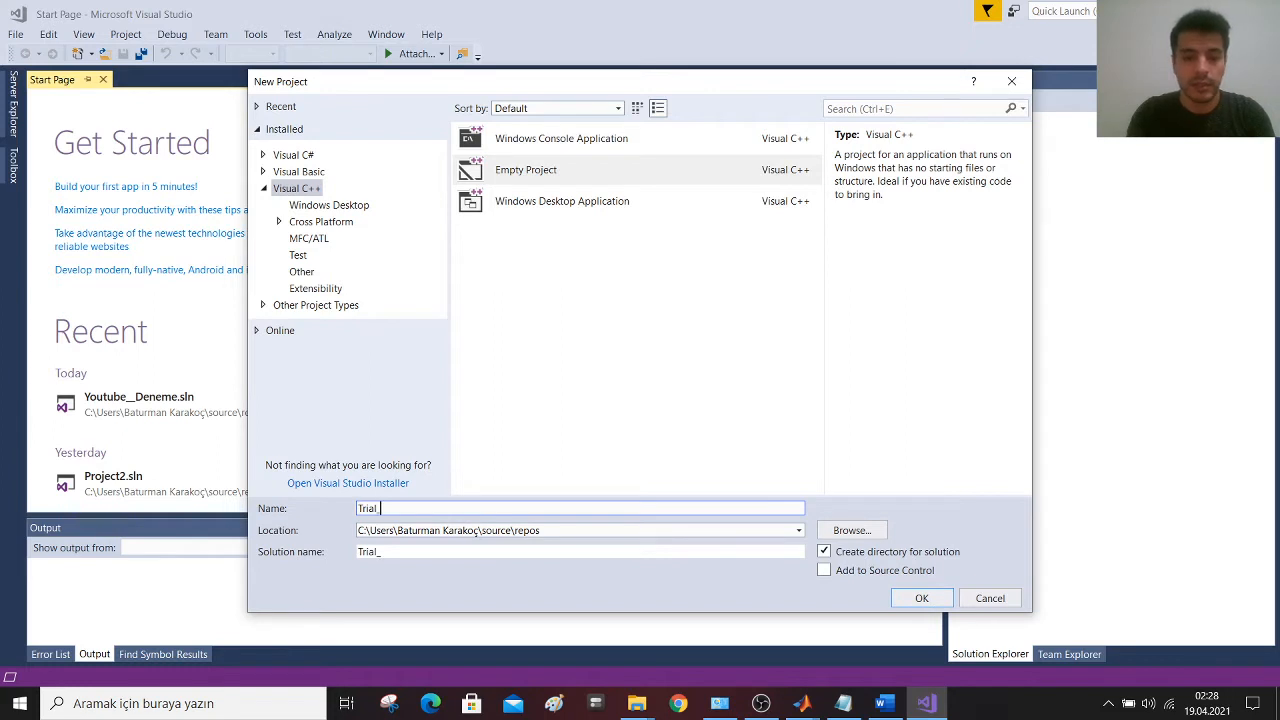
pyautogui.write('_Youtube')
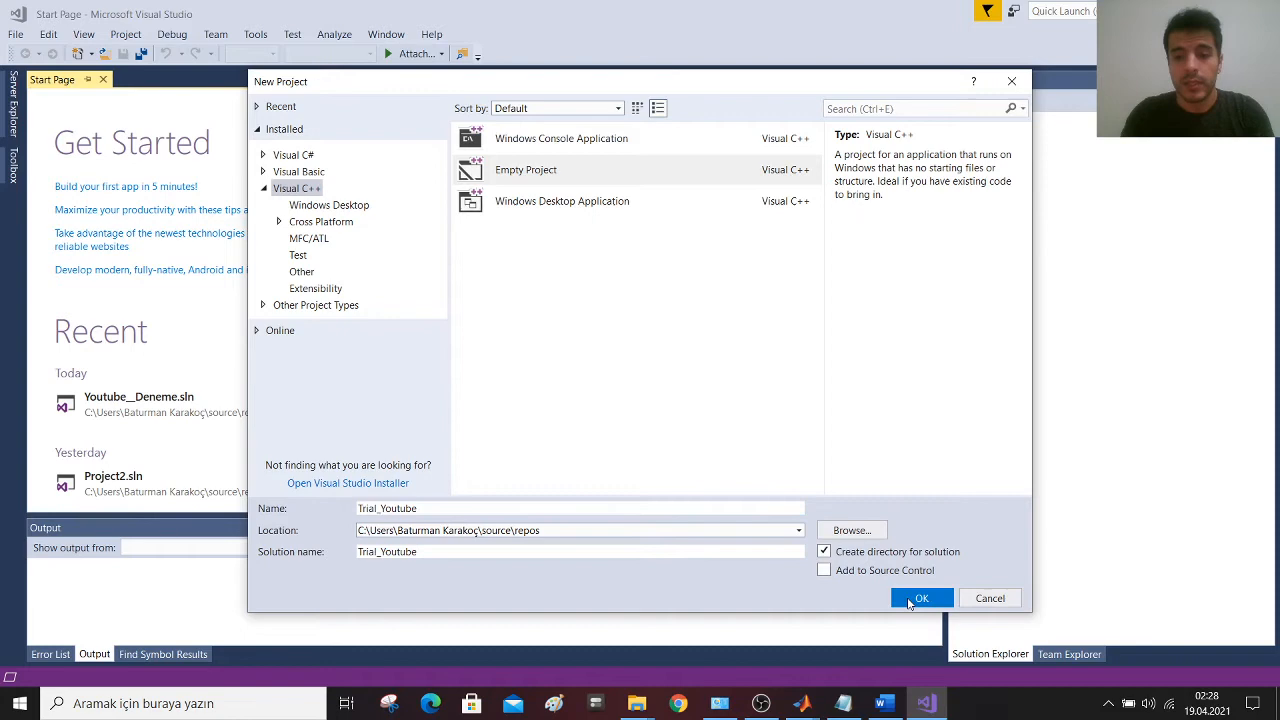
pyautogui.click(920, 598)
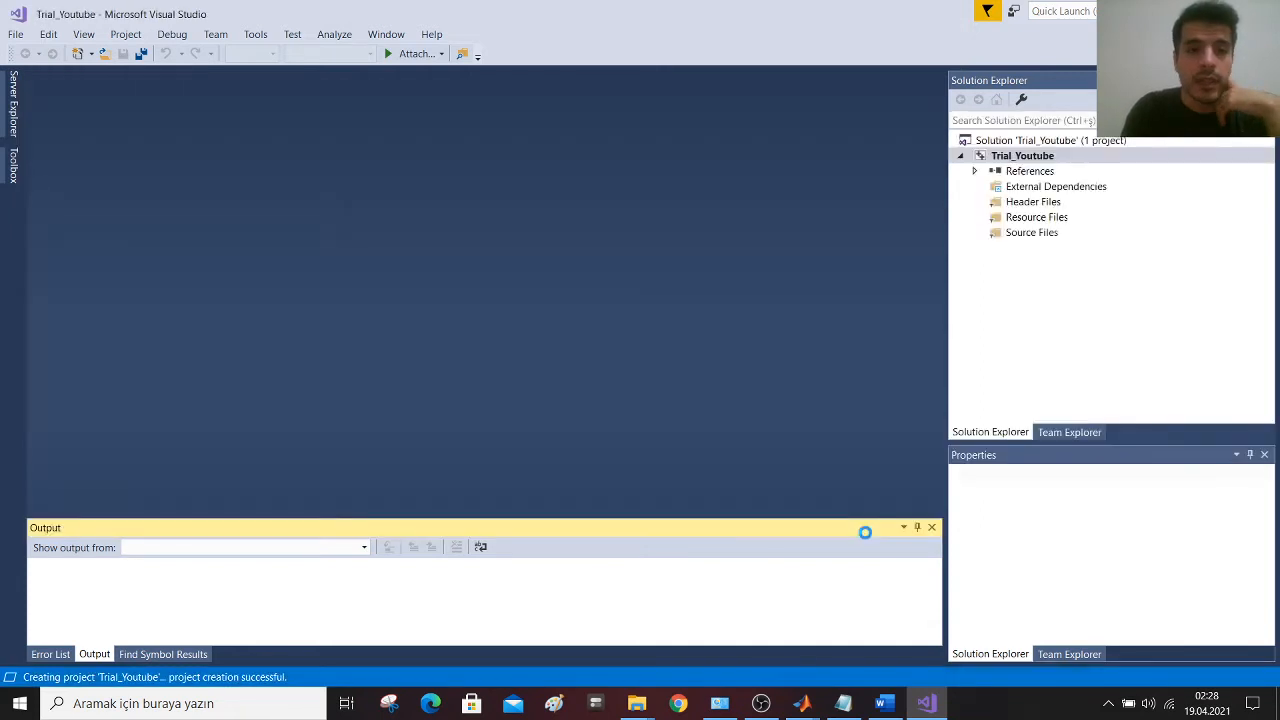
# - Switch the project's target platform to x64
pyautogui.click(1022, 156)
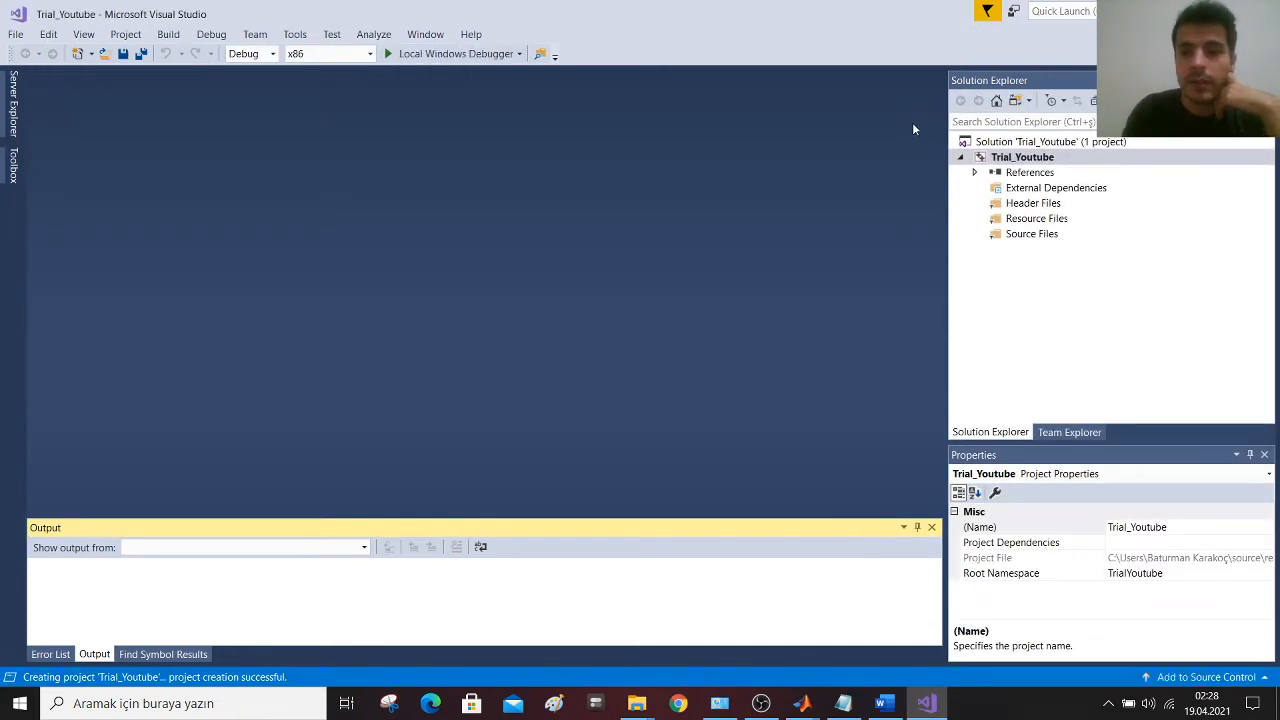
pyautogui.moveTo(244, 332)
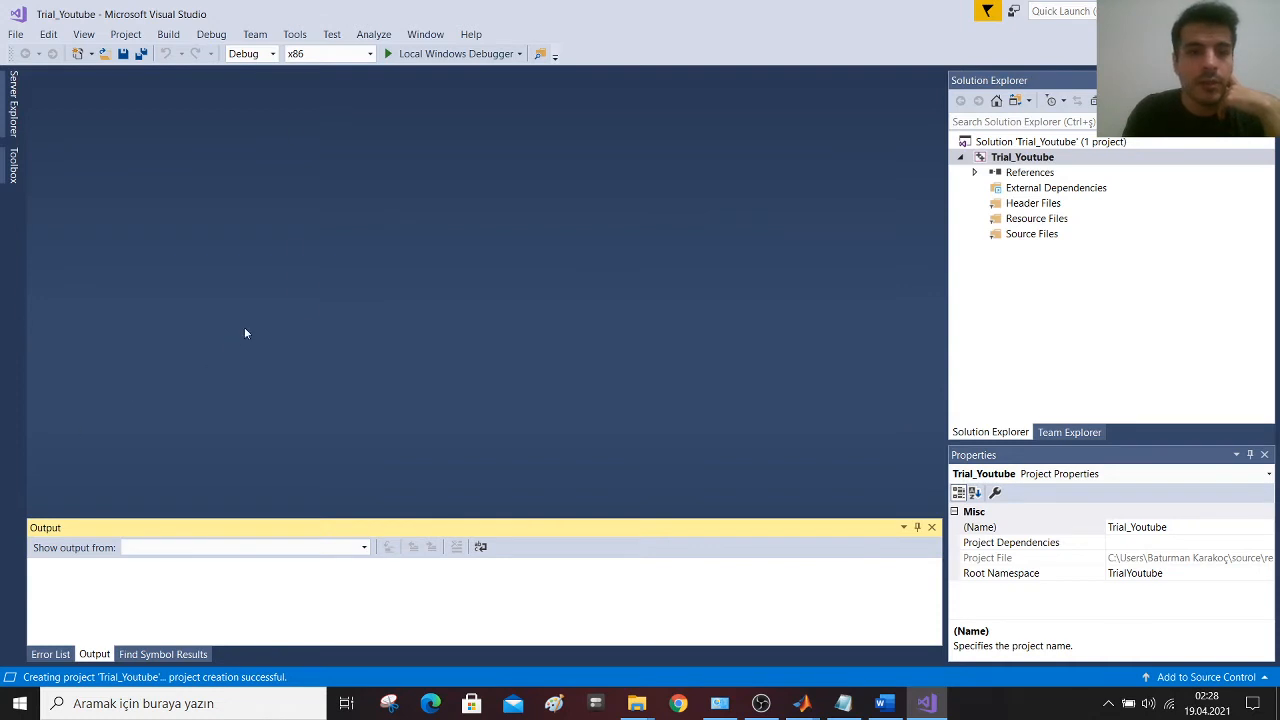
pyautogui.click(370, 52)
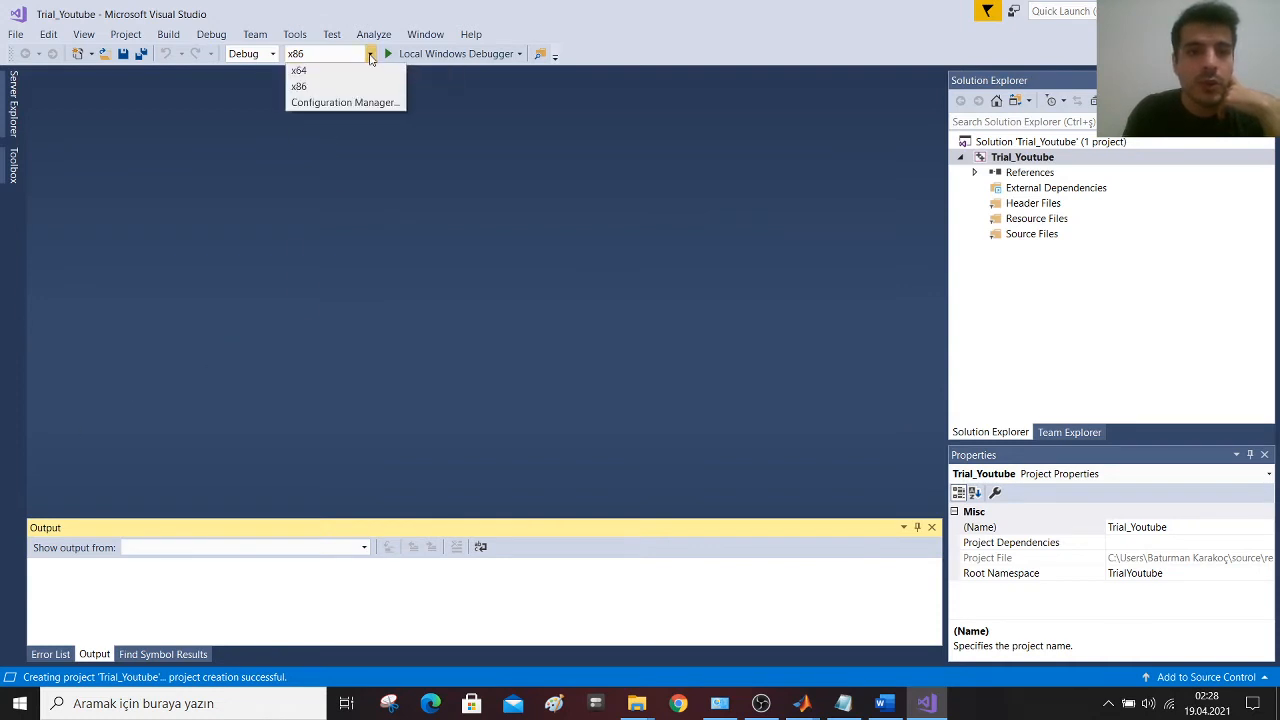
pyautogui.moveTo(316, 70)
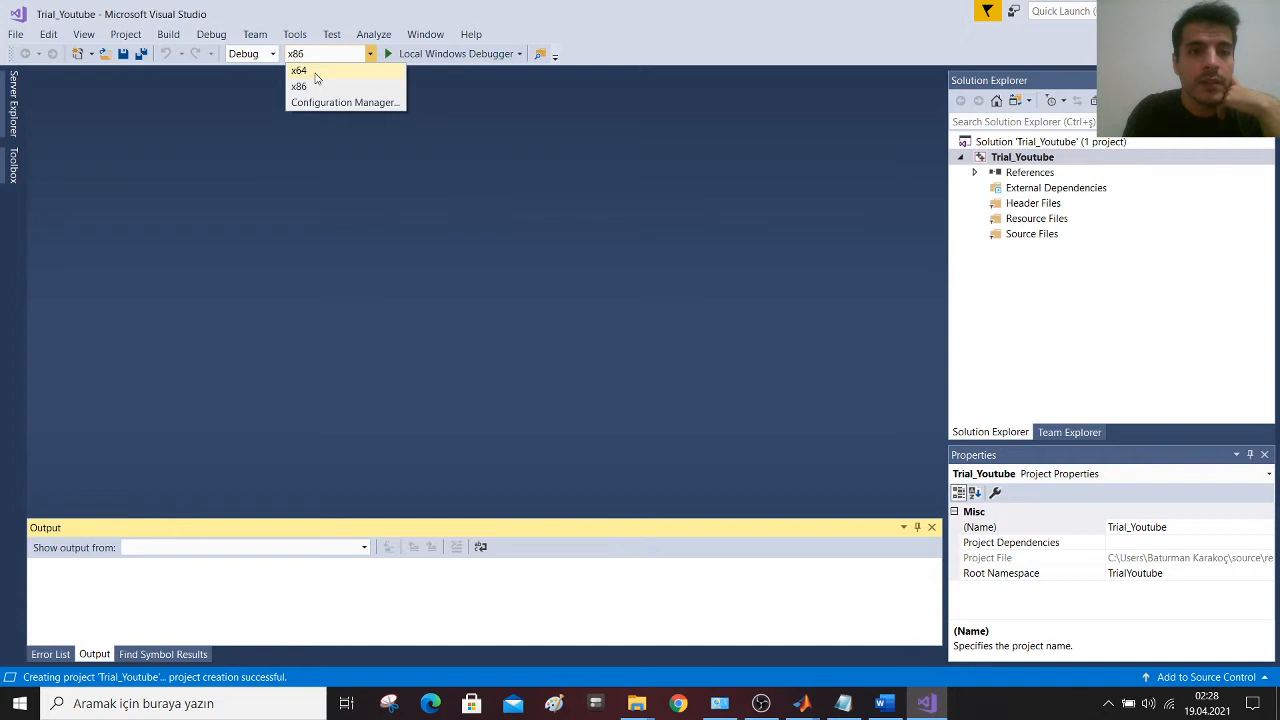
pyautogui.click(298, 70)
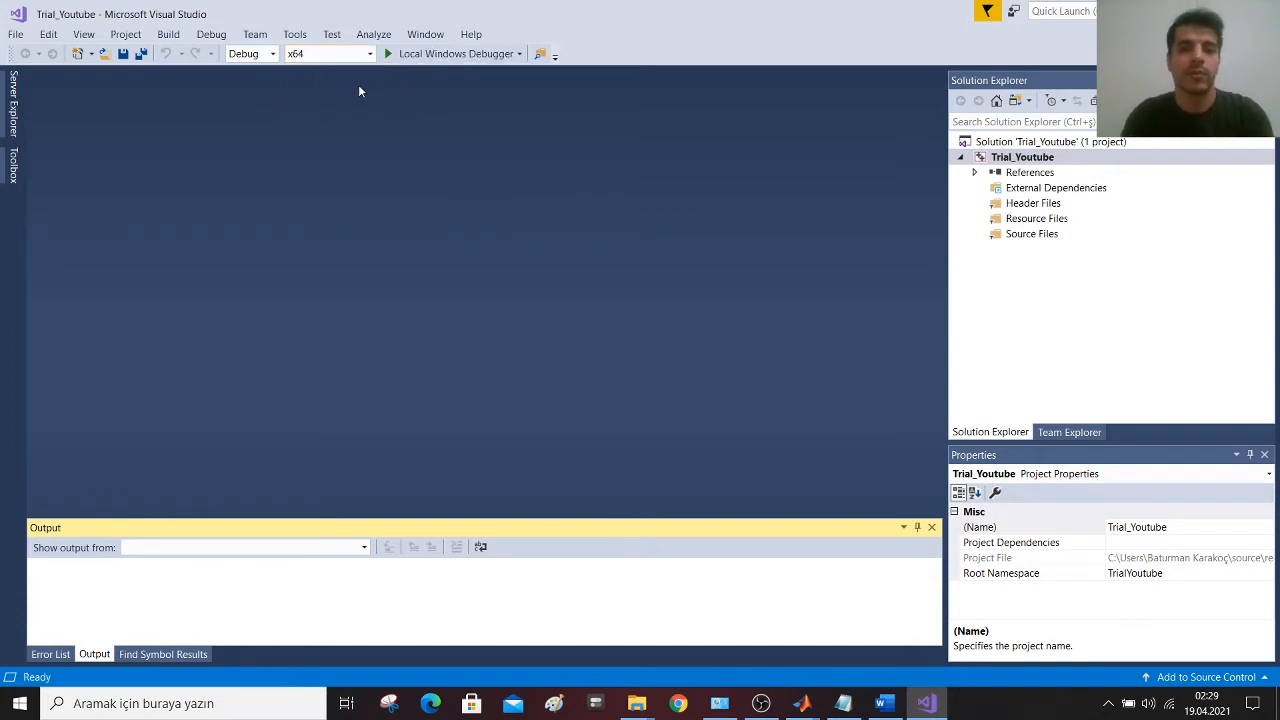
pyautogui.moveTo(294, 34)
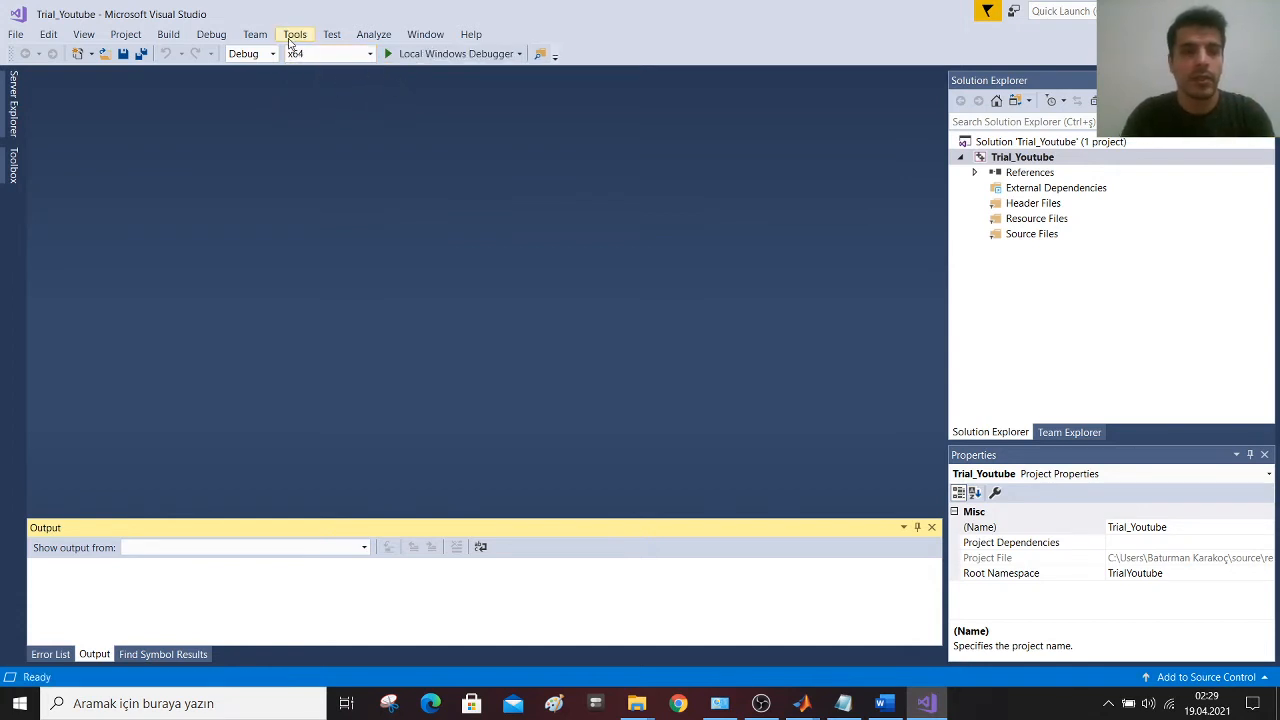
# - Toggle Microsoft Symbol Servers under Debugging > Symbols in Options and confirm
pyautogui.click(294, 34)
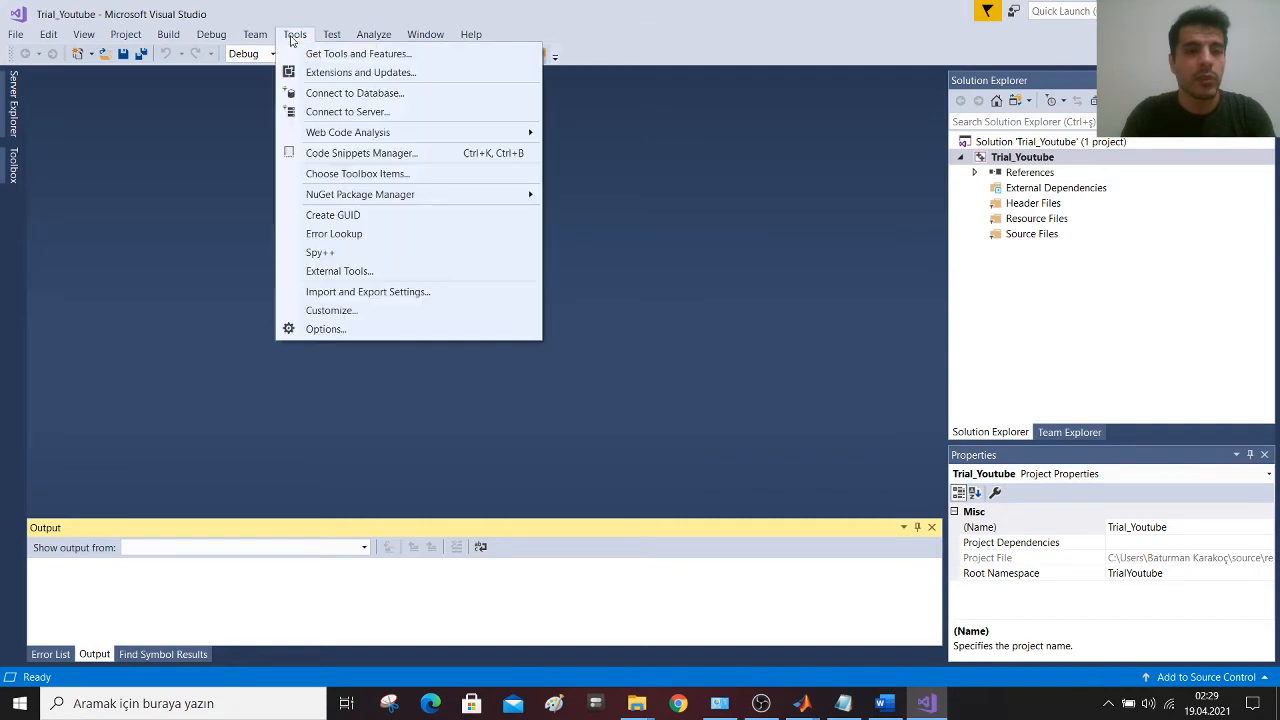
pyautogui.click(324, 328)
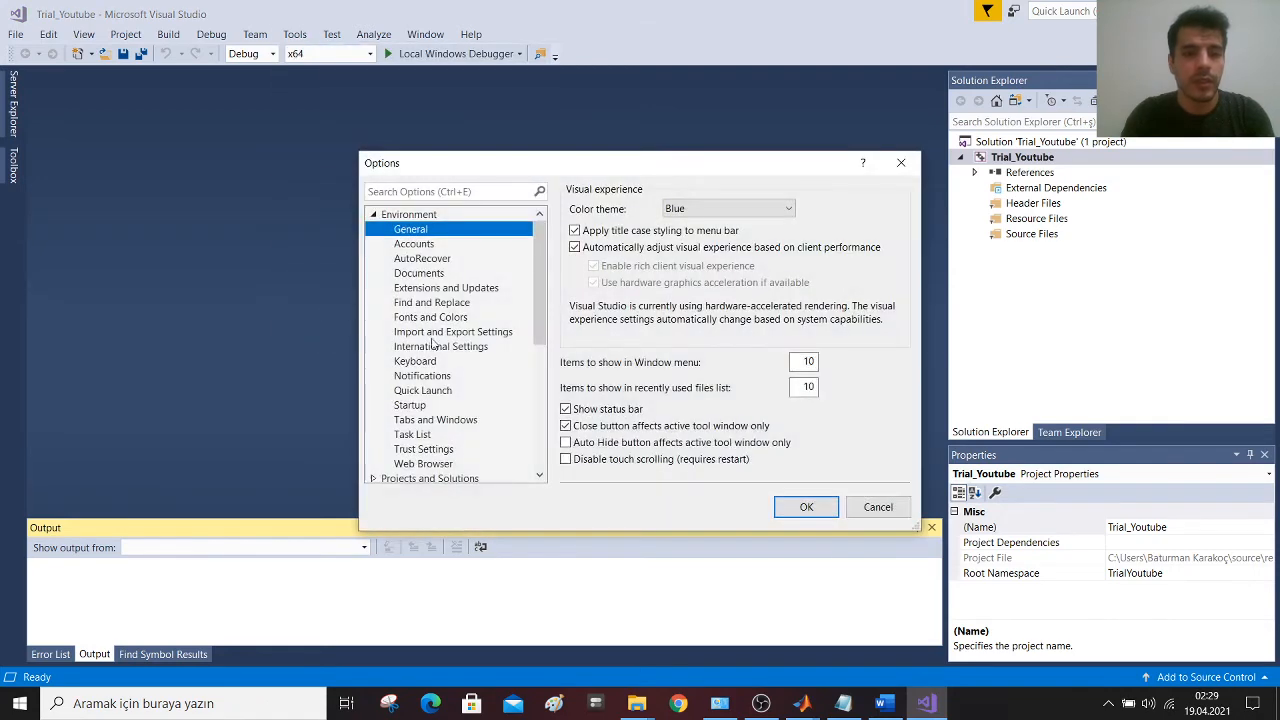
pyautogui.scroll(-3)
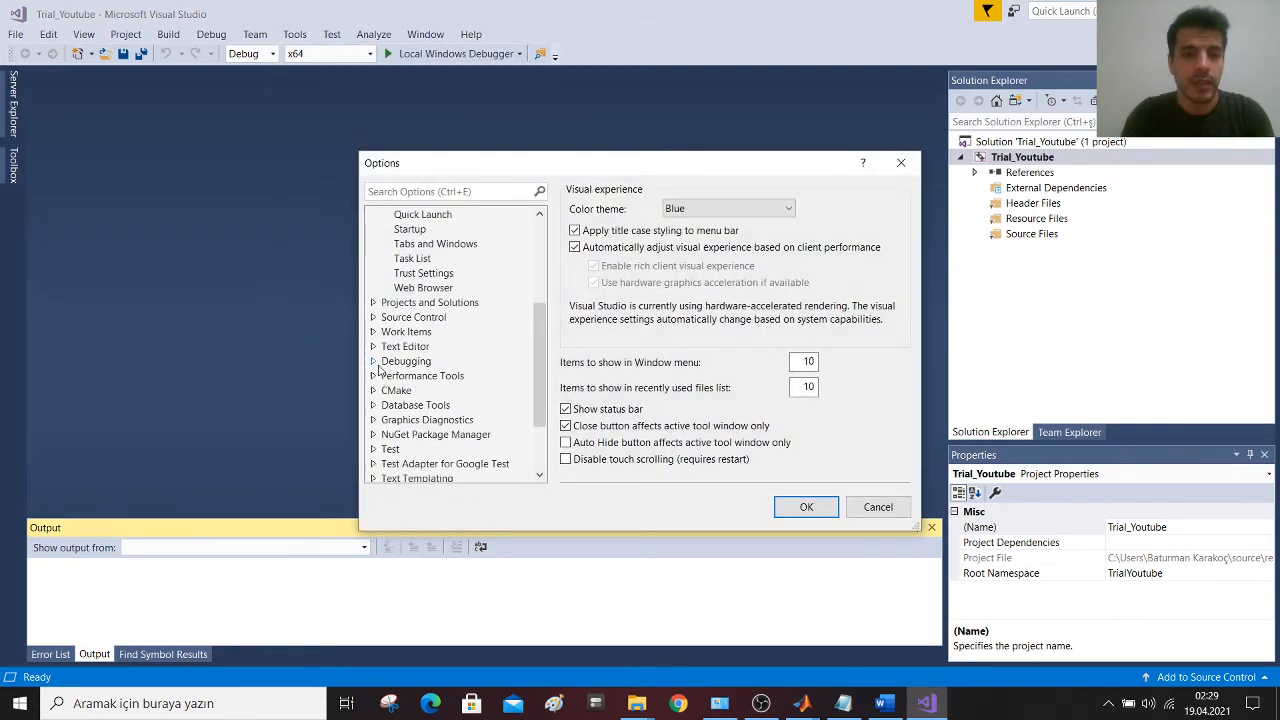
pyautogui.click(412, 420)
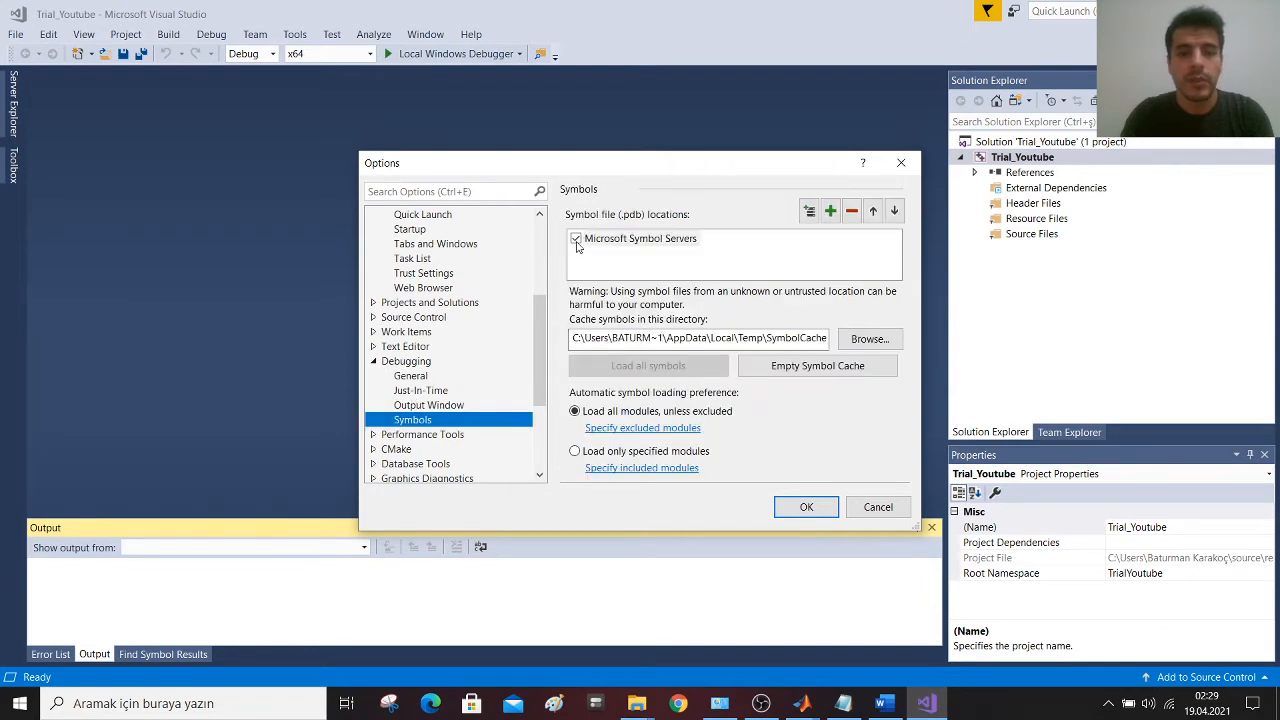
pyautogui.click(576, 238)
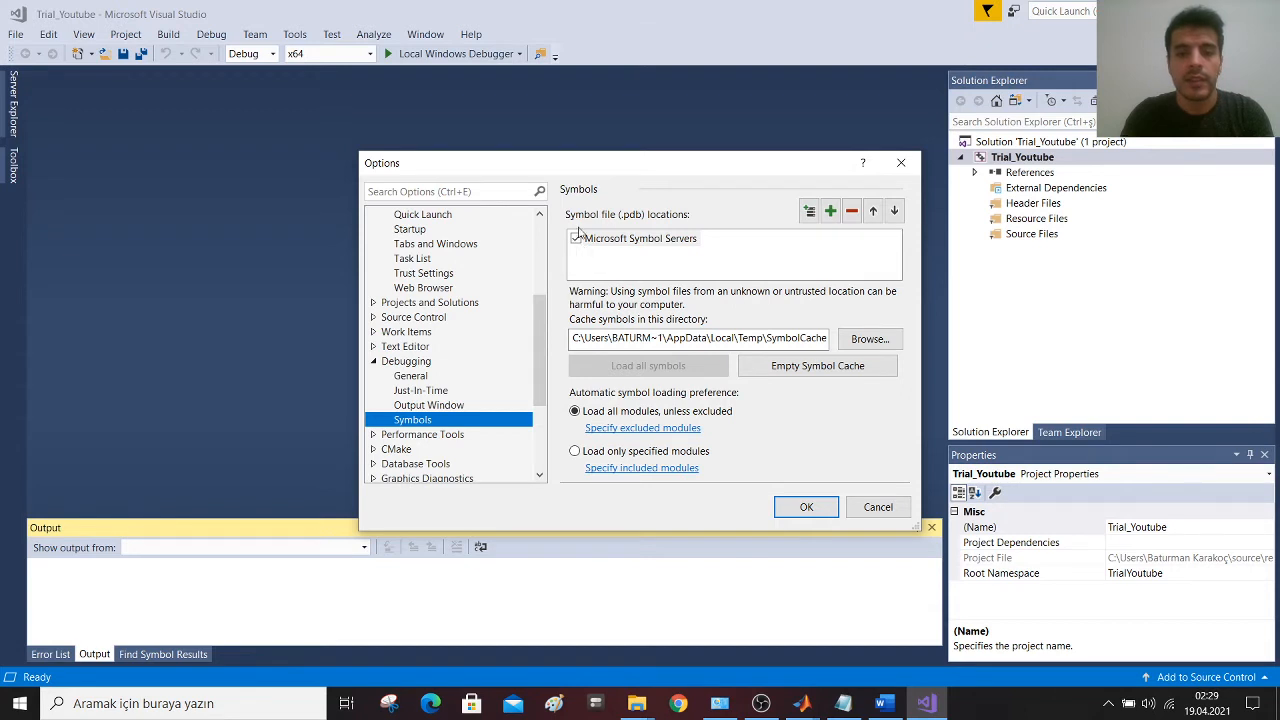
pyautogui.click(576, 238)
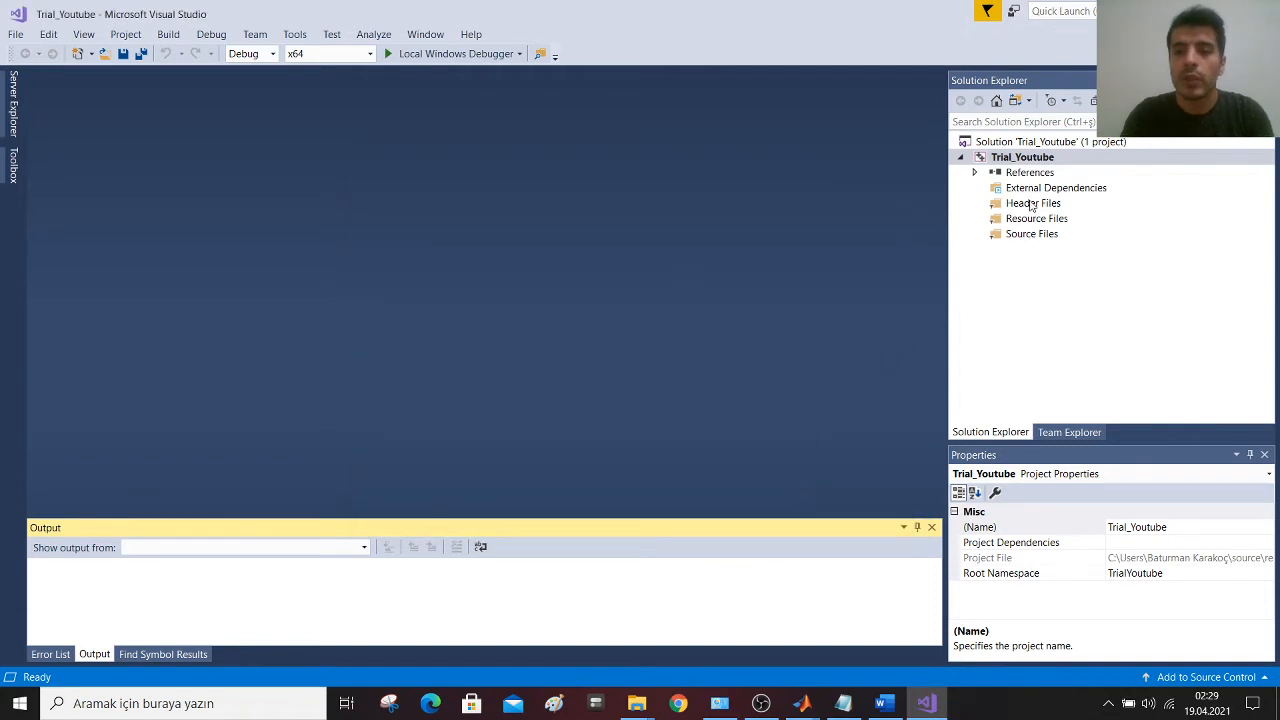
pyautogui.moveTo(1030, 208)
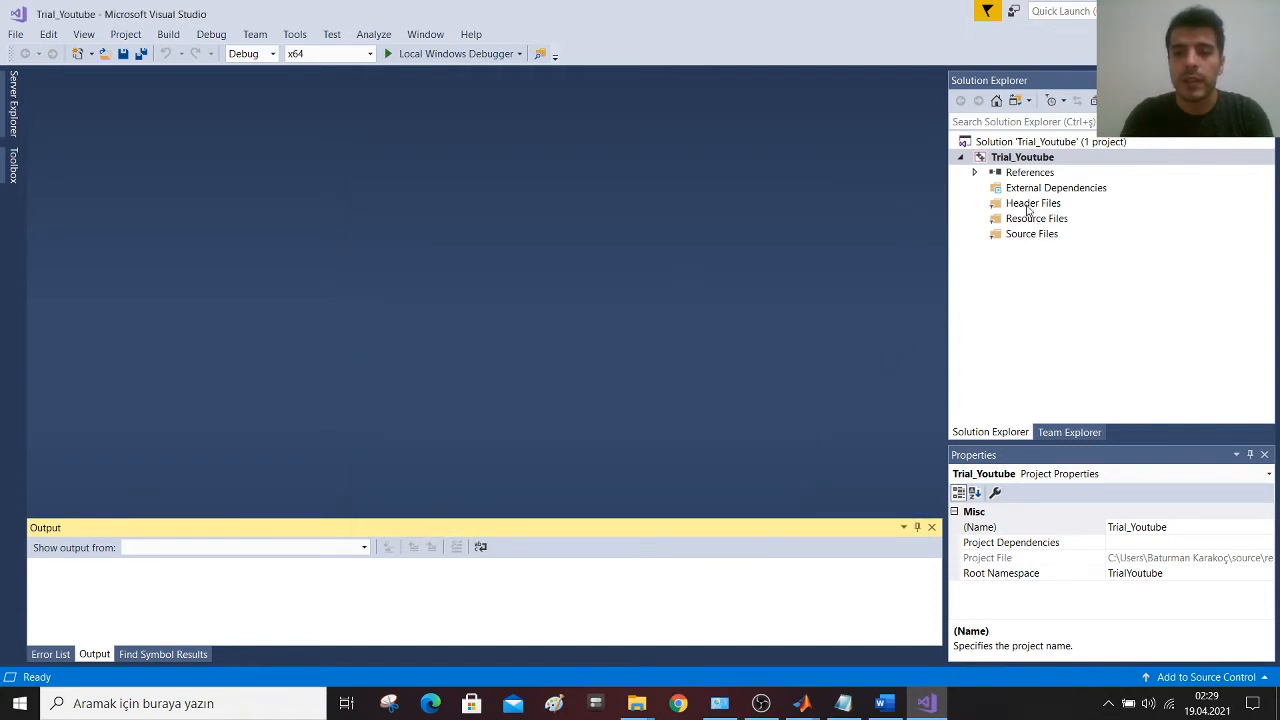
# - Add an existing item to Header Files, browsing to D:\Matlab_vs_Visual Studio\deneme_ert_rtw
pyautogui.rightClick(1032, 202)
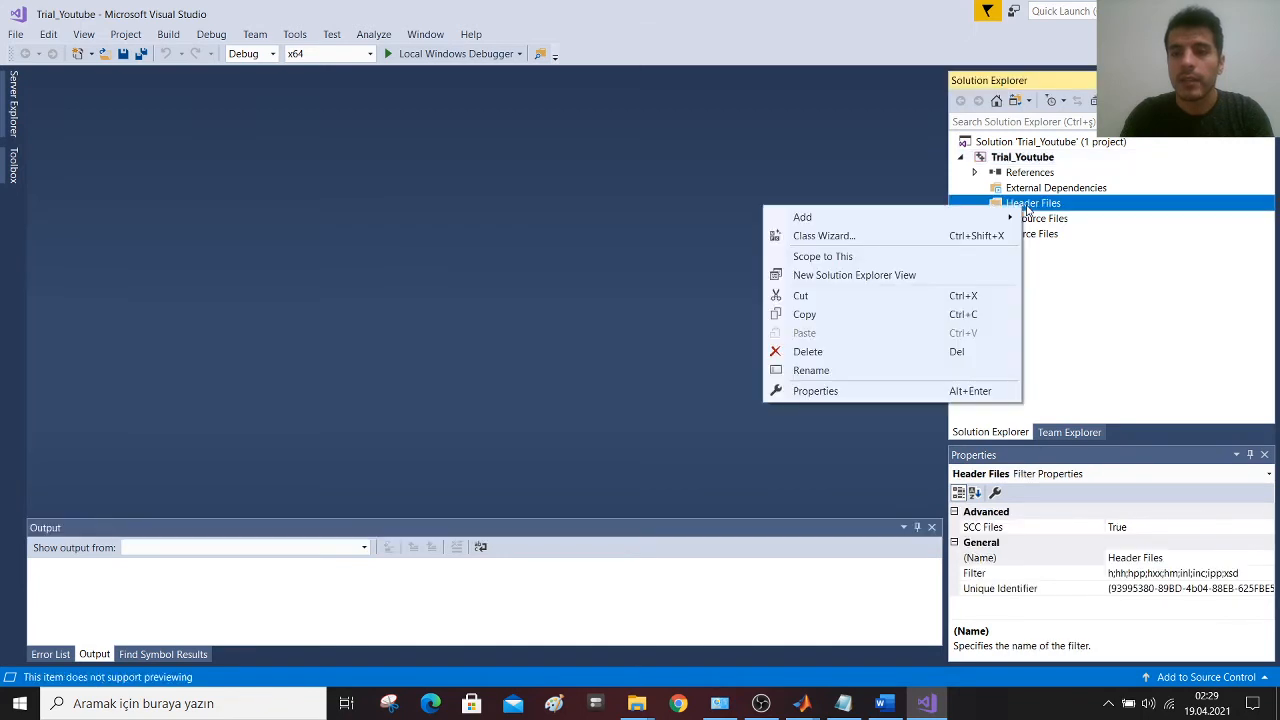
pyautogui.moveTo(802, 216)
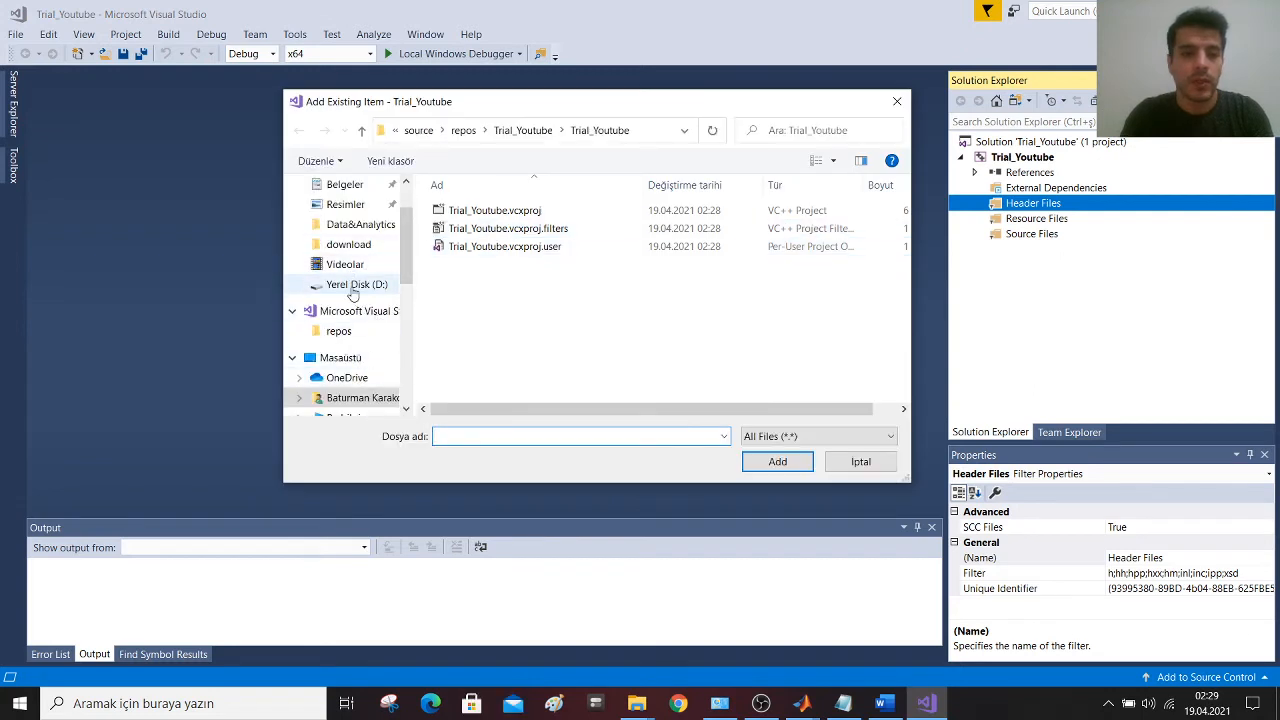
pyautogui.click(356, 284)
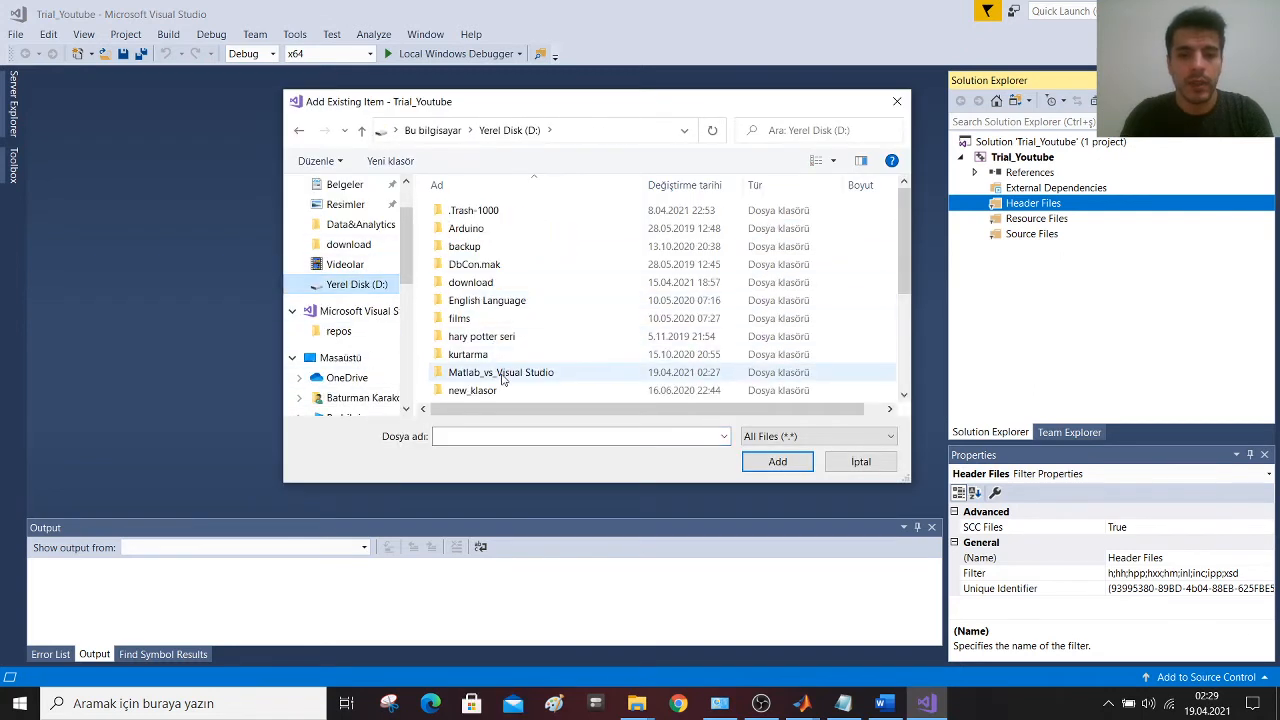
pyautogui.doubleClick(500, 372)
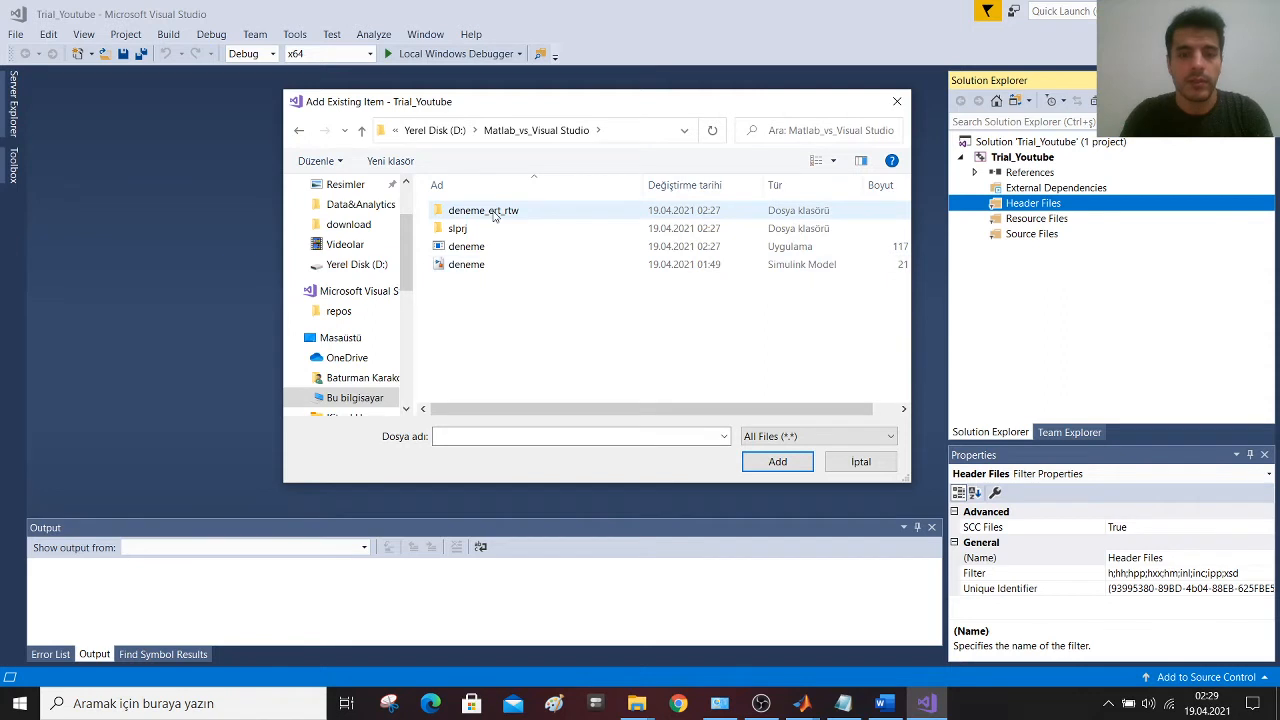
pyautogui.moveTo(484, 210)
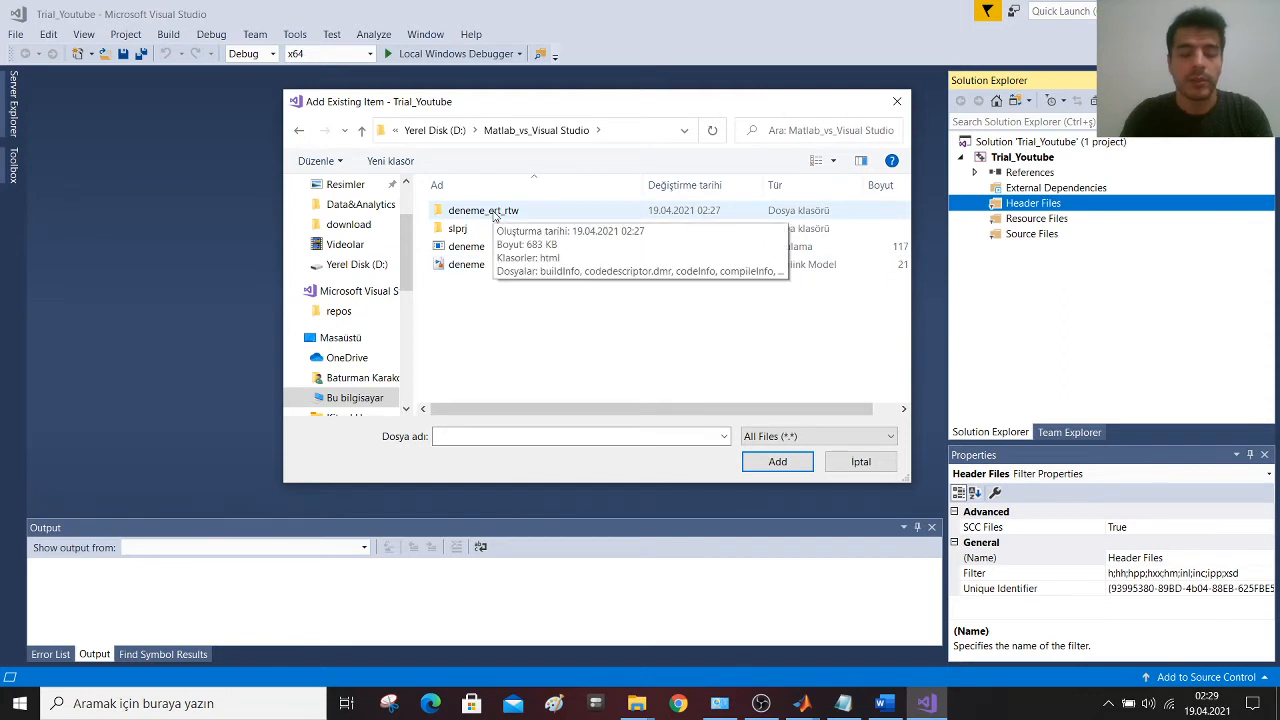
pyautogui.doubleClick(484, 210)
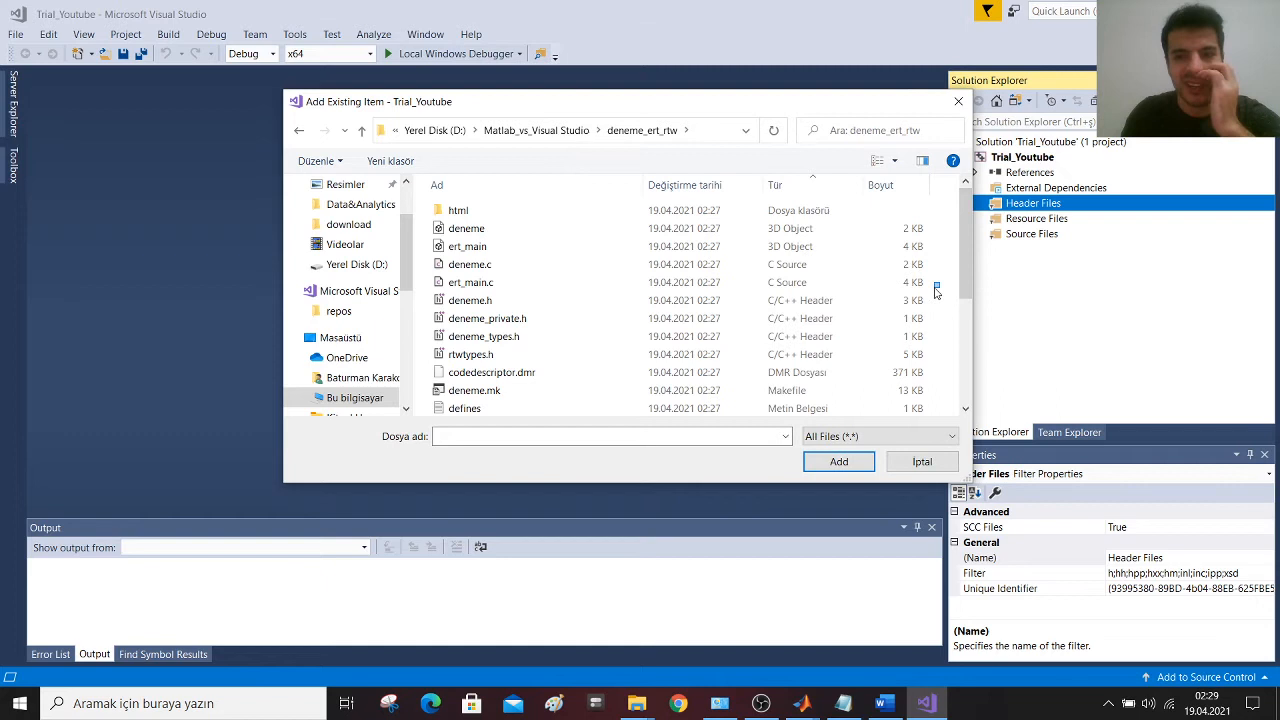
# - Select deneme.h, deneme_private.h, deneme_types.h and rtwtypes.h and add them to the project
pyautogui.click(470, 300)
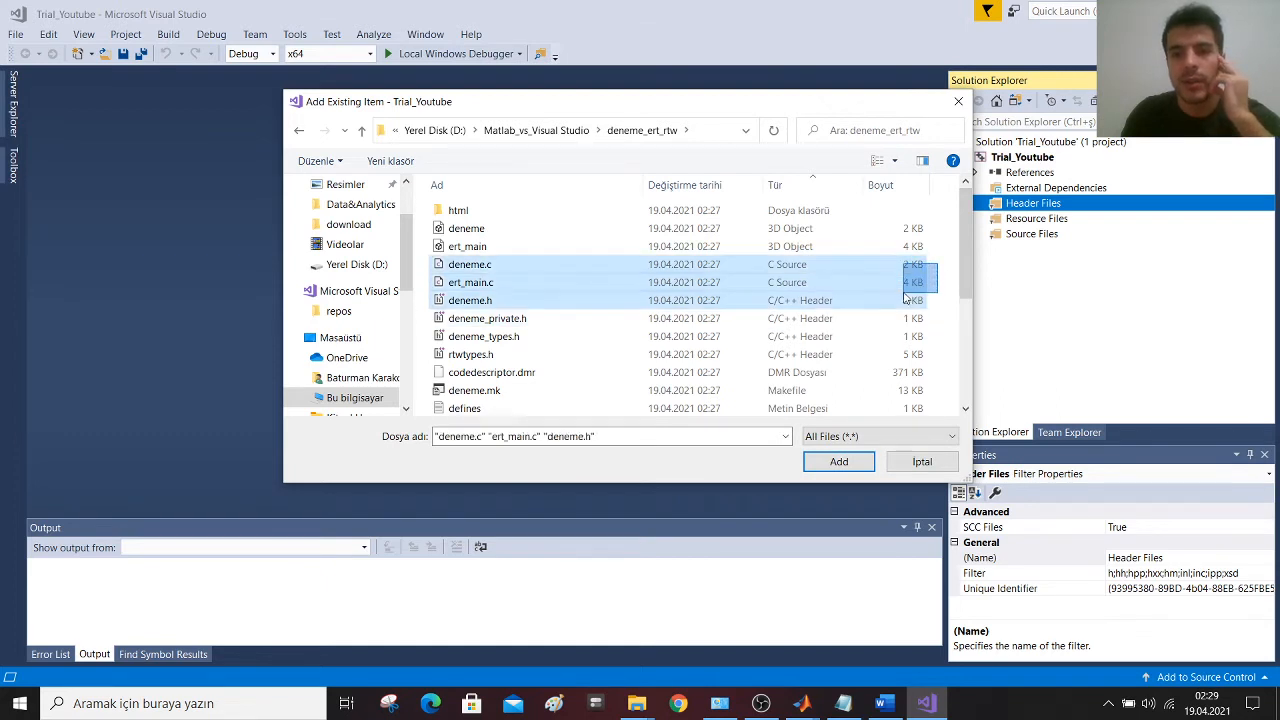
pyautogui.click(470, 354)
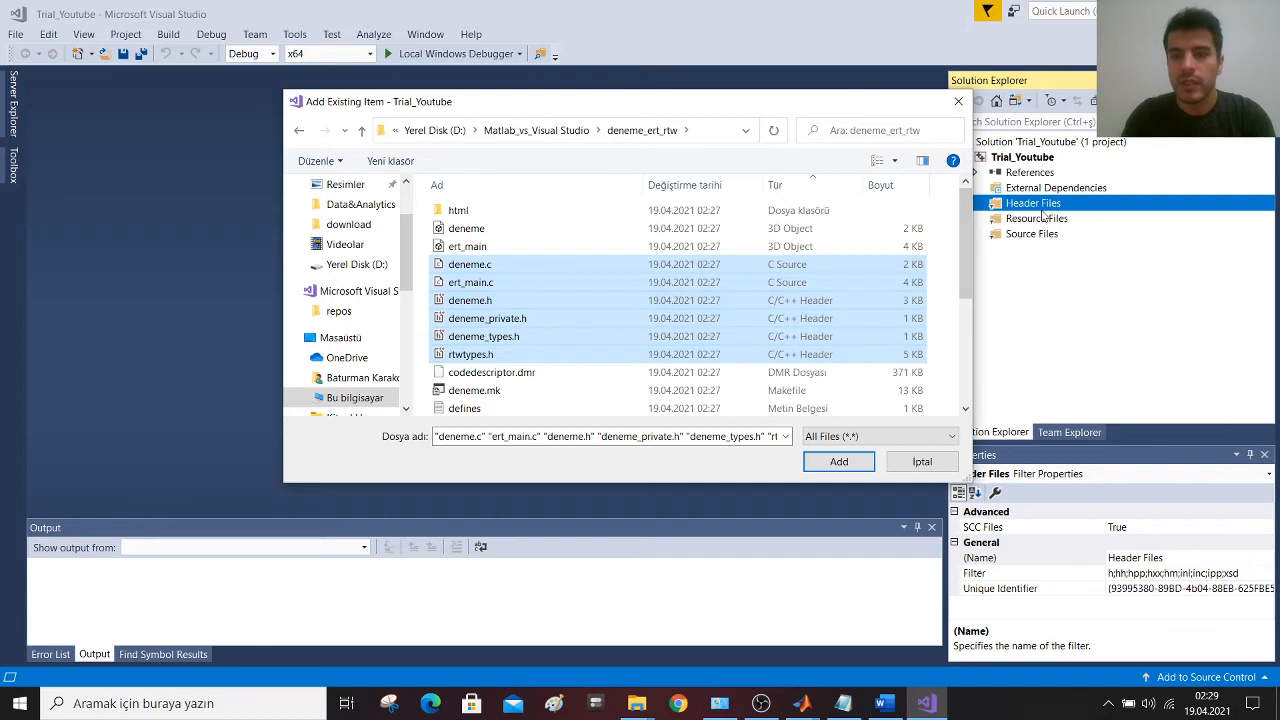
pyautogui.click(470, 300)
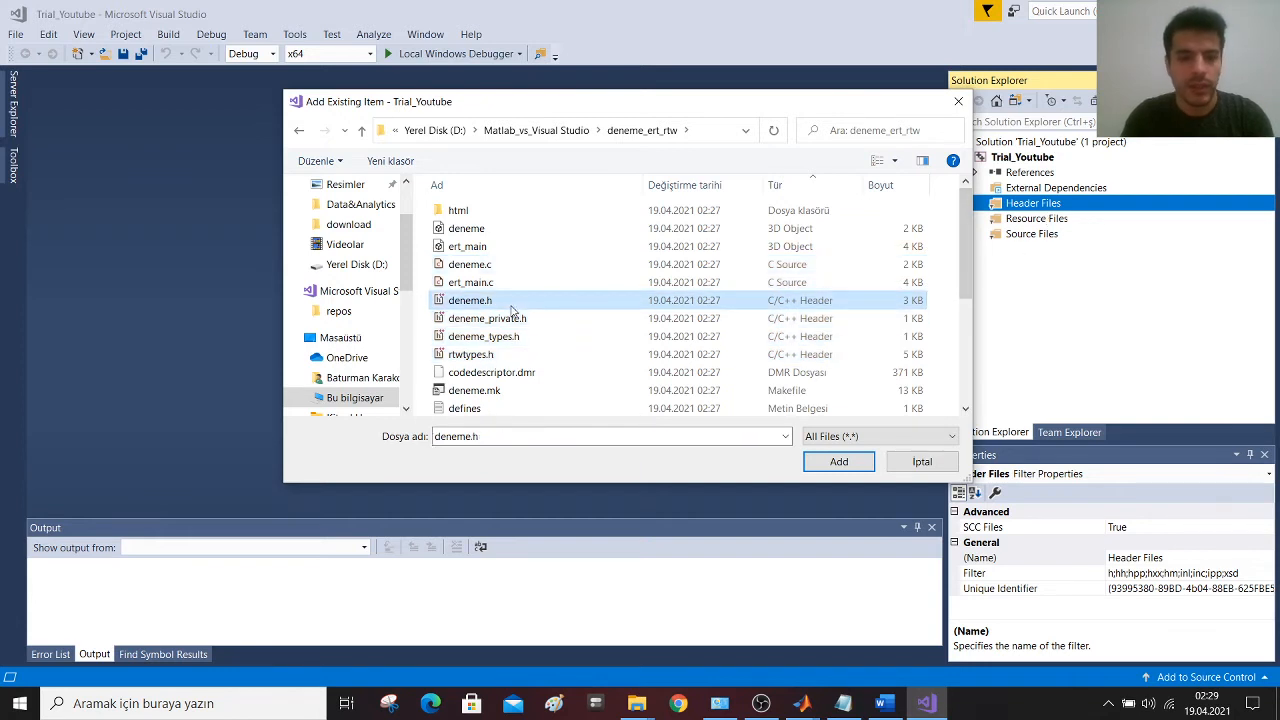
pyautogui.click(488, 318)
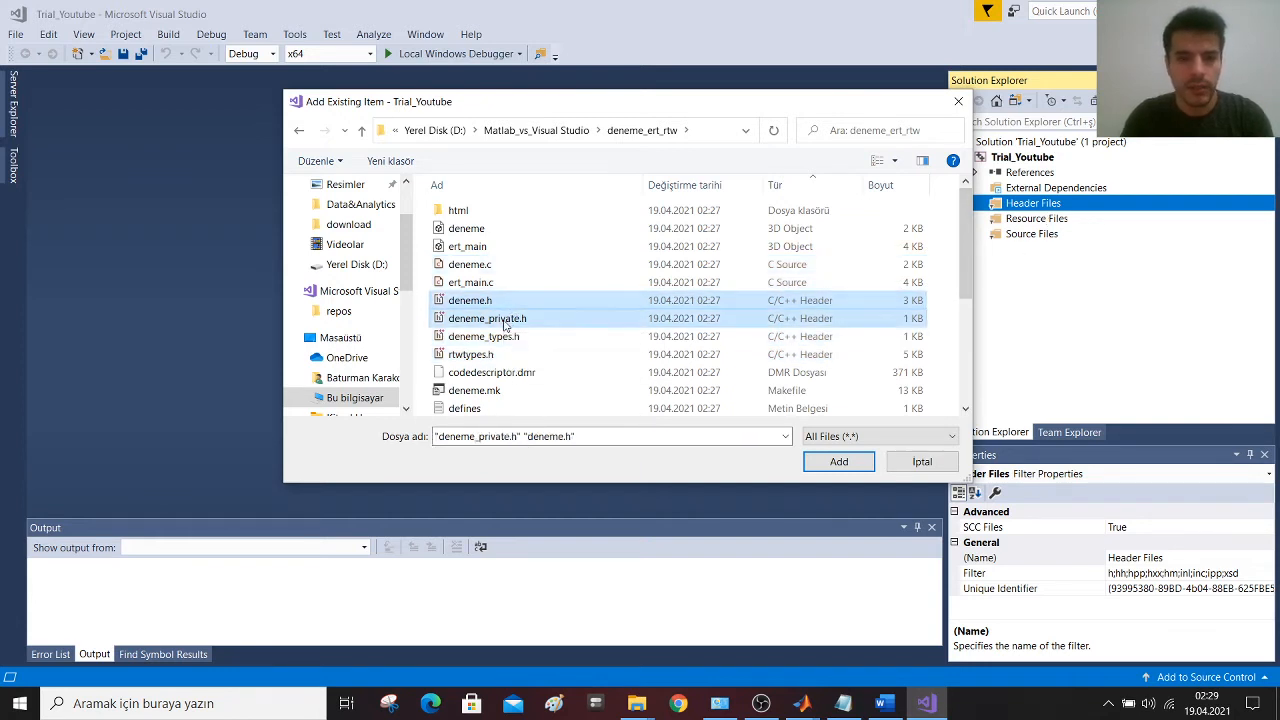
pyautogui.click(470, 354)
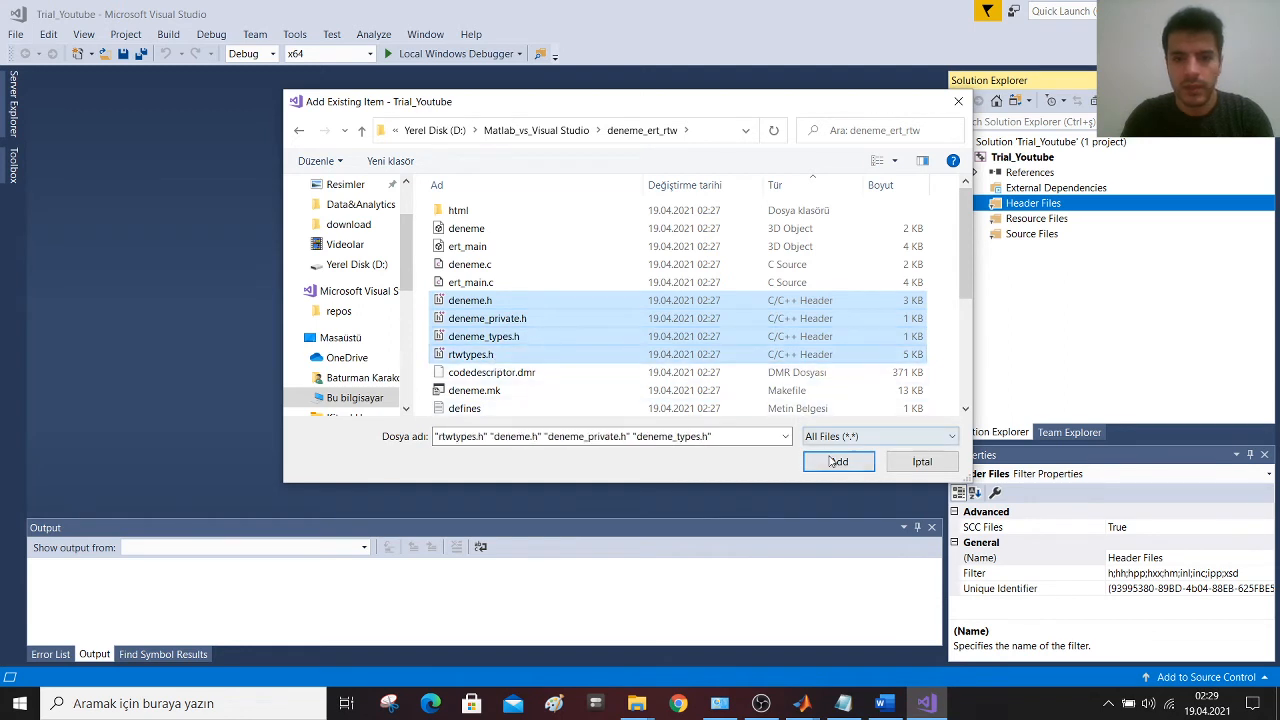
pyautogui.click(838, 460)
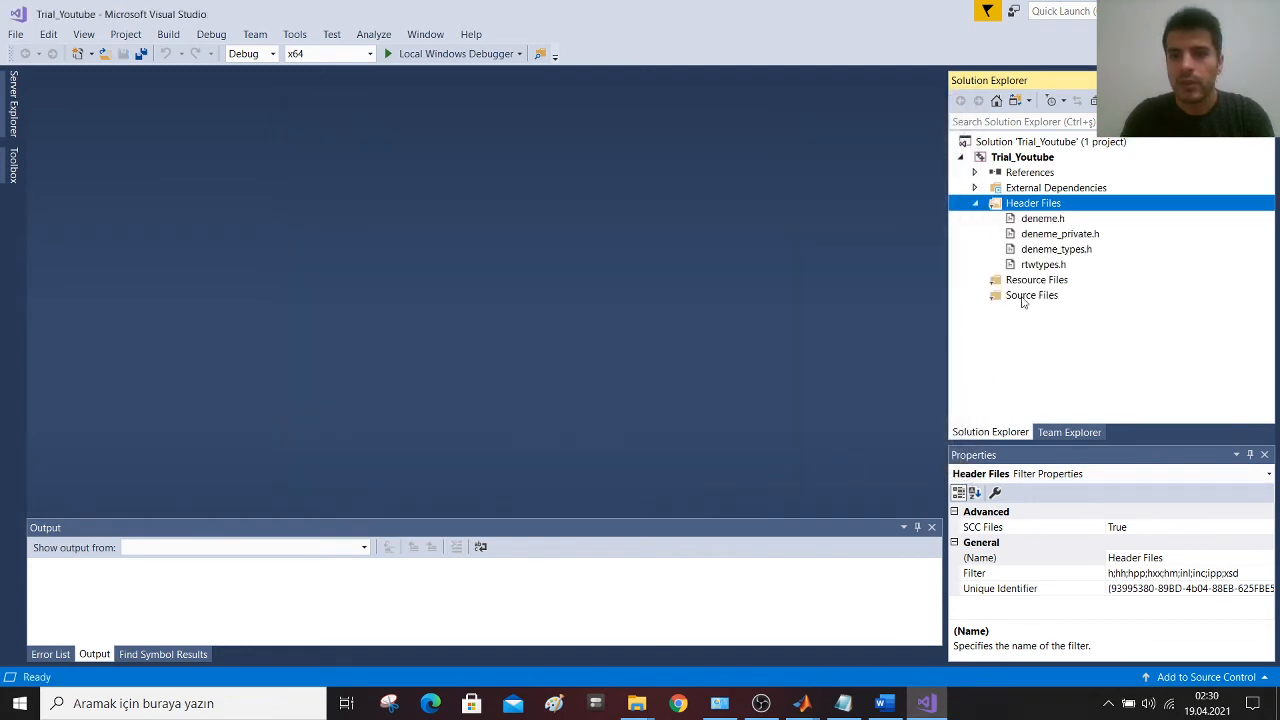
# - Add existing items deneme.c and ert_main.c to Source Files
pyautogui.rightClick(1032, 296)
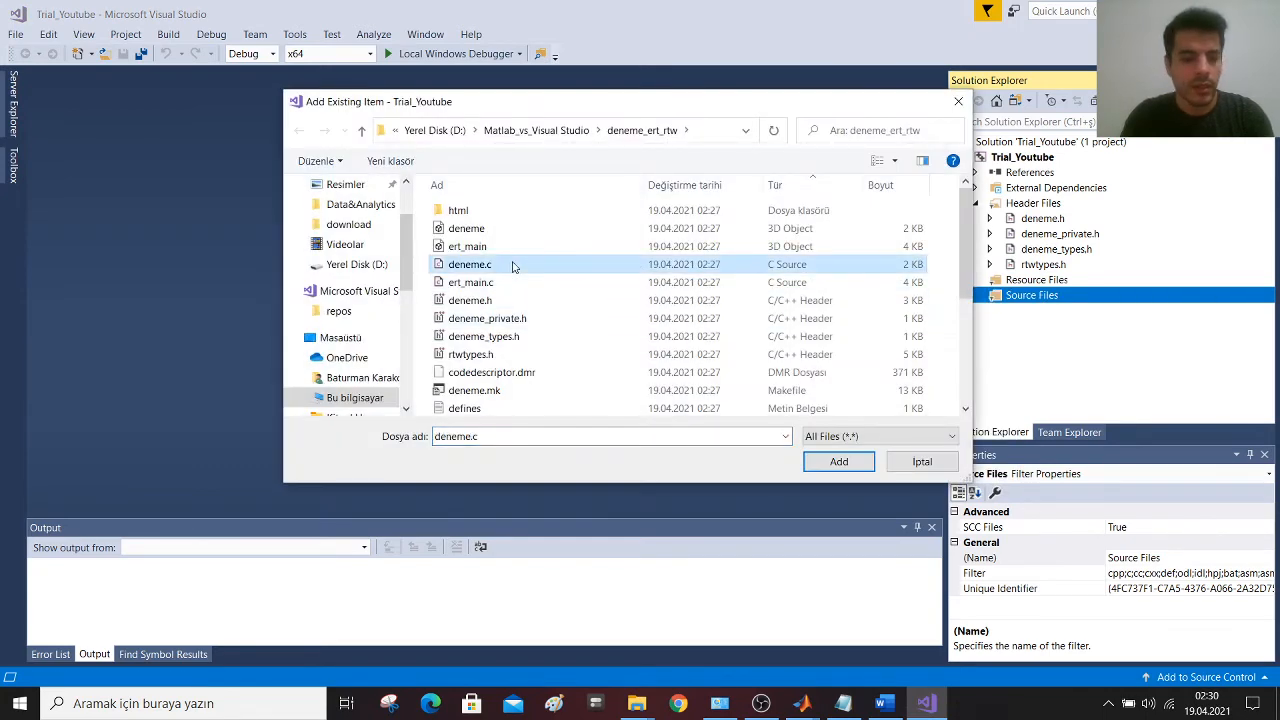
pyautogui.click(470, 282)
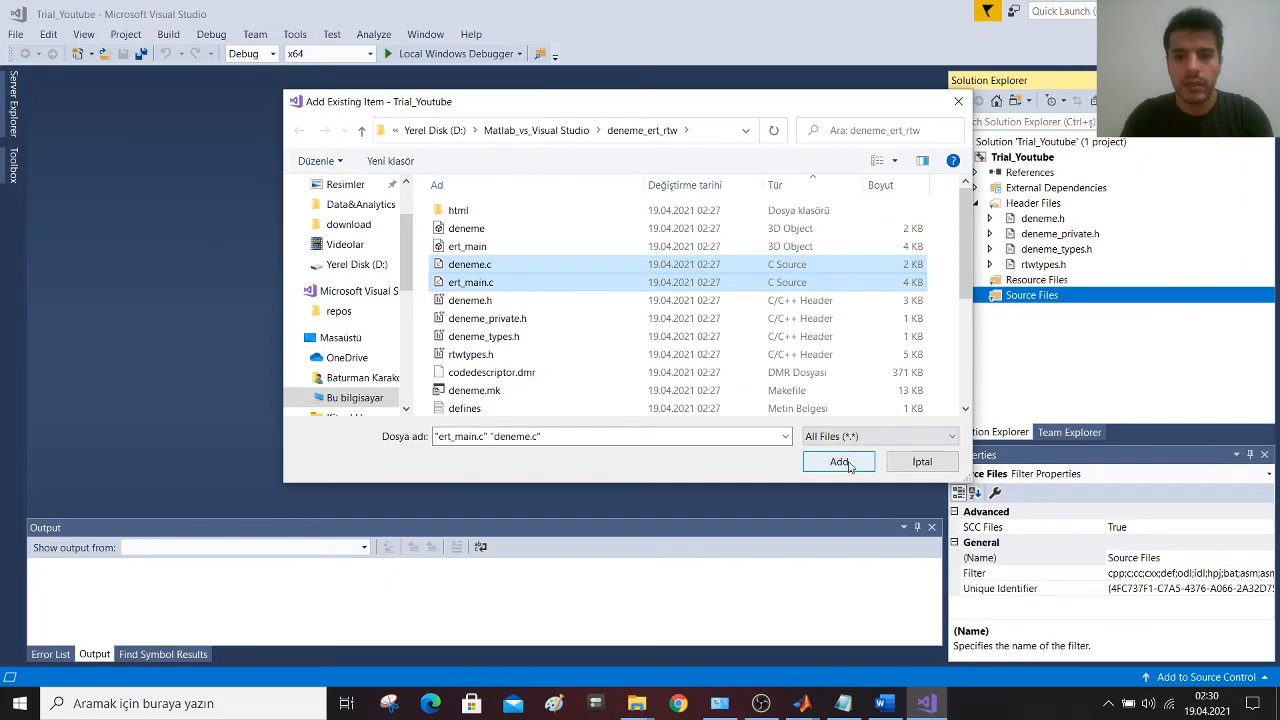
pyautogui.click(838, 460)
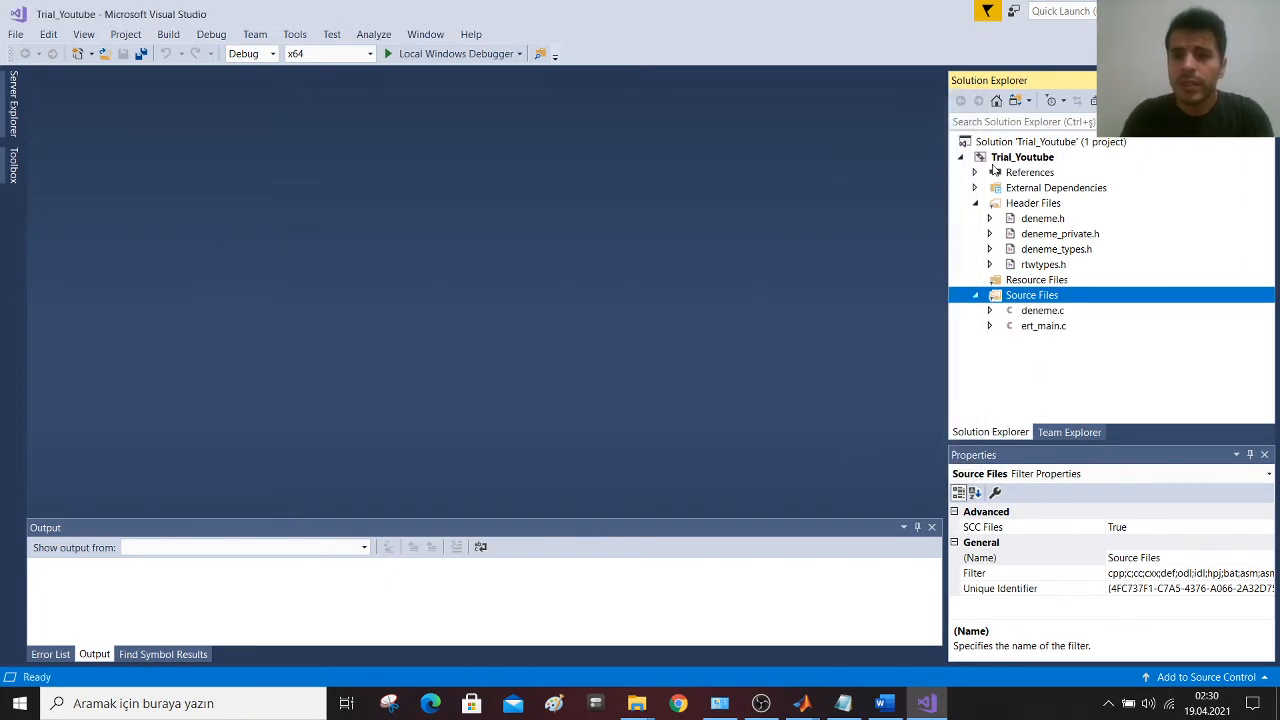
# - Set the Trial_Youtube debugging Environment to PATH=C:\Program Files\MATLAB\R2018b\extern\bin\win64; in Property Pages
pyautogui.rightClick(1022, 156)
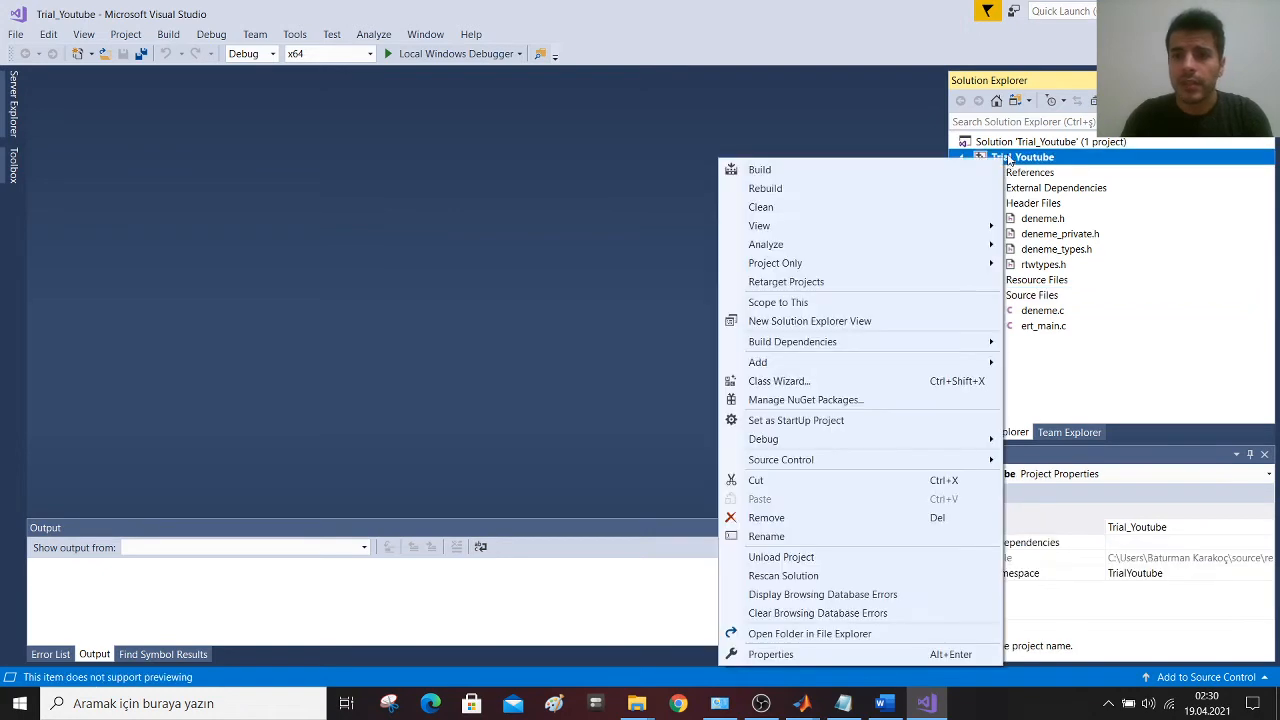
pyautogui.moveTo(810, 594)
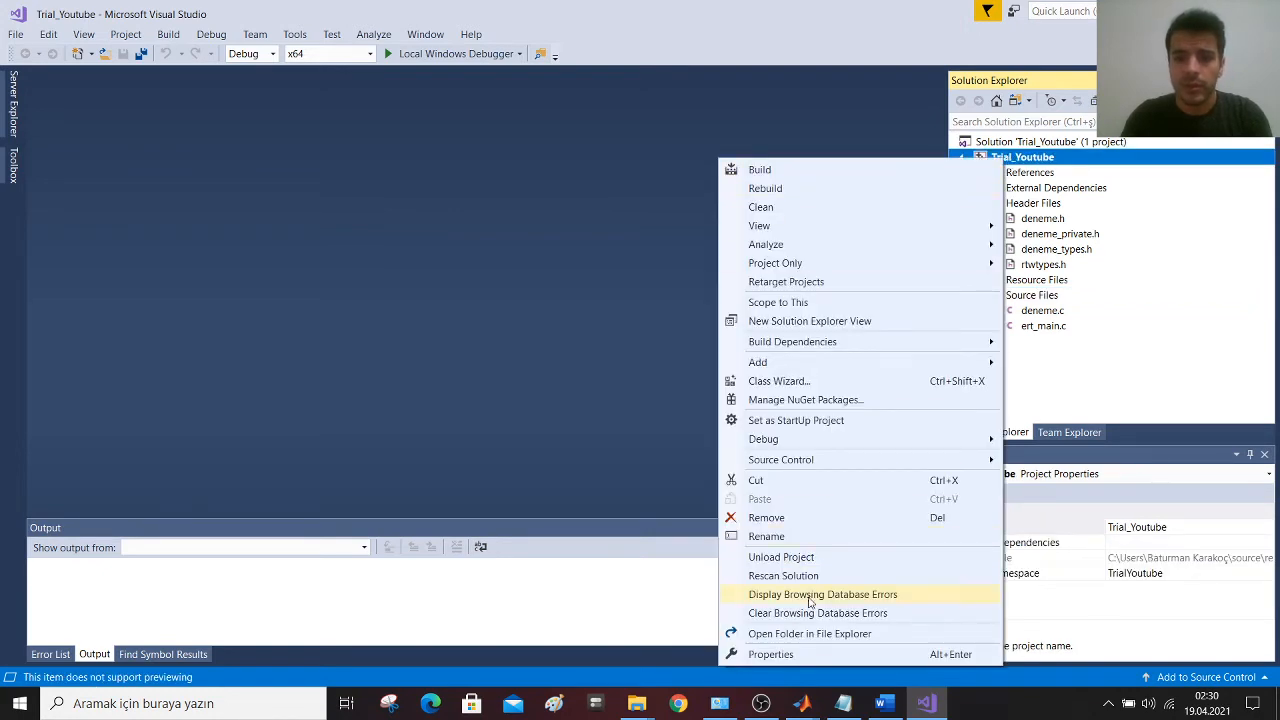
pyautogui.click(770, 654)
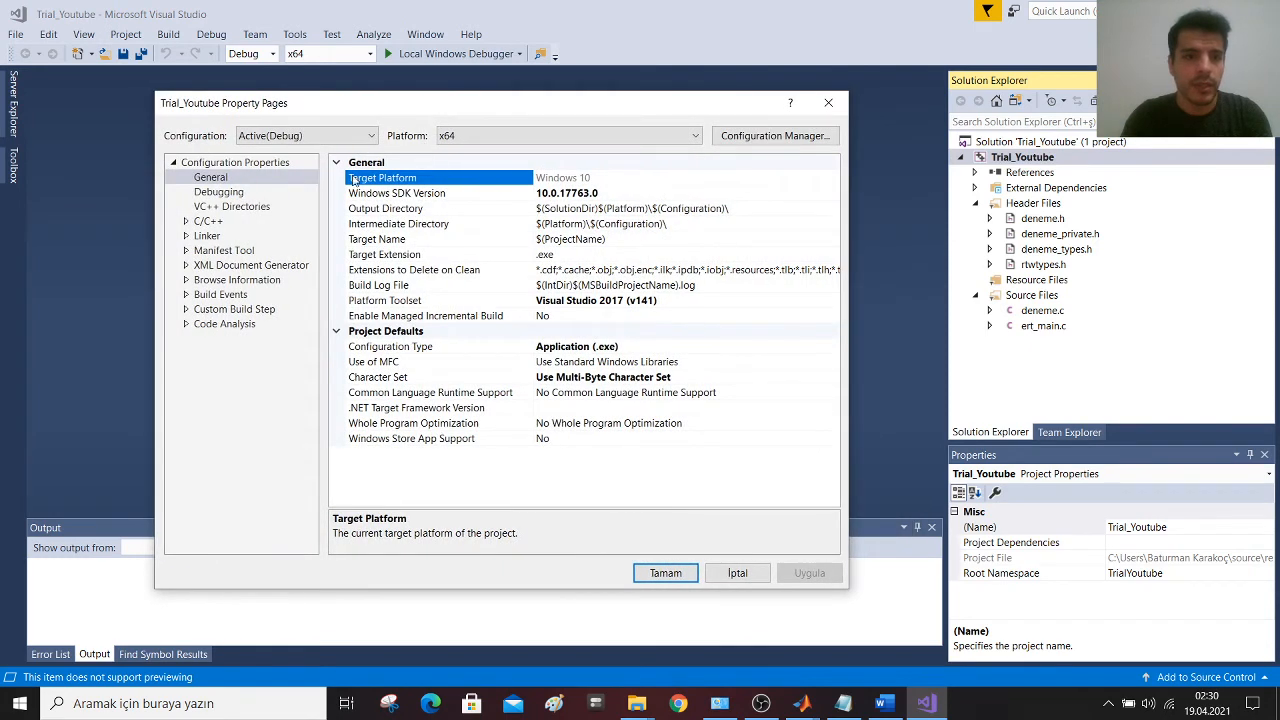
pyautogui.click(218, 192)
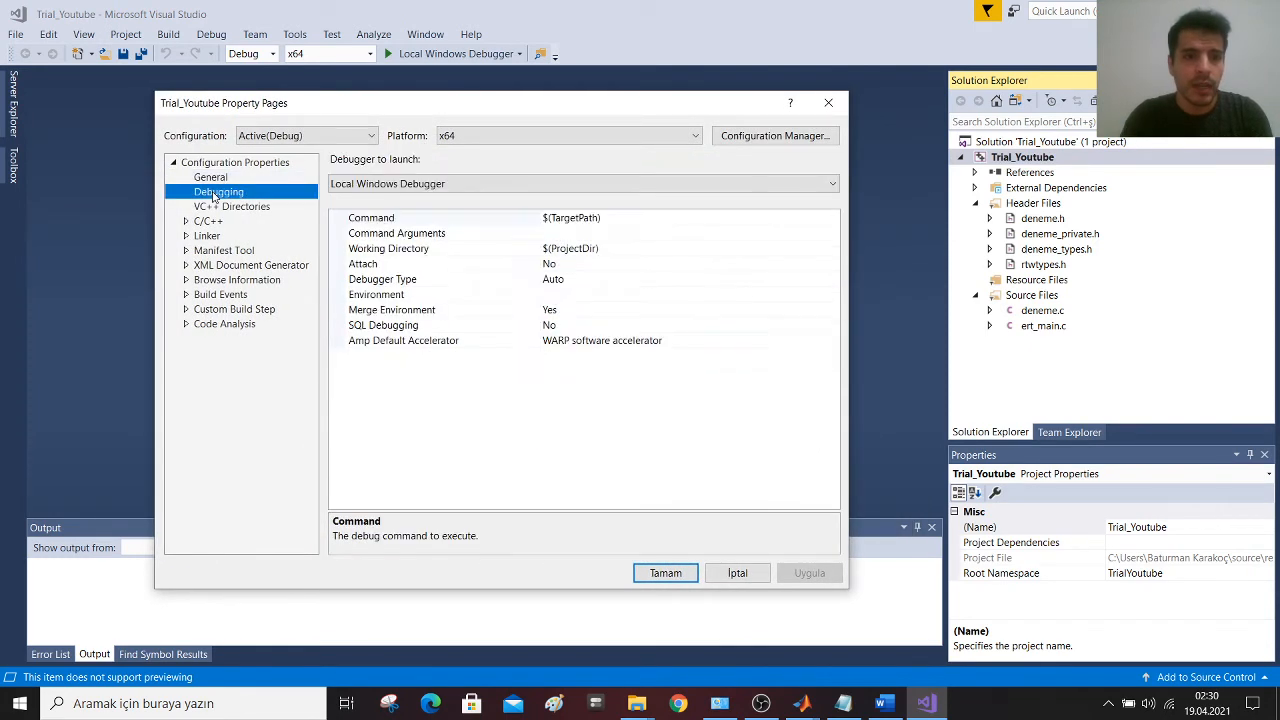
pyautogui.click(376, 294)
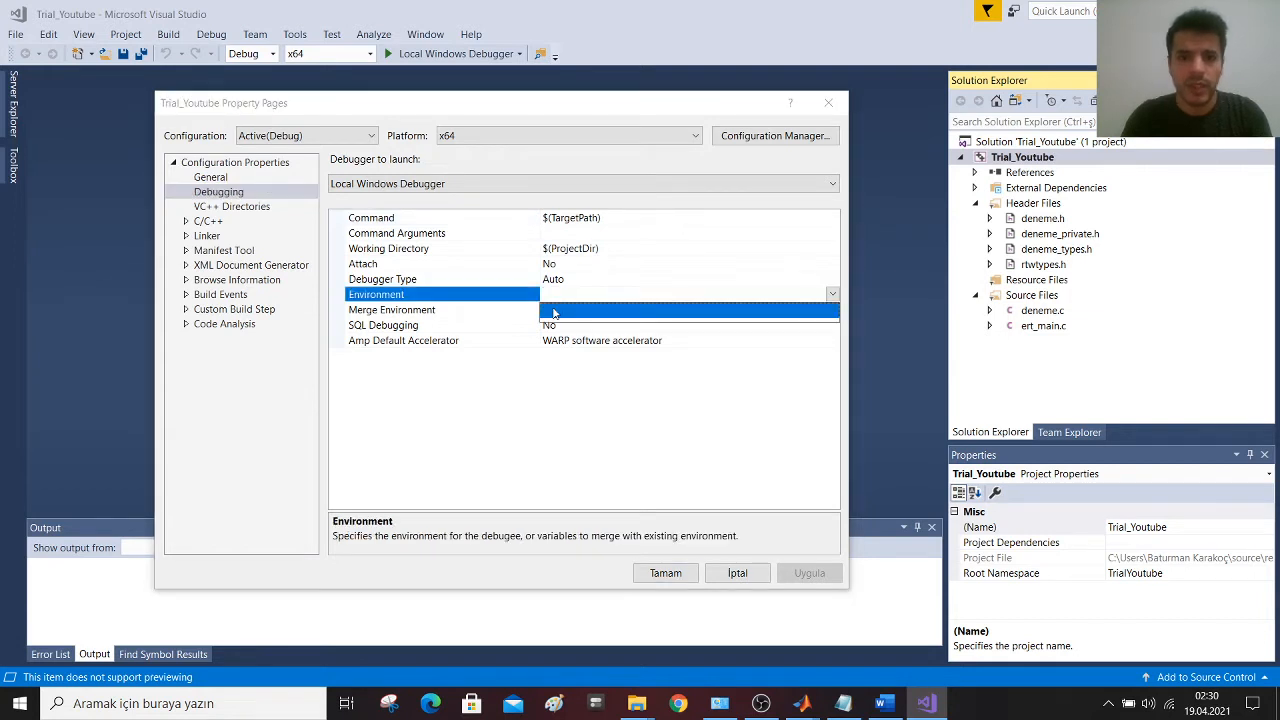
pyautogui.click(832, 292)
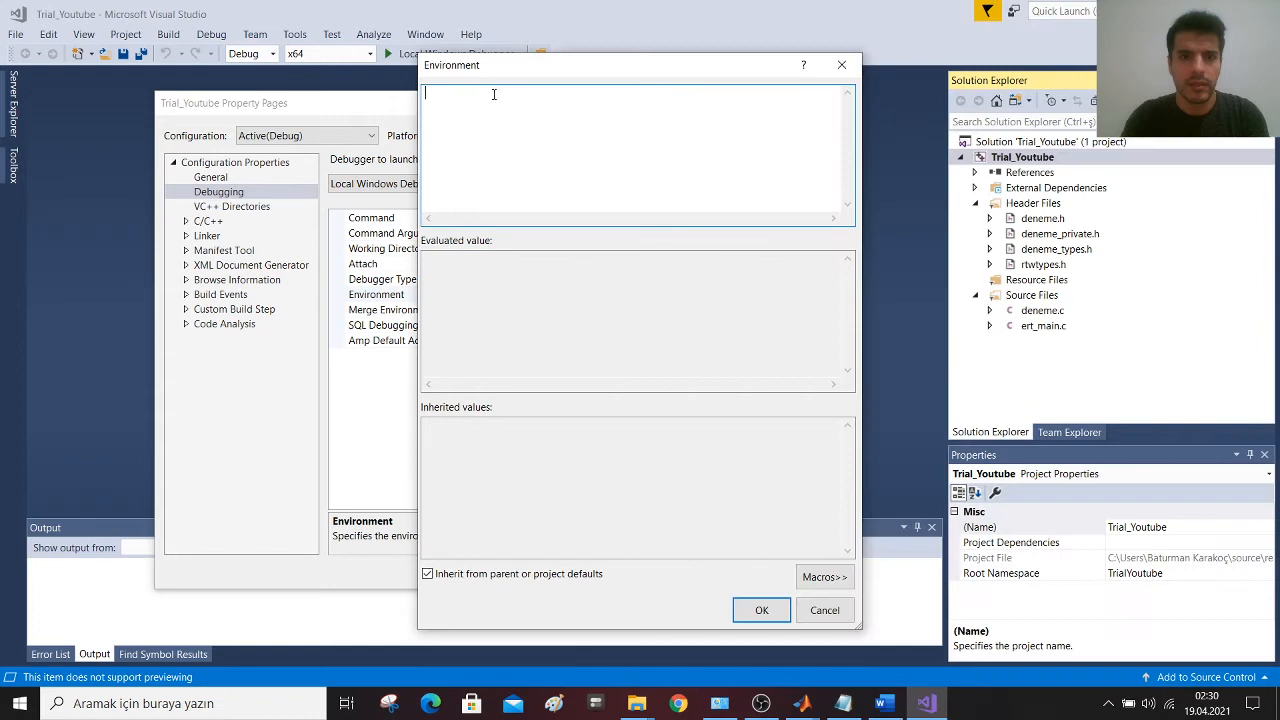
pyautogui.write('PATH=C:\\Program Files\\MATLAB\\R2018b\\extern\\bin\\win64;')
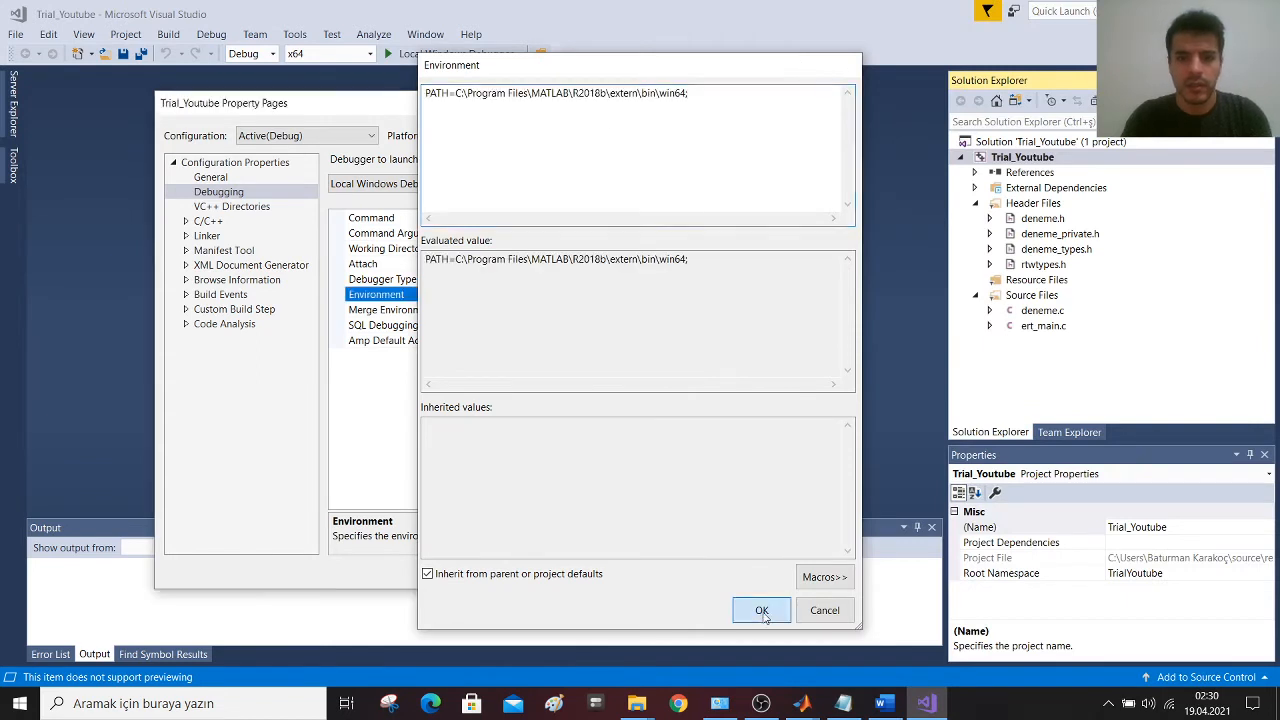
pyautogui.click(760, 610)
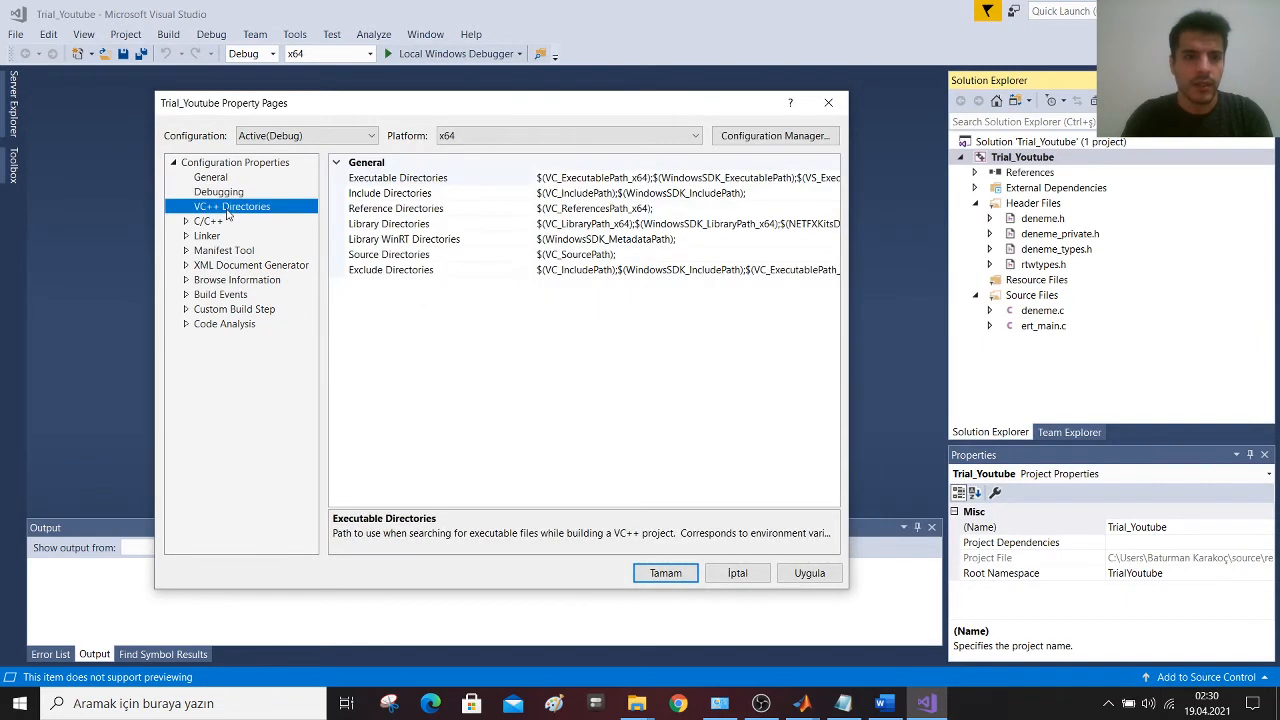
pyautogui.moveTo(312, 238)
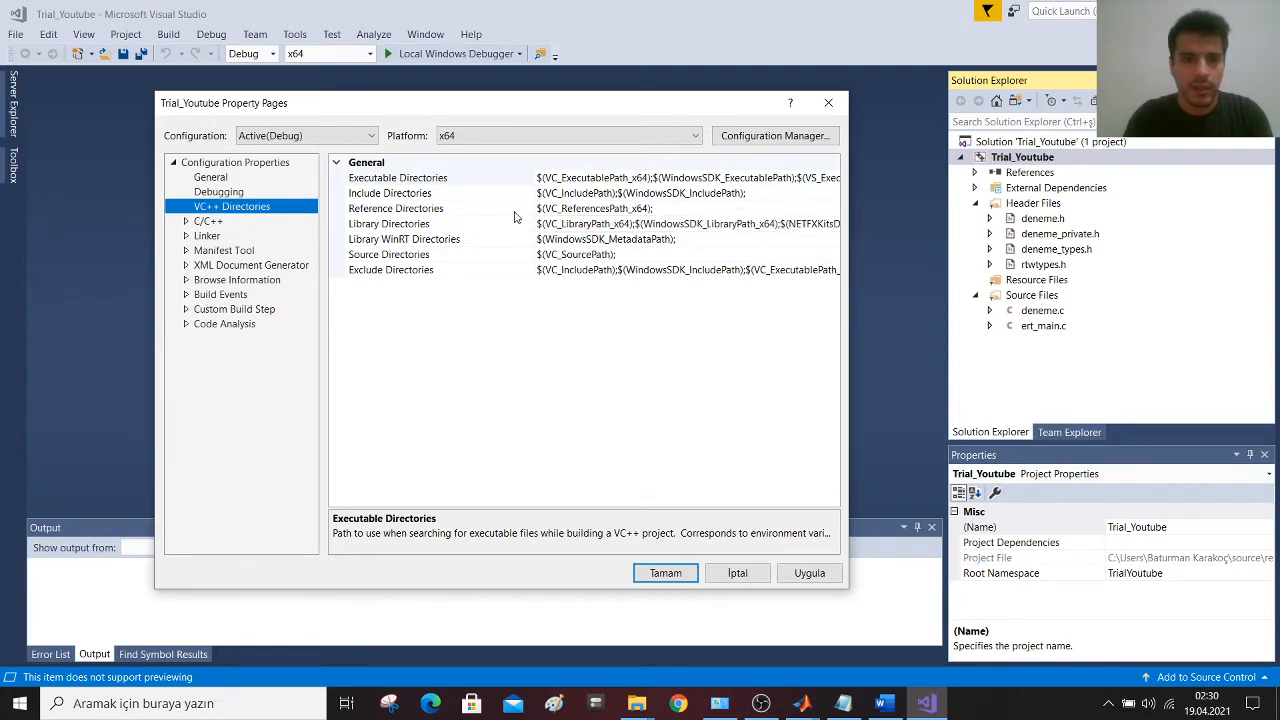
# - Add MATLAB R2018b's extern\include and simulink\include to the project's Include Directories
pyautogui.click(388, 192)
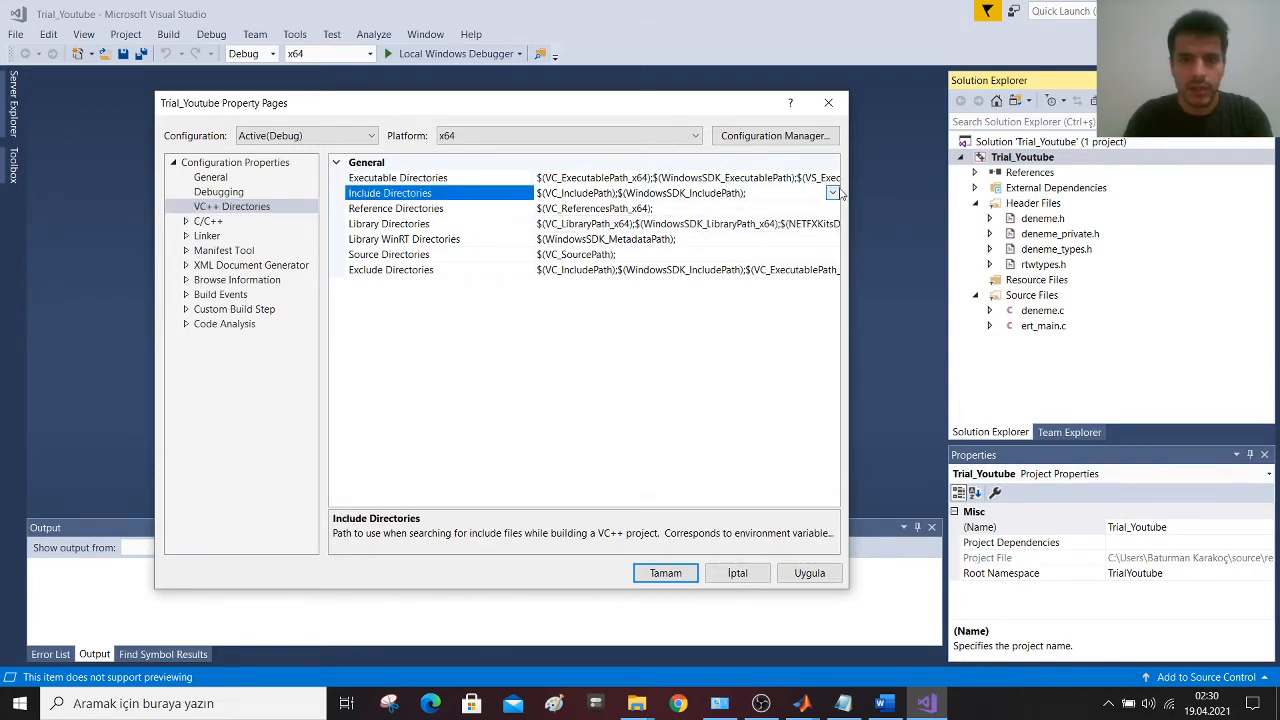
pyautogui.click(832, 192)
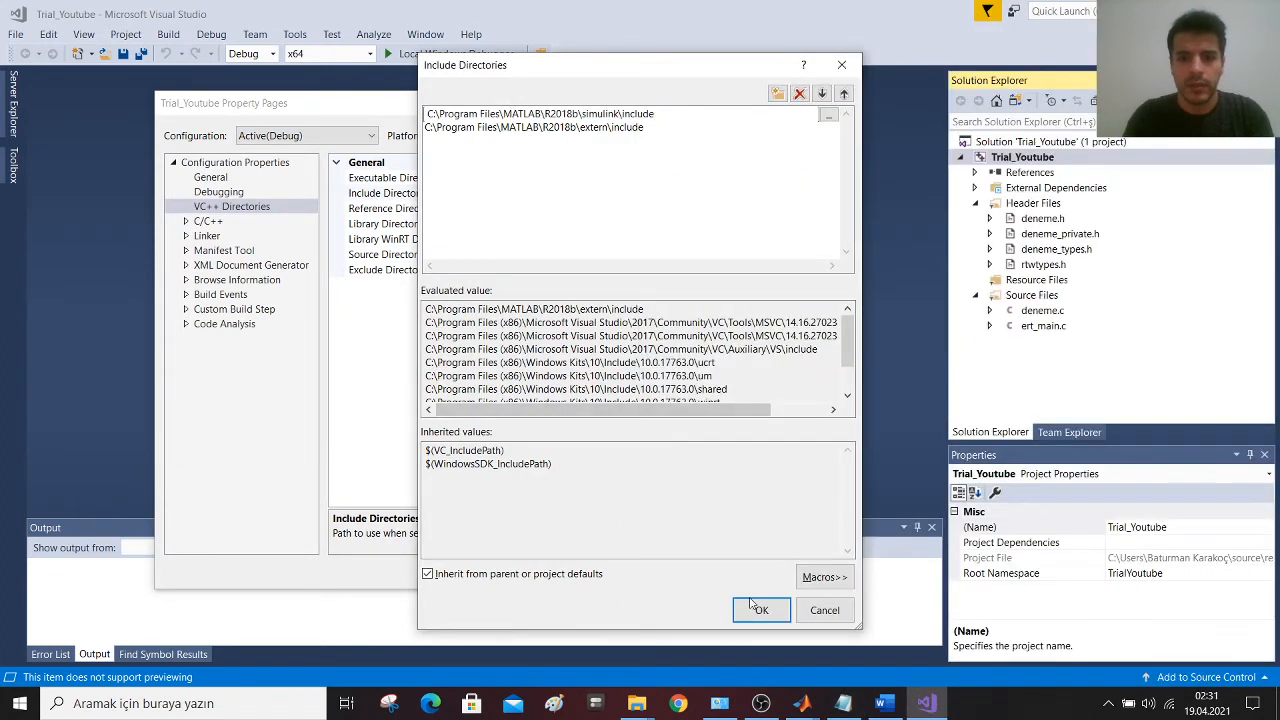
pyautogui.click(760, 610)
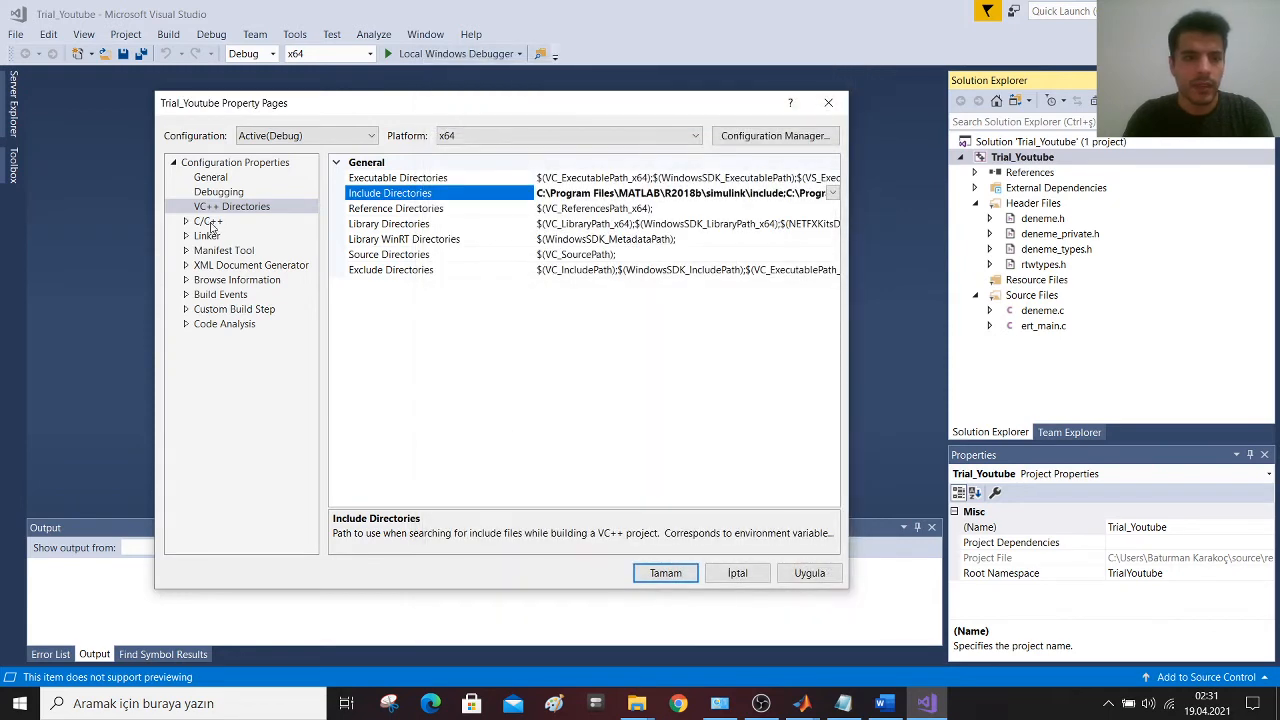
# - Set C/C++ Preprocessor Definitions to USE_MEX_CMD, MATLAB_MEX_FILE, MX_COMPAT_64, _DEBUG, _CONSOLE and related symbols
pyautogui.click(208, 220)
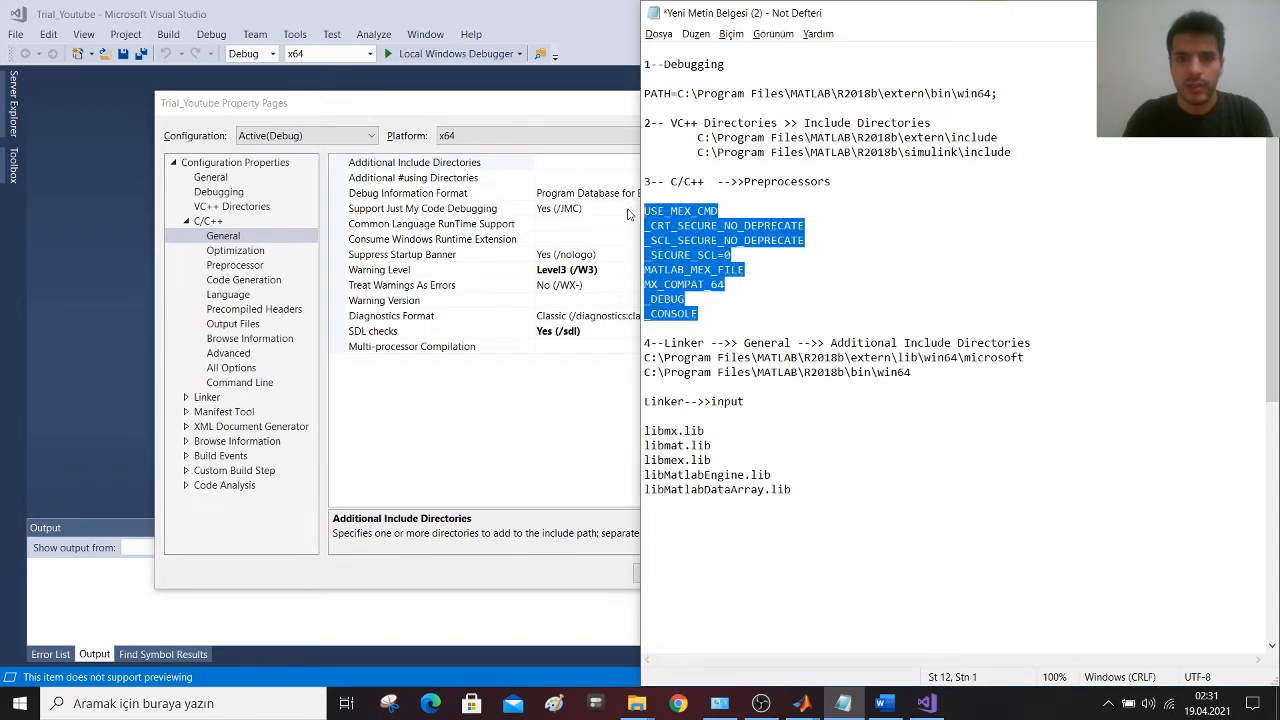
pyautogui.moveTo(228, 270)
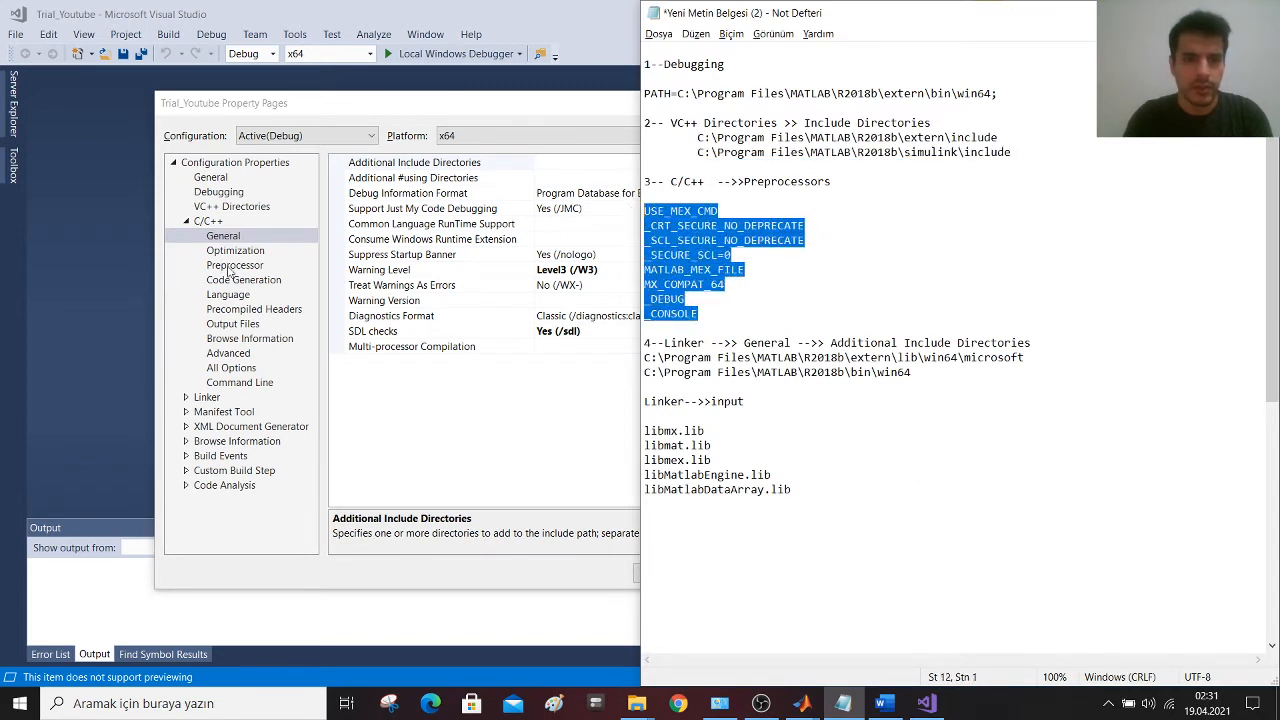
pyautogui.click(236, 264)
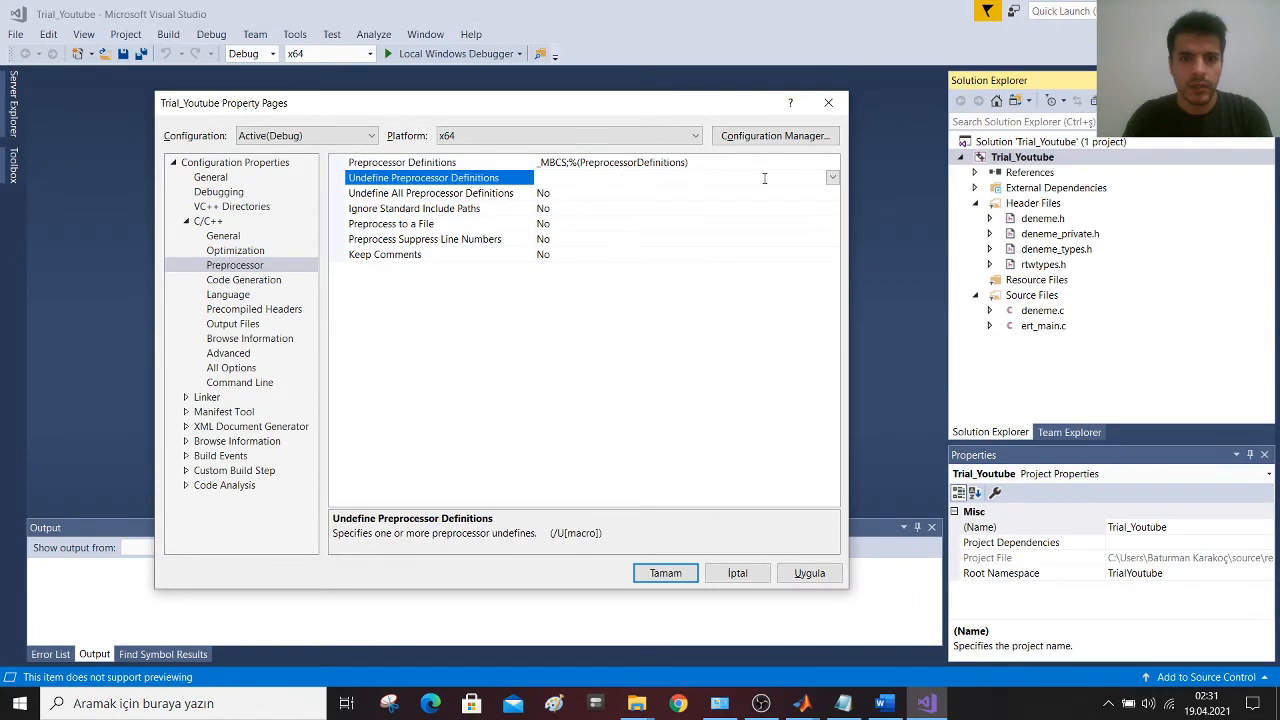
pyautogui.click(440, 162)
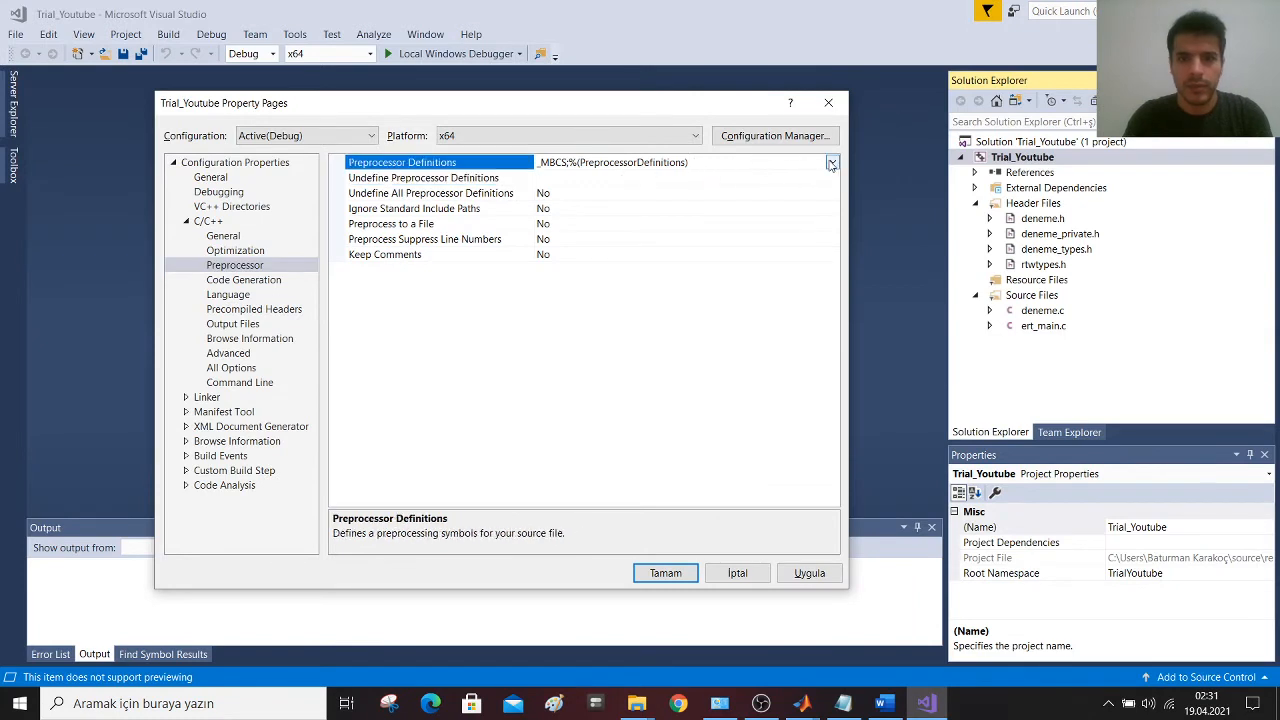
pyautogui.click(832, 162)
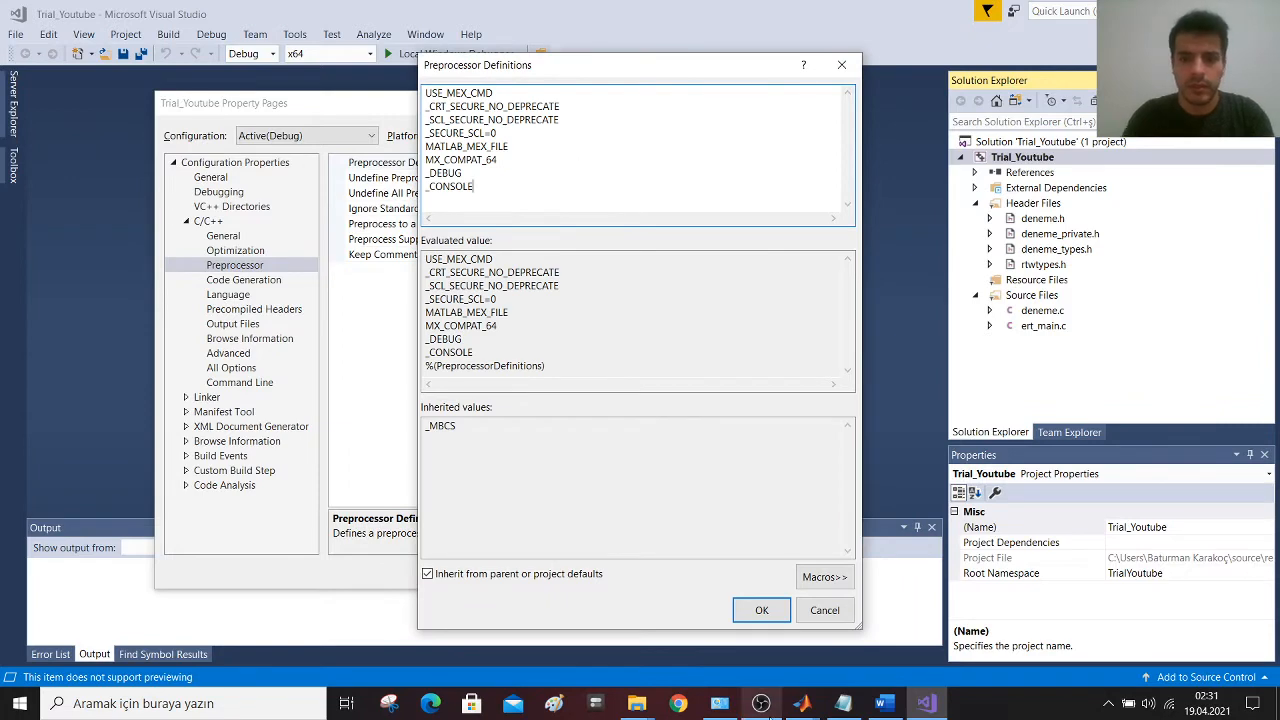
pyautogui.click(760, 610)
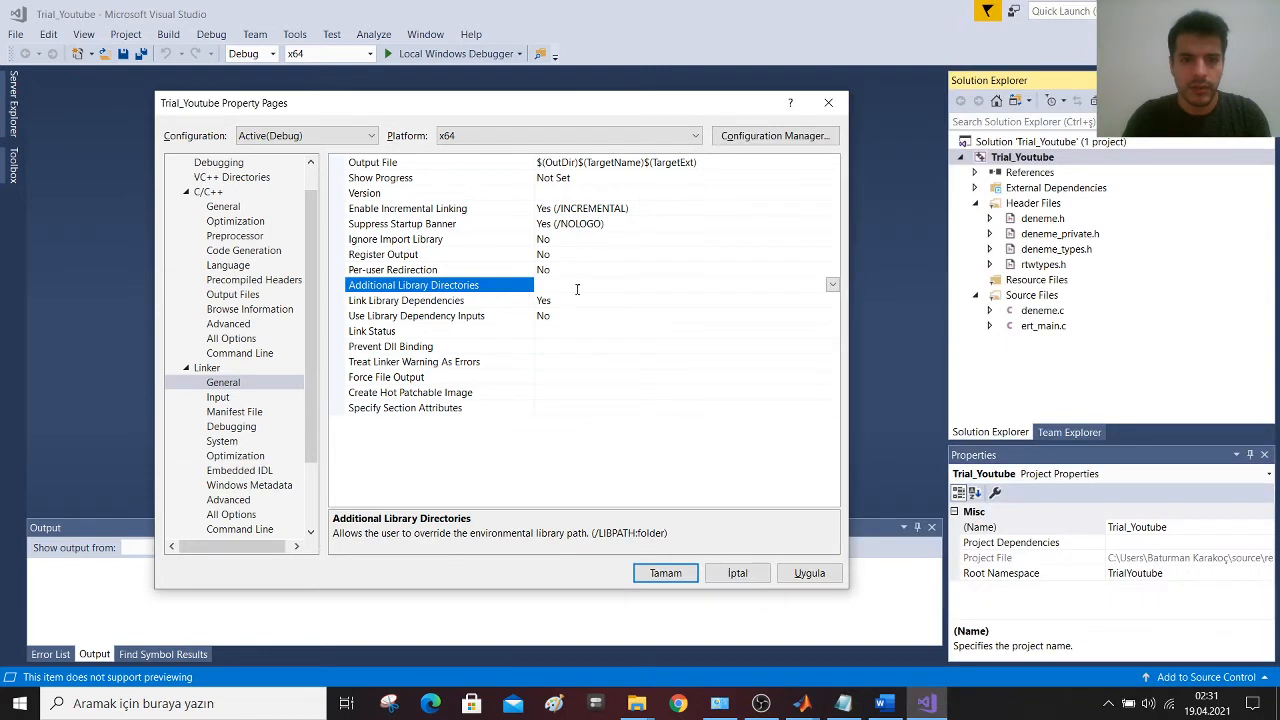
# - Add the two MATLAB R2018b library folders to the linker's Additional Library Directories
pyautogui.click(832, 284)
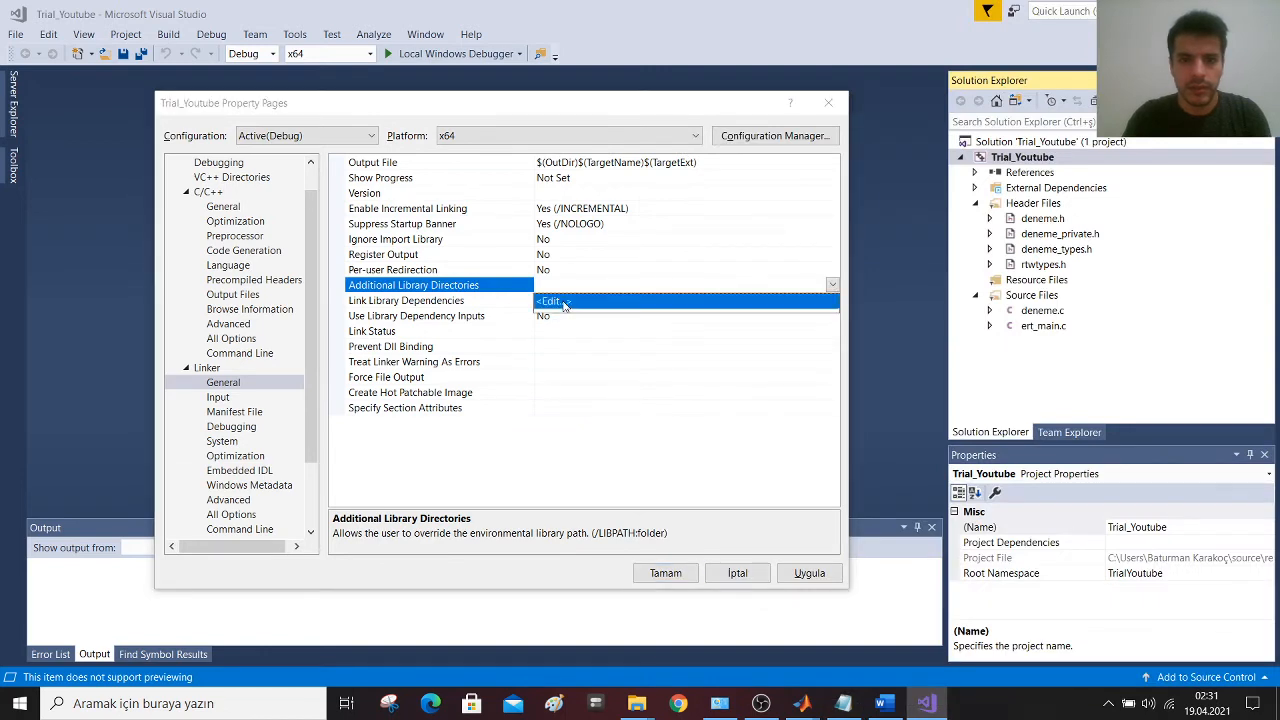
pyautogui.click(548, 300)
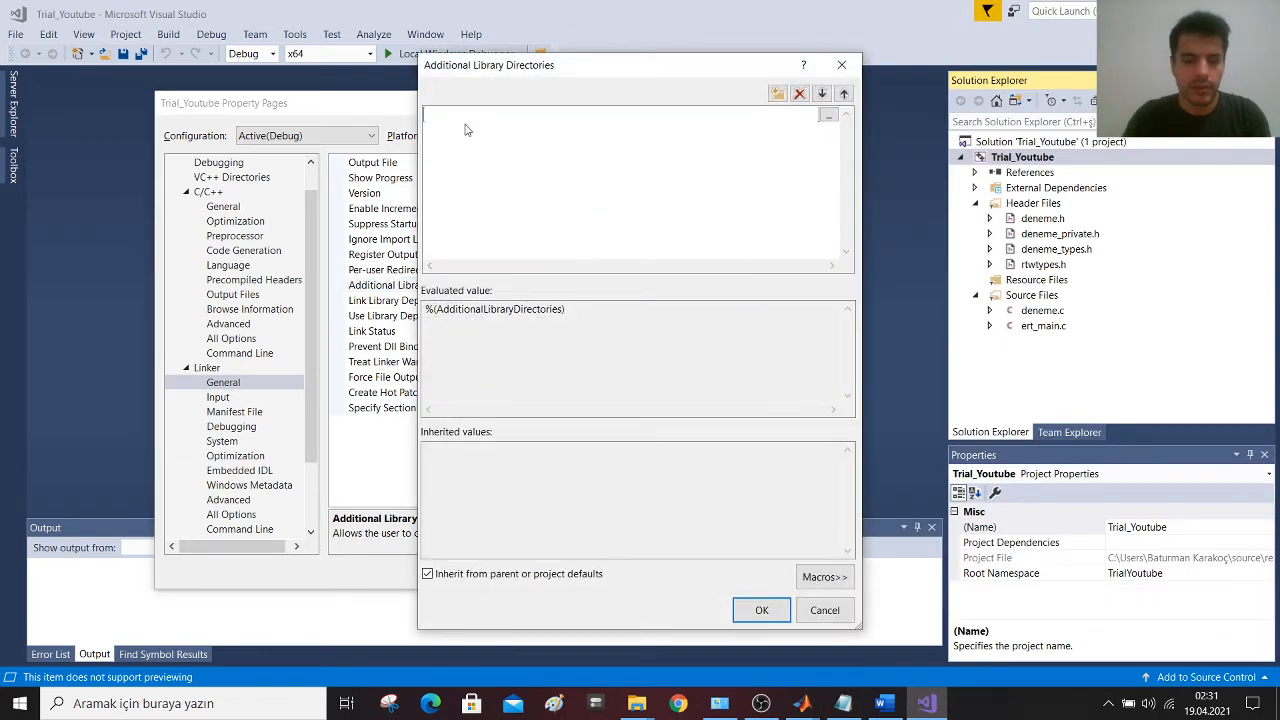
pyautogui.click(776, 94)
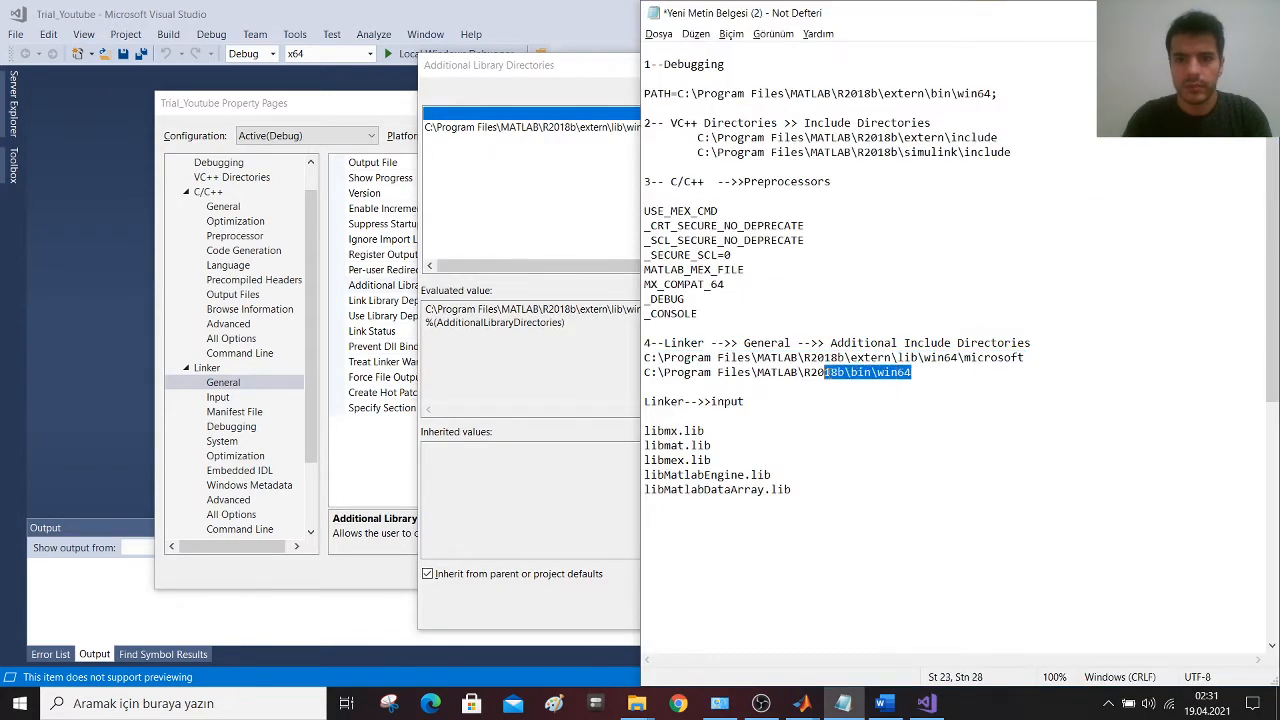
pyautogui.tripleClick(780, 372)
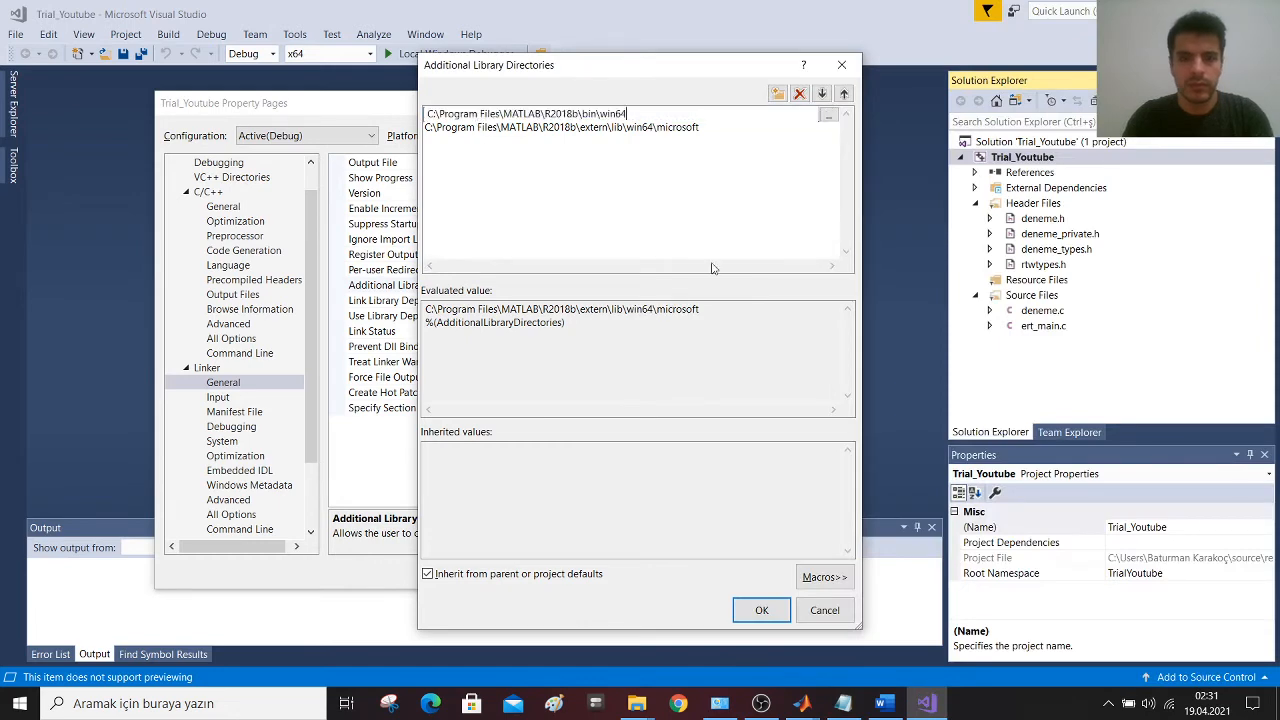
pyautogui.click(760, 610)
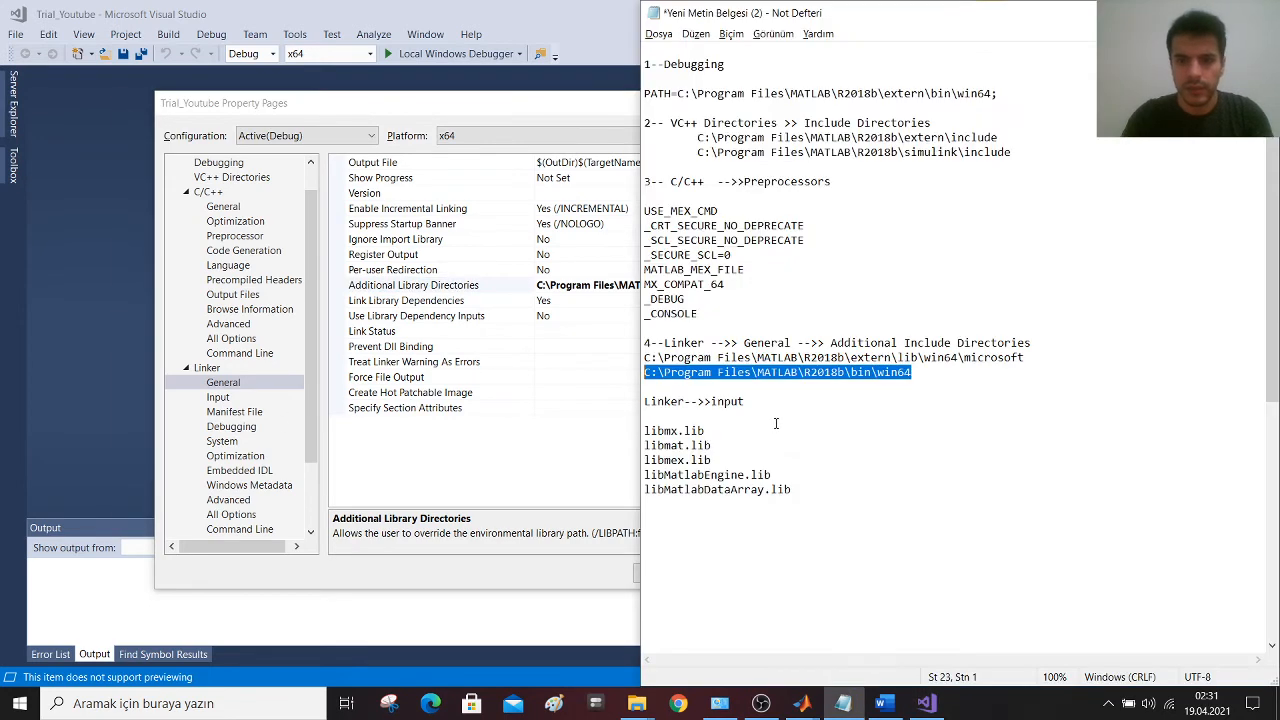
# - Add libmx, libmat, libmex, libMatlabEngine and libMatlabDataArray as Additional Dependencies and apply the properties
pyautogui.moveTo(644, 430); pyautogui.dragTo(788, 488)
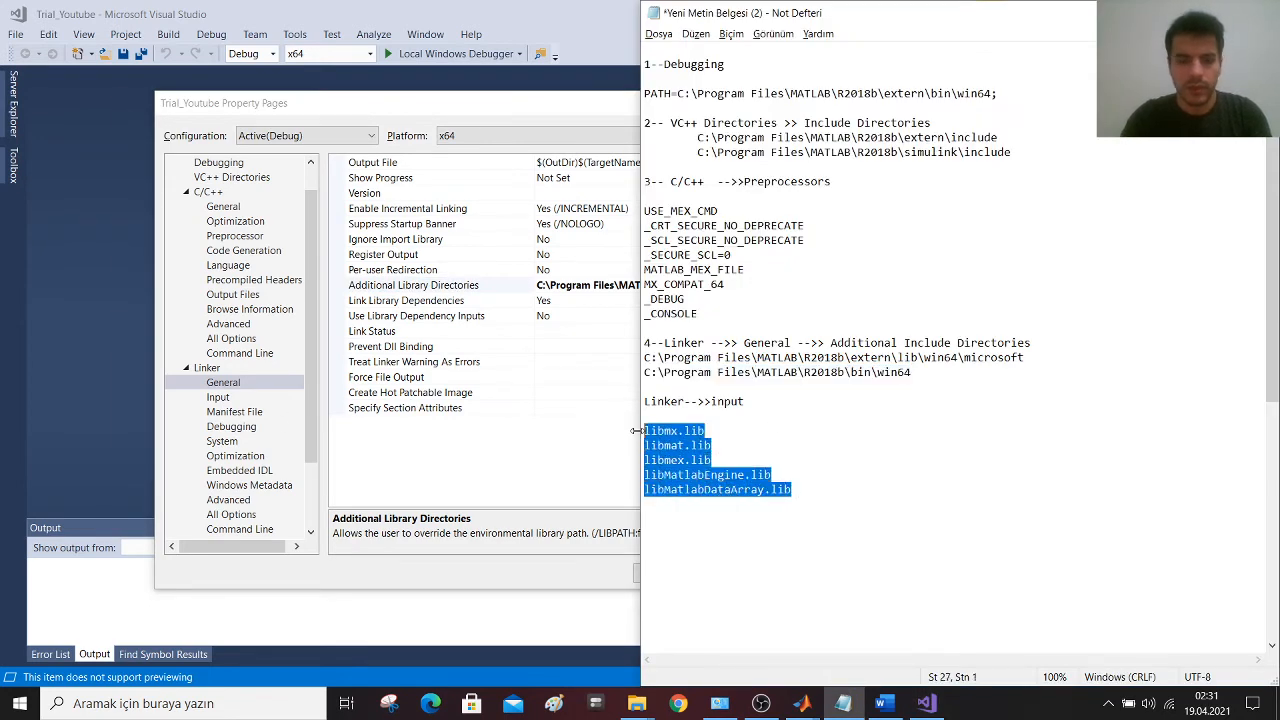
pyautogui.click(216, 396)
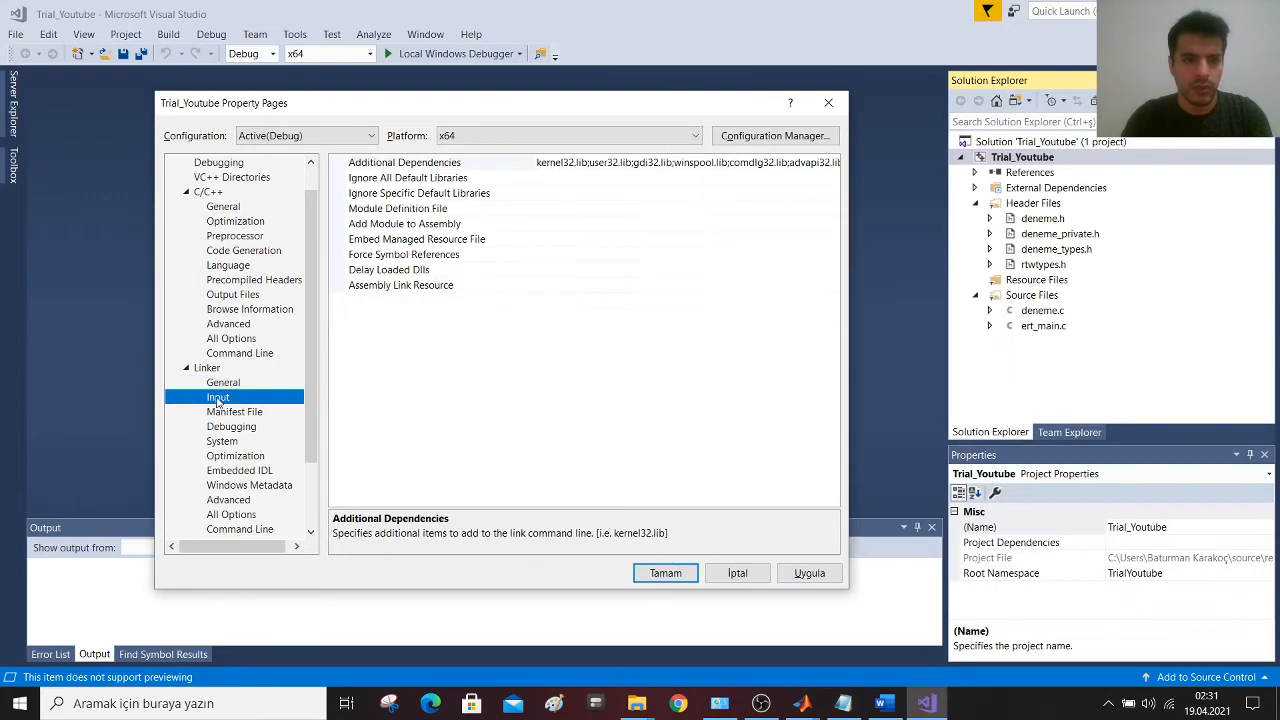
pyautogui.click(420, 162)
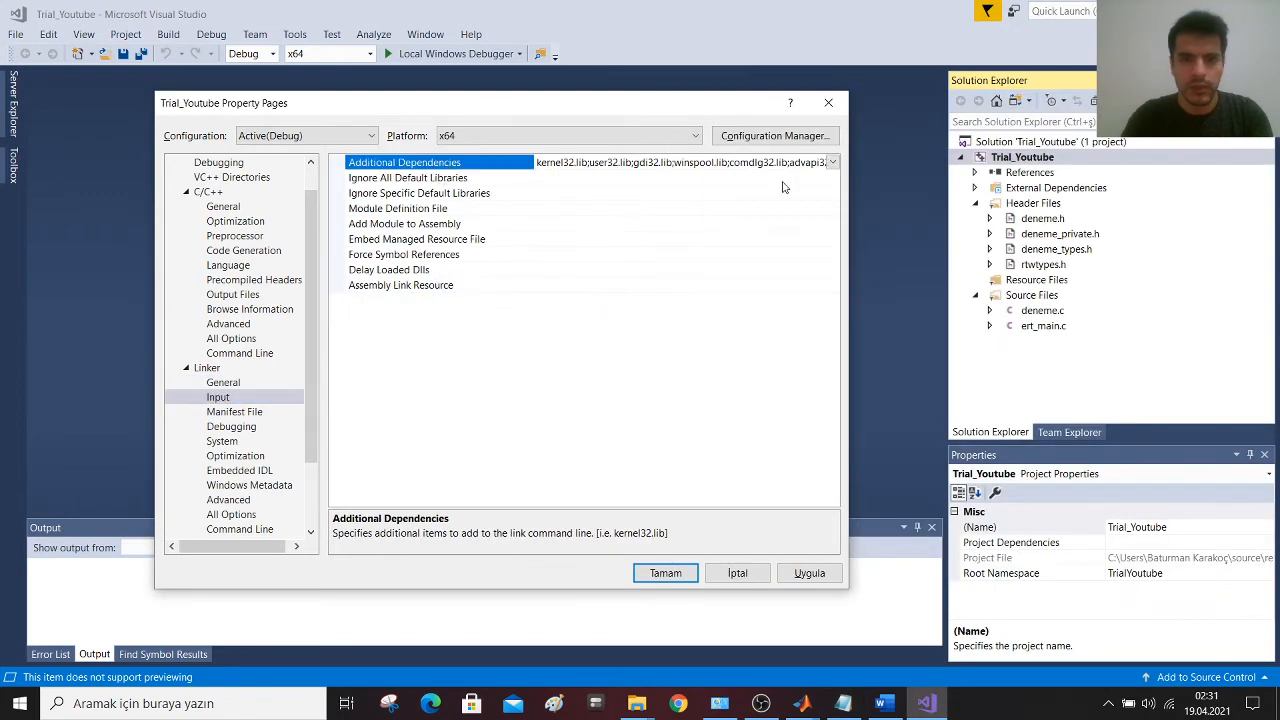
pyautogui.click(832, 162)
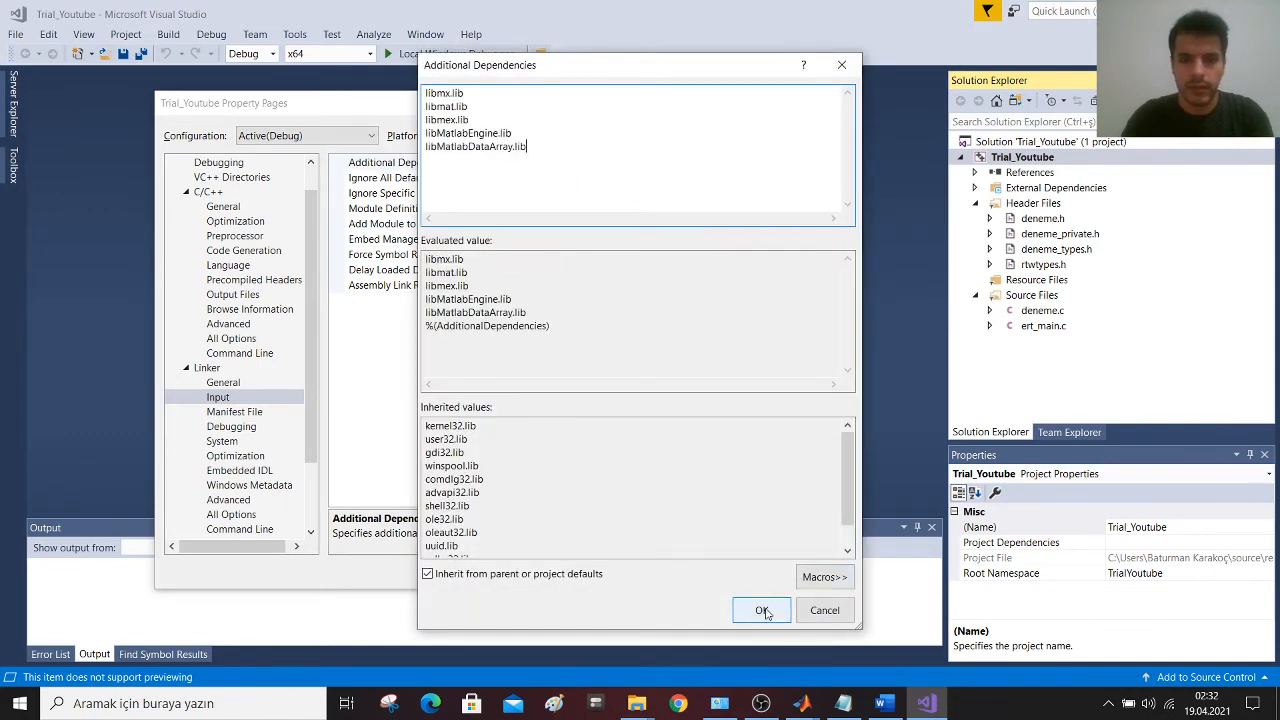
pyautogui.click(760, 610)
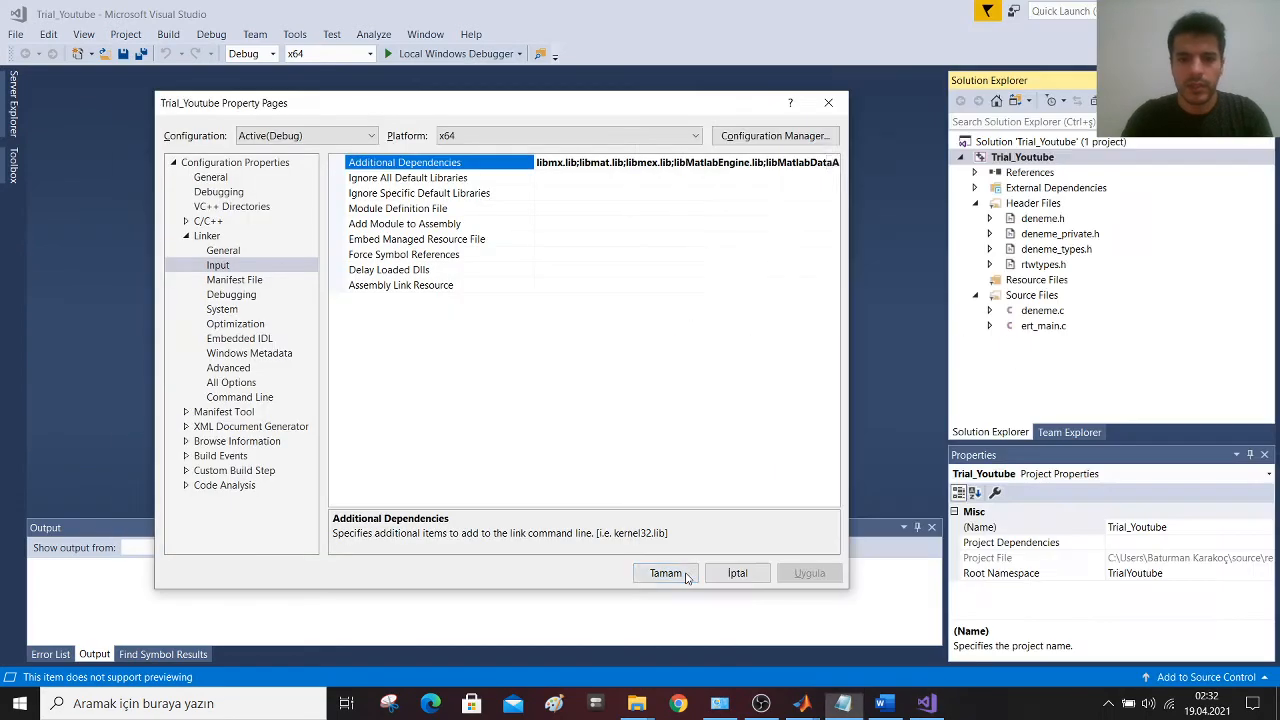
pyautogui.click(664, 572)
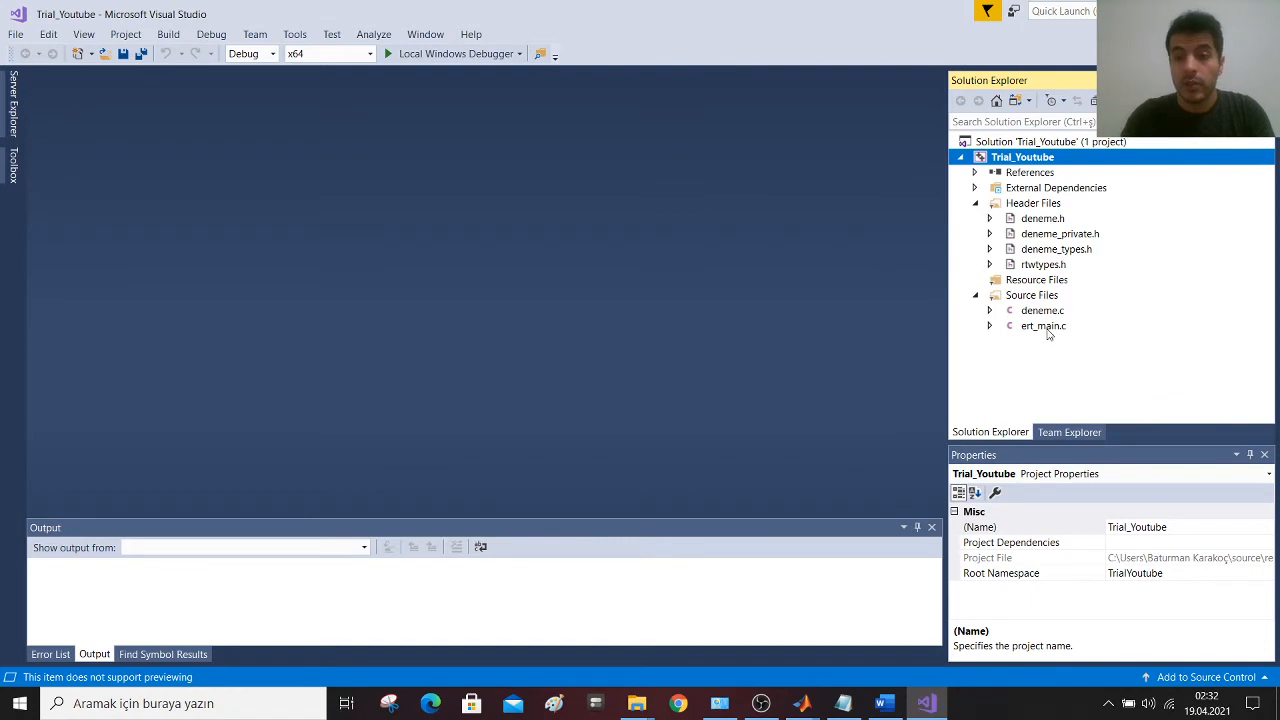
# - Open ert_main.c and deneme.c from Solution Explorer and scroll through ert_main.c's code
pyautogui.click(1044, 324)
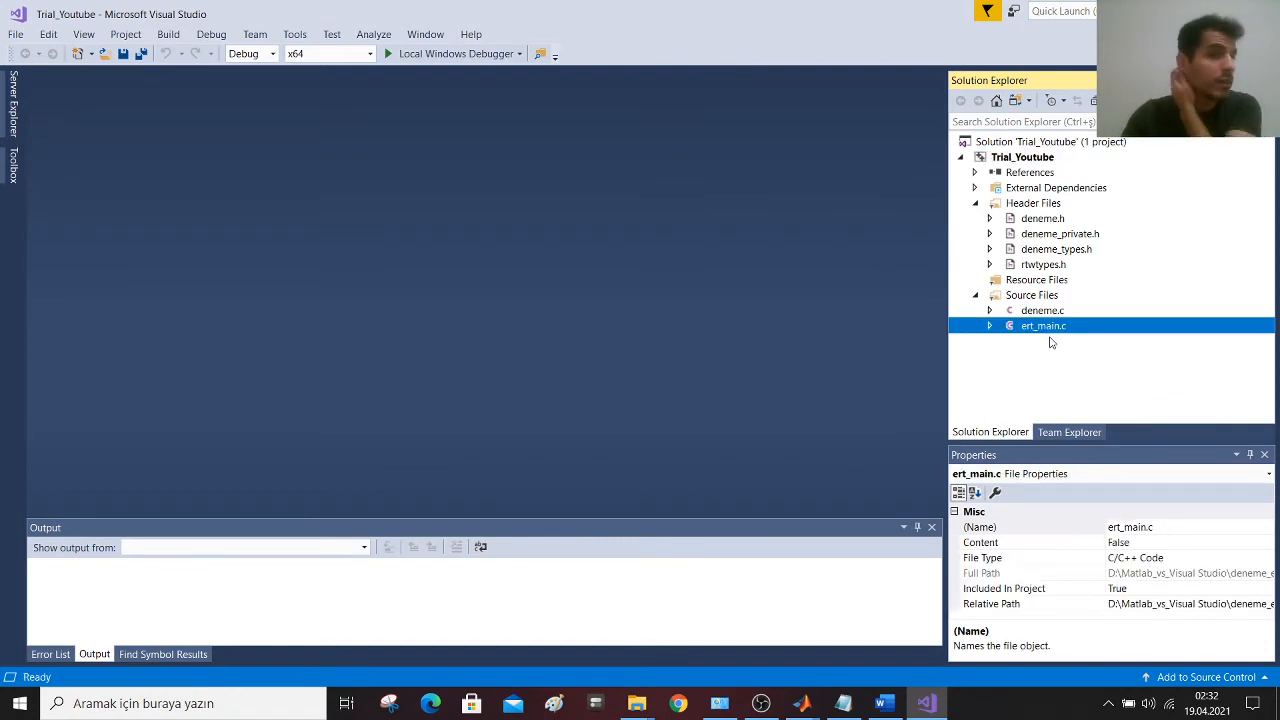
pyautogui.doubleClick(1044, 324)
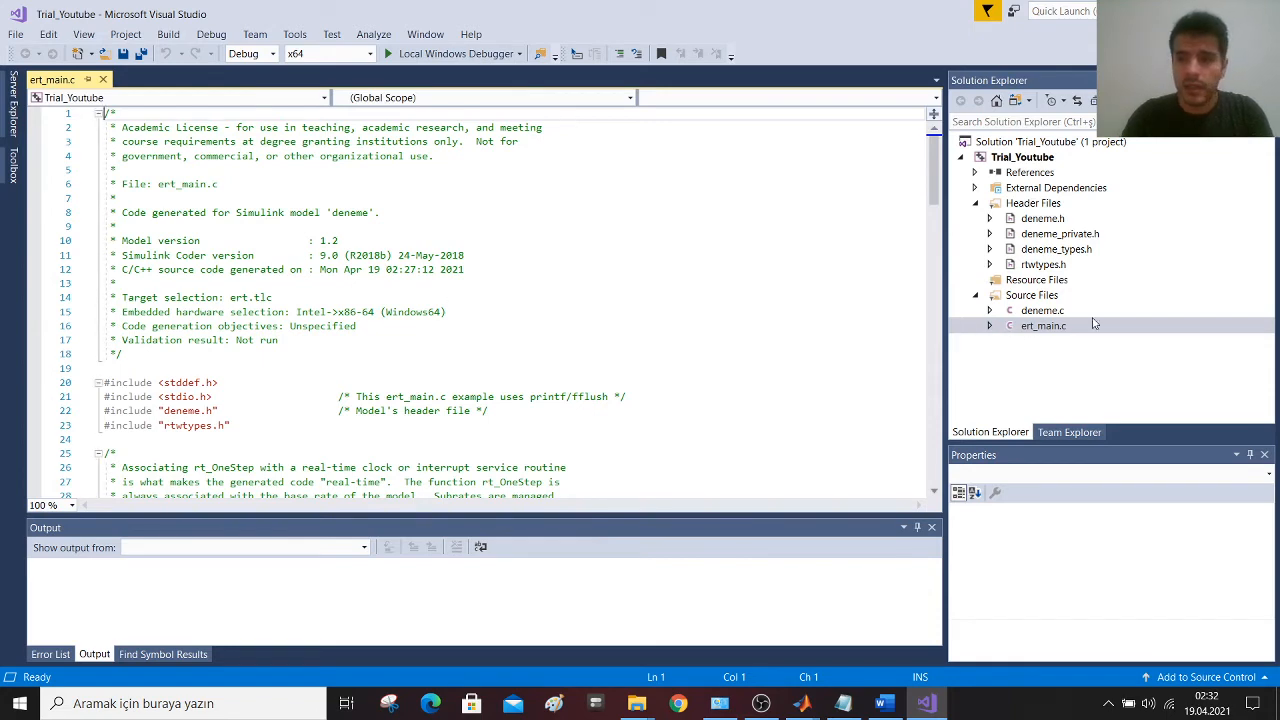
pyautogui.doubleClick(1042, 310)
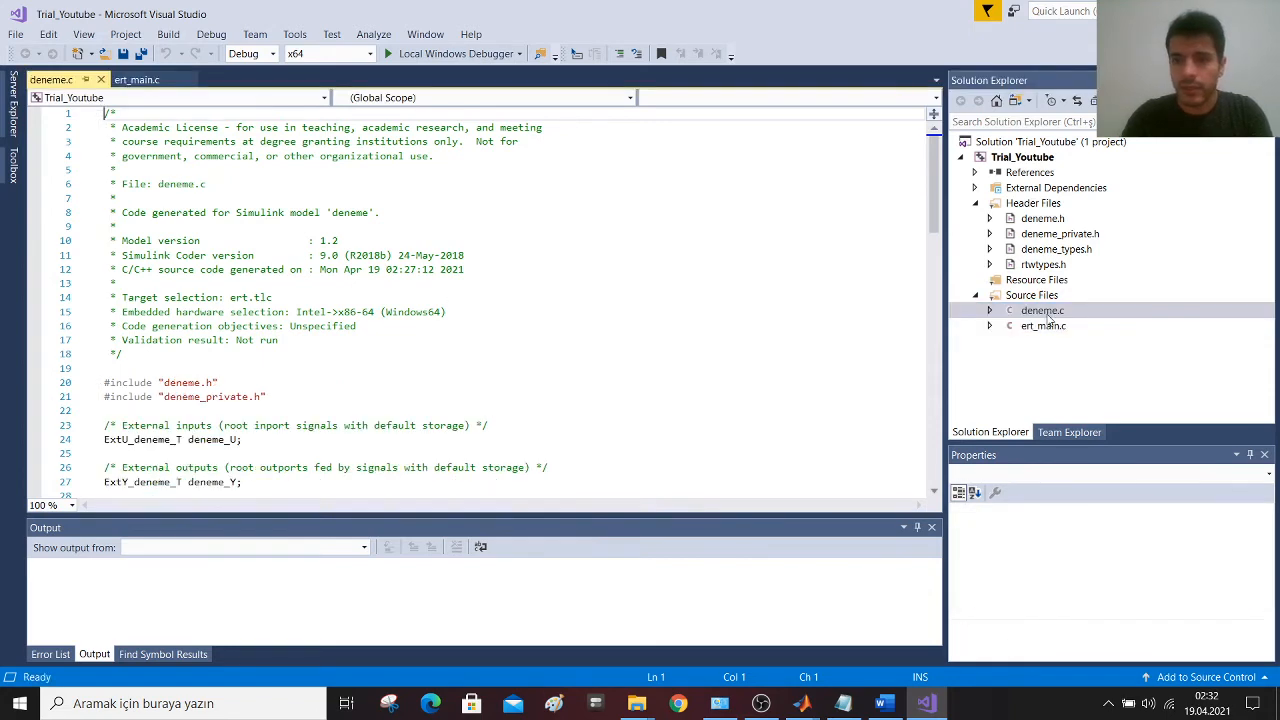
pyautogui.click(136, 80)
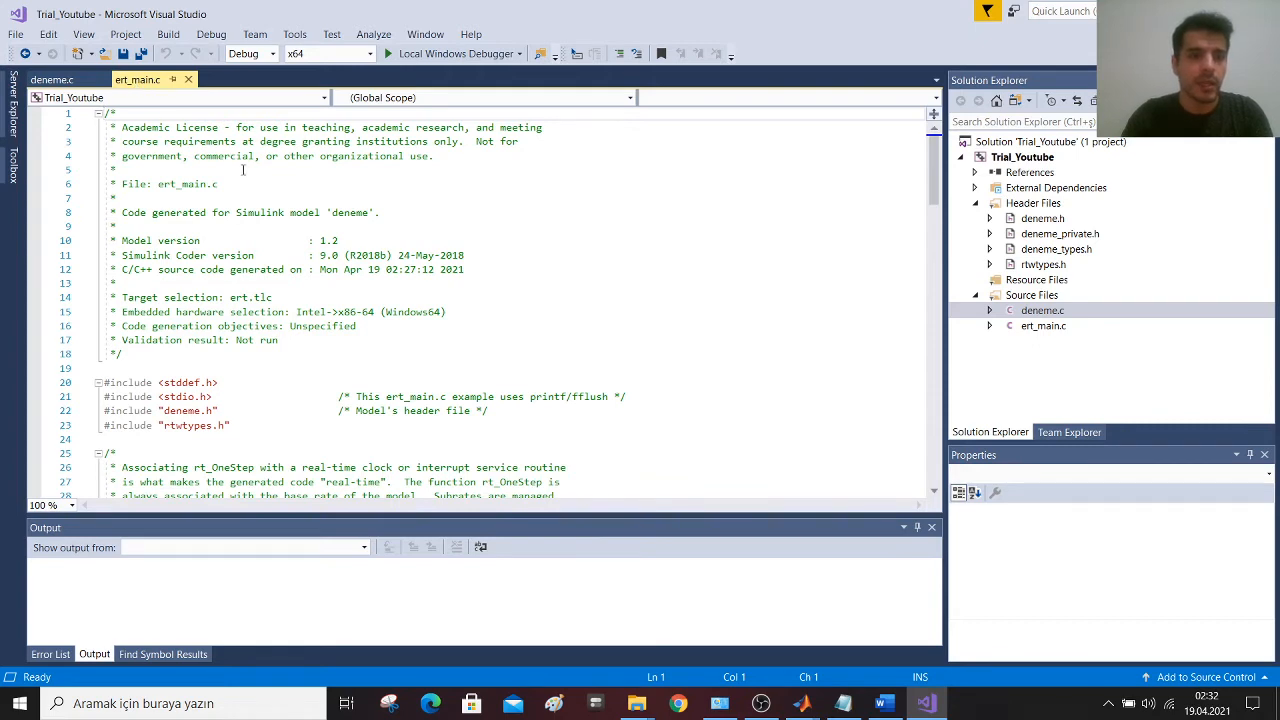
pyautogui.scroll(-3)
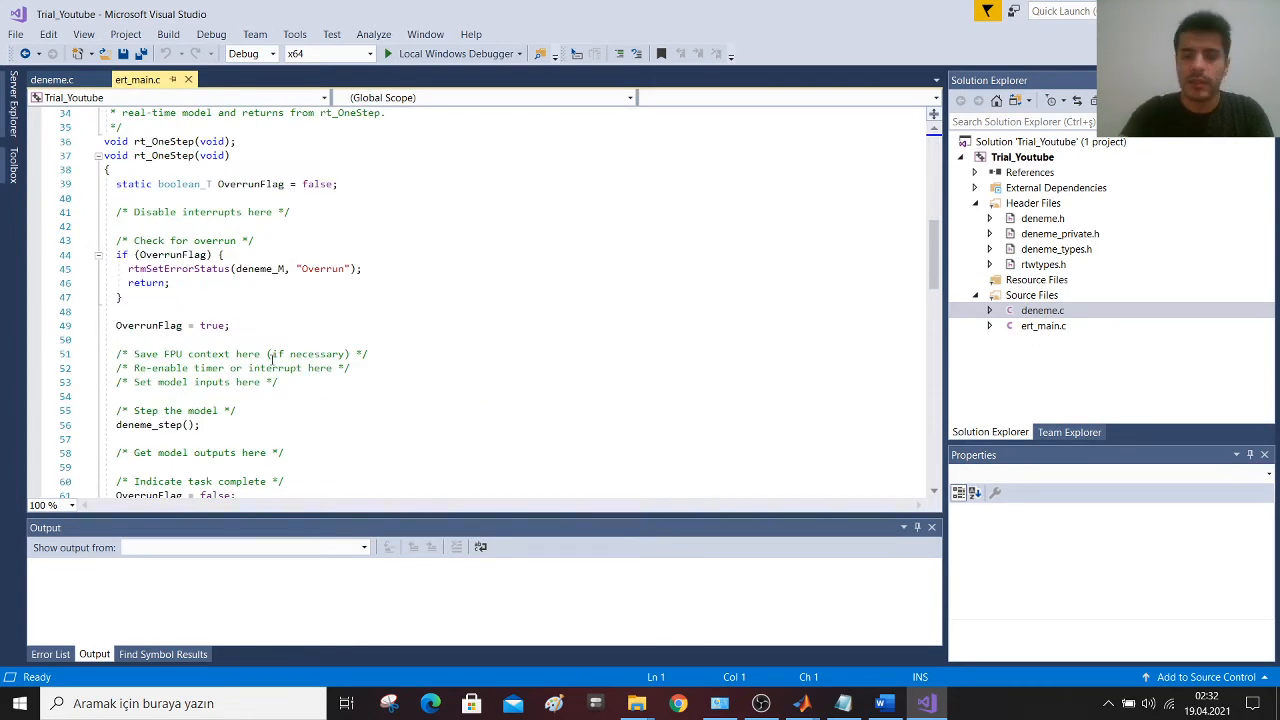
pyautogui.scroll(-3)
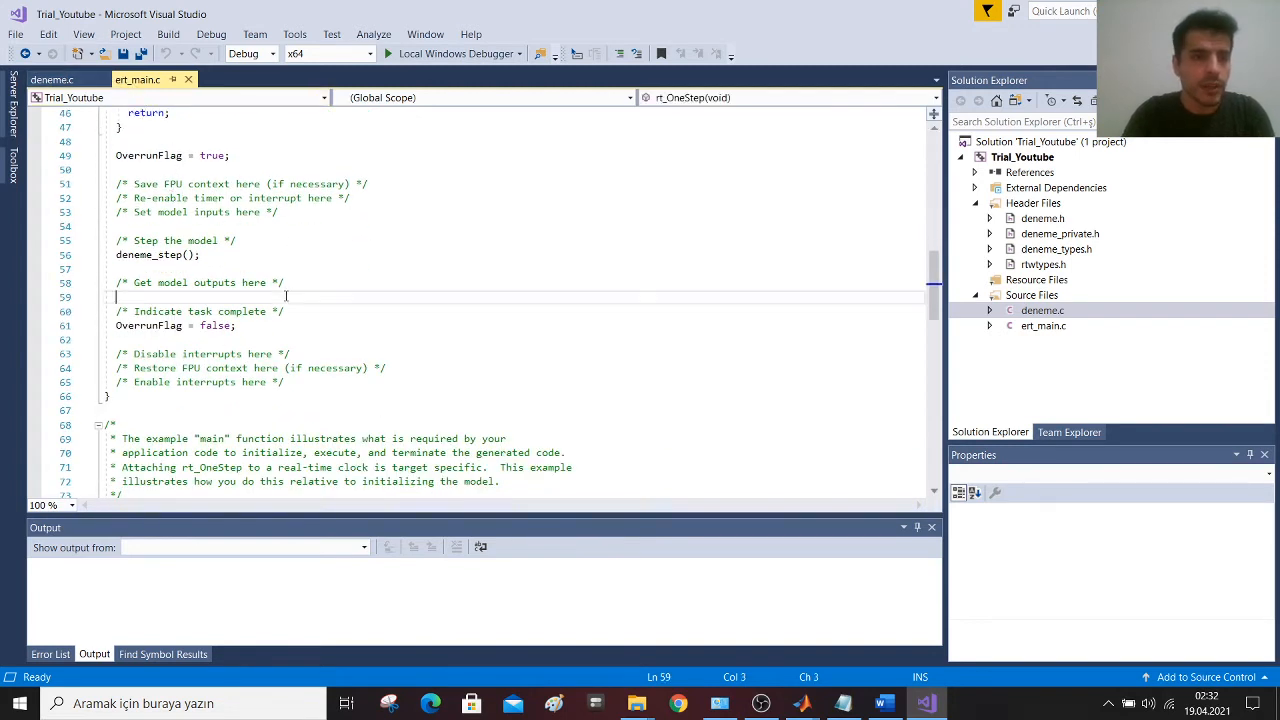
pyautogui.scroll(3)
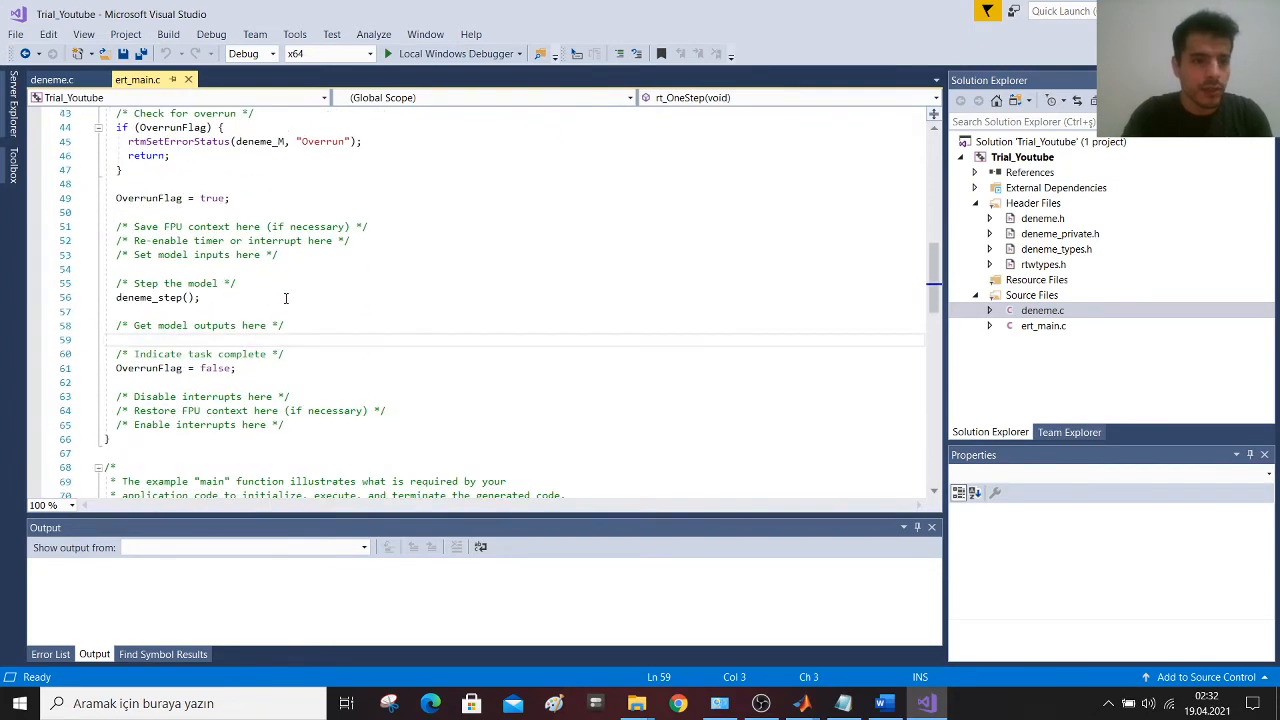
pyautogui.scroll(-3)
pyautogui.write('*/')
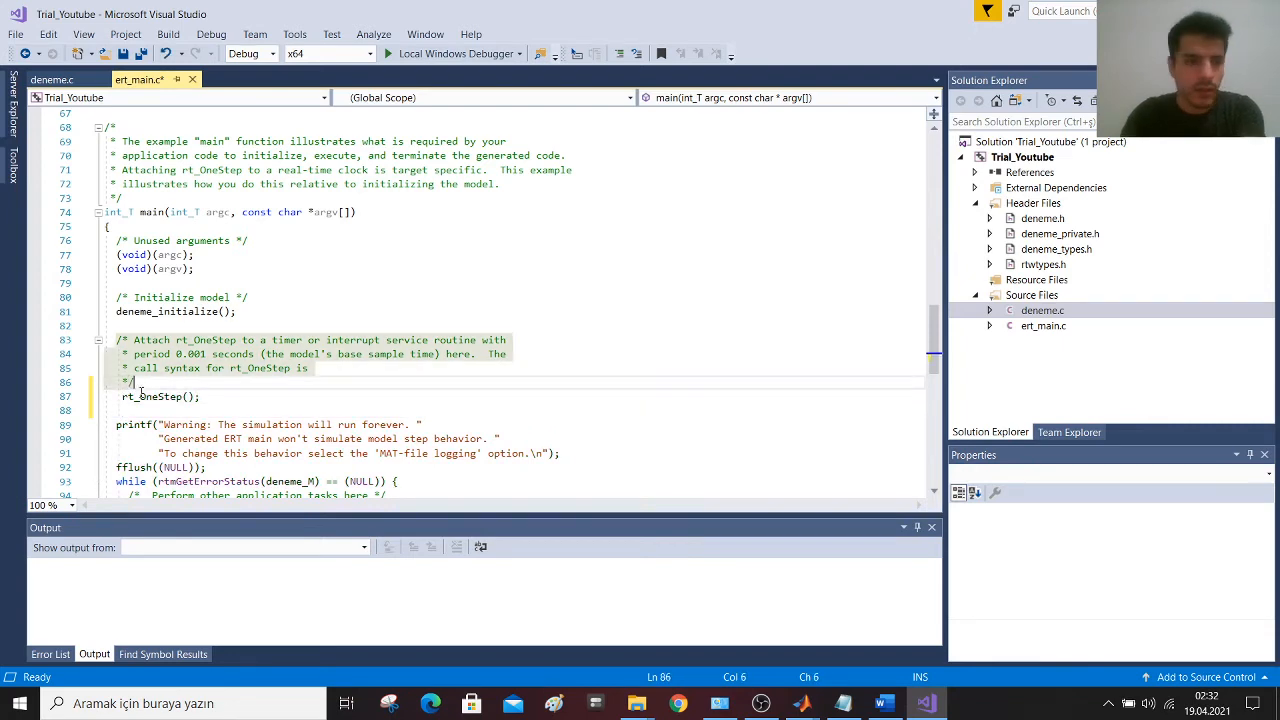
# - Trace the rt_OneStep call in main to its definition and locate its deneme_step call
pyautogui.doubleClick(152, 396)
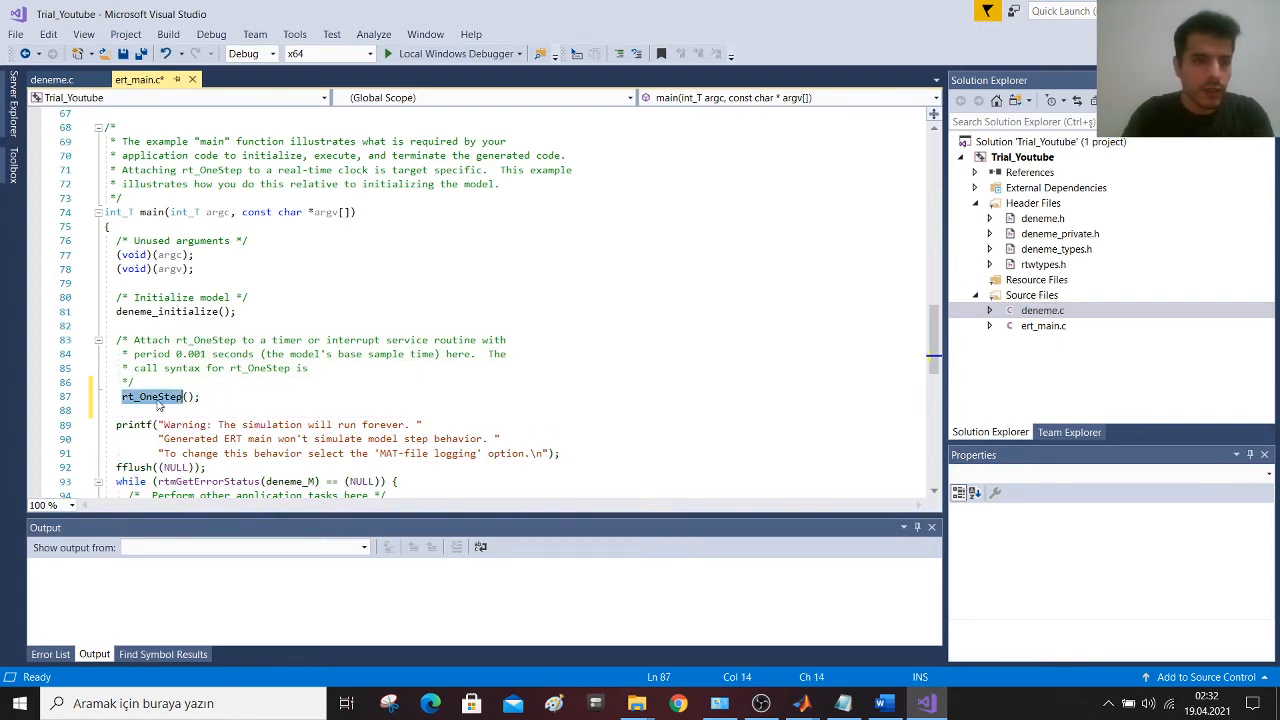
pyautogui.scroll(-3)
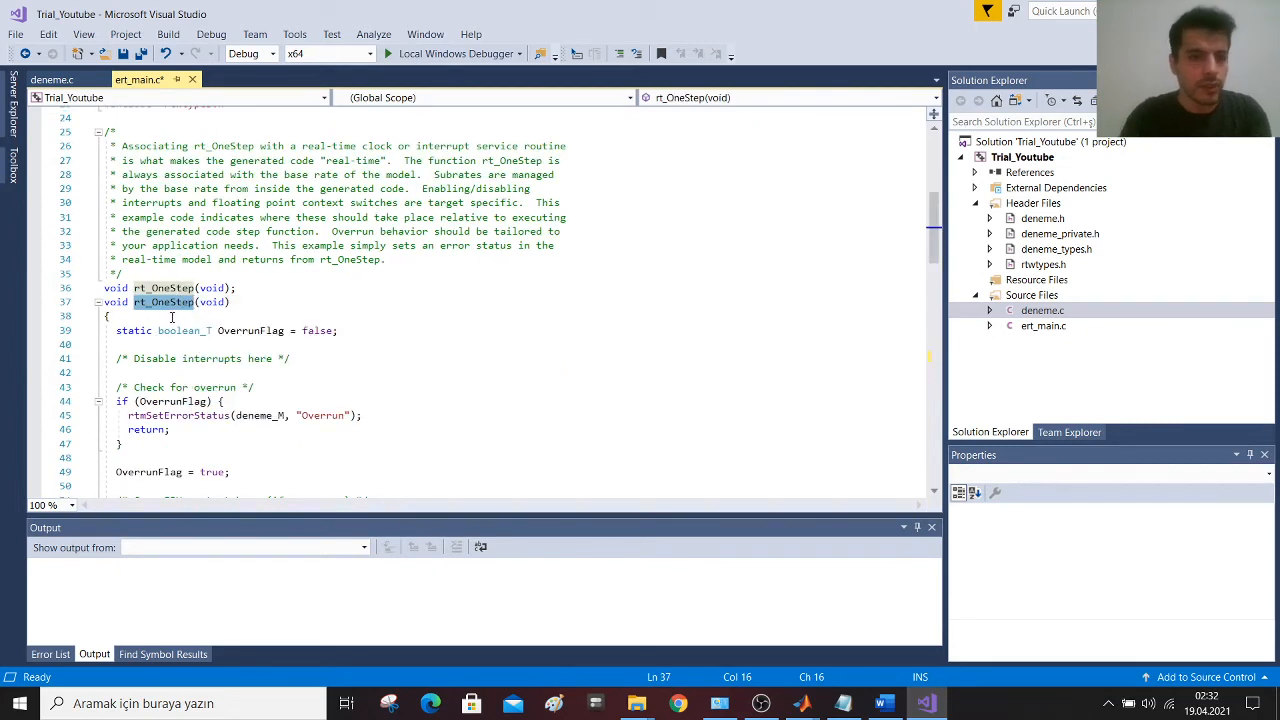
pyautogui.click(230, 288)
pyautogui.write('s')
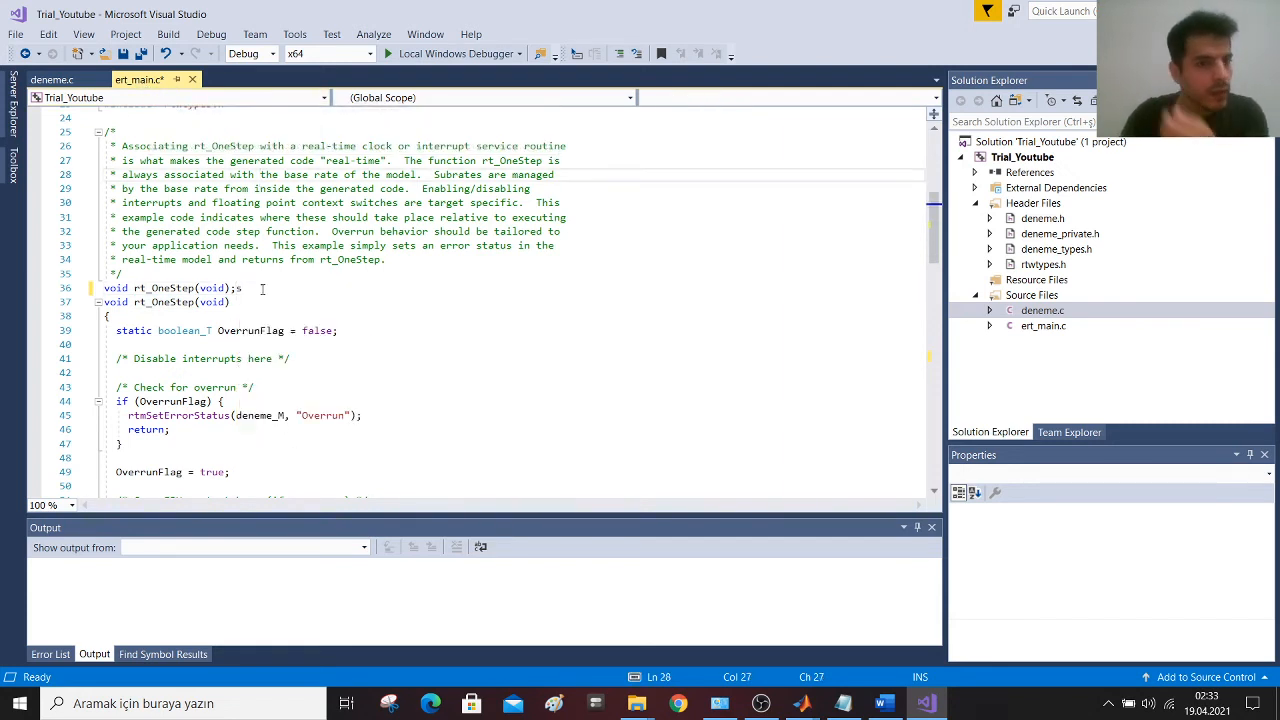
pyautogui.click(236, 288)
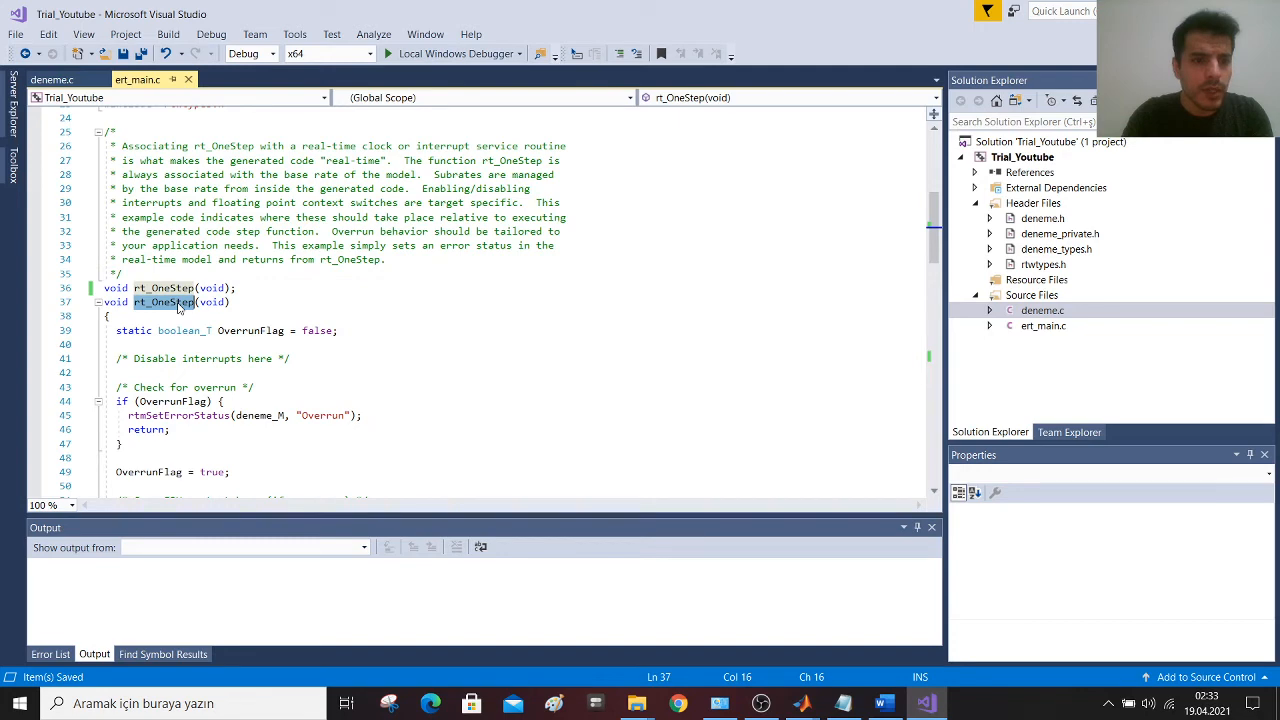
pyautogui.scroll(-3)
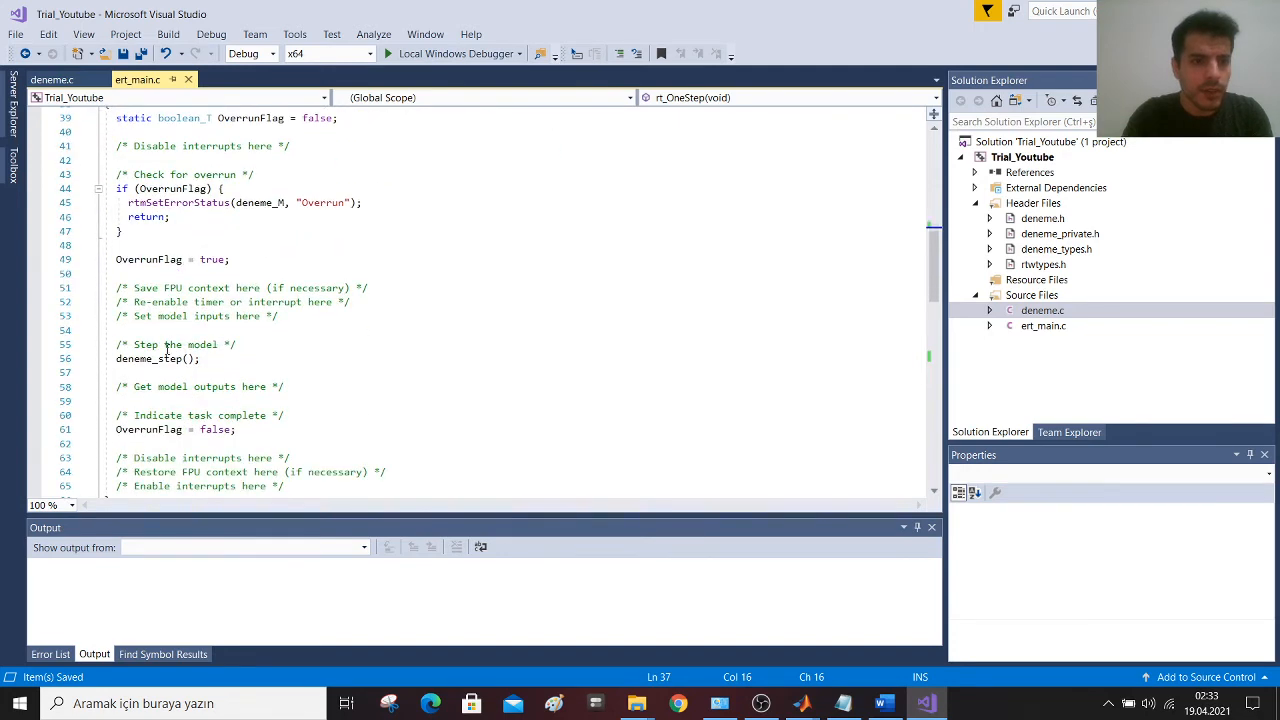
pyautogui.doubleClick(148, 358)
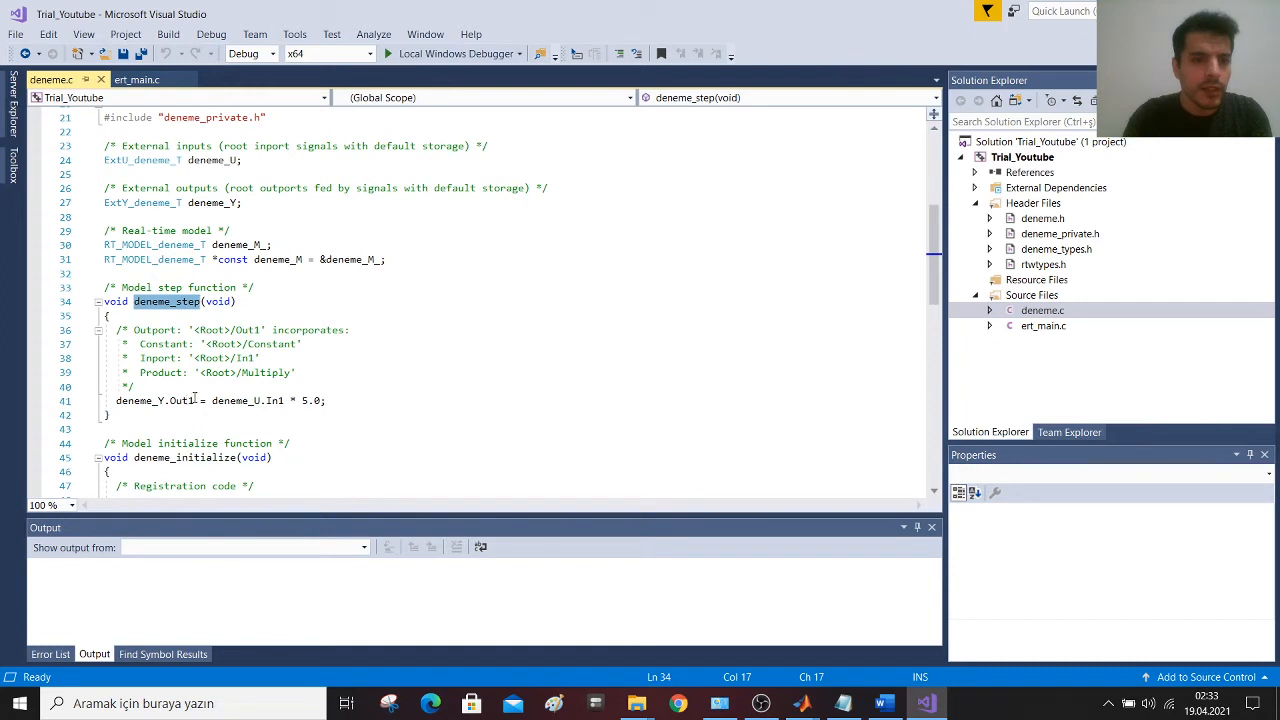
# - Review the deneme_step function in deneme.c that multiplies In1 by 5.0
pyautogui.doubleClick(152, 400)
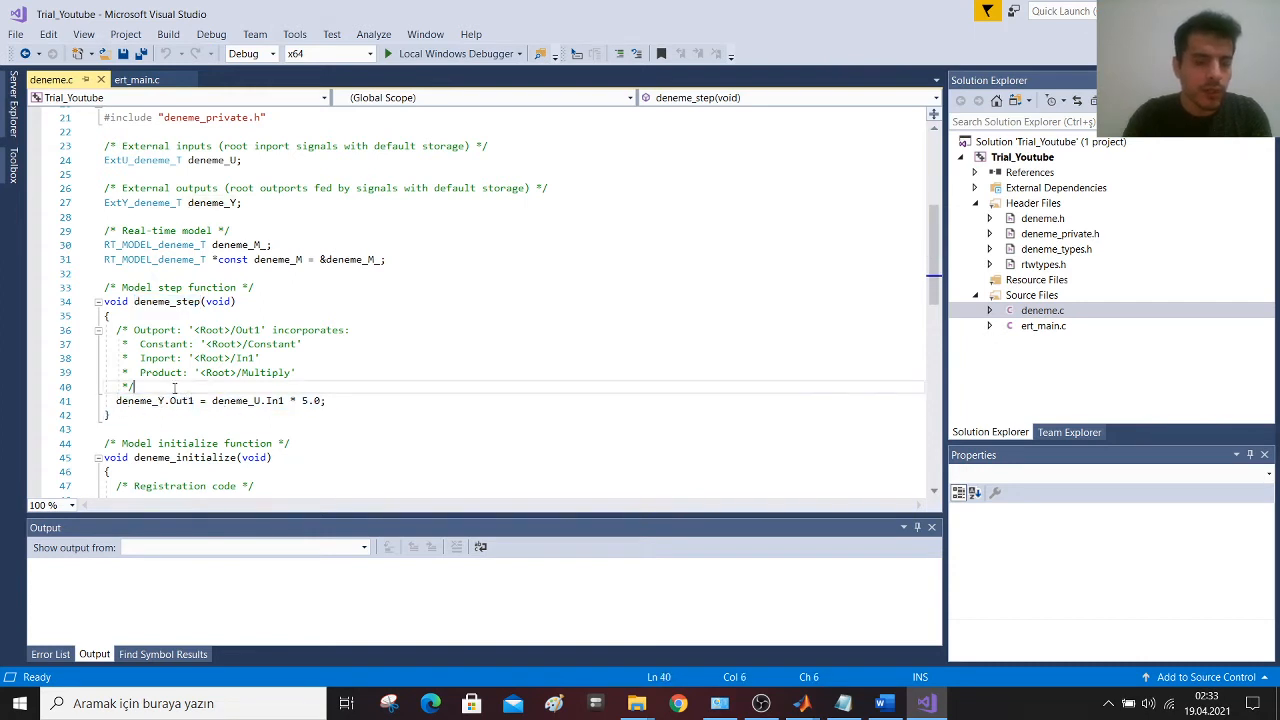
pyautogui.doubleClick(140, 400)
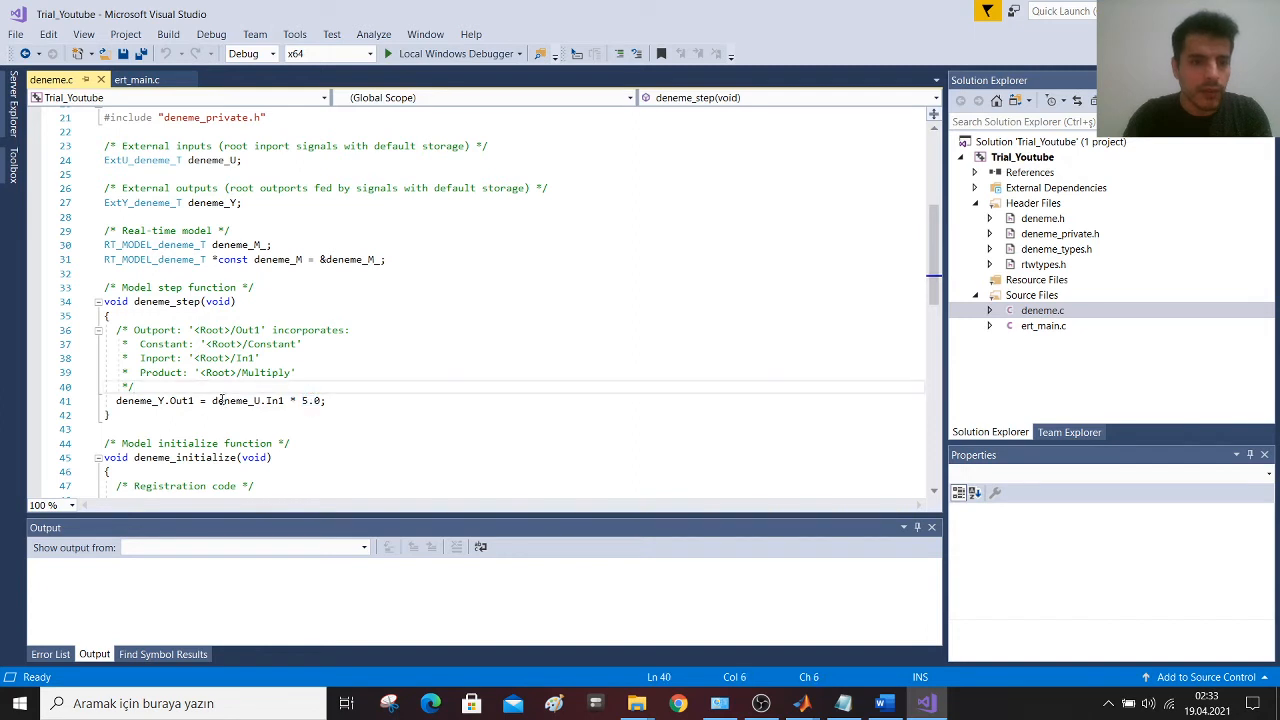
pyautogui.doubleClick(156, 400)
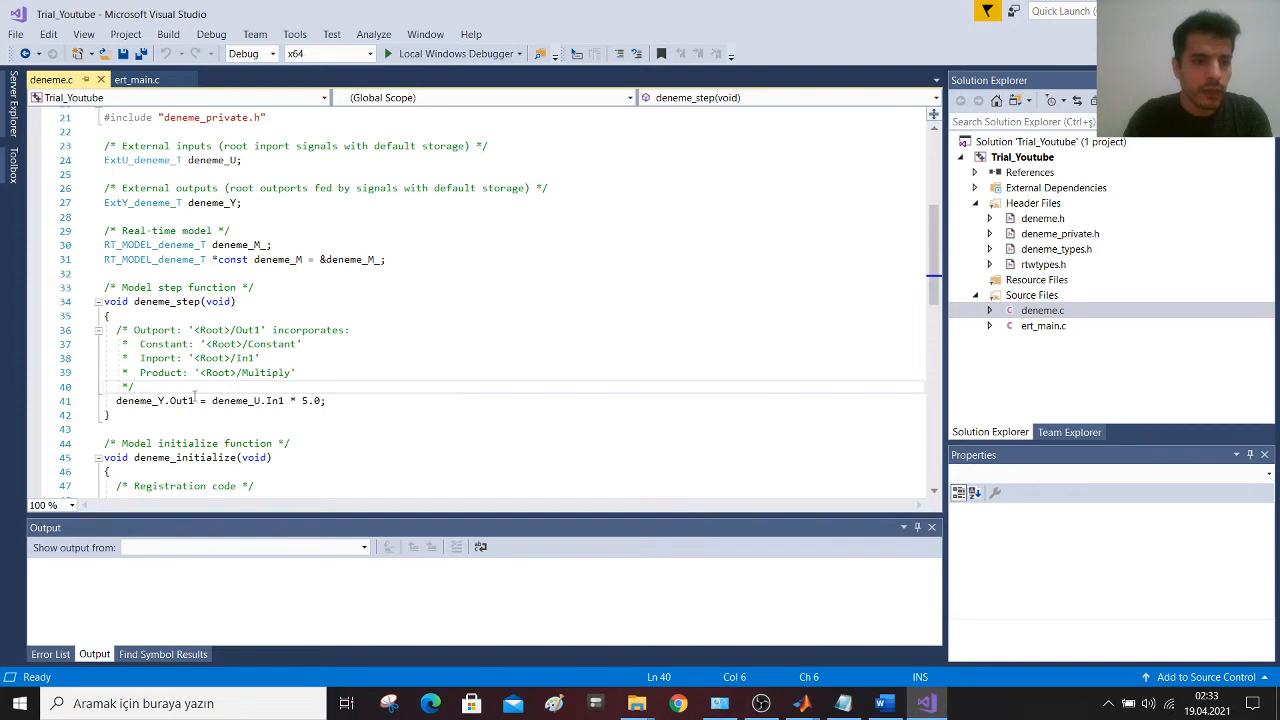
pyautogui.click(164, 372)
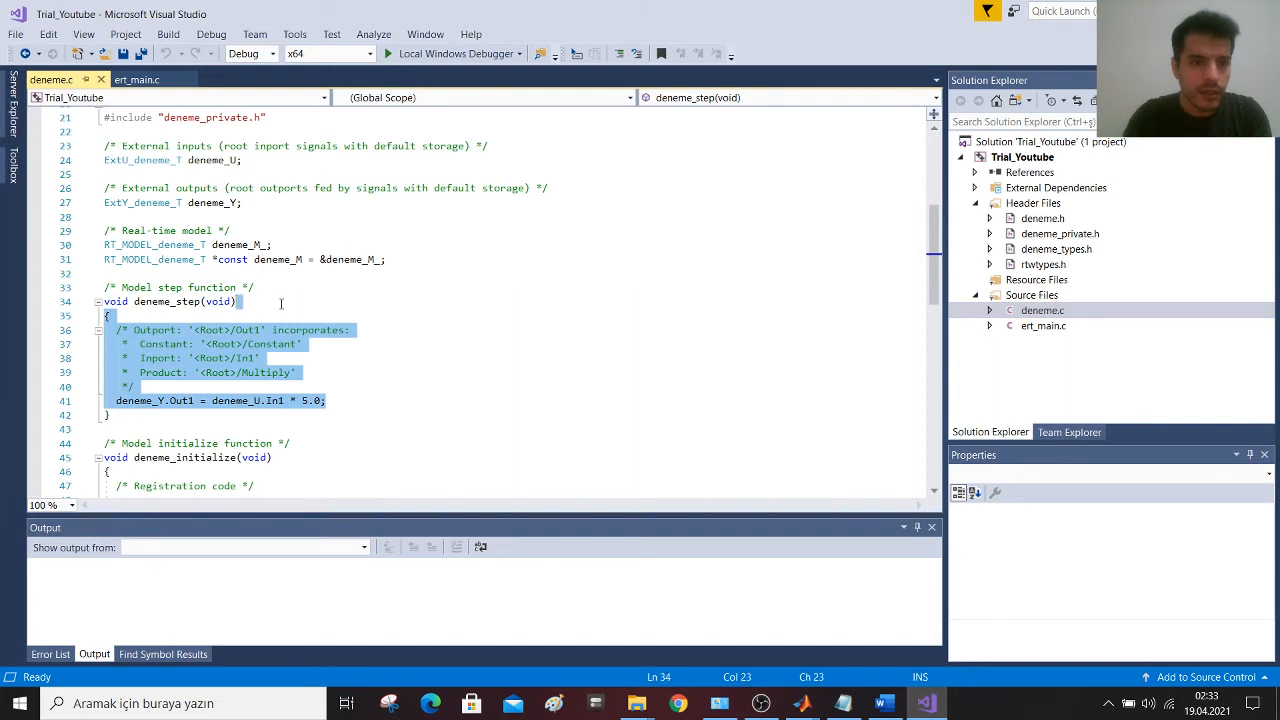
pyautogui.click(340, 400)
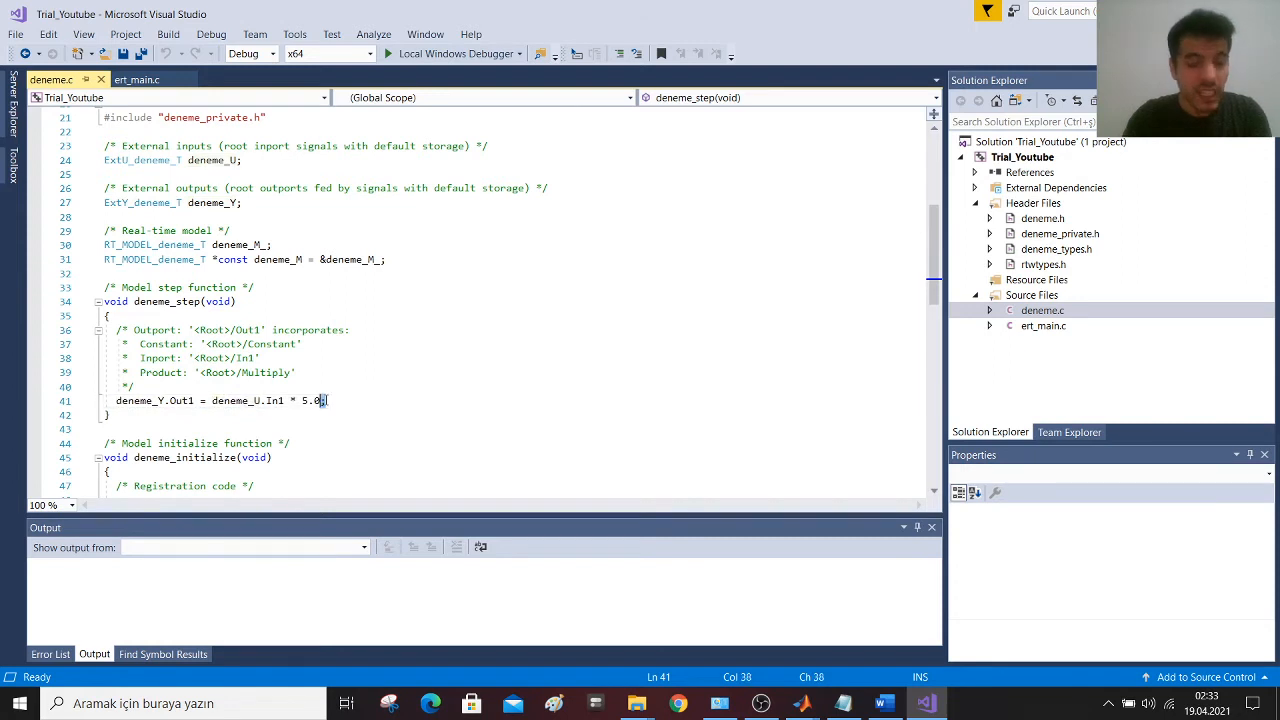
pyautogui.click(136, 388)
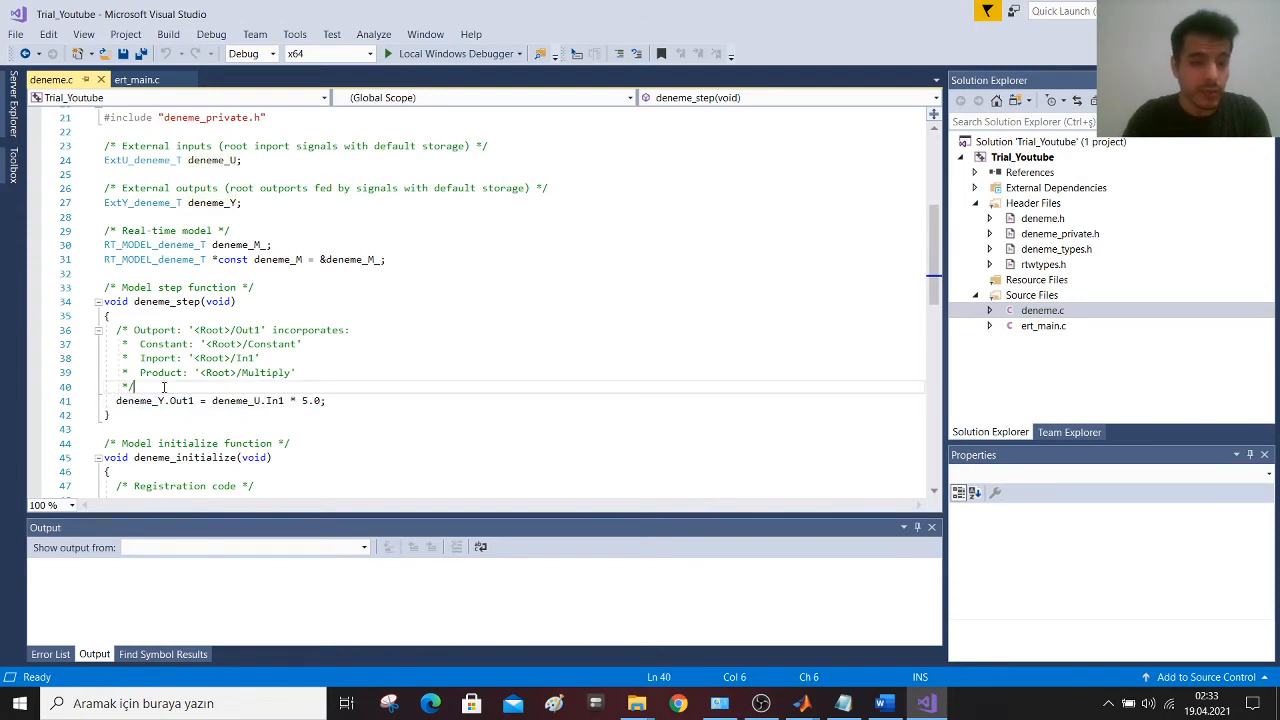
pyautogui.scroll(-3)
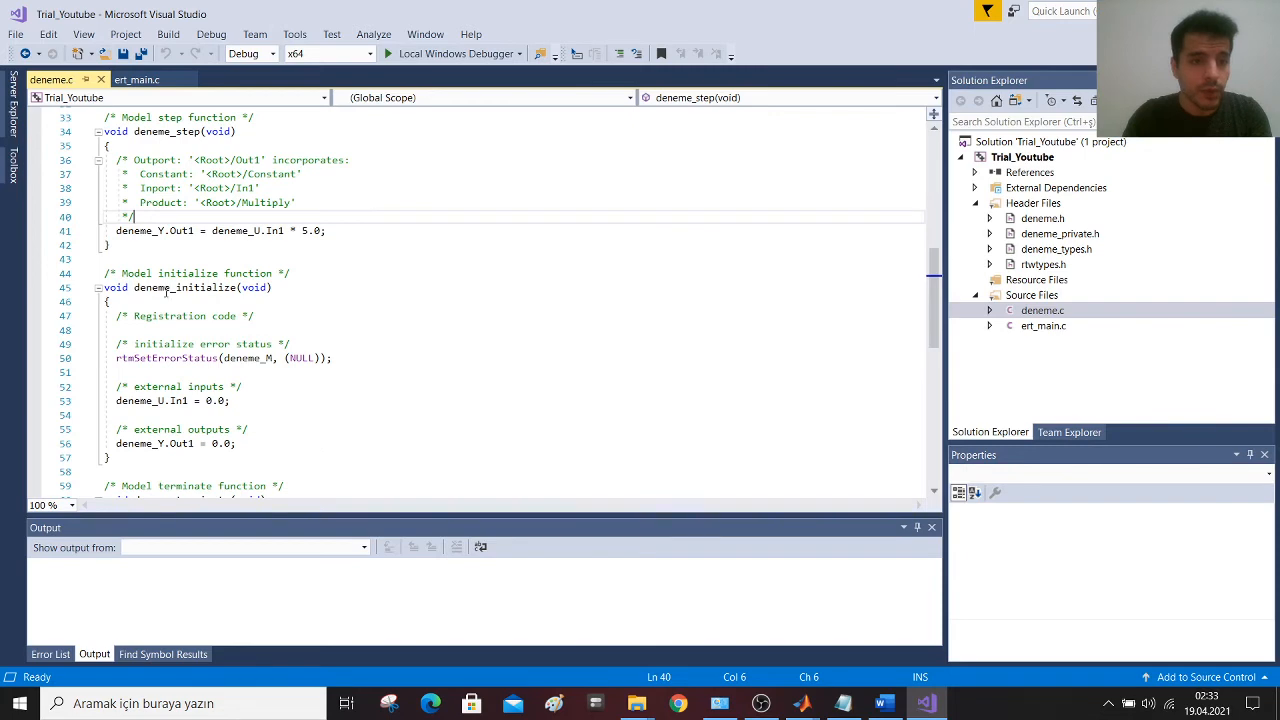
# - Return to ert_main.c at main, where deneme_initialize and rt_OneStep are called
pyautogui.click(136, 80)
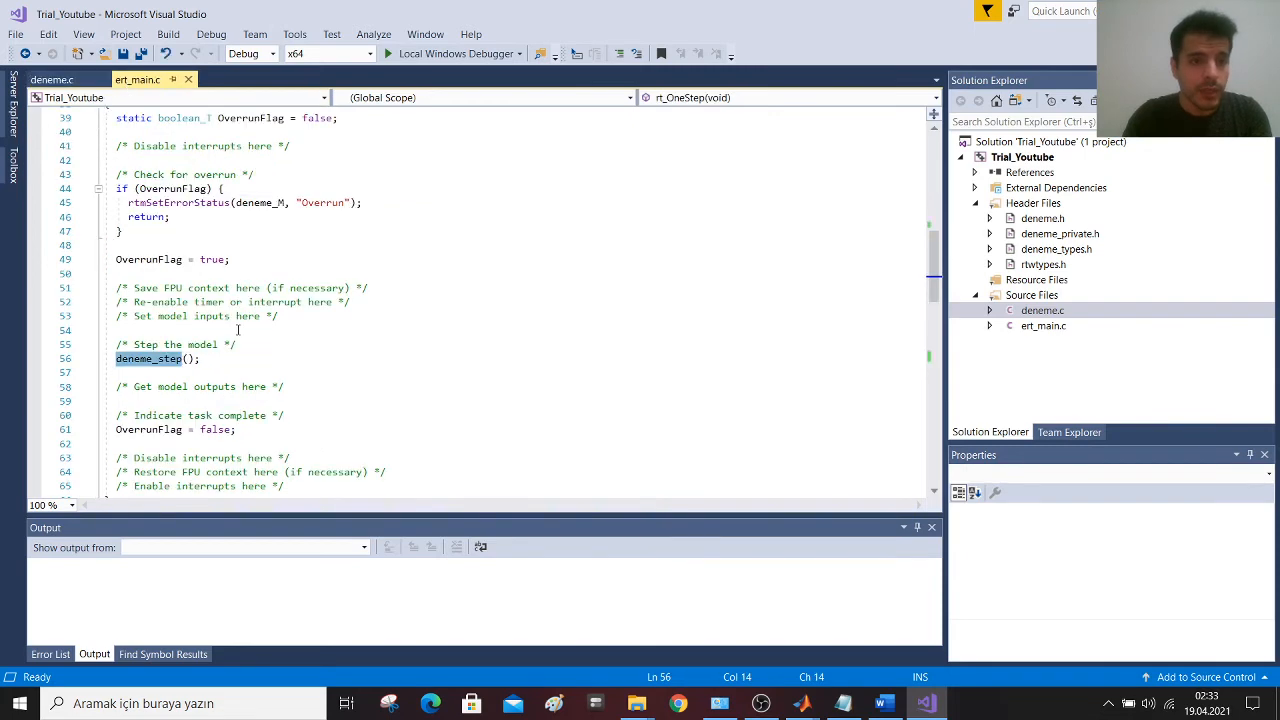
pyautogui.scroll(-3)
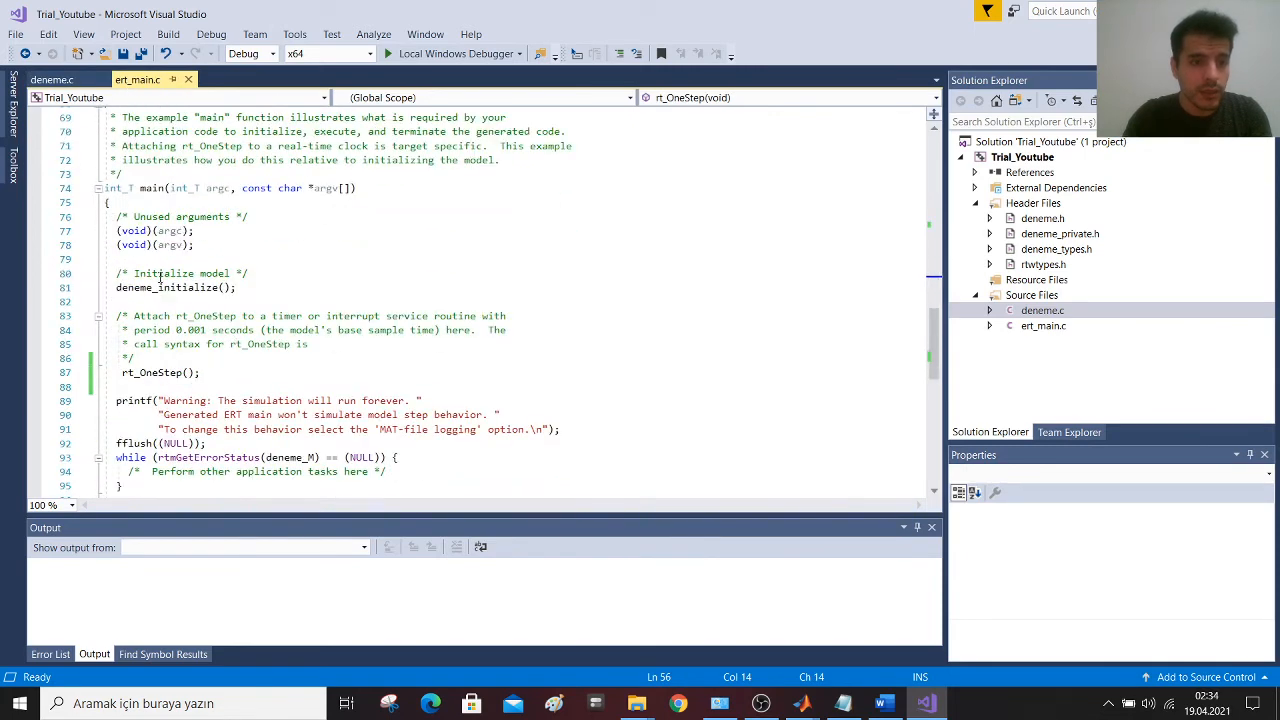
# - Comment out the In1 and Out1 zero assignments in deneme_initialize and save deneme.c
pyautogui.doubleClick(164, 288)
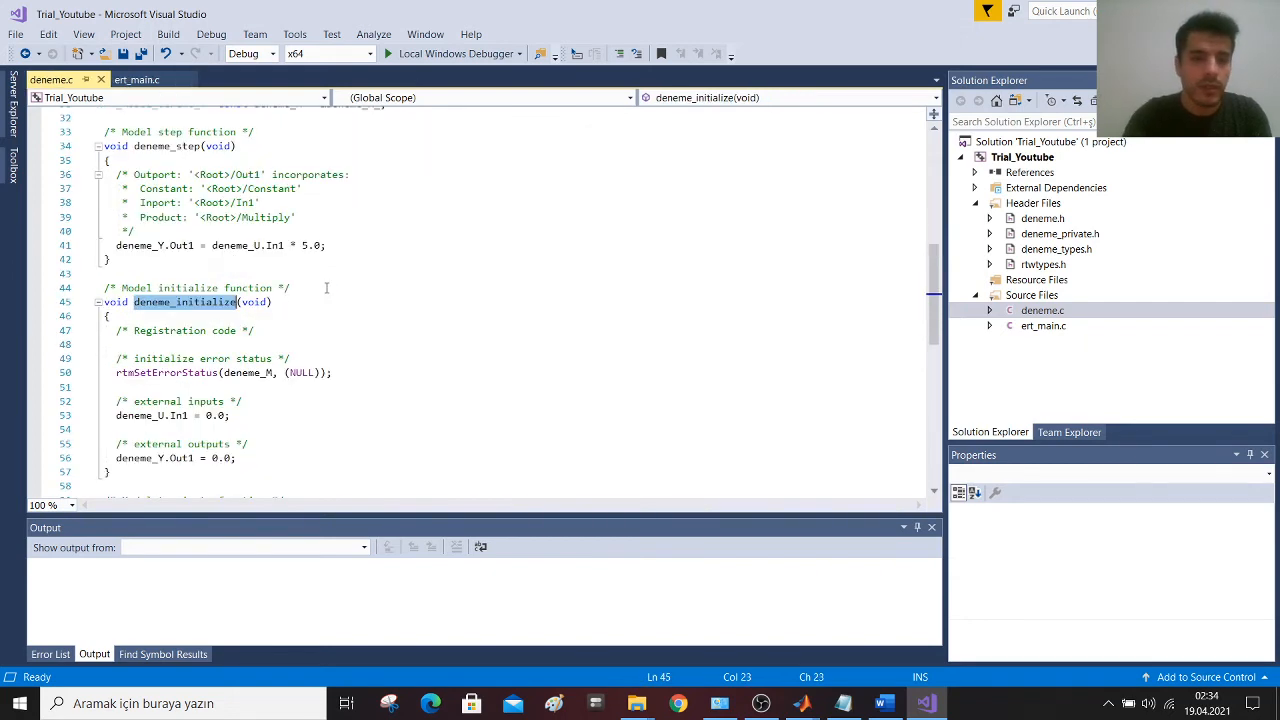
pyautogui.scroll(-3)
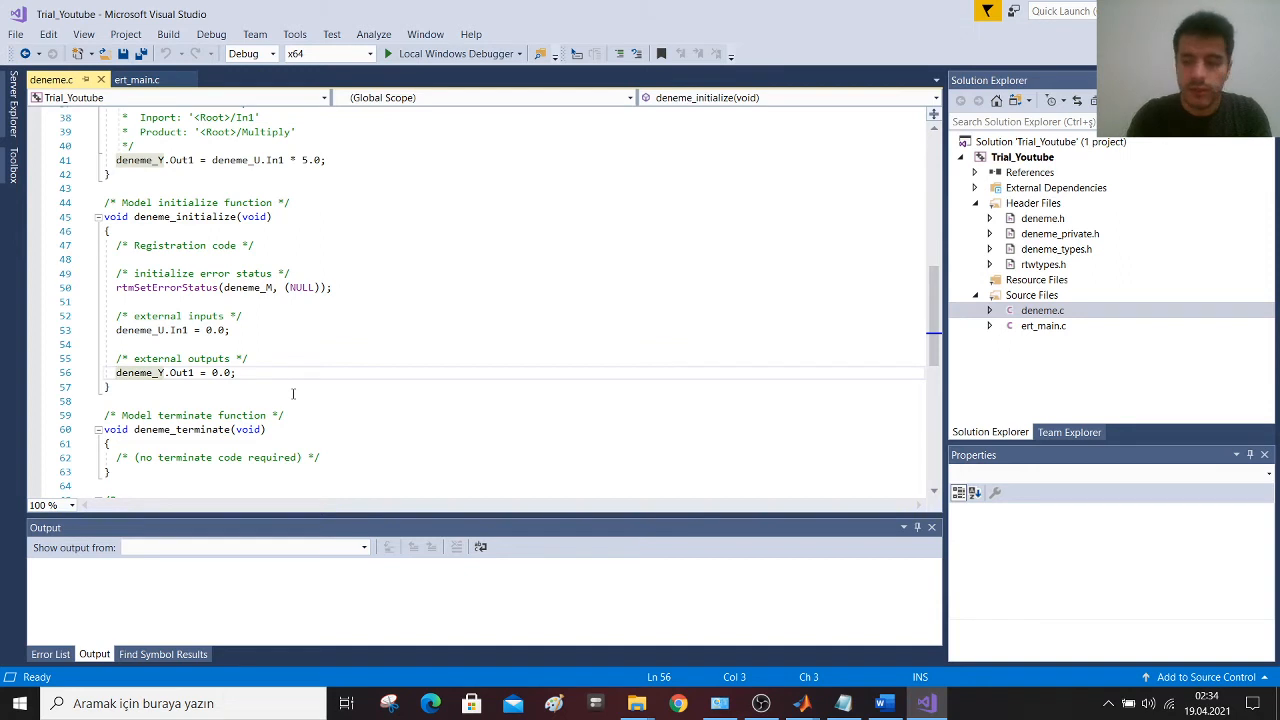
pyautogui.write('//')
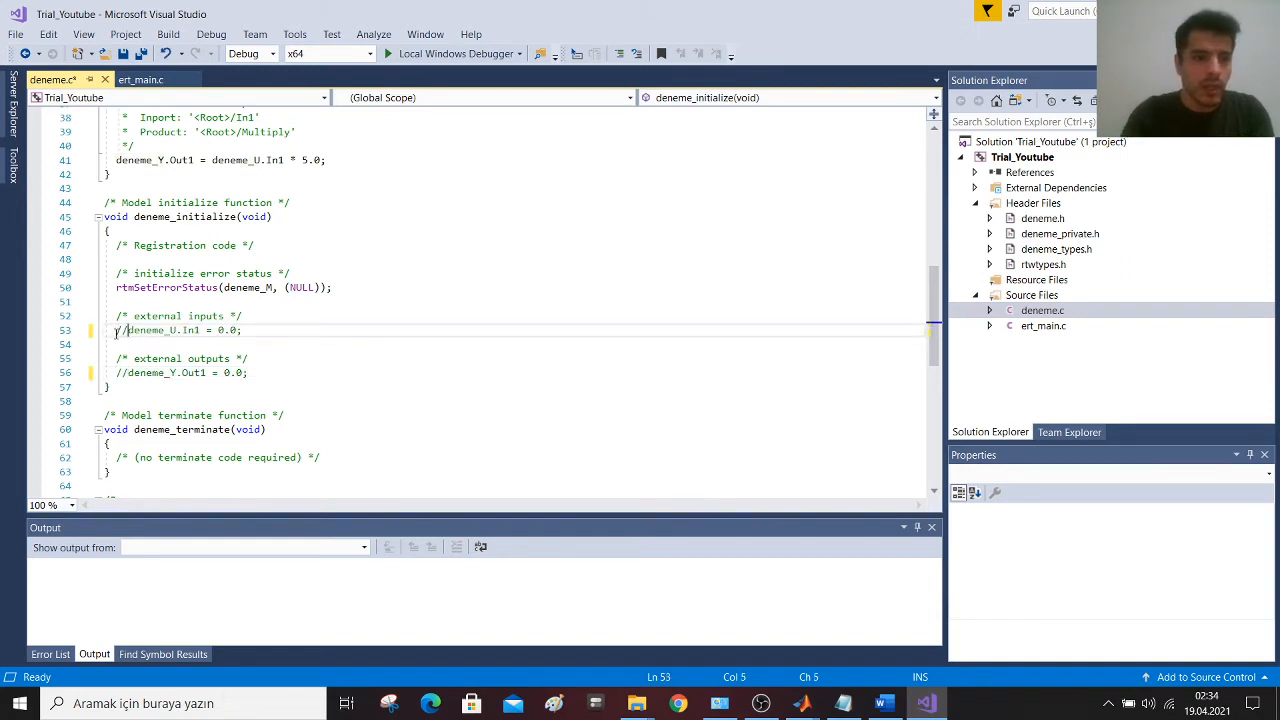
pyautogui.click(268, 272)
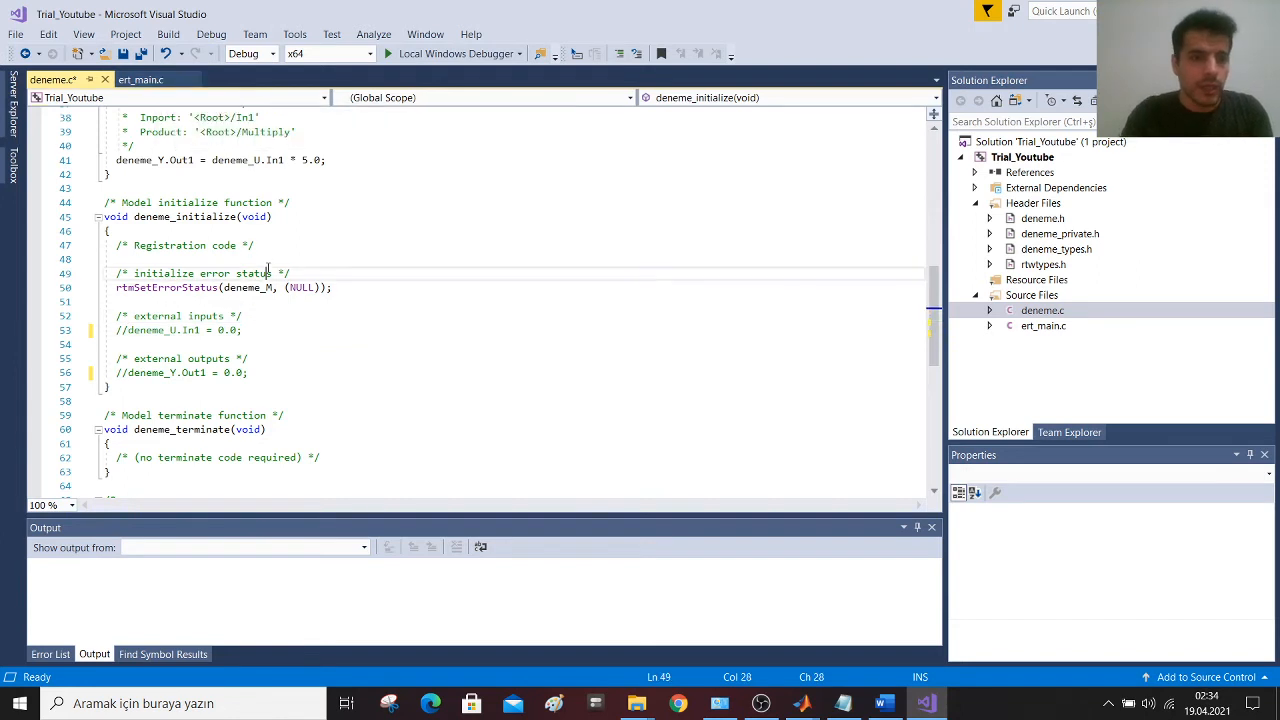
# - Add a printf prompt "Enter the number" before rt_OneStep in main
pyautogui.click(140, 80)
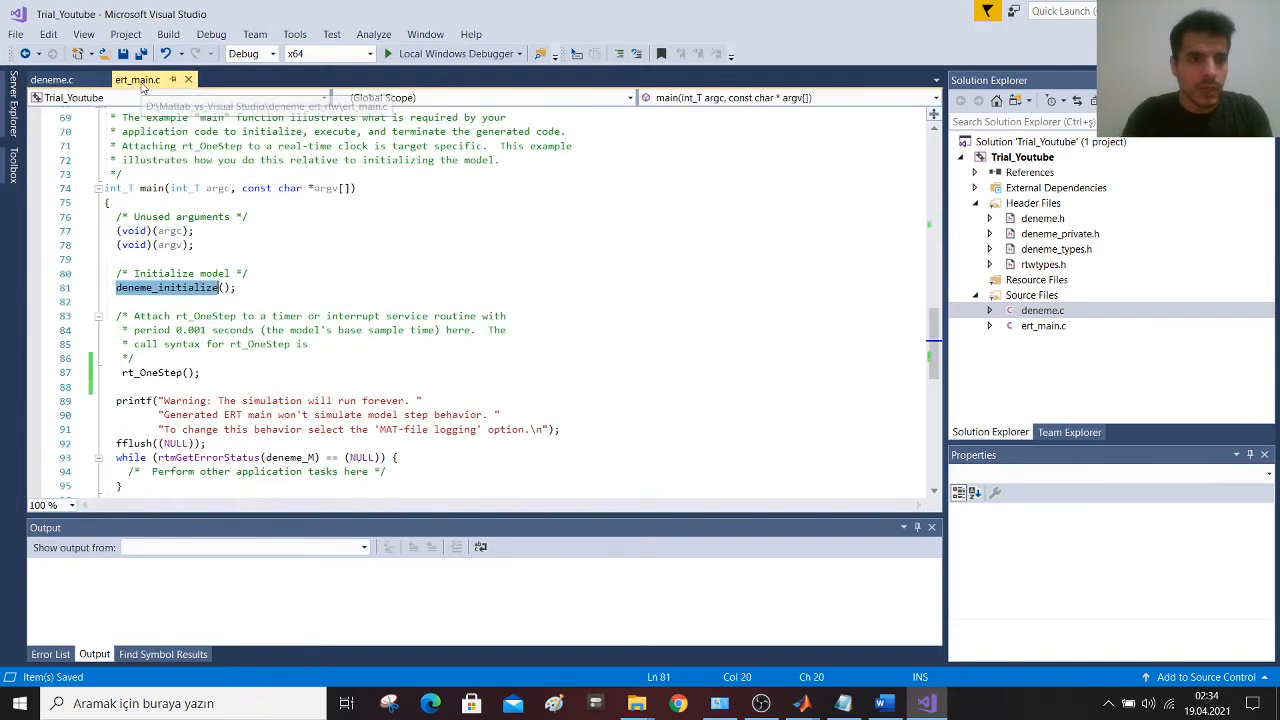
pyautogui.scroll(-3)
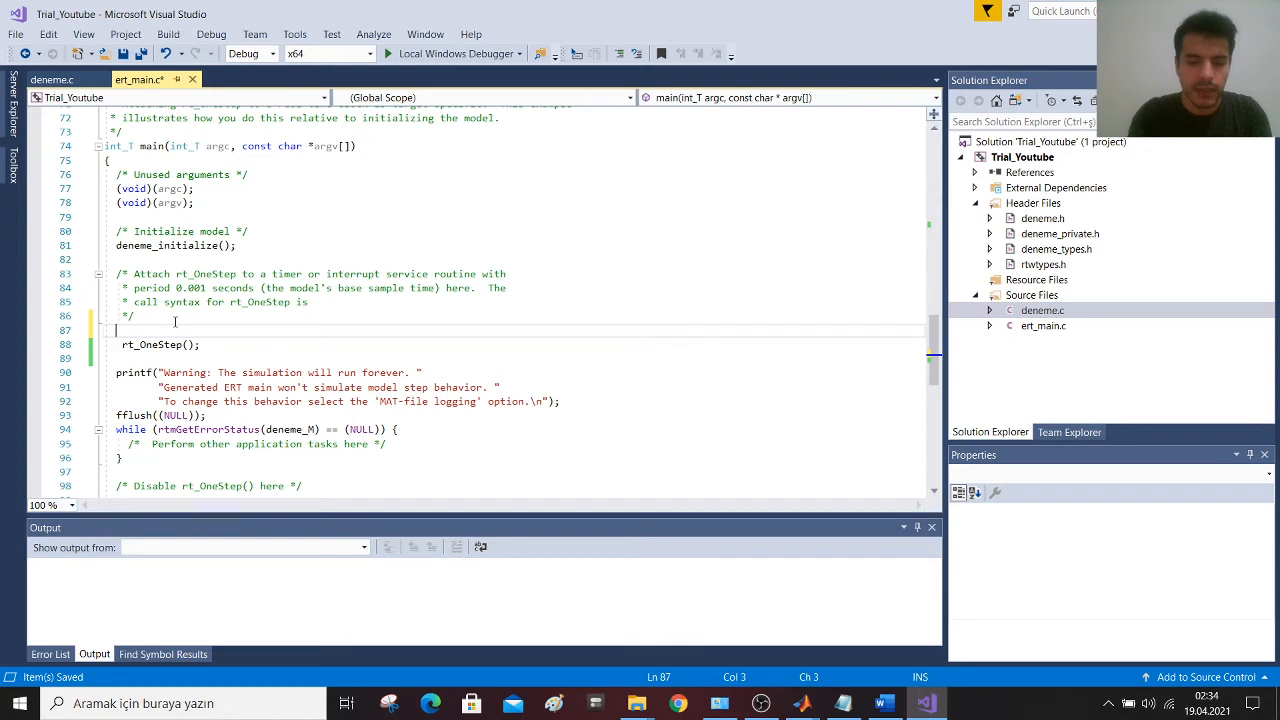
pyautogui.write('printf();')
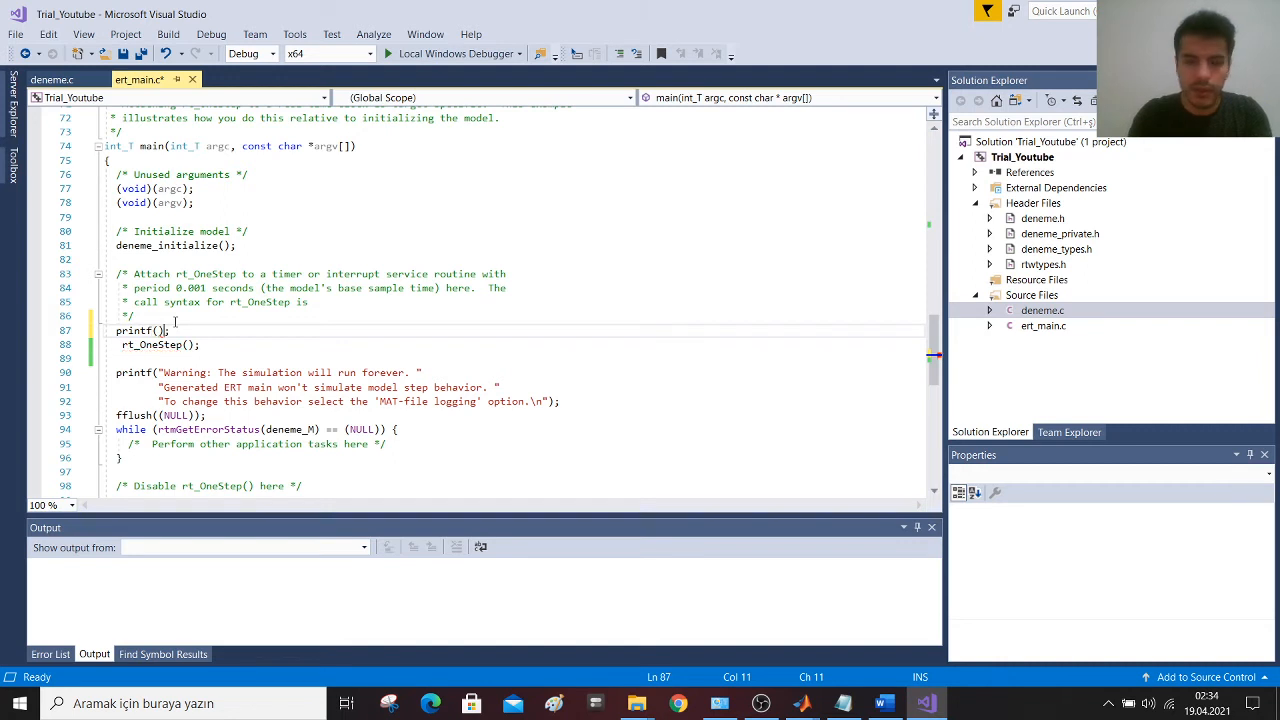
pyautogui.write('""')
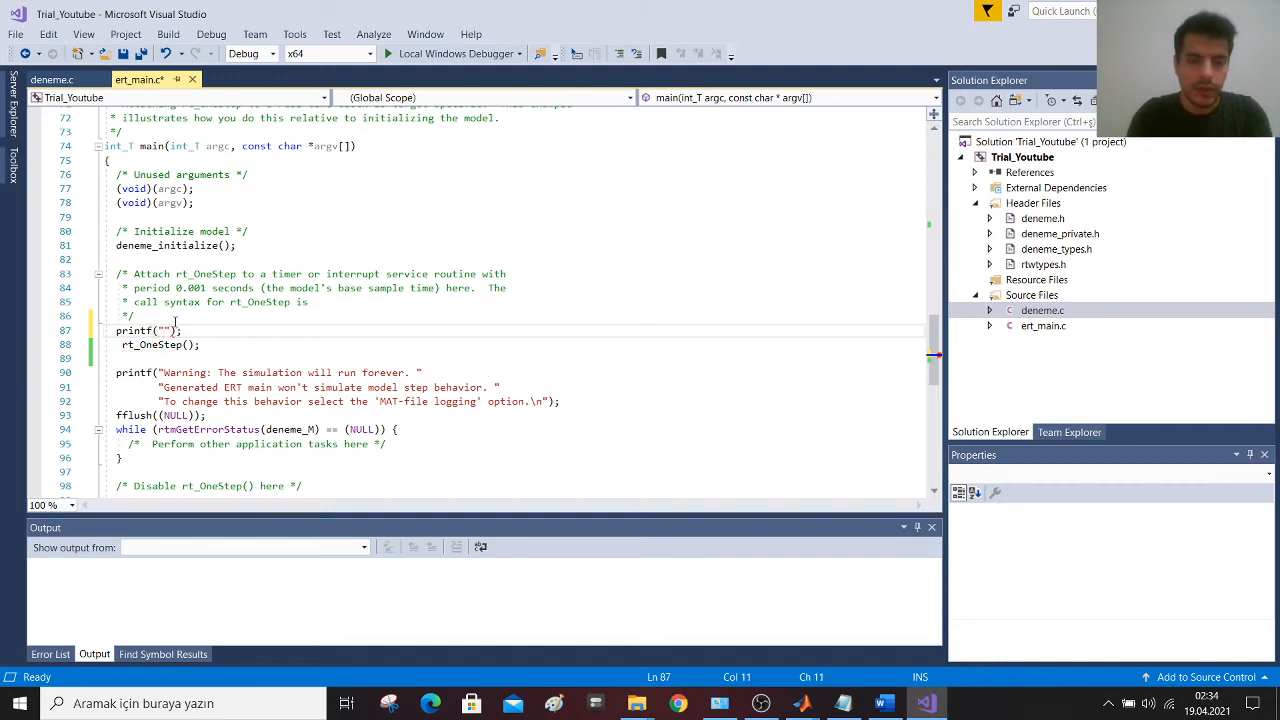
pyautogui.write('Enter')
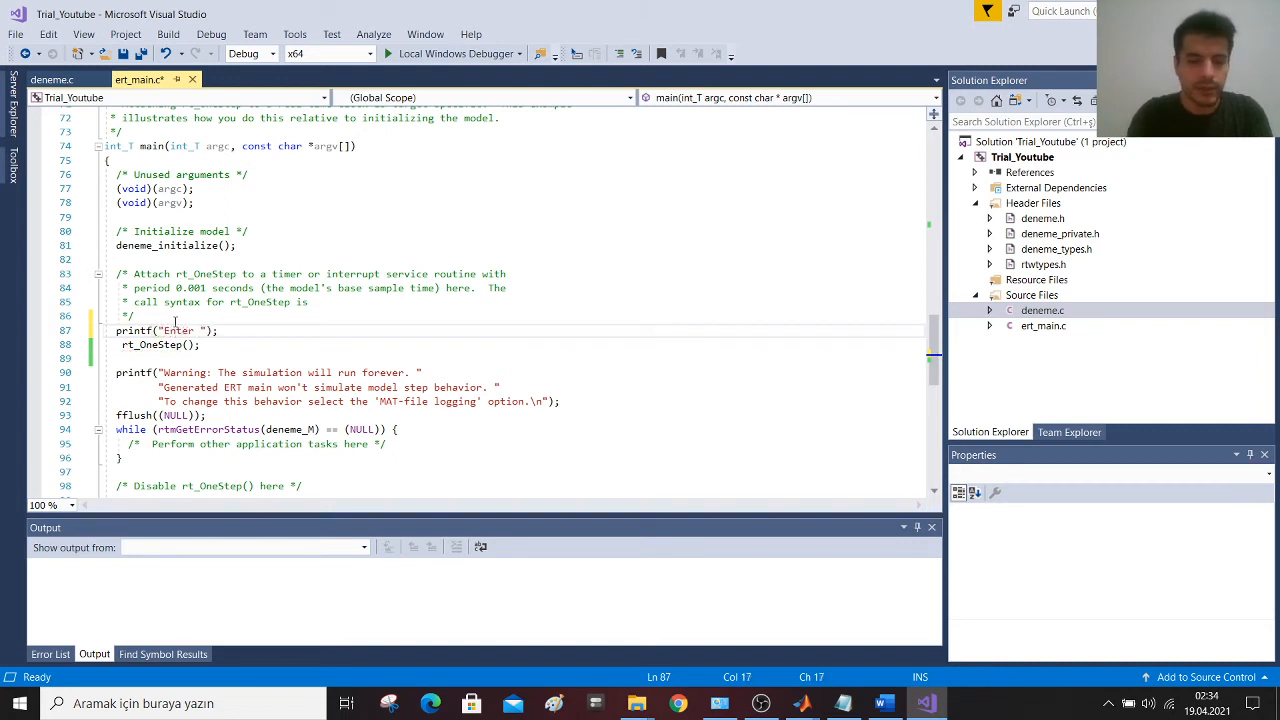
pyautogui.write('the numb')
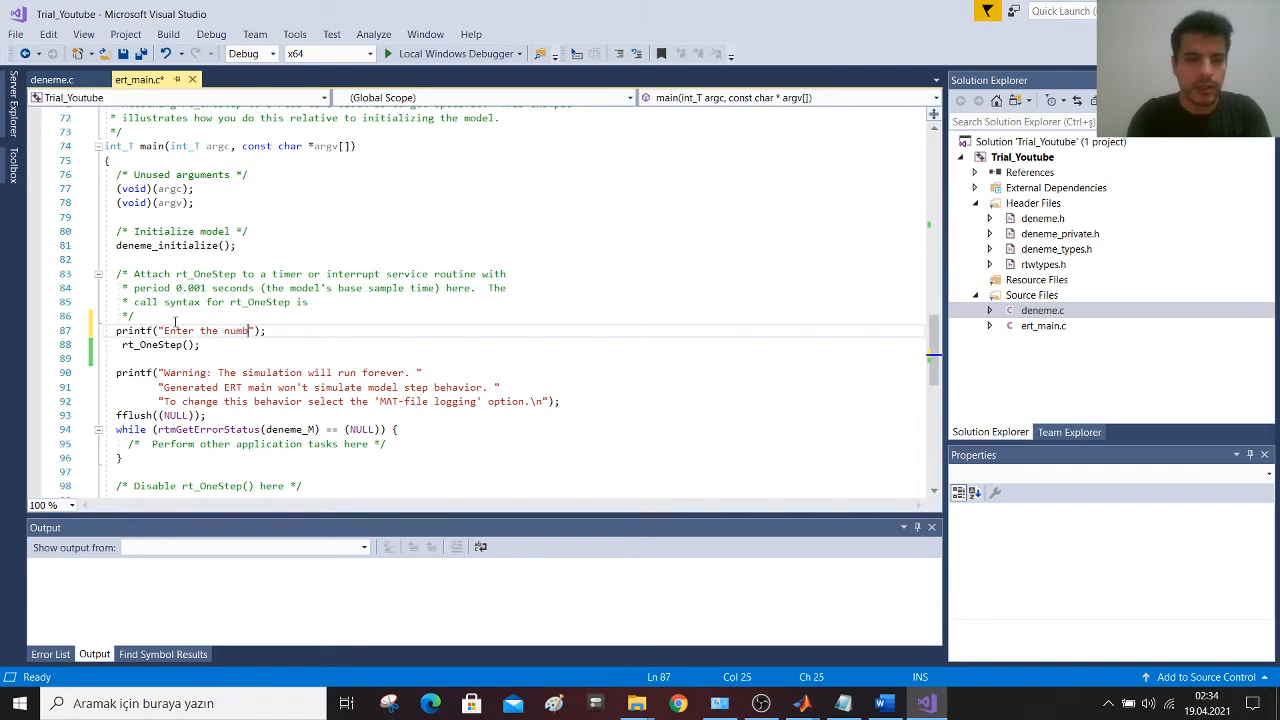
pyautogui.write('er =')
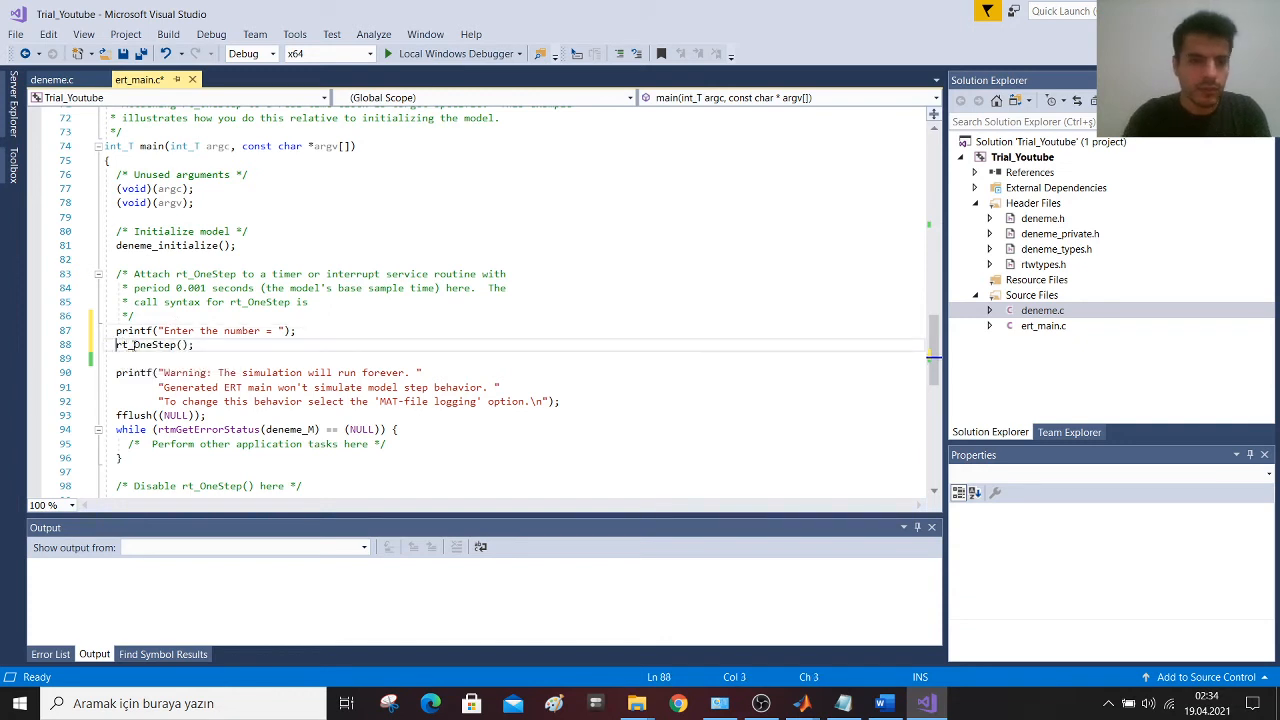
# - Begin a scanf("%d", call after the prompt to read the number
pyautogui.write('s')
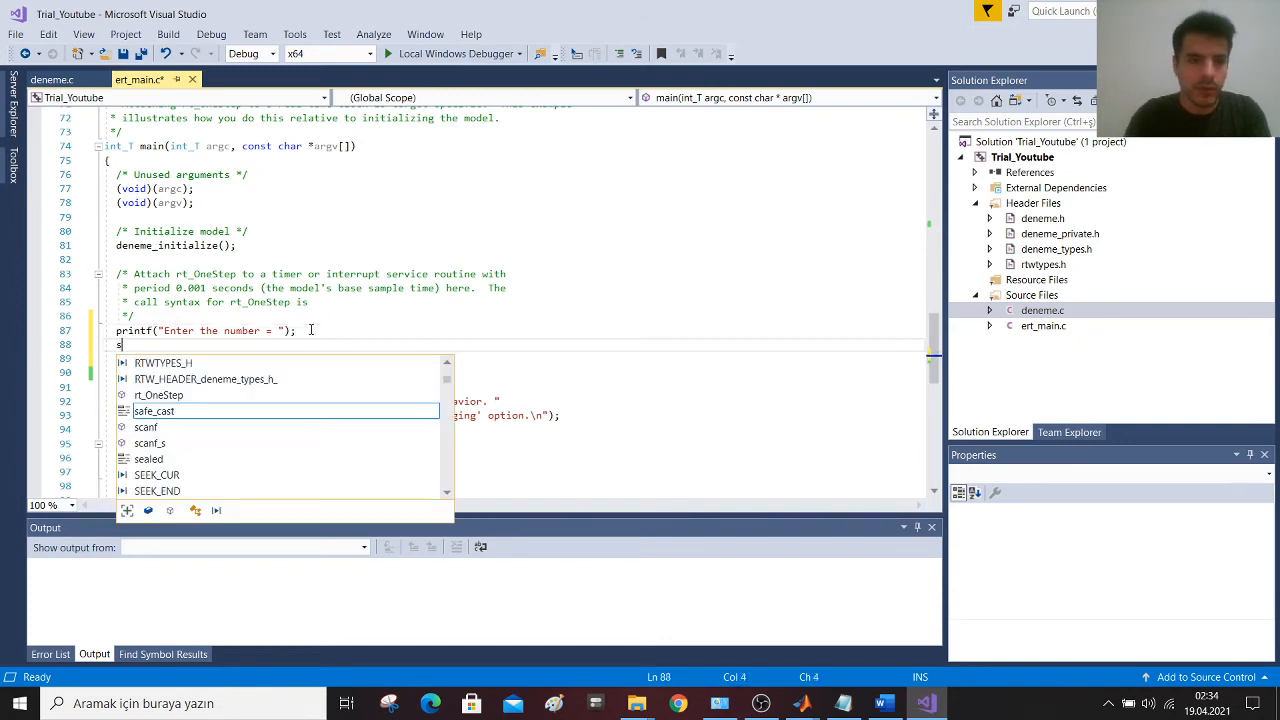
pyautogui.write('canf(')
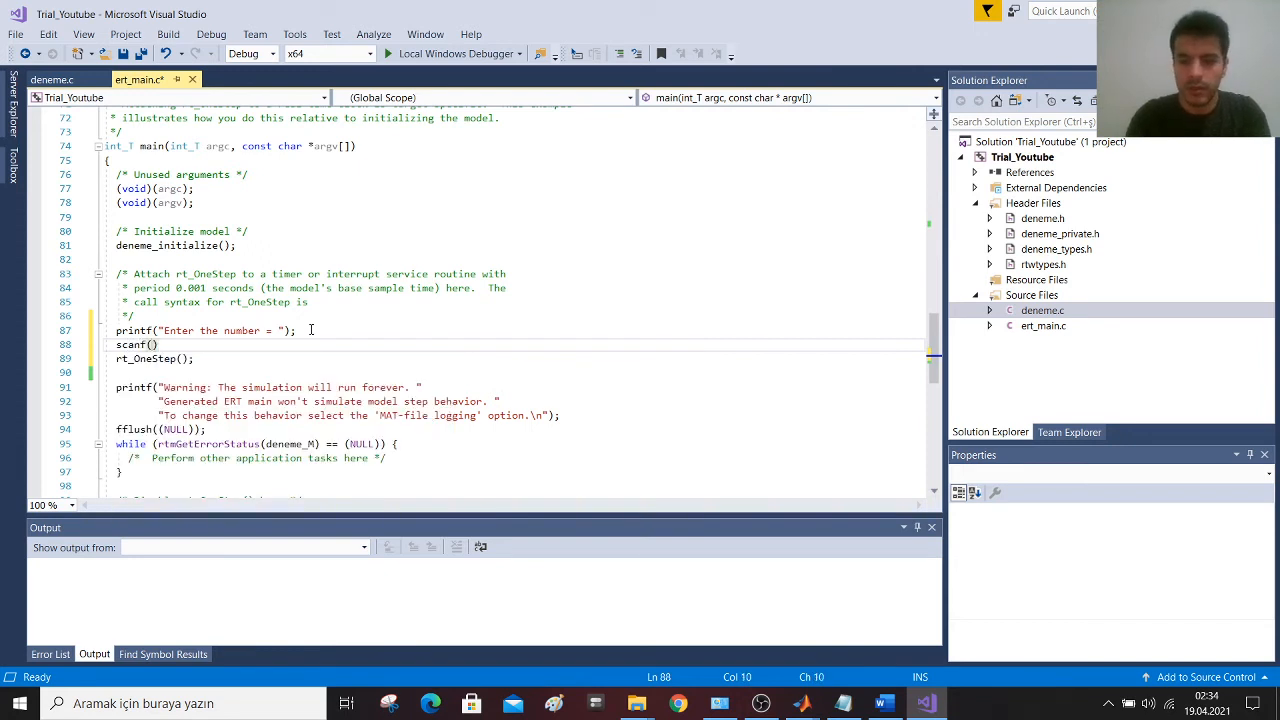
pyautogui.write('"')
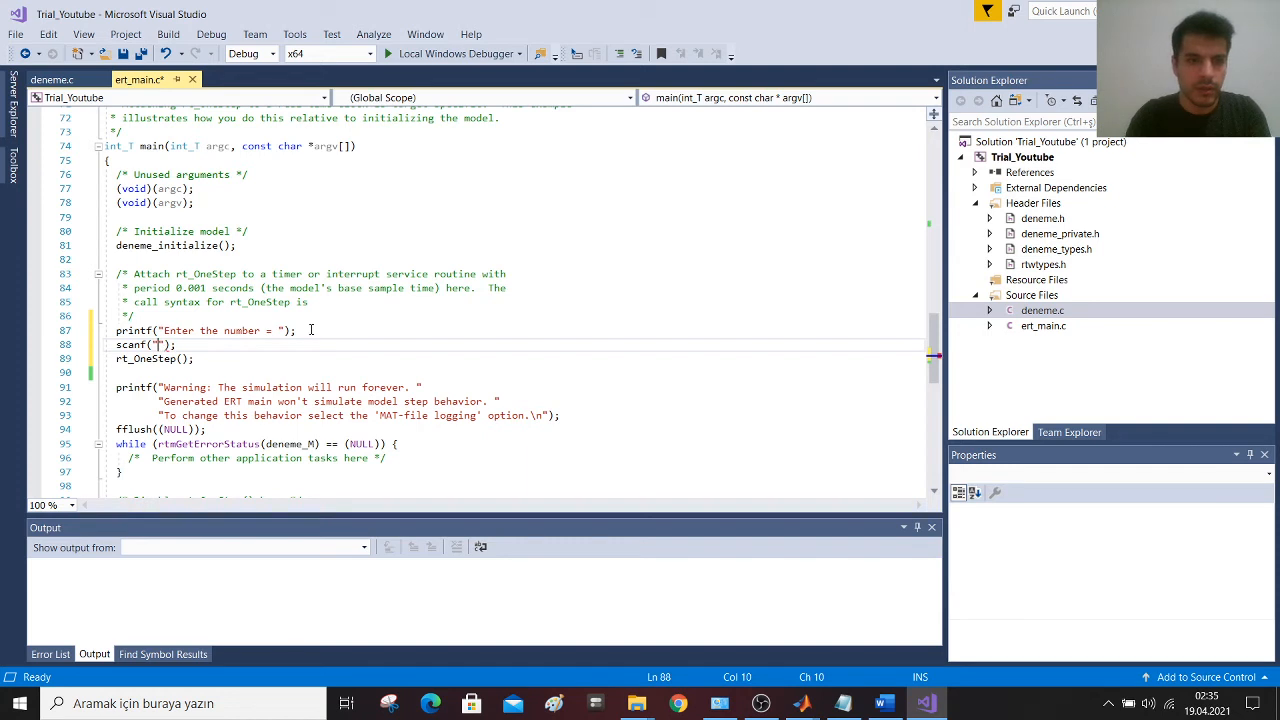
pyautogui.write('%d')
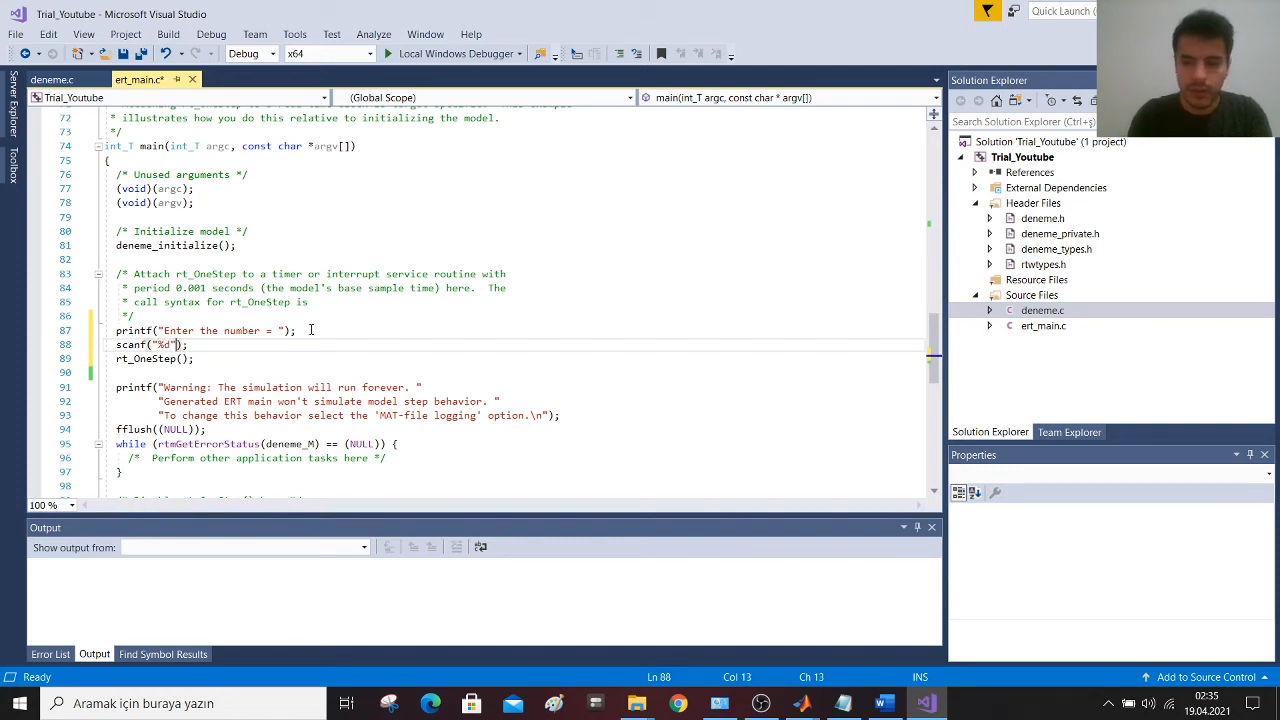
pyautogui.write(',')
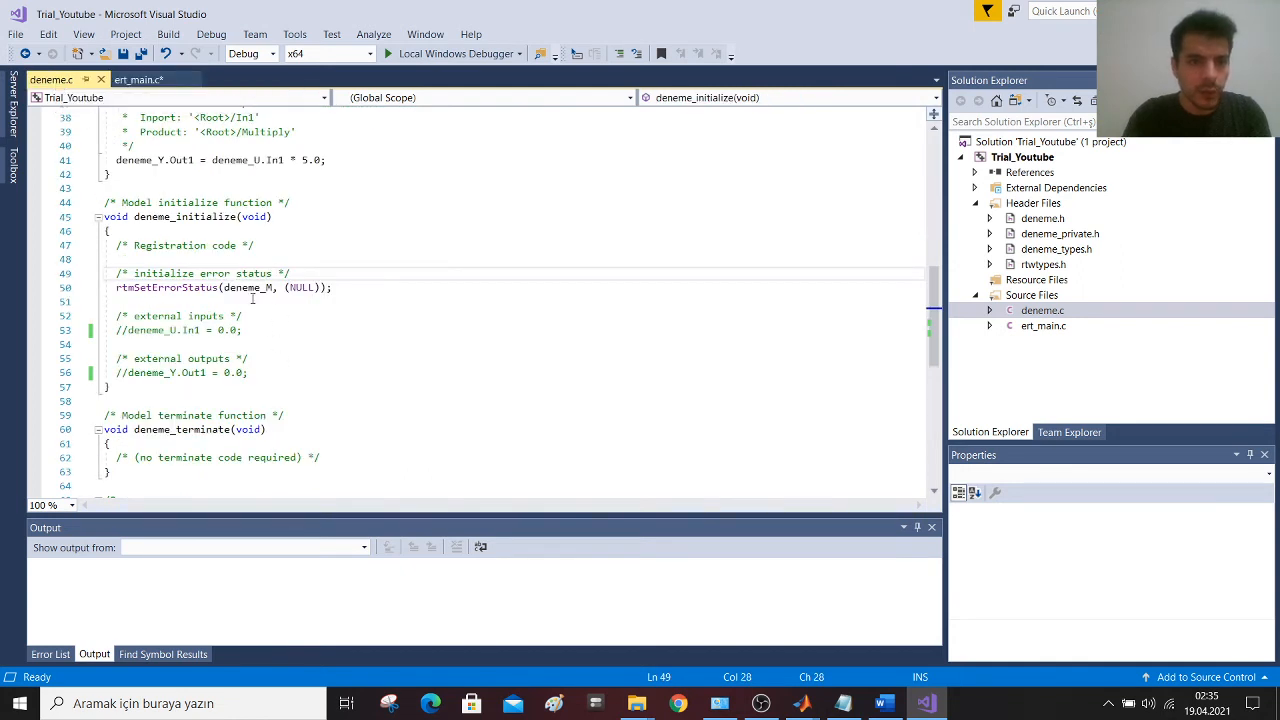
# - Use deneme_U.In1 as the scanf target and duplicate the prompt printf after rt_OneStep
pyautogui.scroll(3)
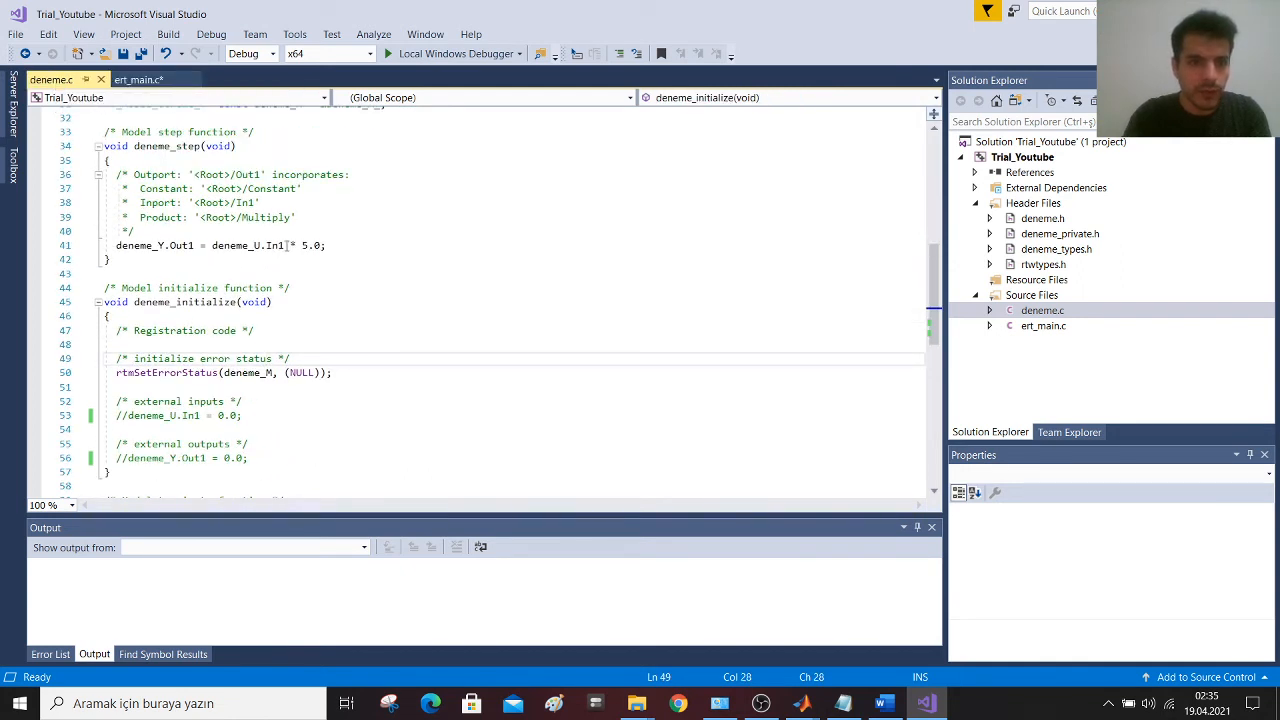
pyautogui.doubleClick(246, 244)
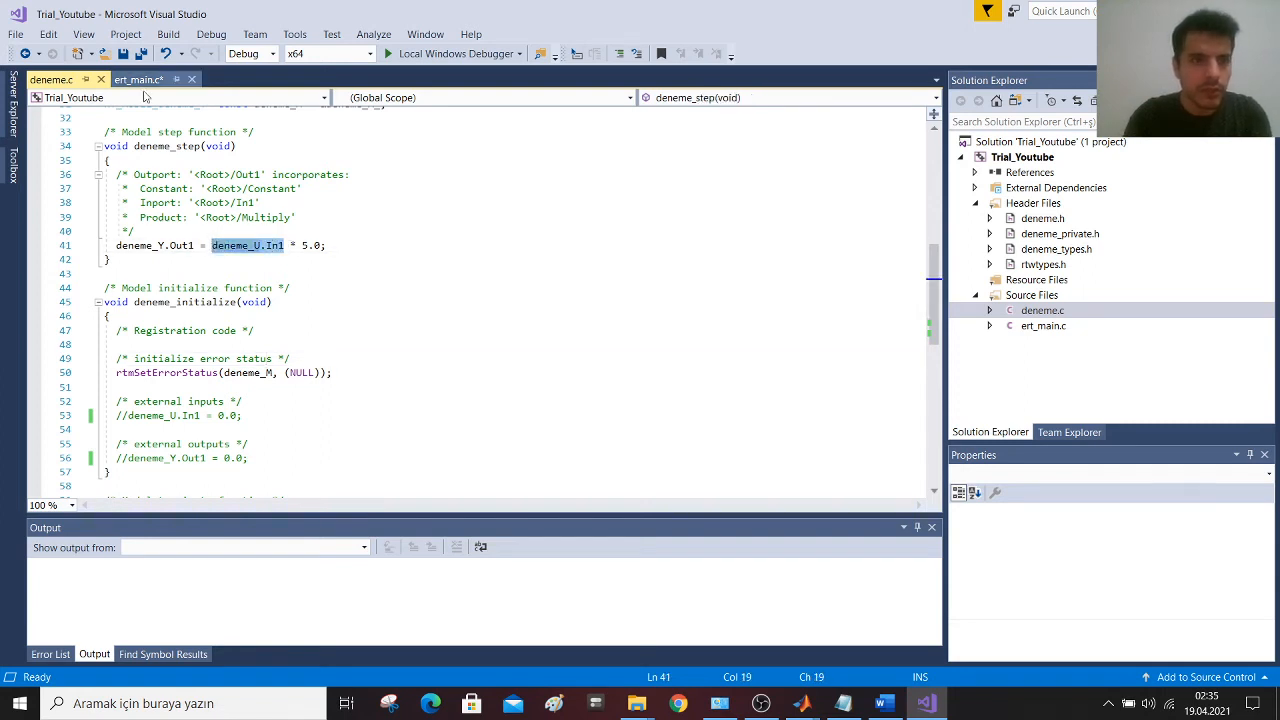
pyautogui.click(140, 80)
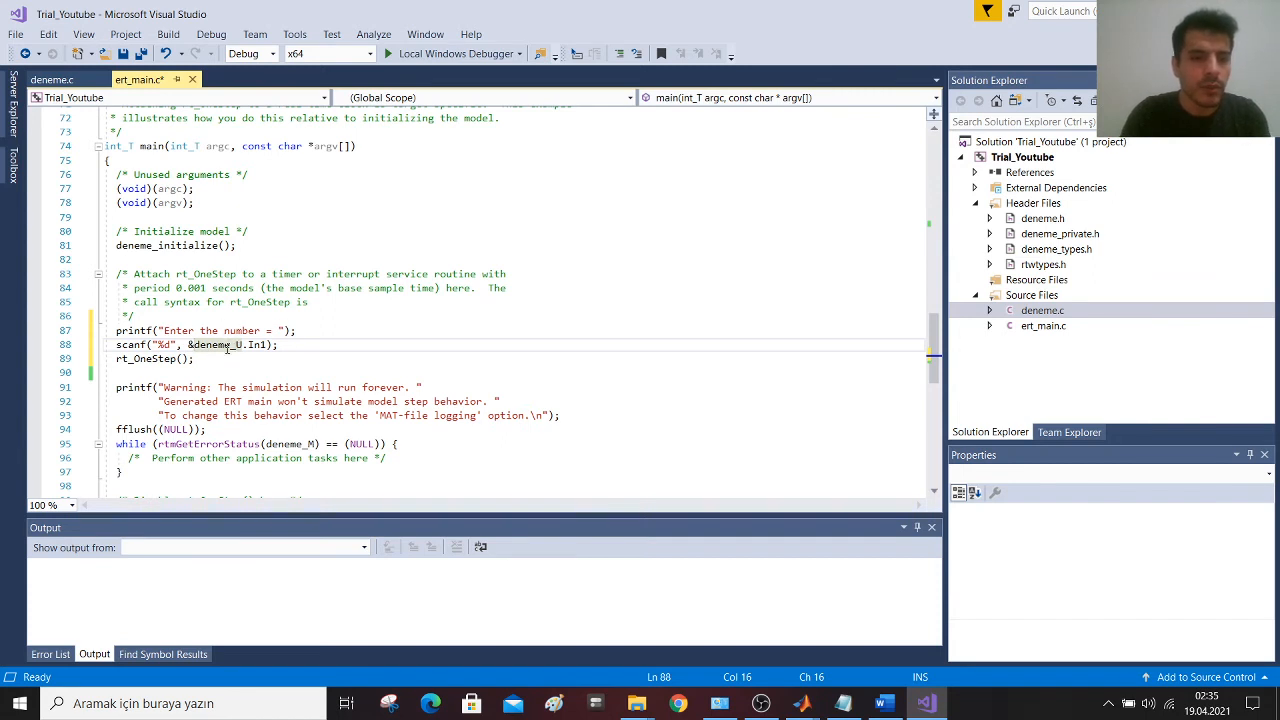
pyautogui.doubleClick(144, 358)
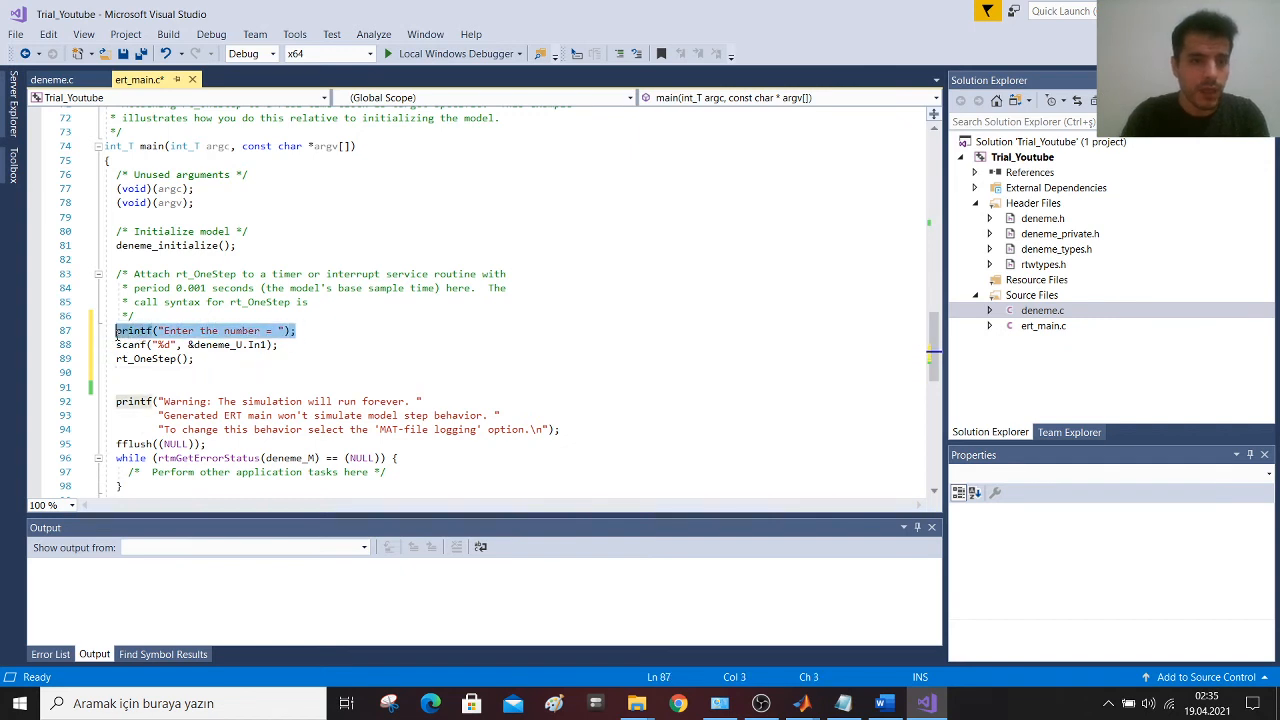
pyautogui.write('printf("Enter the number = ");')
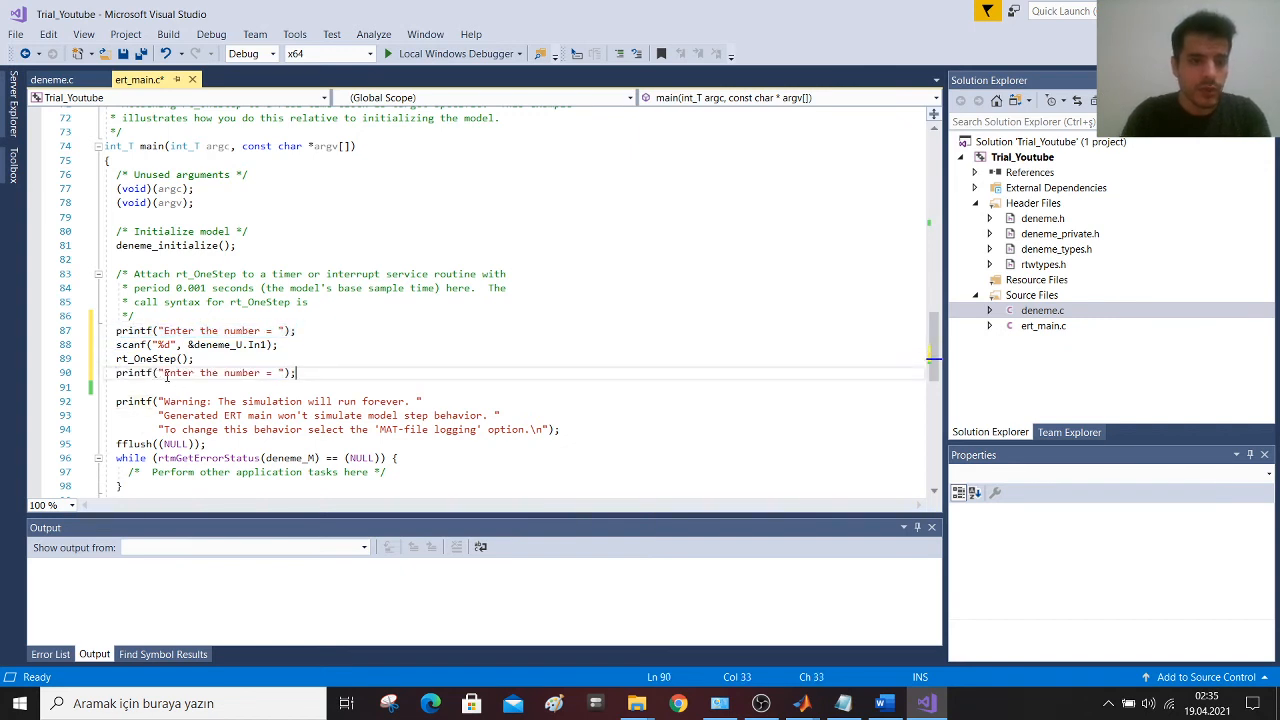
# - Change the copied printf to "Total is = %d" and pick deneme_Y.Out1 from deneme.c as its argument
pyautogui.doubleClick(210, 372)
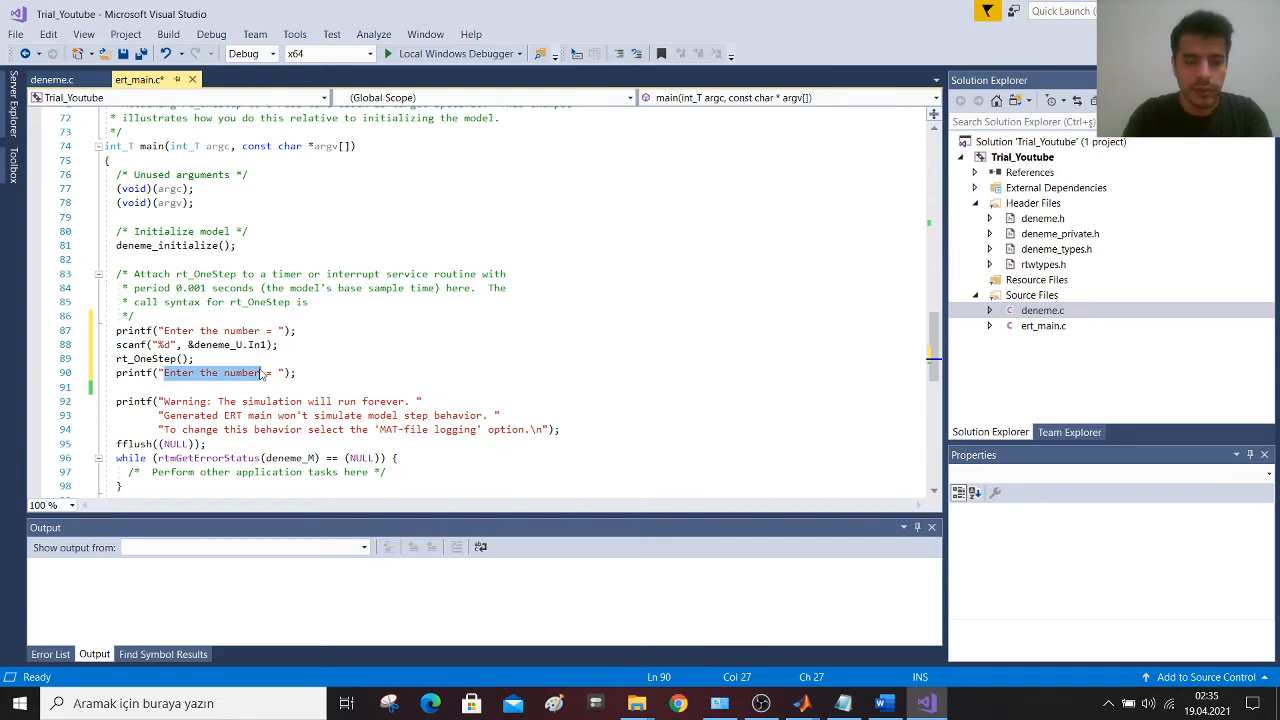
pyautogui.write('Total i =')
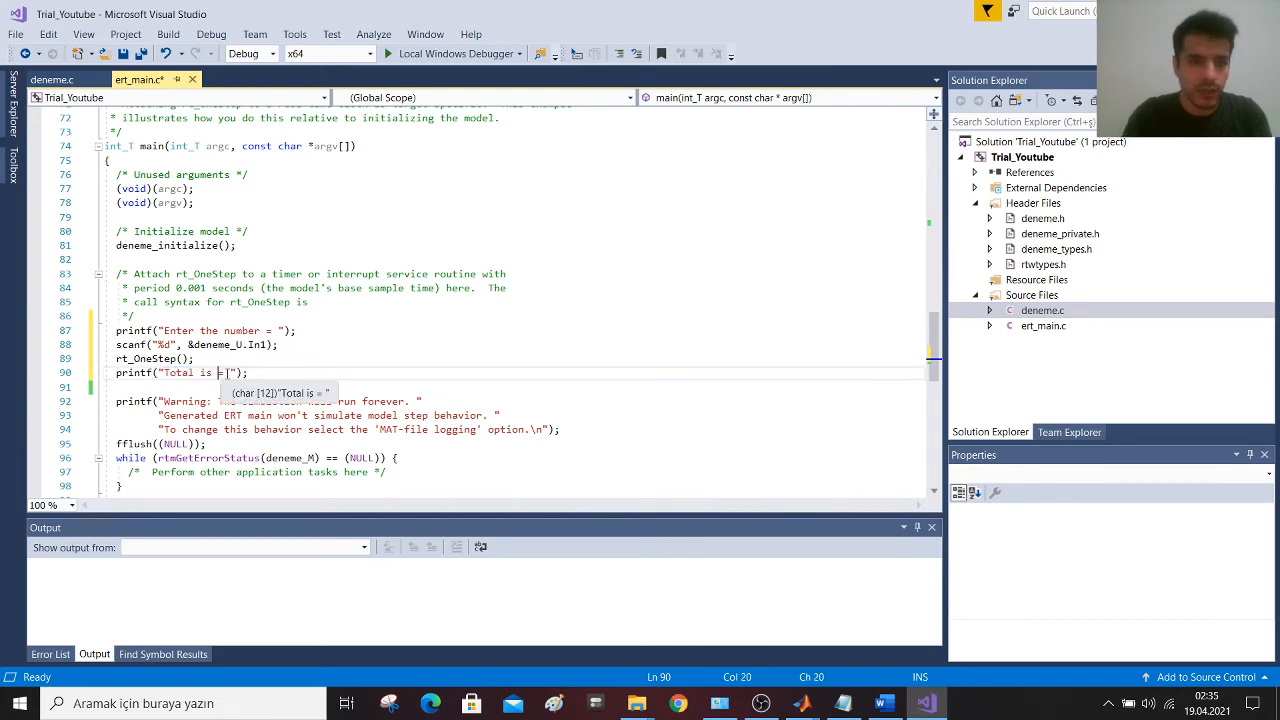
pyautogui.write('%d')
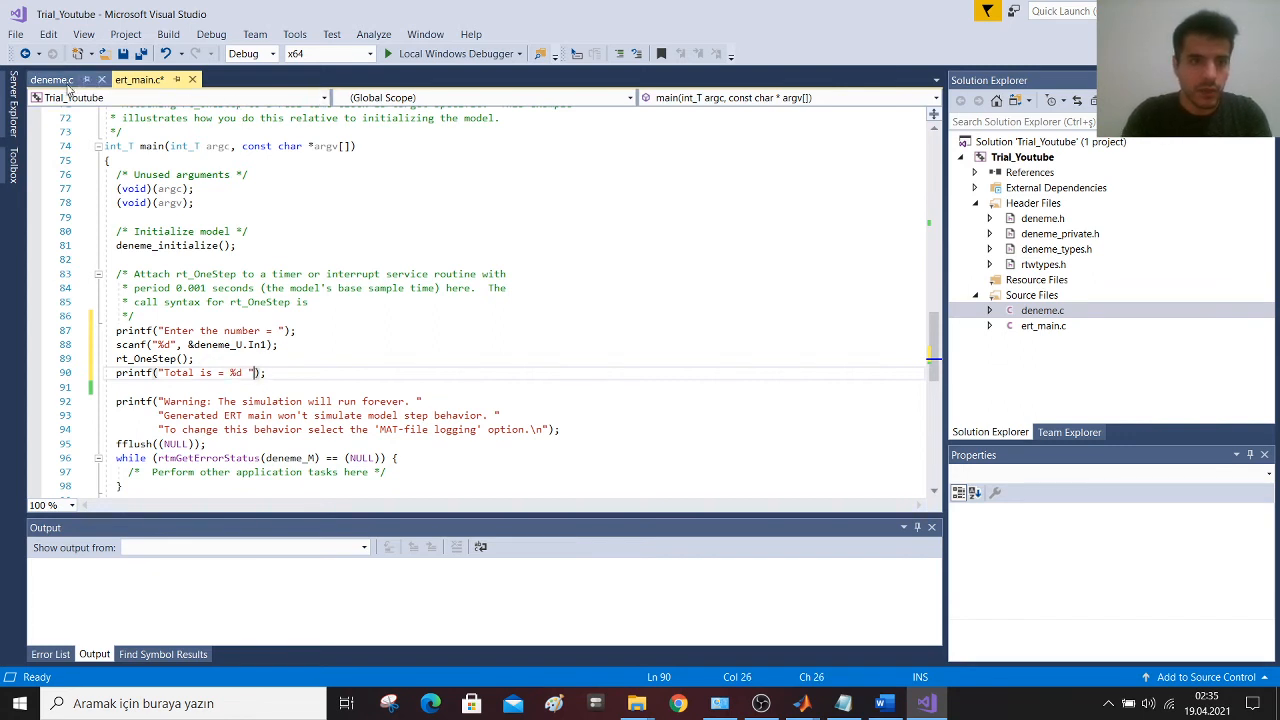
pyautogui.click(48, 80)
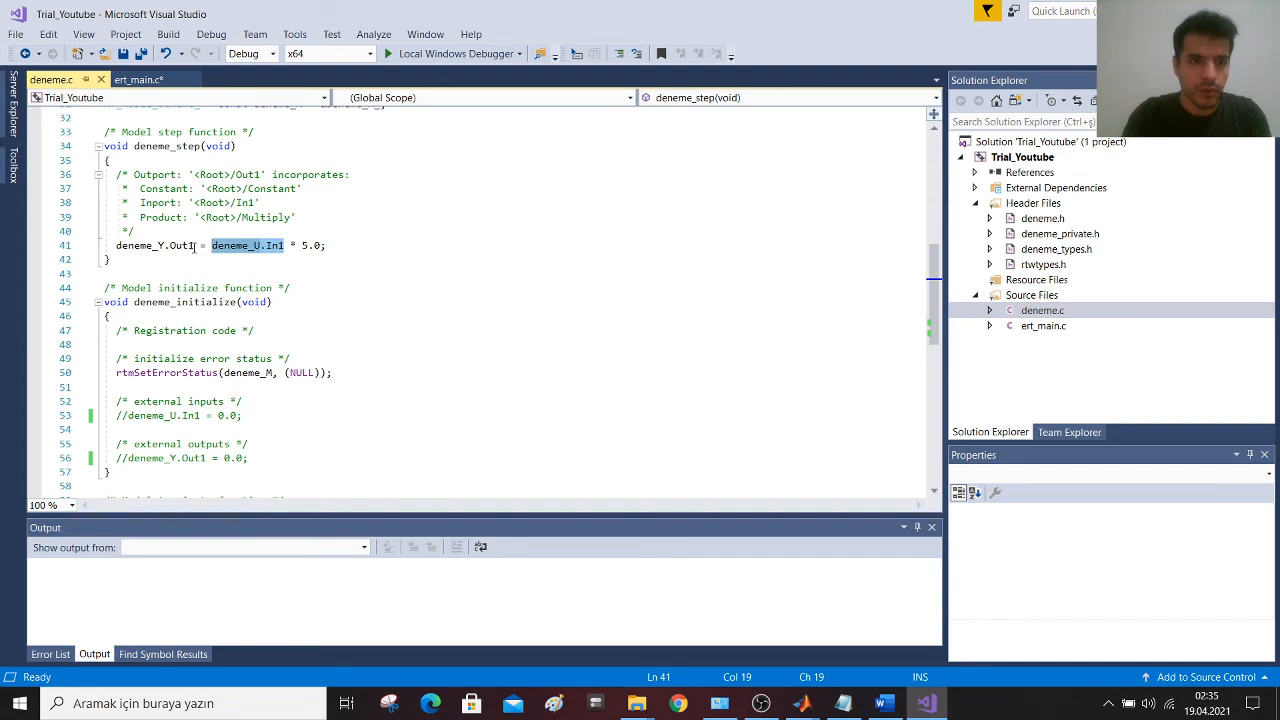
pyautogui.doubleClick(152, 244)
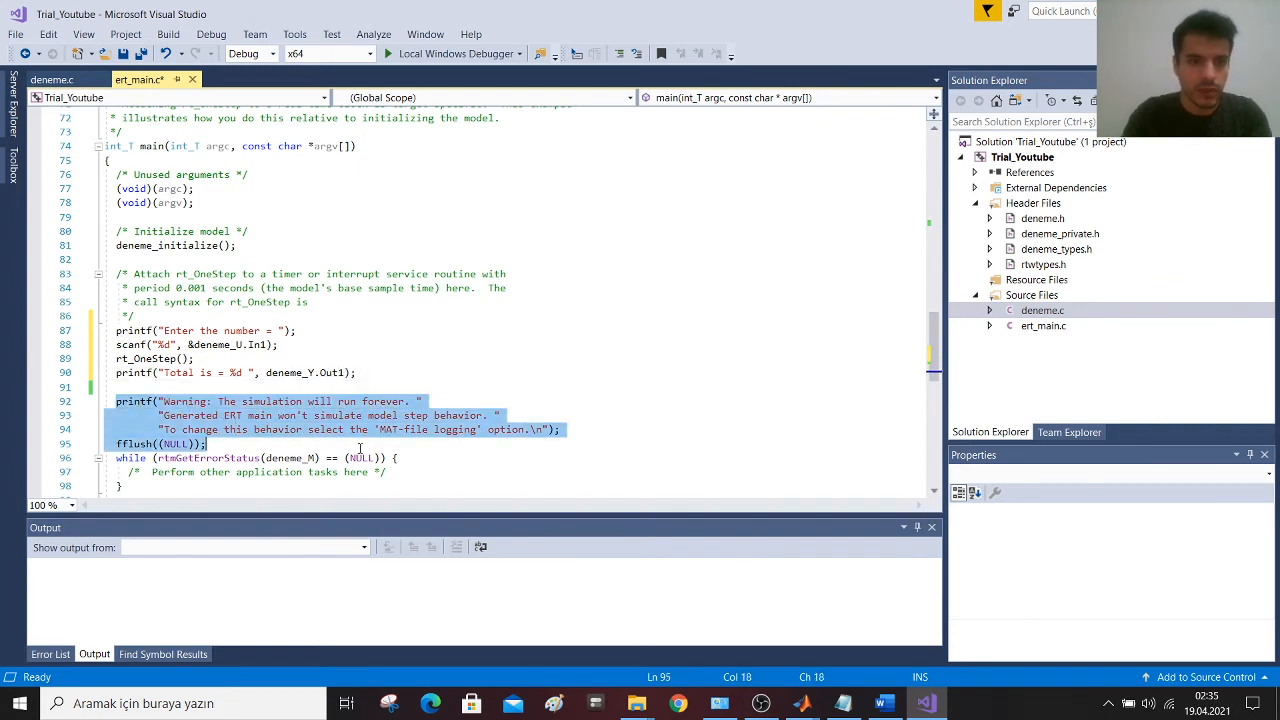
# - Delete the simulation warning printf from main and save ert_main.c
pyautogui.press('Delete')
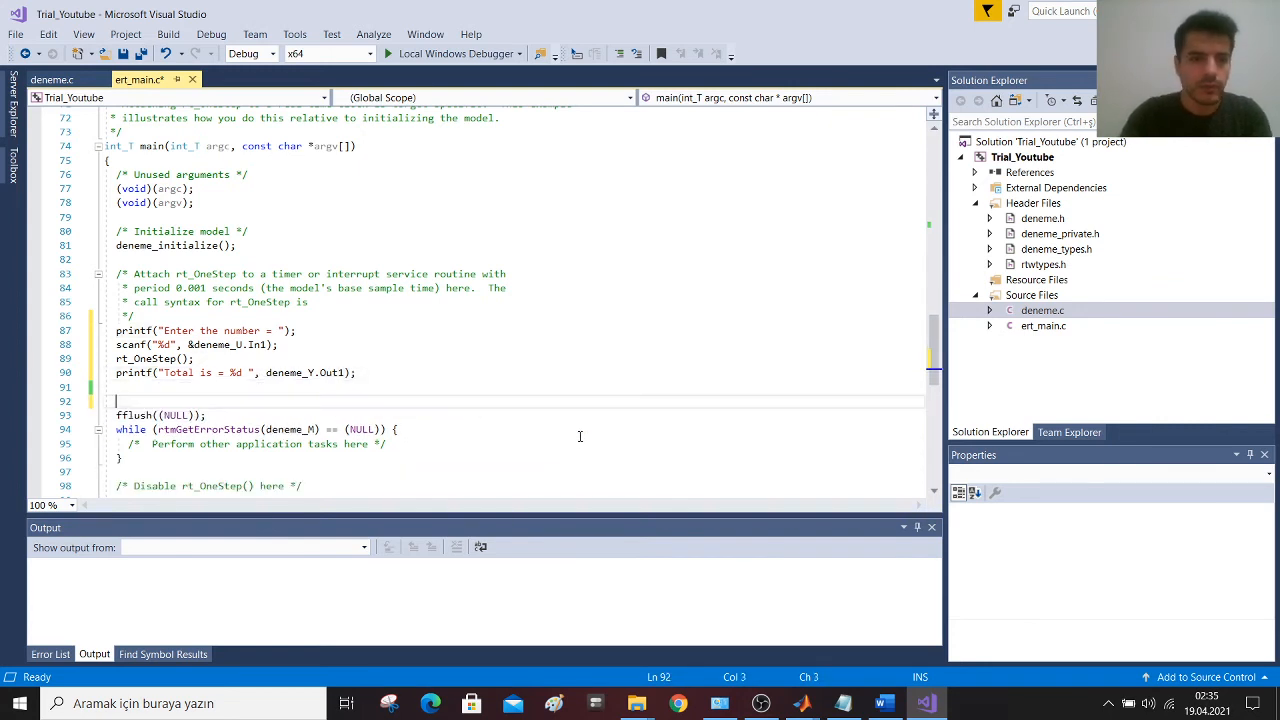
pyautogui.click(104, 400)
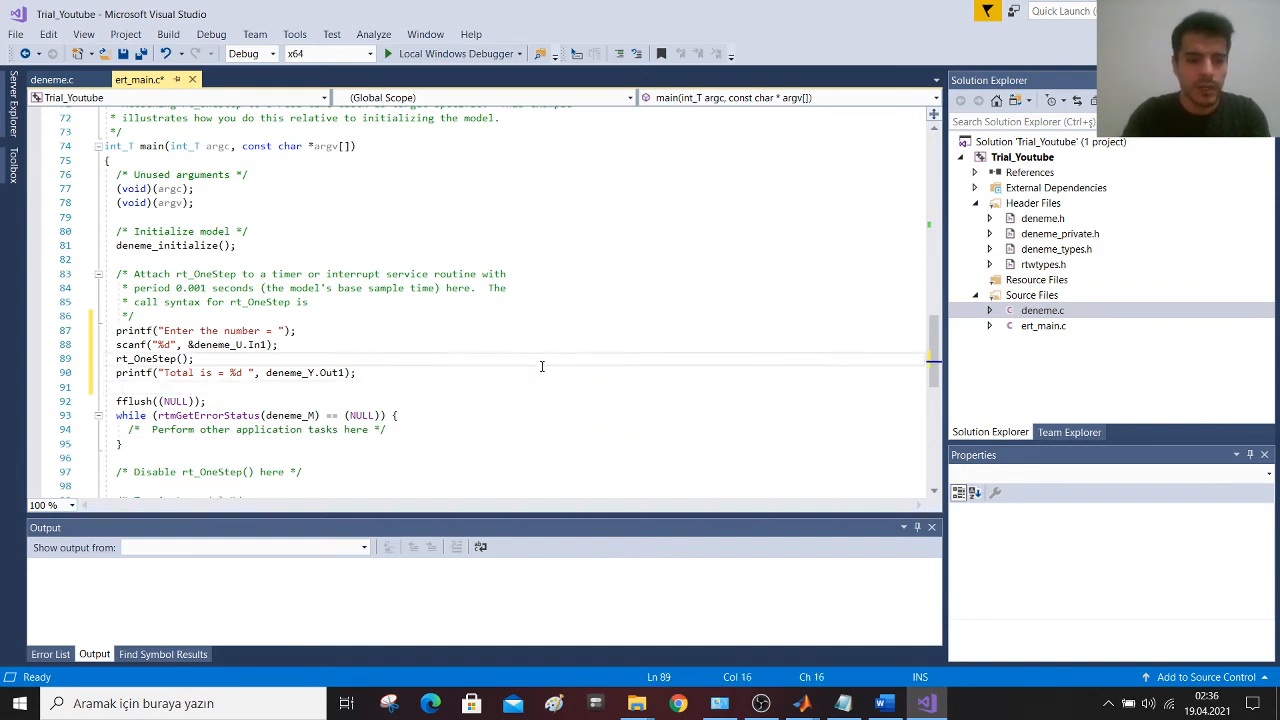
pyautogui.press('ctrl+s')
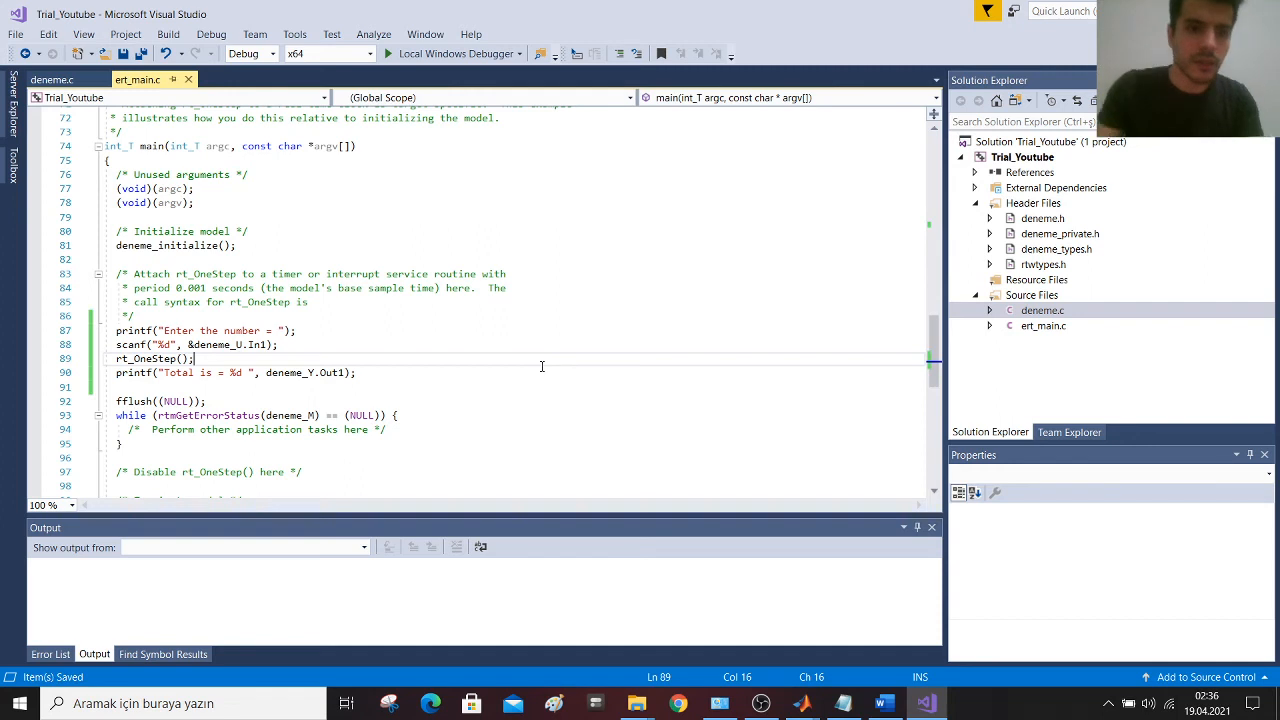
pyautogui.moveTo(422, 356)
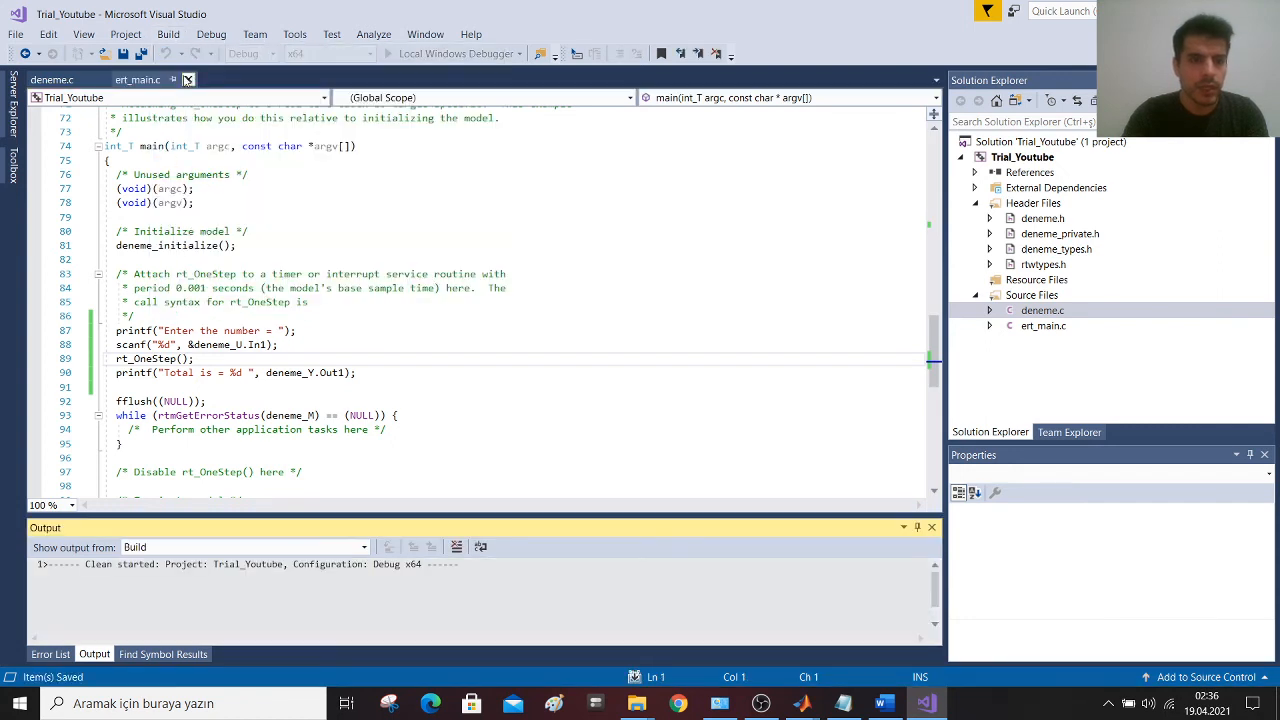
# - Build Trial_Youtube from the Build menu and run it with Local Windows Debugger
pyautogui.click(168, 34)
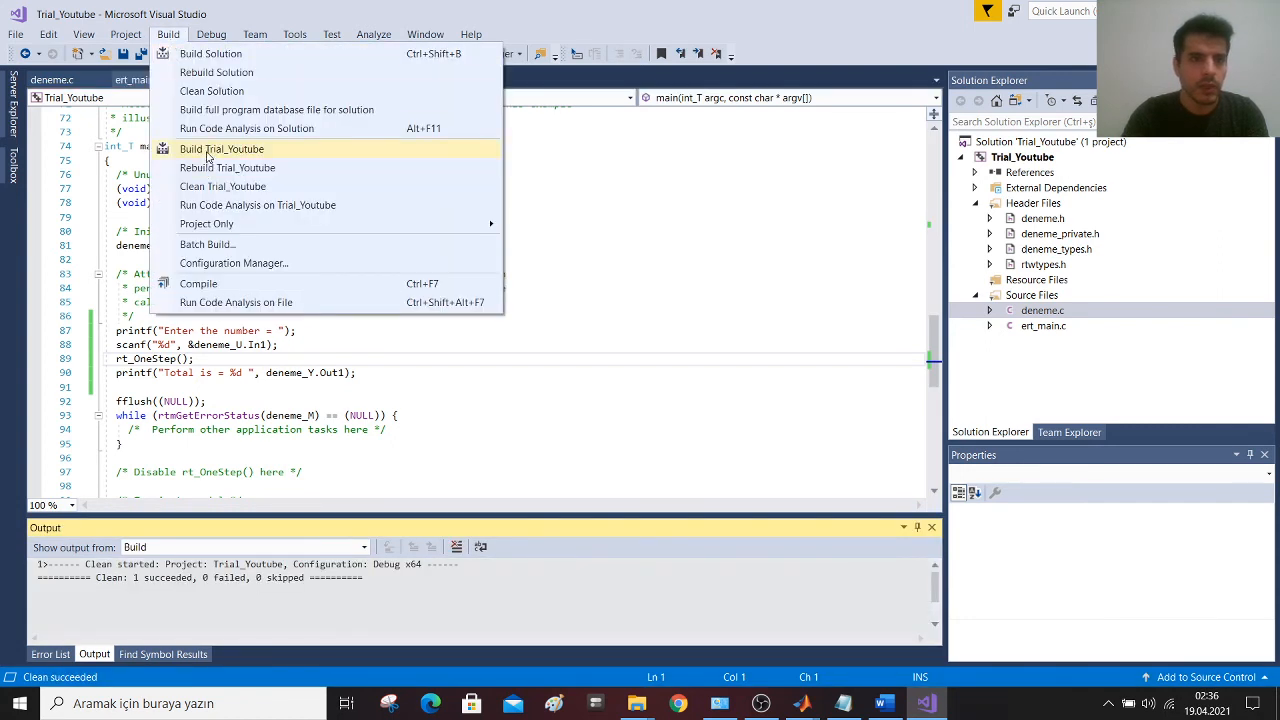
pyautogui.click(220, 148)
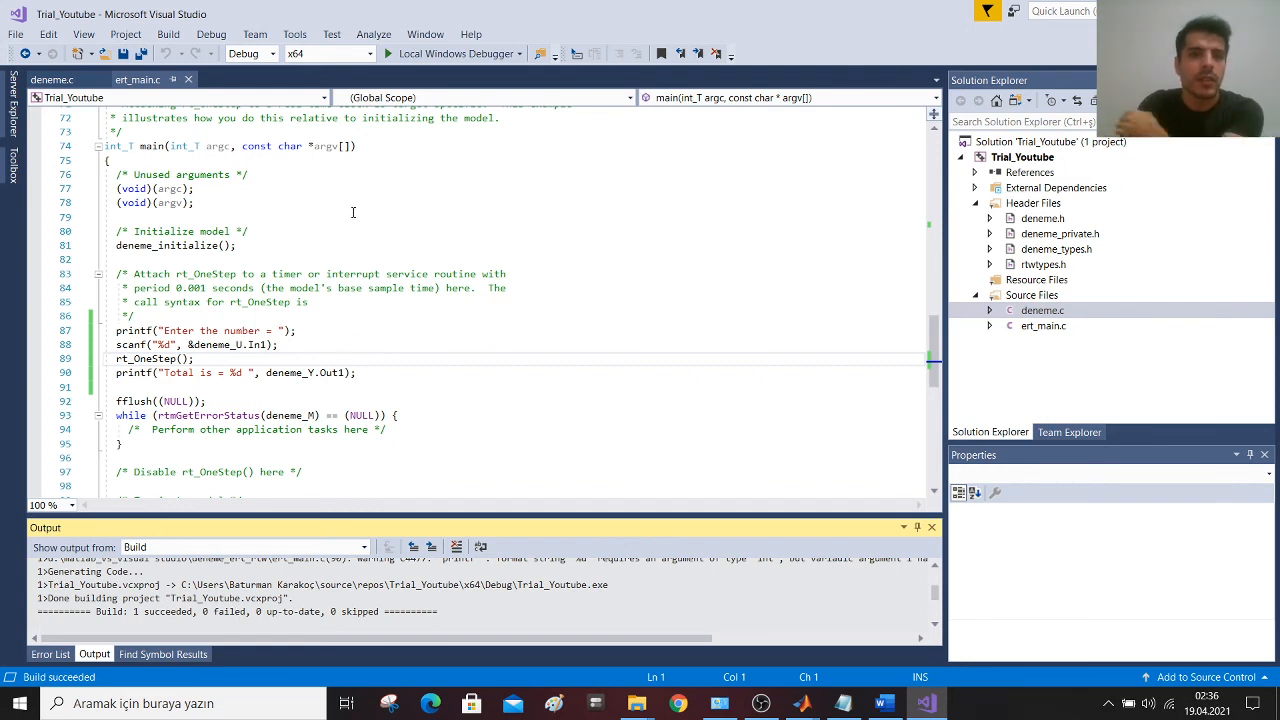
pyautogui.click(450, 52)
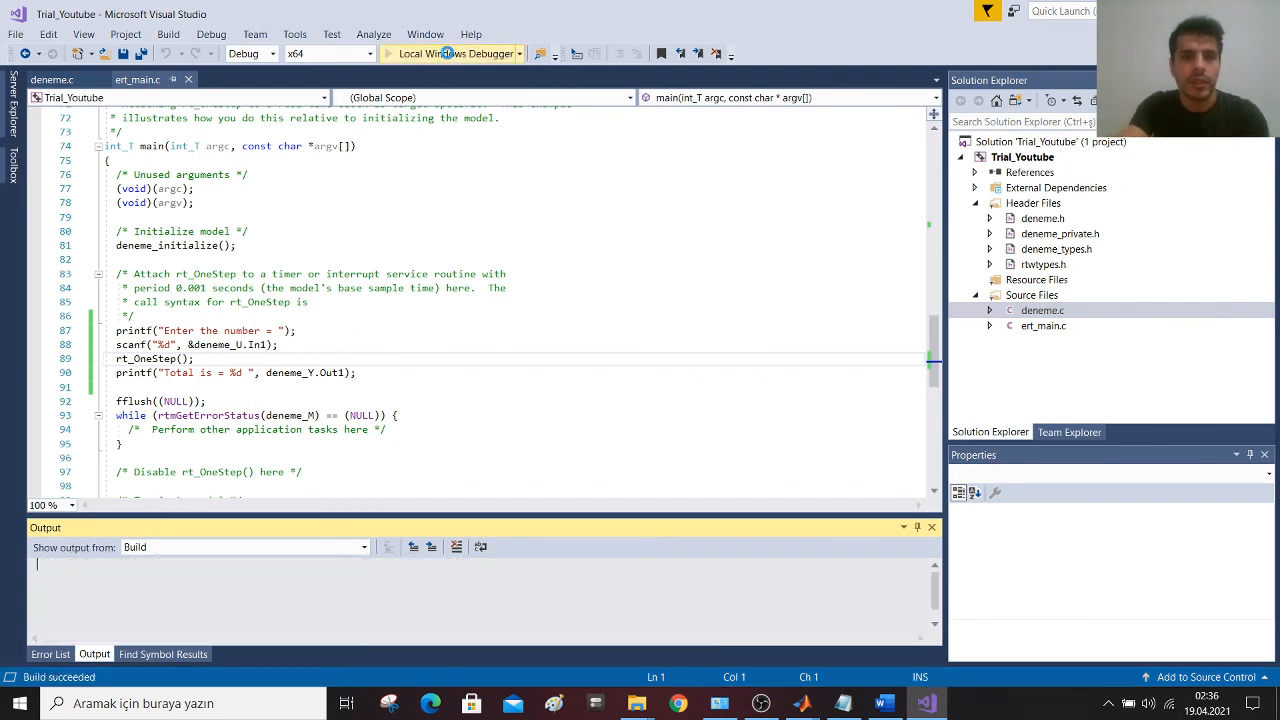
pyautogui.click(456, 52)
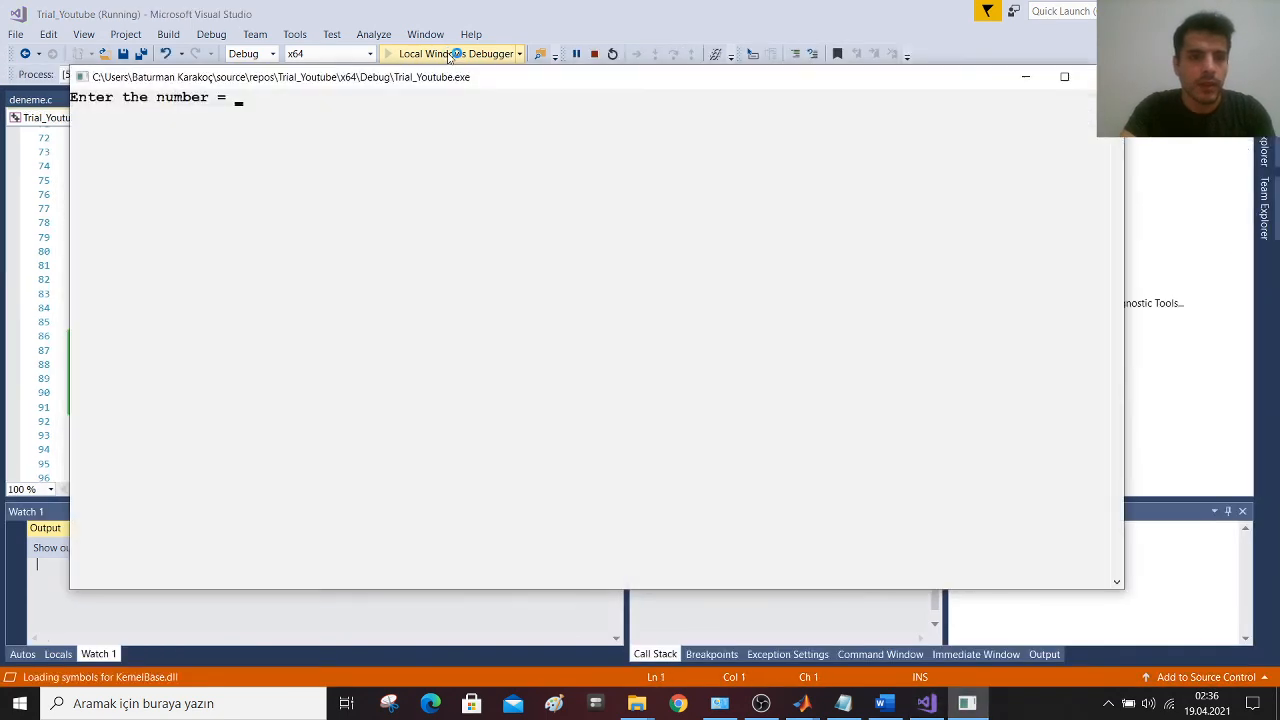
# - Enter 5 in the console to get Total is = 25, then enter 20
pyautogui.click(452, 52)
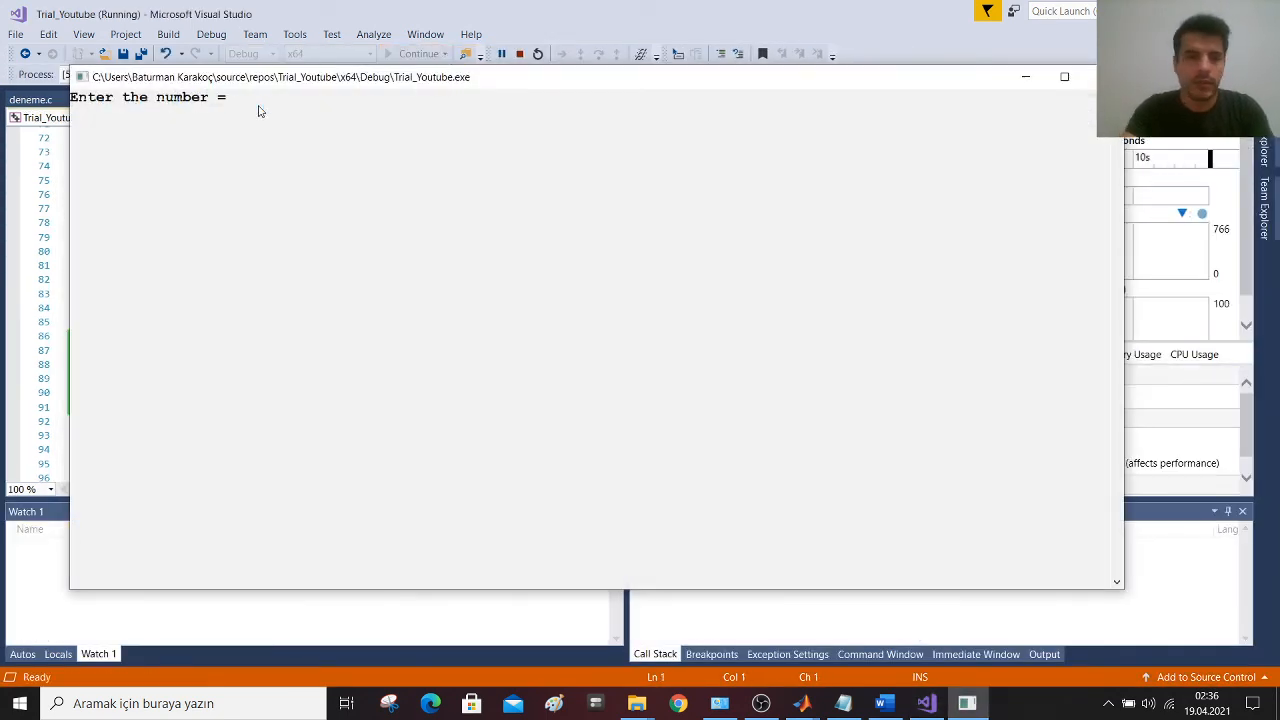
pyautogui.write('5')
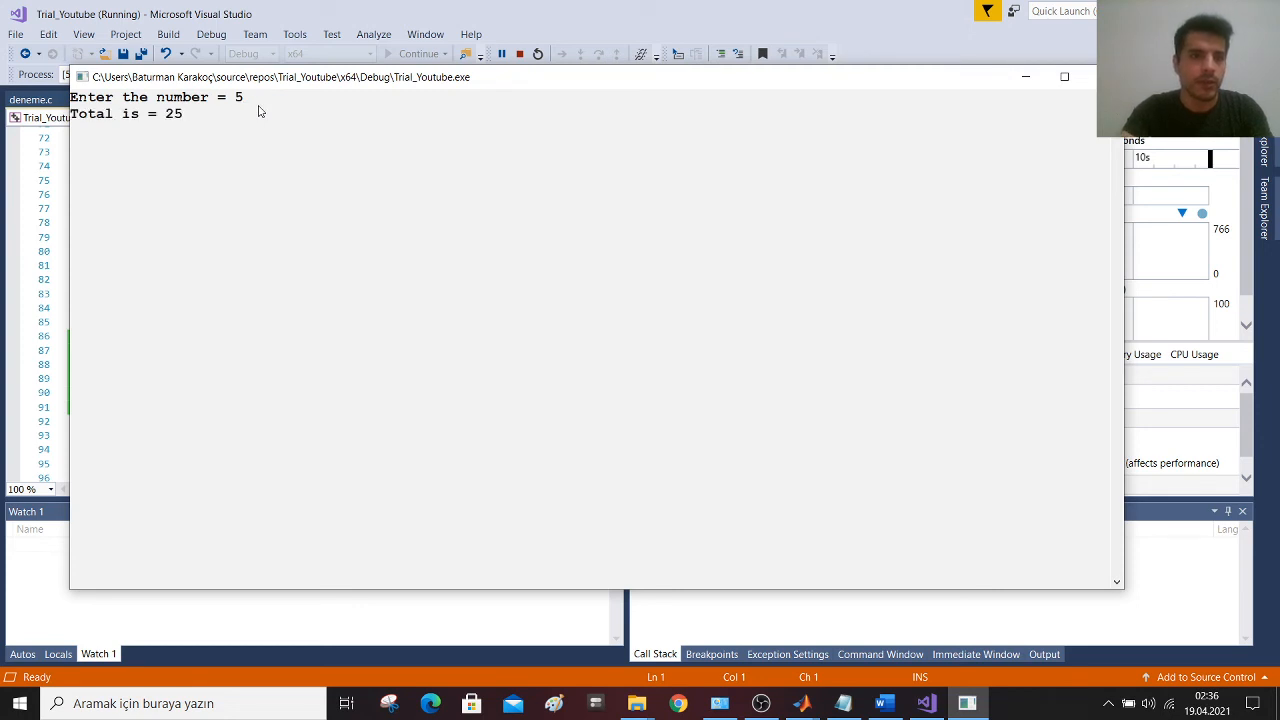
pyautogui.moveTo(192, 116)
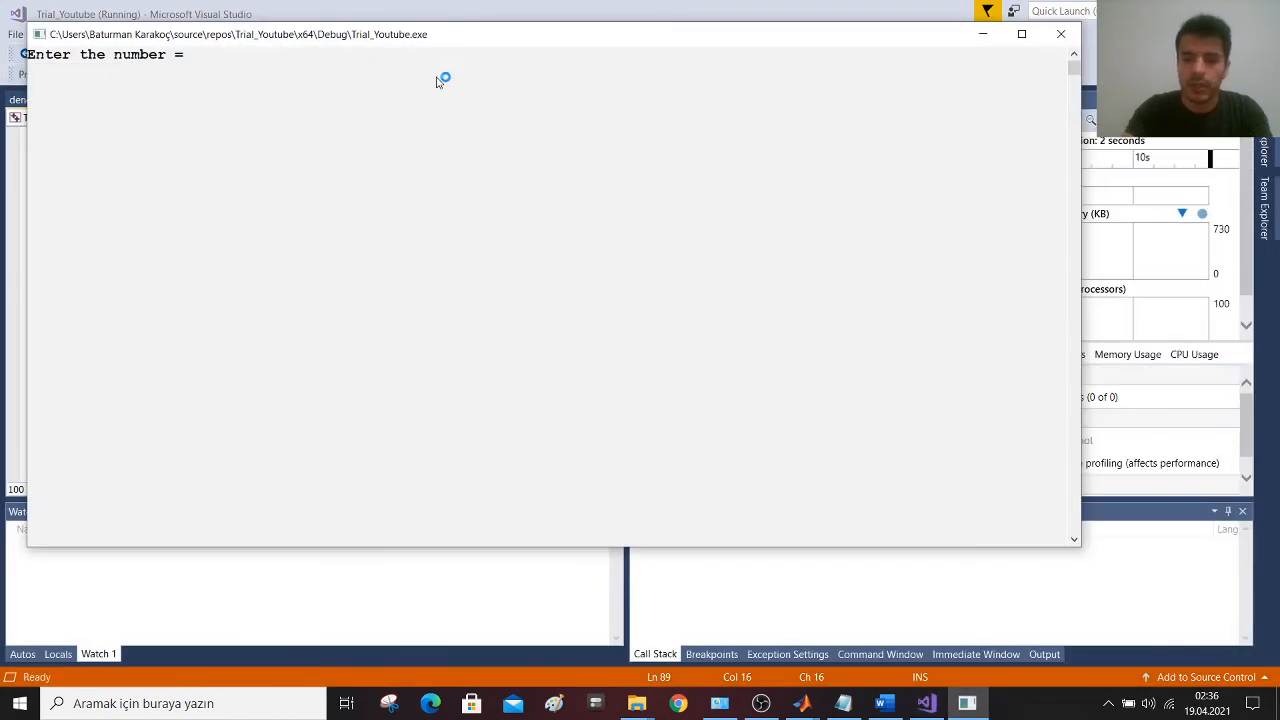
pyautogui.write('20')
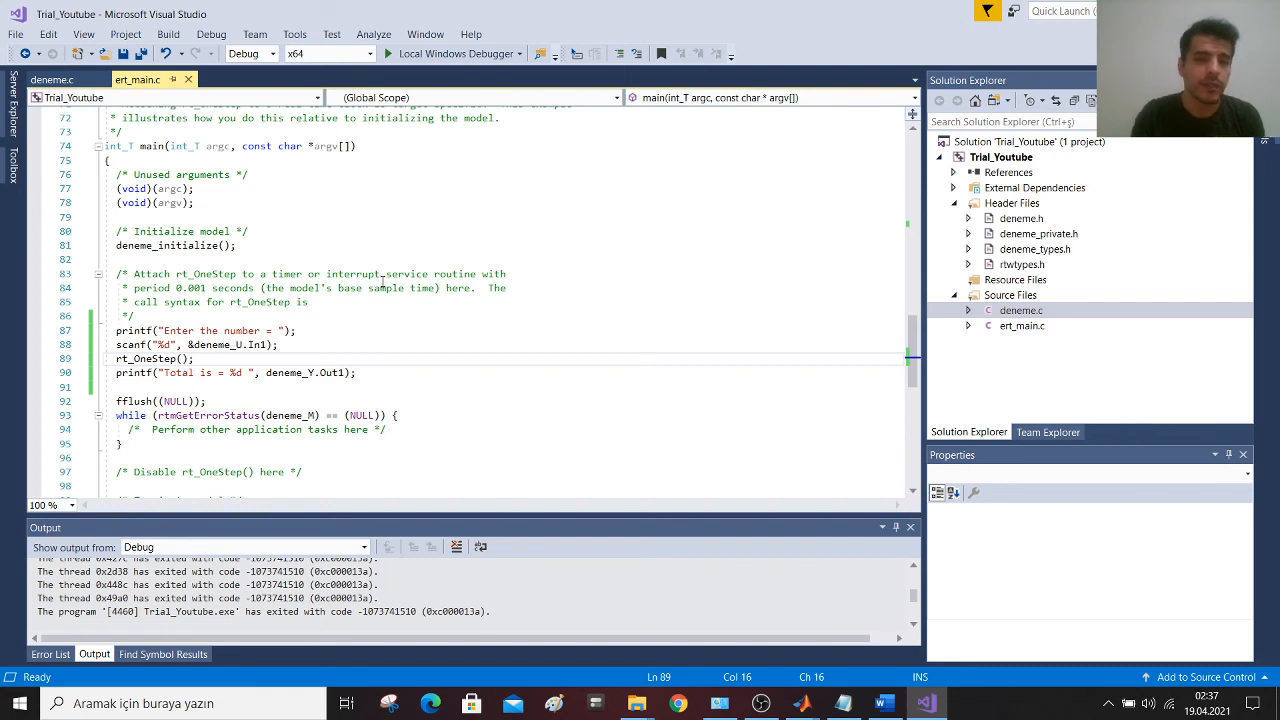
pyautogui.moveTo(168, 312)
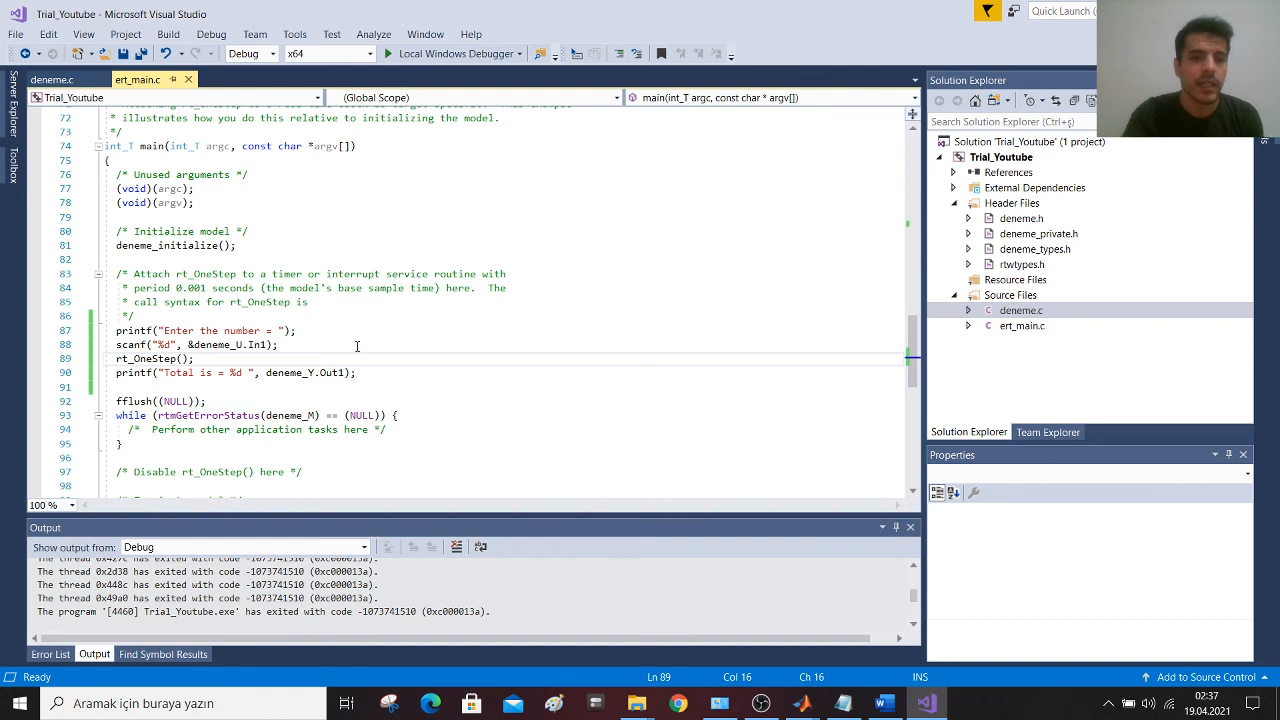
pyautogui.click(320, 316)
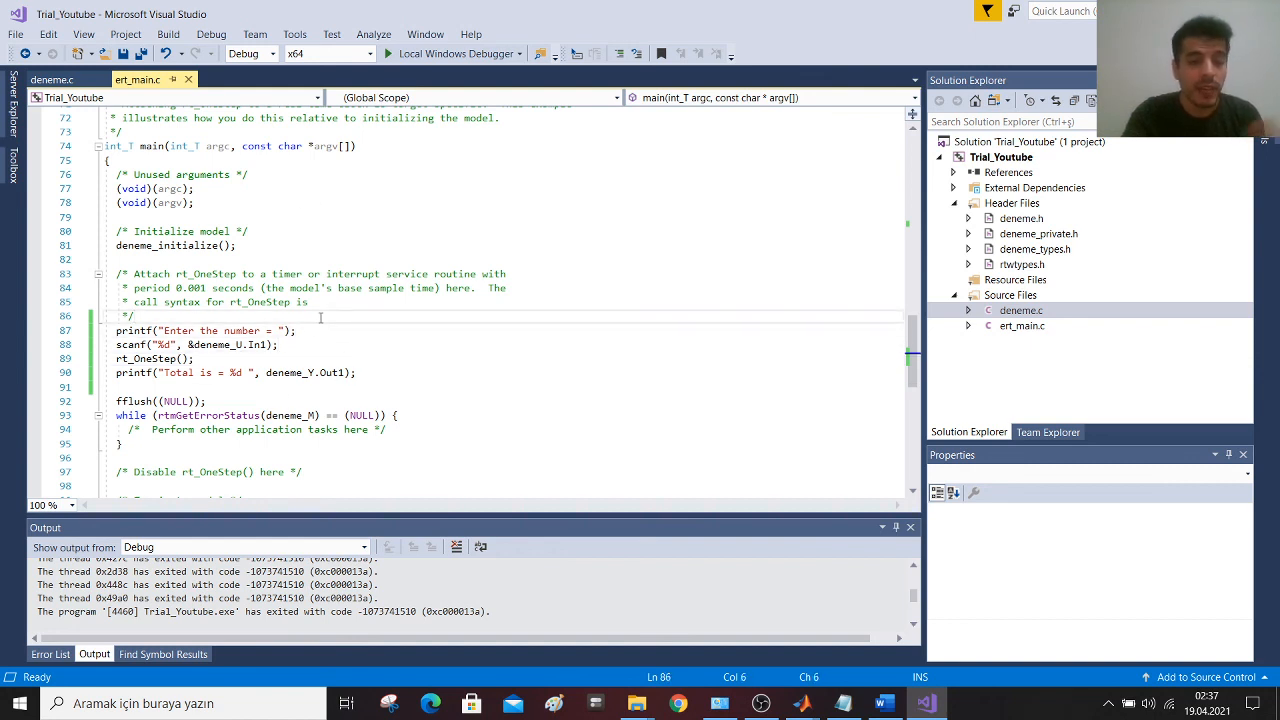
pyautogui.click(118, 444)
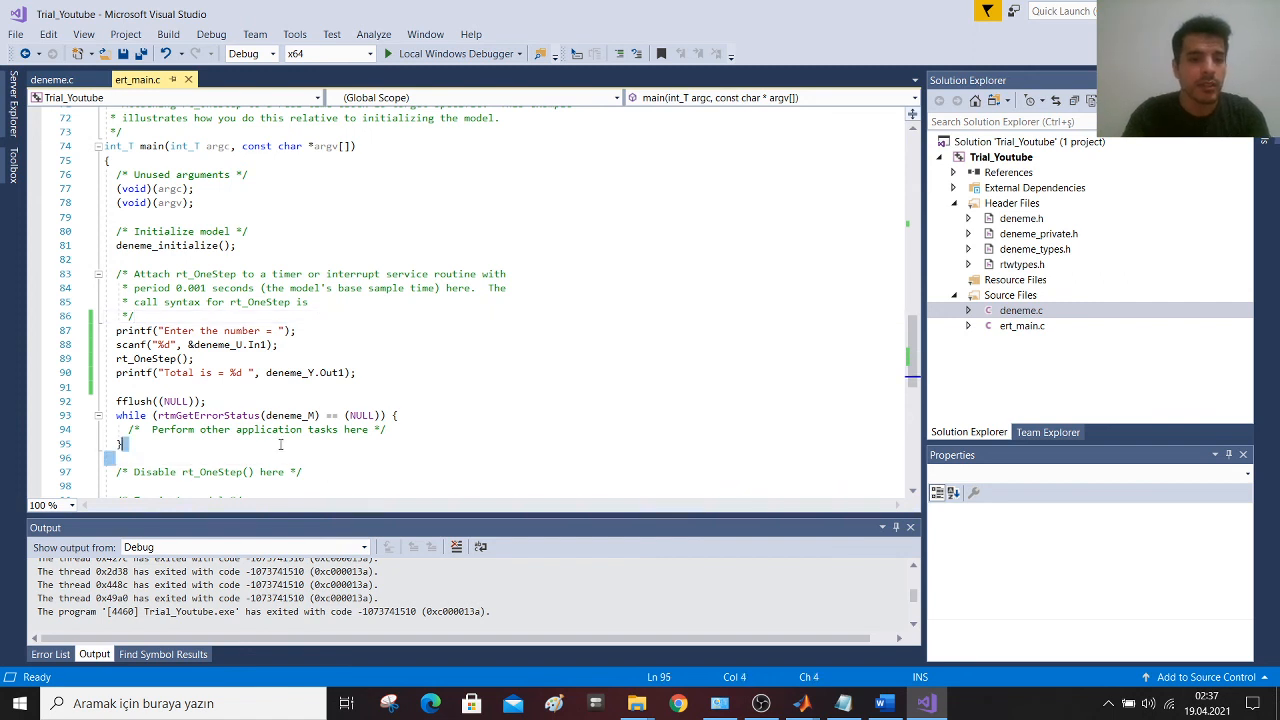
pyautogui.moveTo(120, 444); pyautogui.dragTo(116, 232)
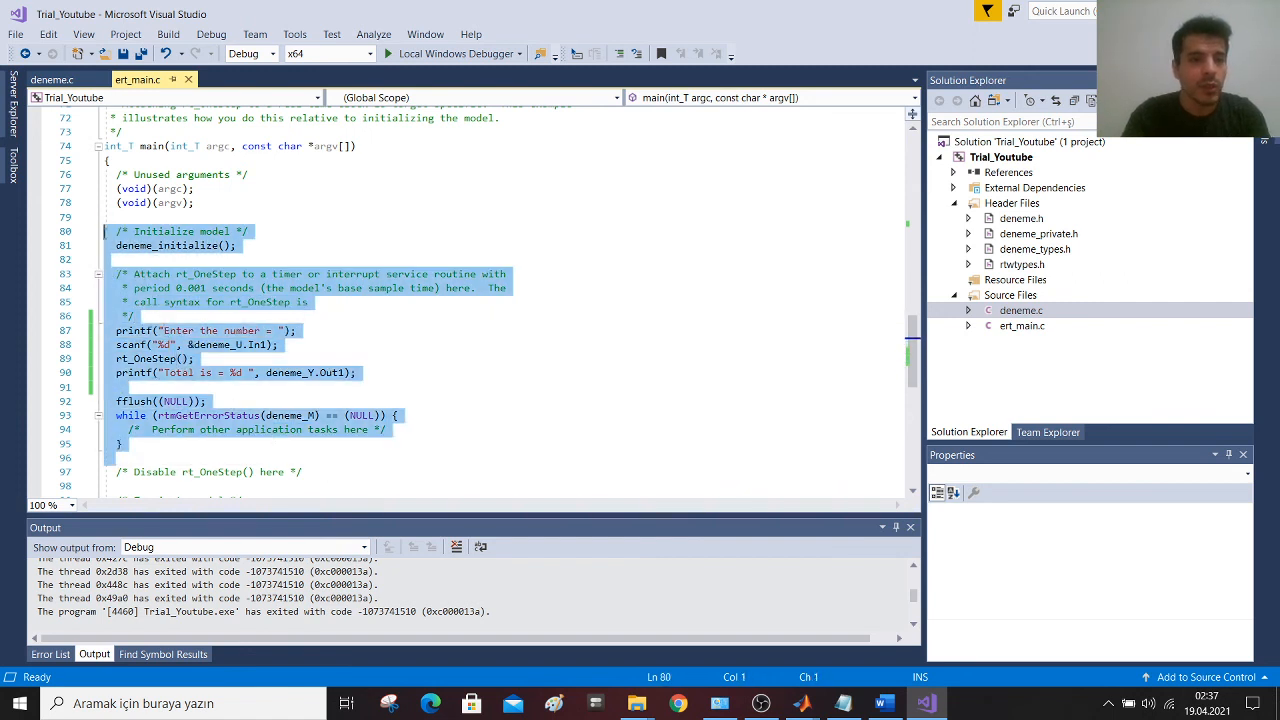
pyautogui.click(120, 160)
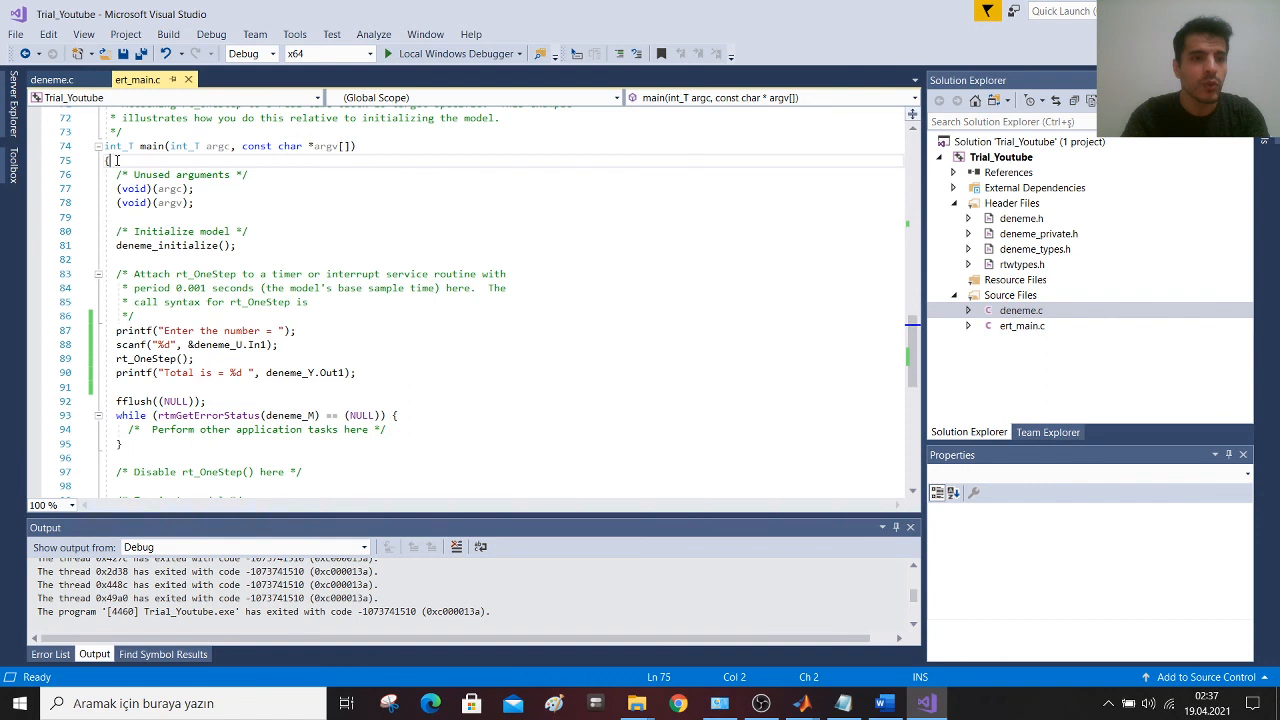
pyautogui.moveTo(116, 160); pyautogui.dragTo(220, 458)
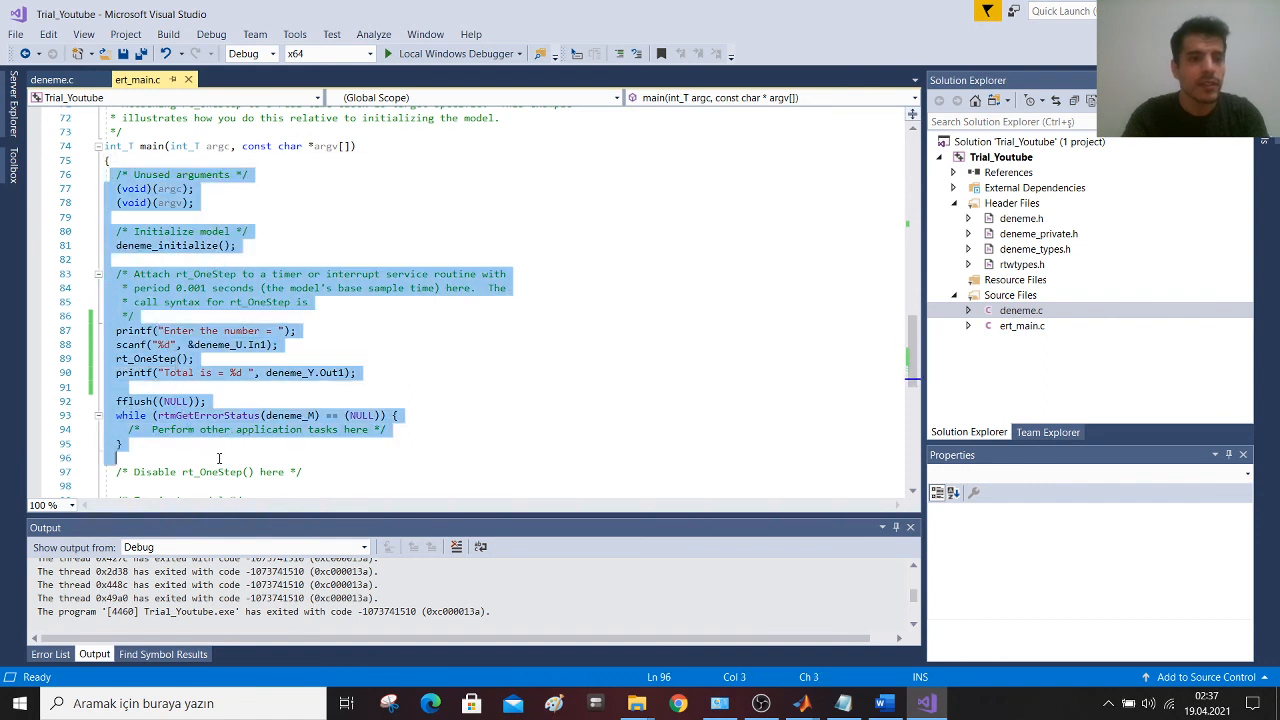
pyautogui.click(304, 472)
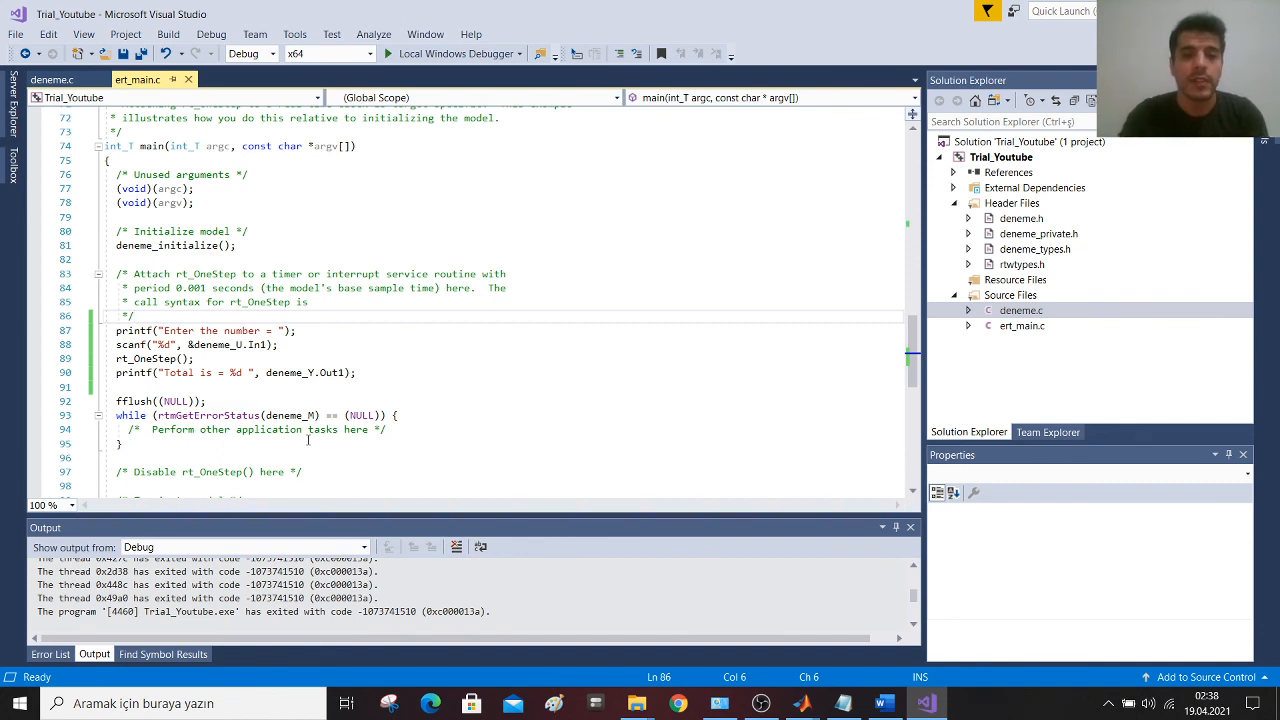
pyautogui.click(300, 330)
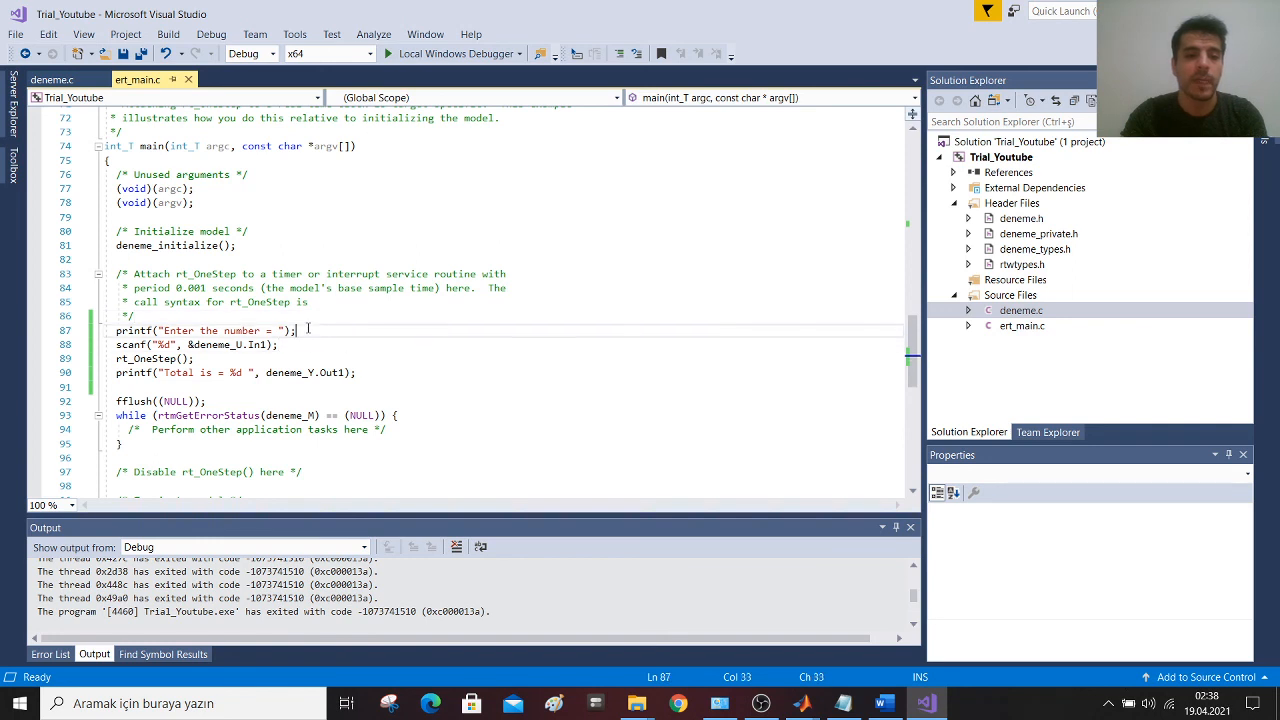
pyautogui.click(134, 316)
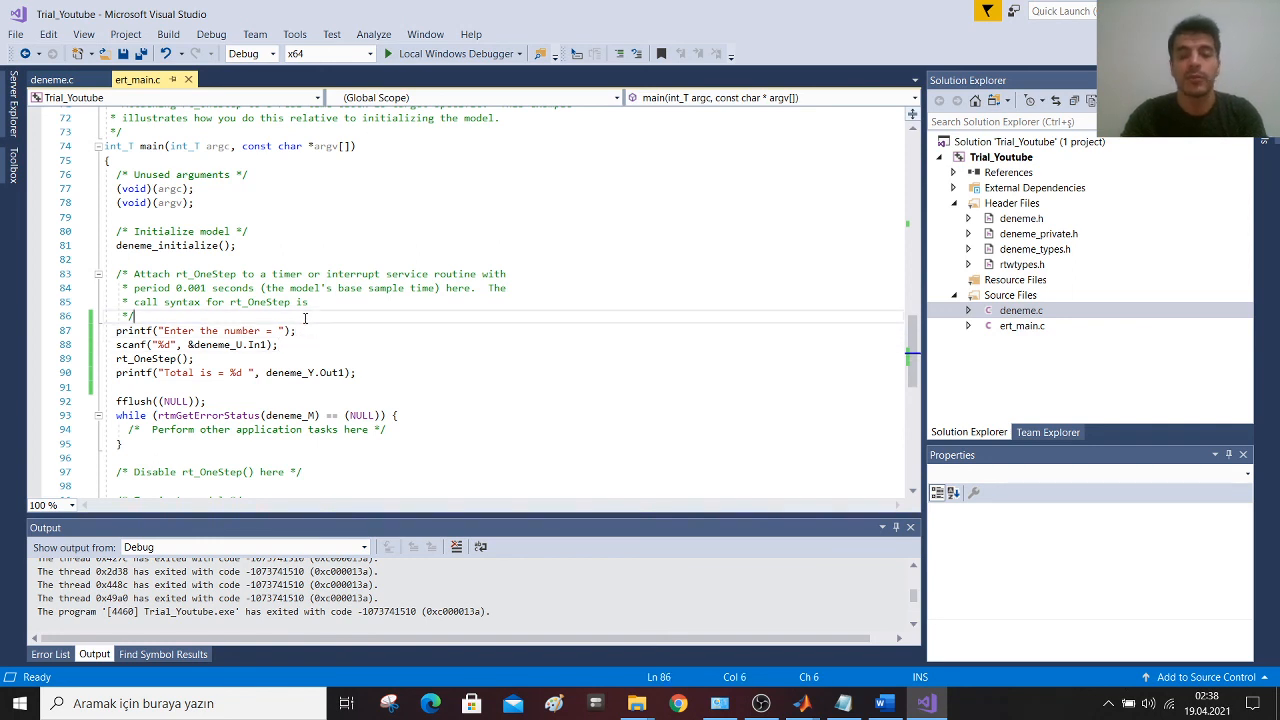
pyautogui.moveTo(376, 364)
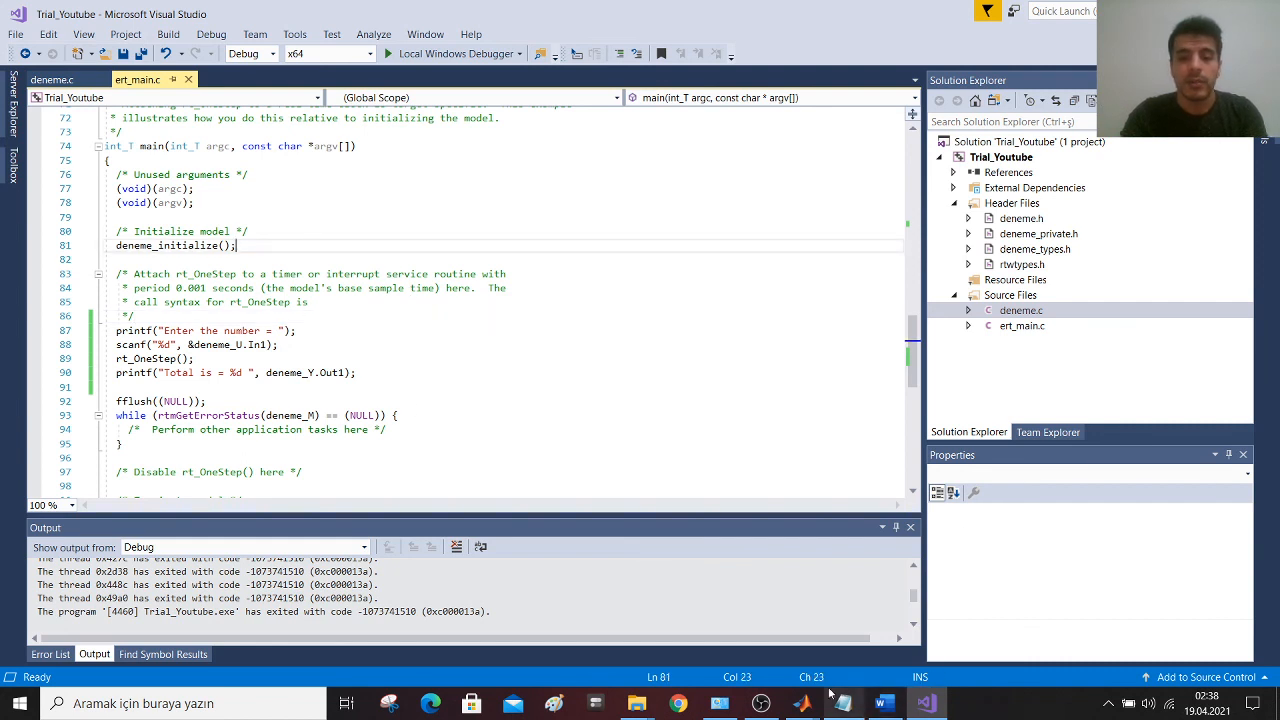
pyautogui.click(760, 704)
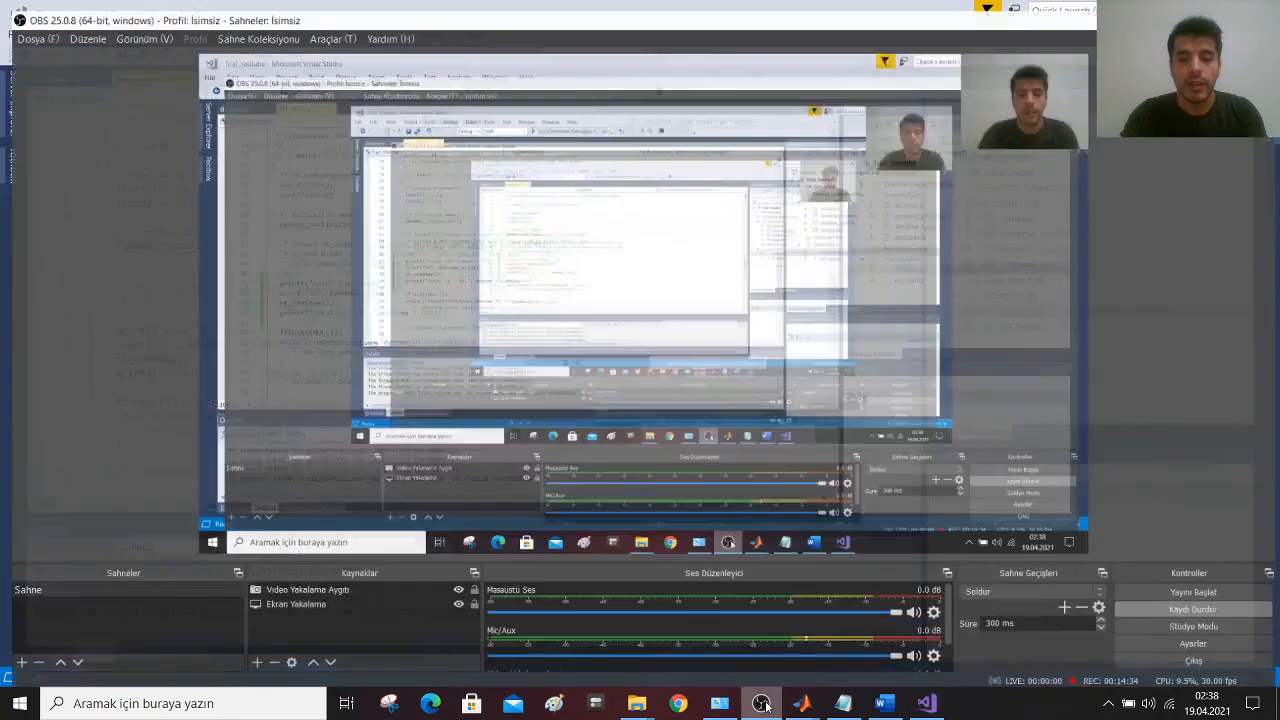